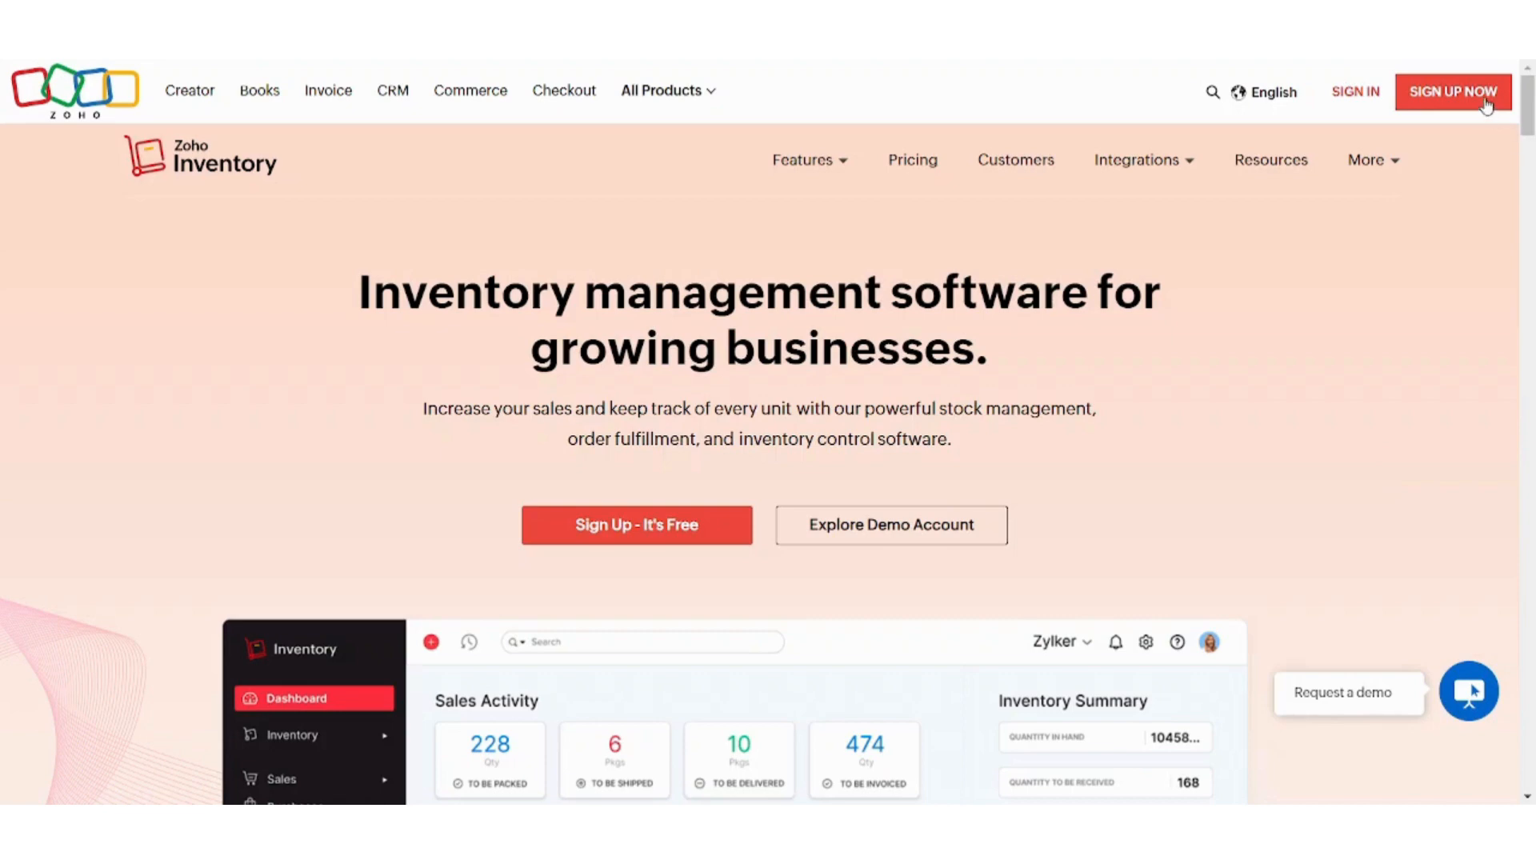
mouse_move(1487, 137)
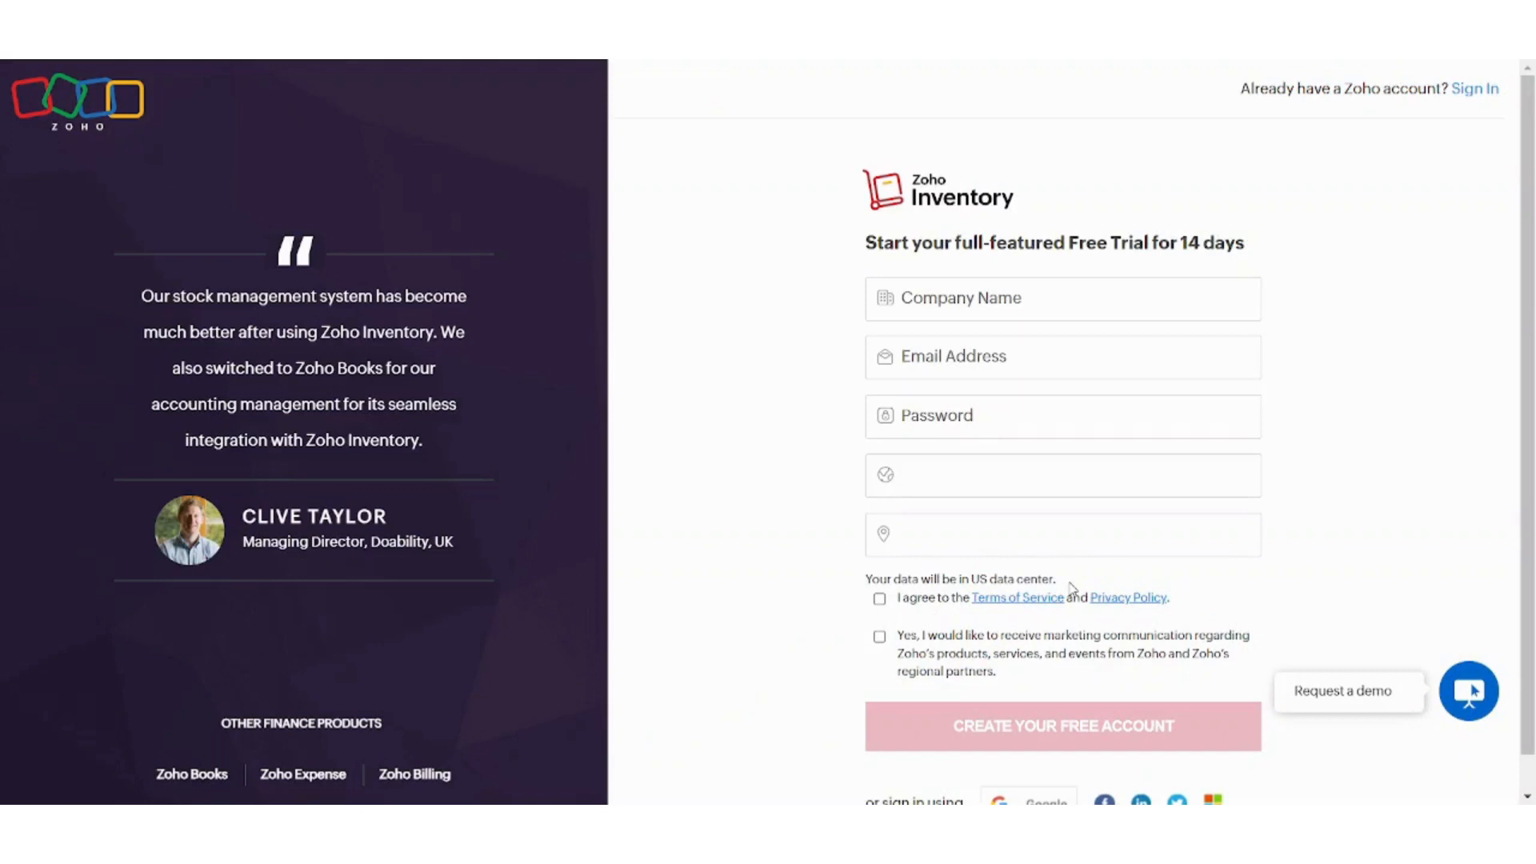
- Start the Zoho Inventory free-trial sign-up using the Google sign-in option
scroll("down", 3)
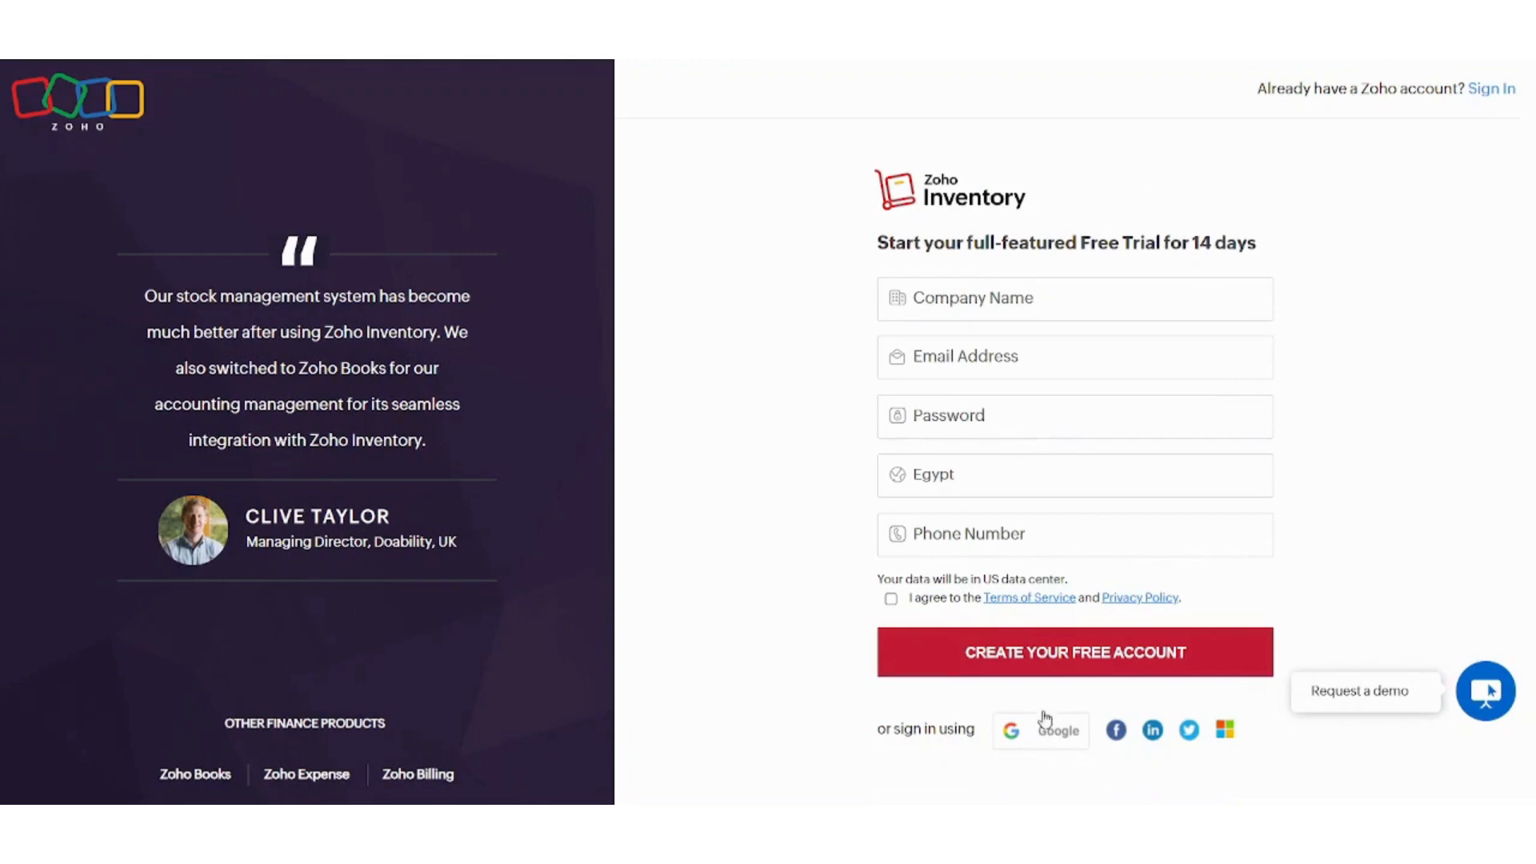
mouse_move(695, 547)
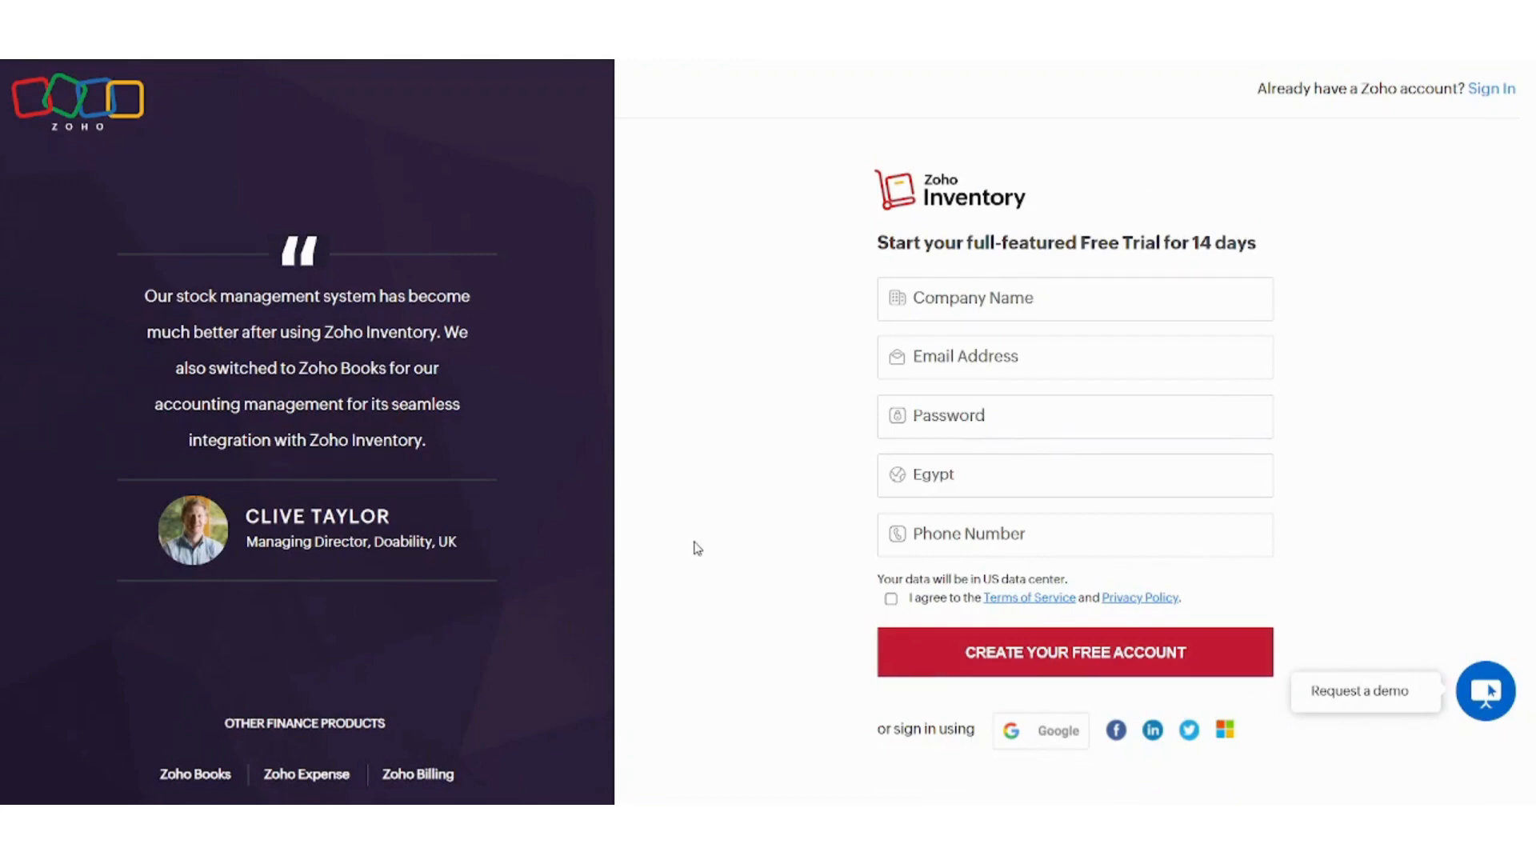
left_click(1040, 729)
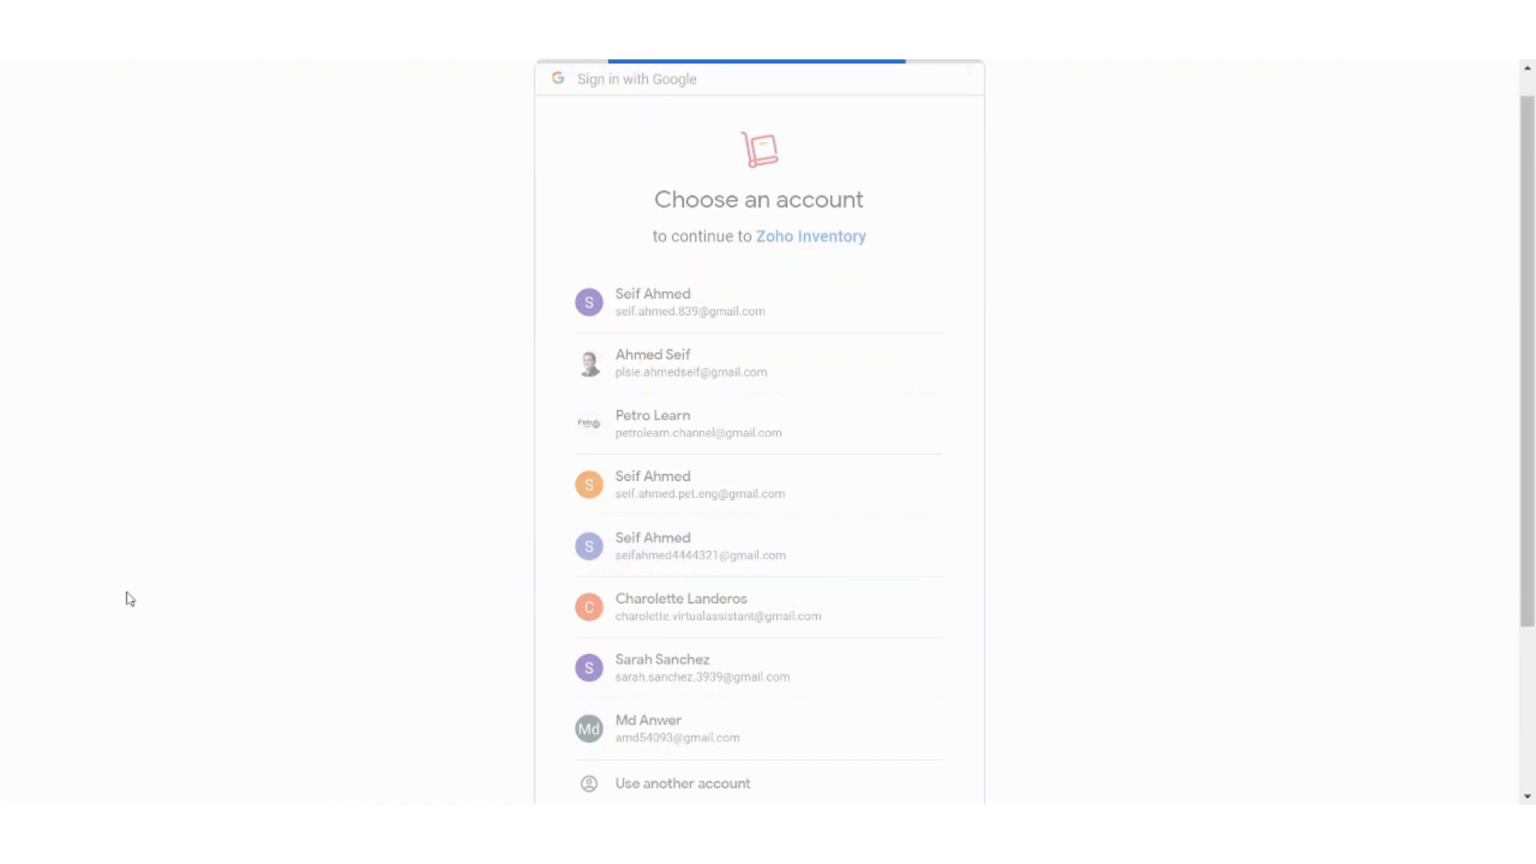
- Sign in with a Google account, skip domain management, and join the Tutorial organization
left_click(653, 301)
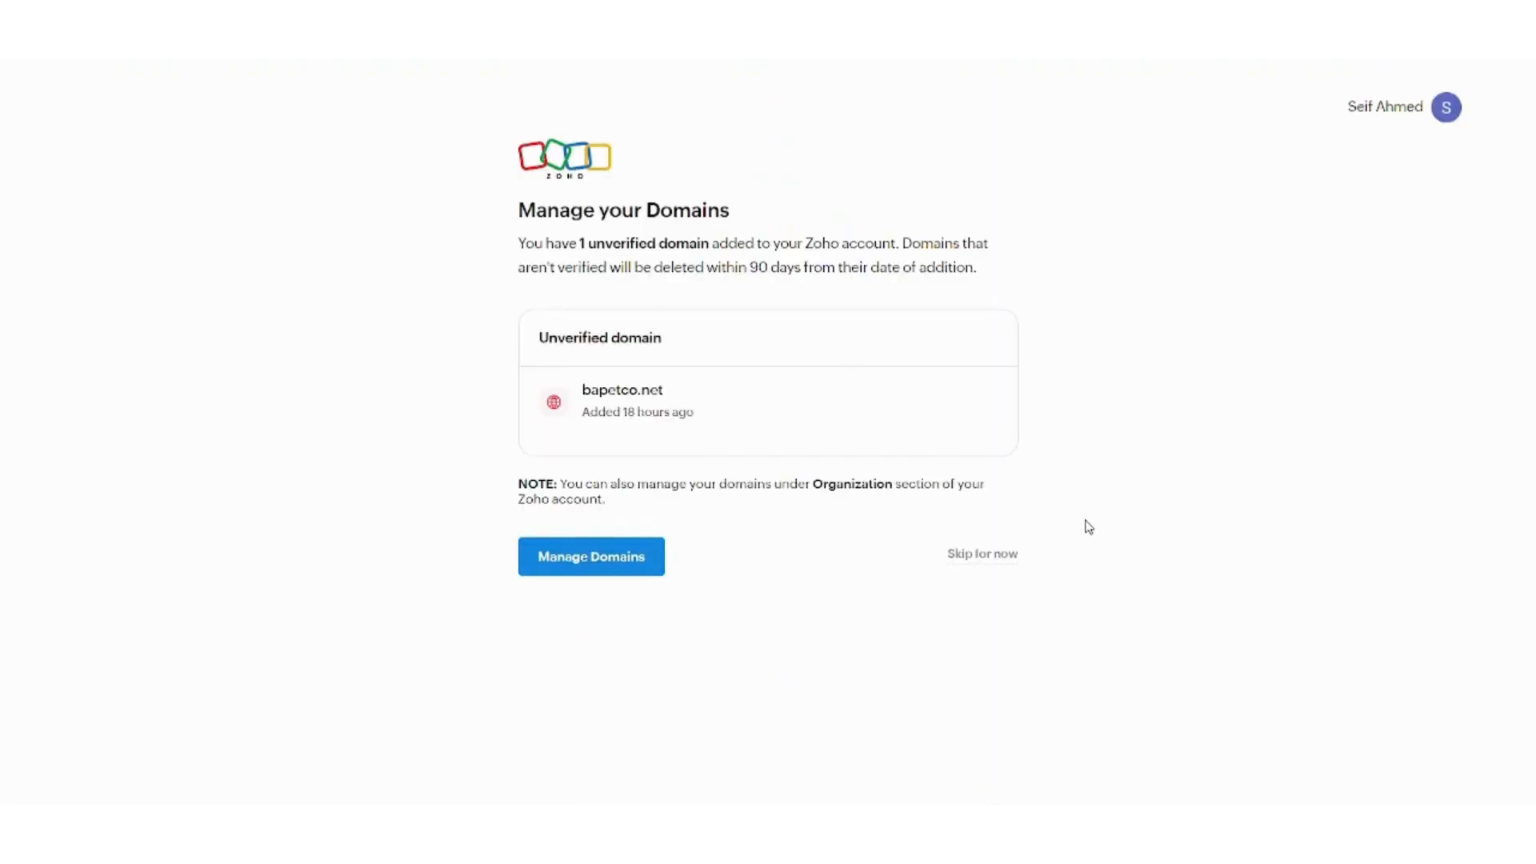
mouse_move(1003, 559)
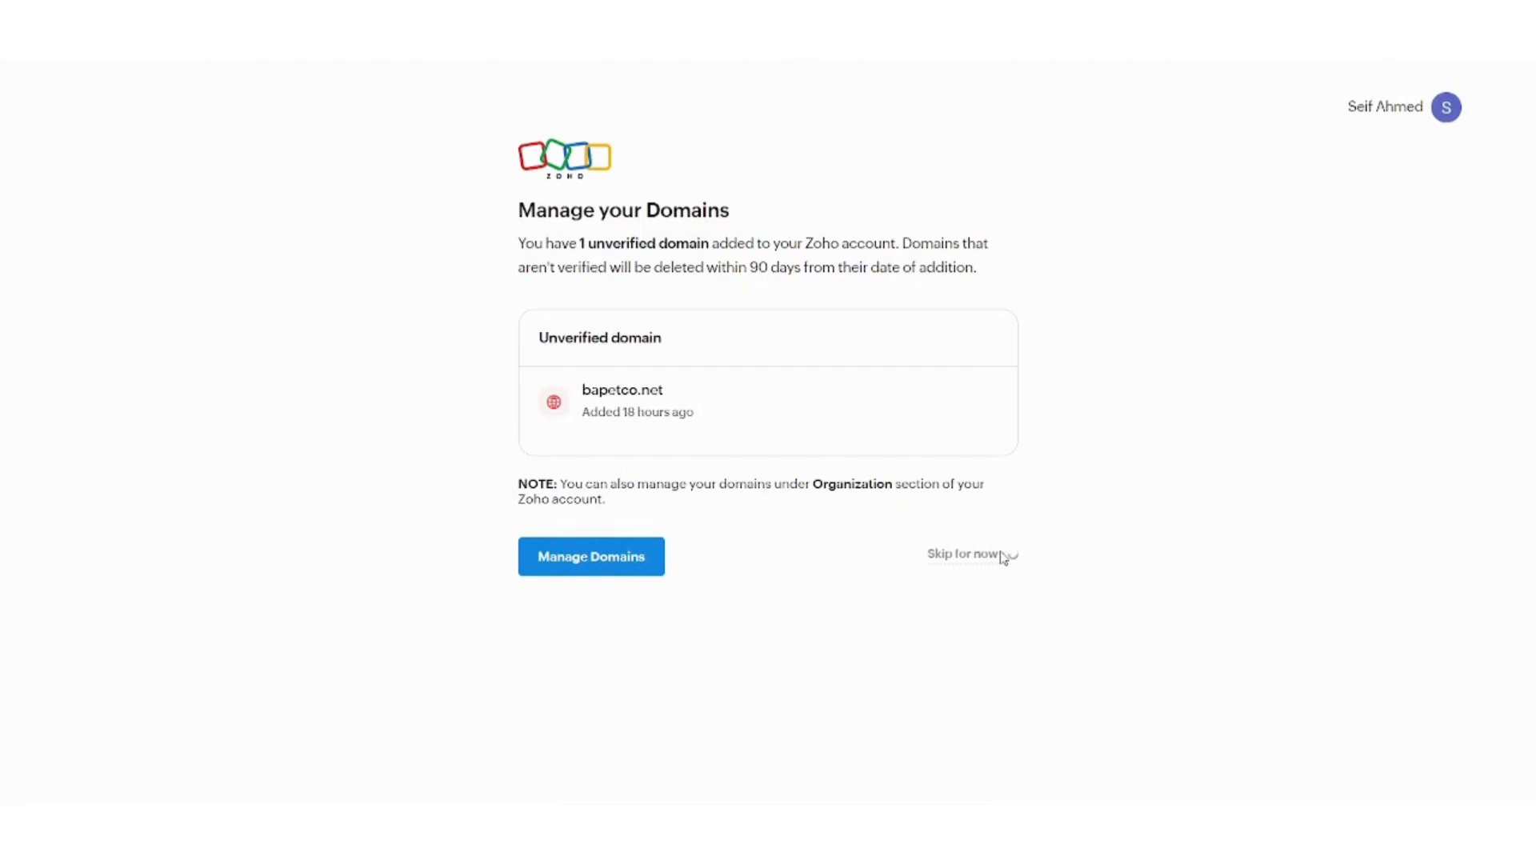
left_click(961, 554)
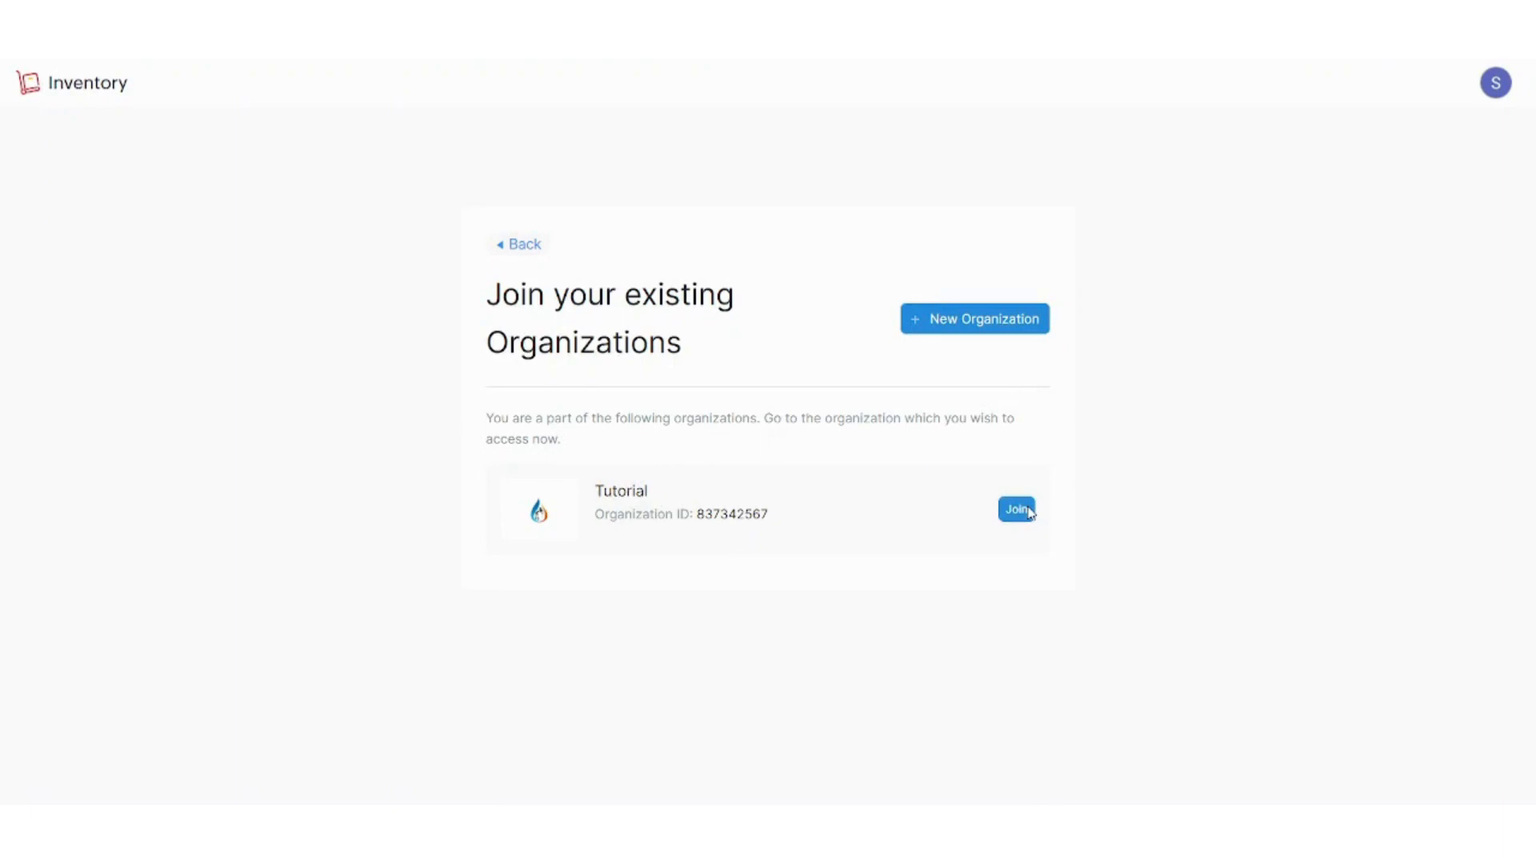
left_click(1016, 508)
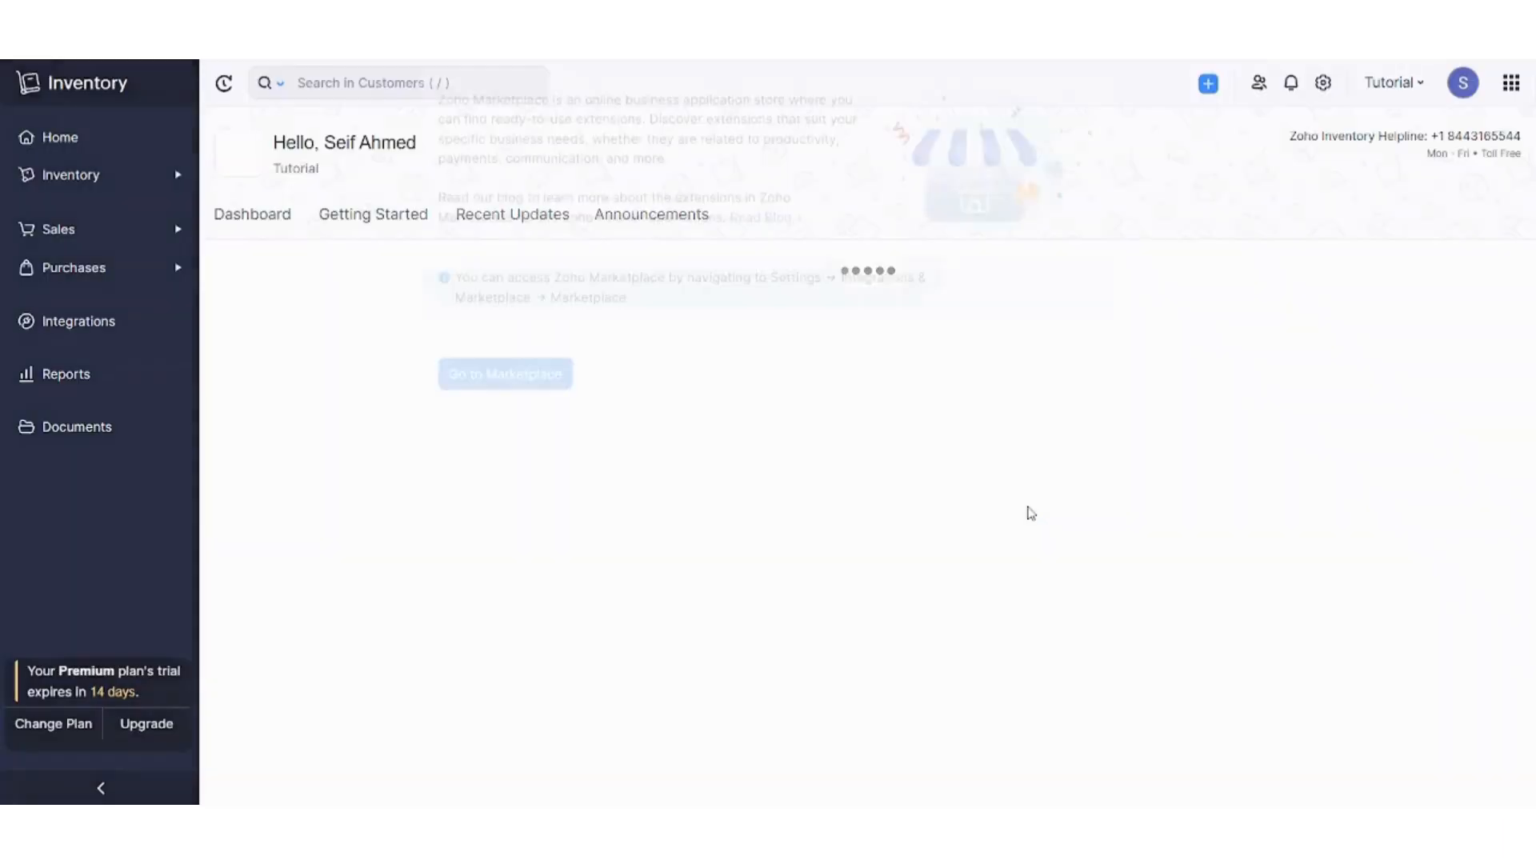
- Expand the Inventory section in the sidebar and open the Items list
left_click(60, 136)
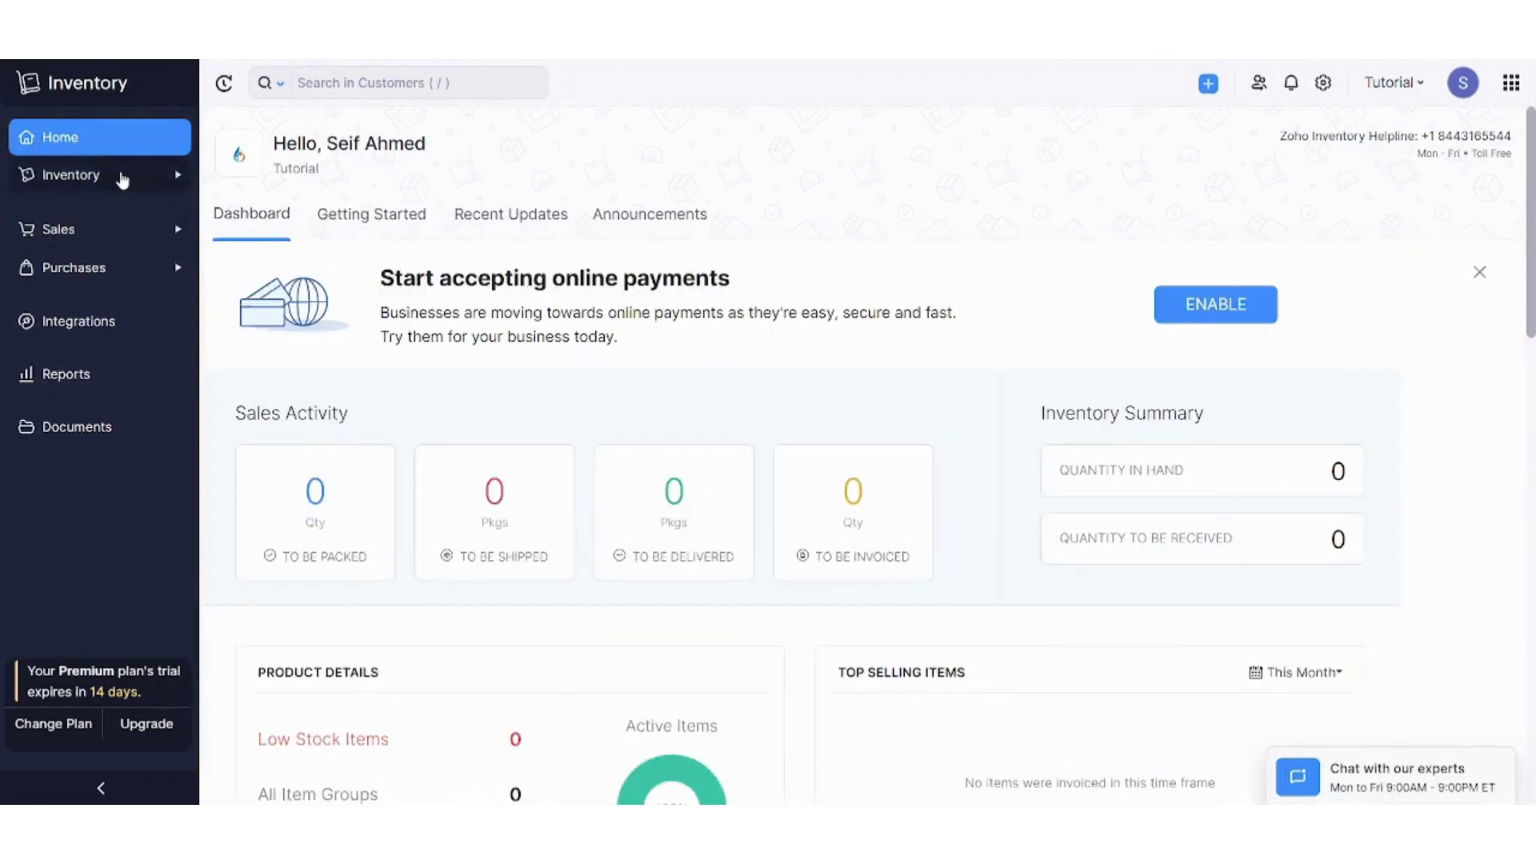
left_click(70, 174)
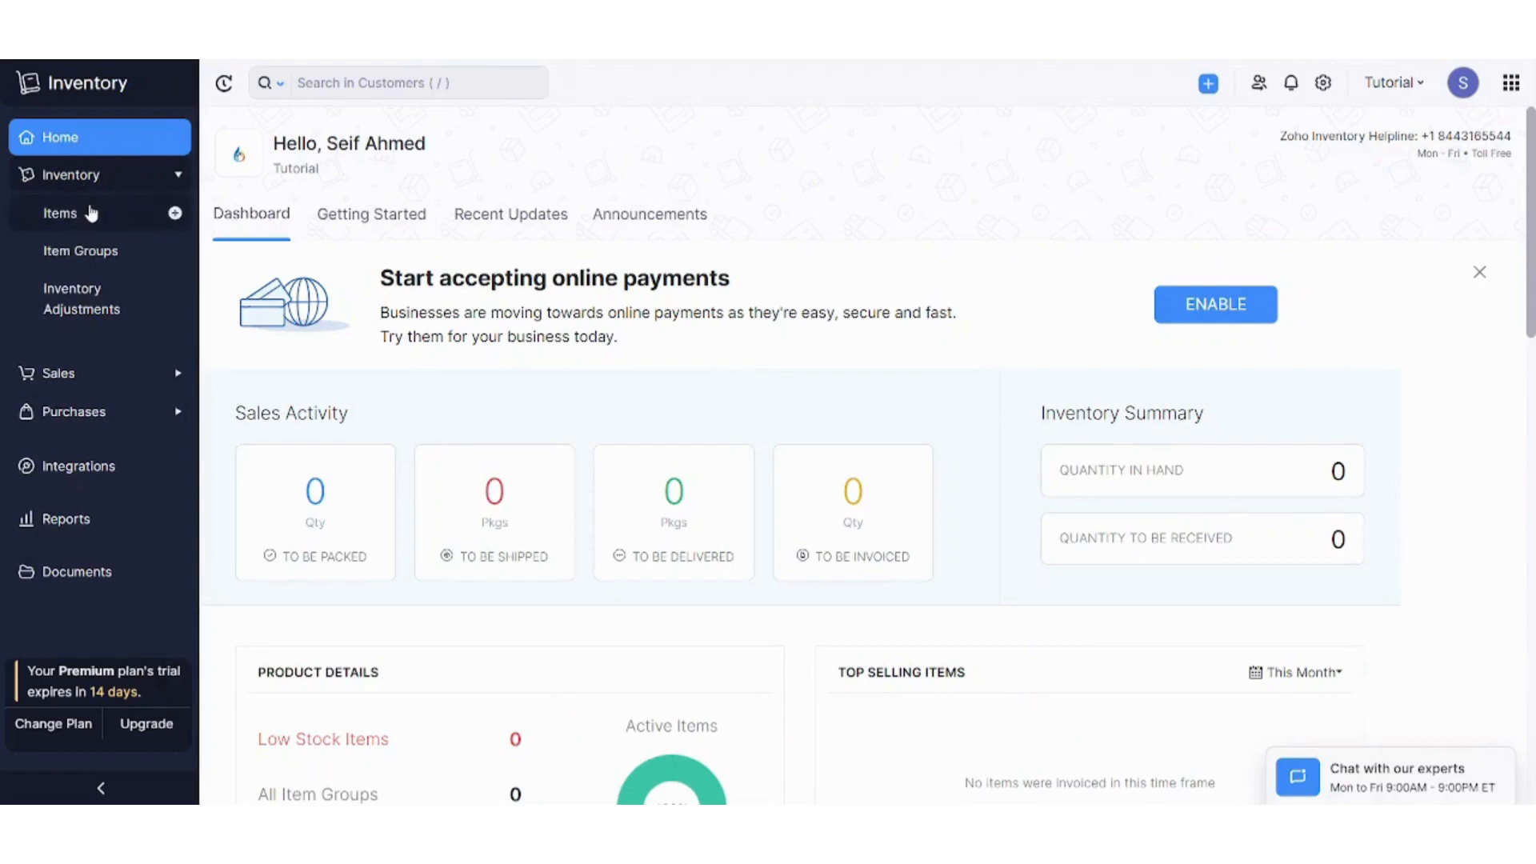
left_click(60, 214)
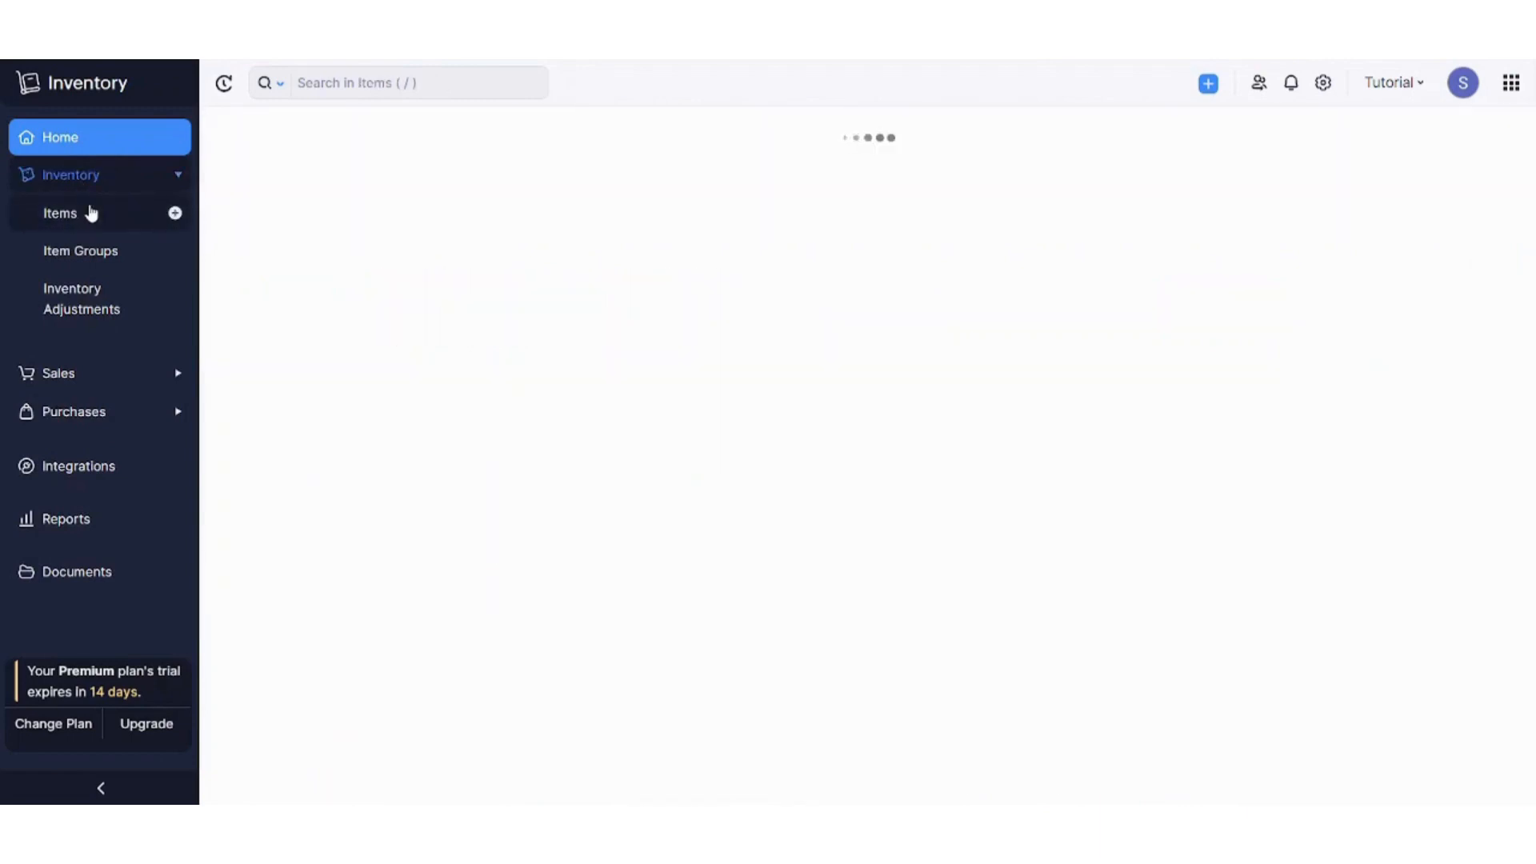
left_click(60, 213)
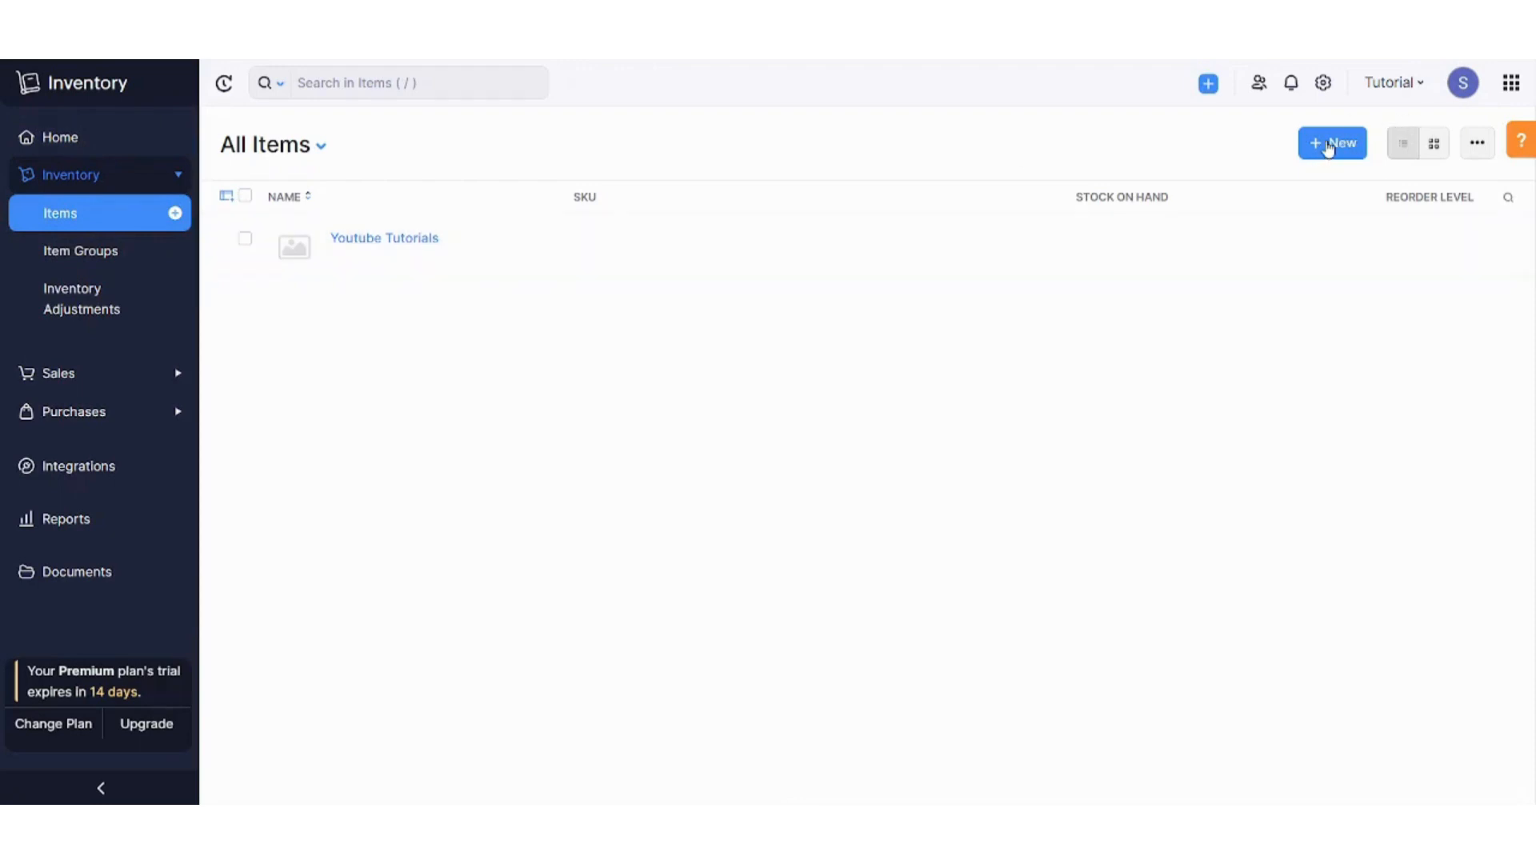
- Create a new item and name it 'White T-shirt'
left_click(1332, 143)
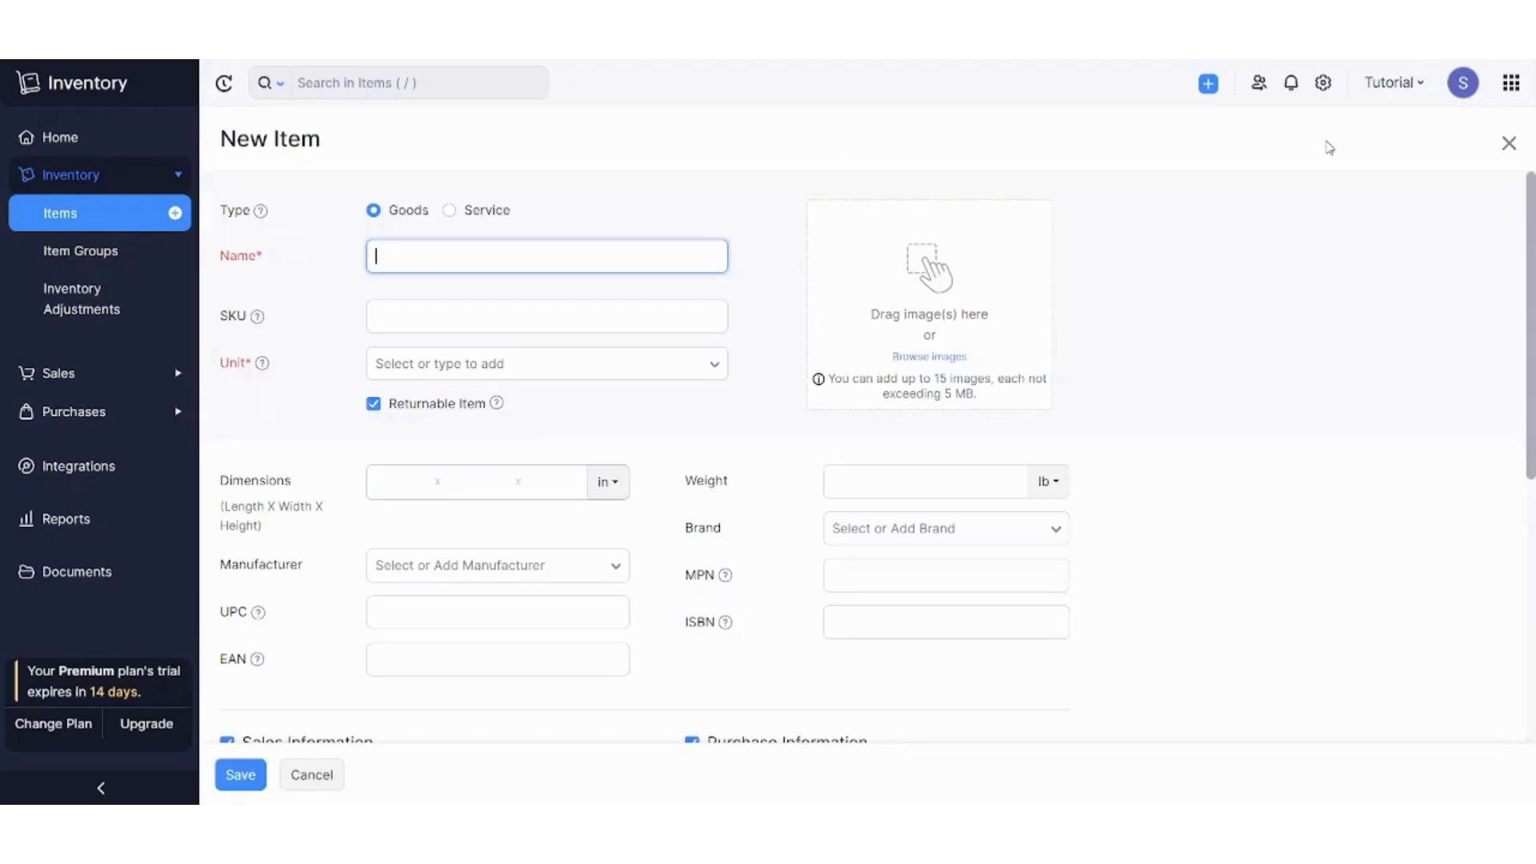
mouse_move(755, 201)
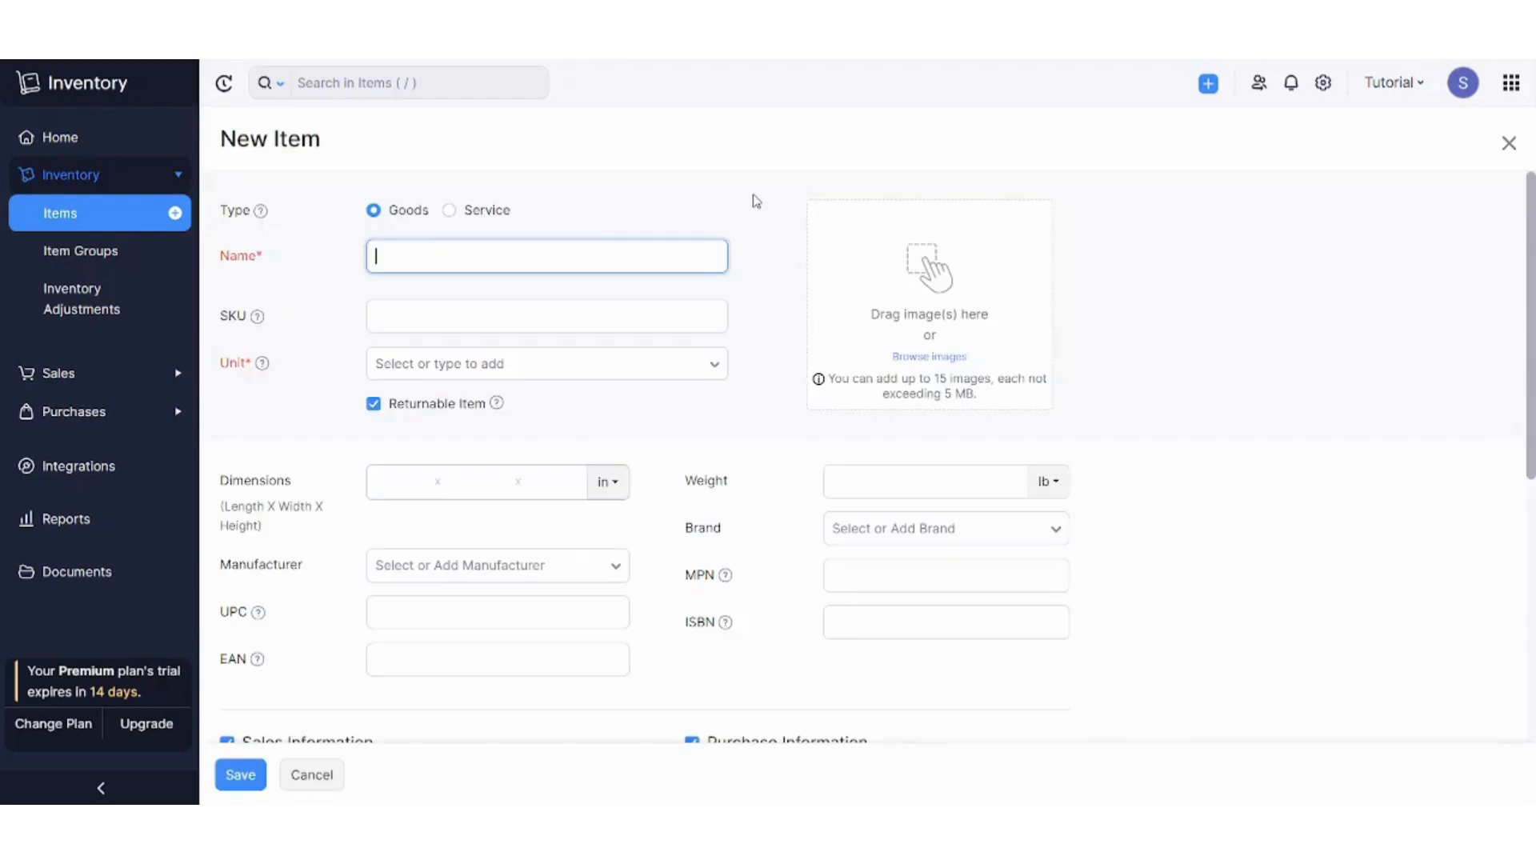
mouse_move(318, 241)
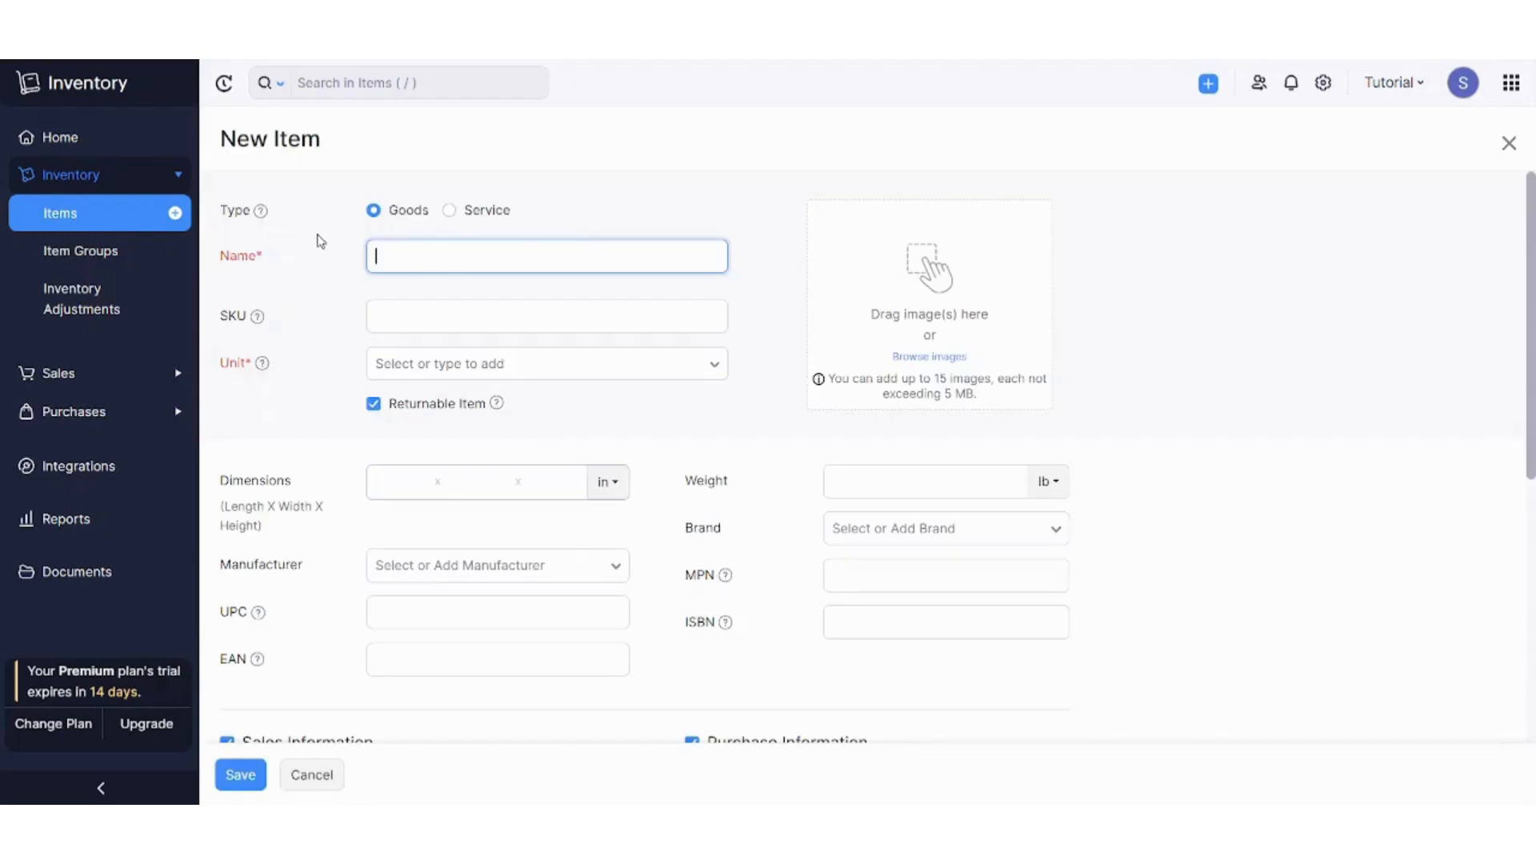
mouse_move(400, 221)
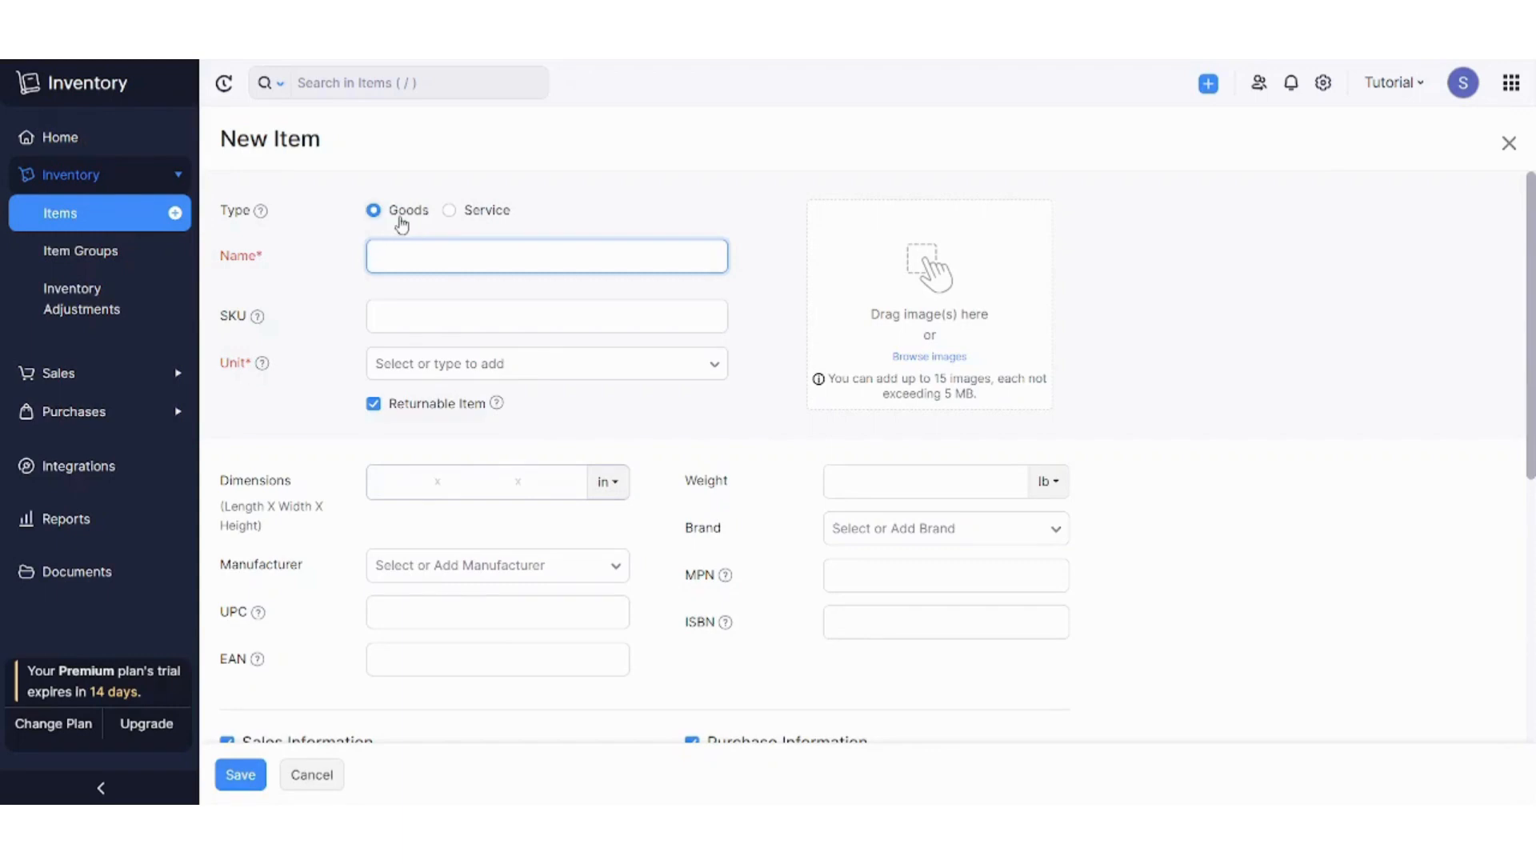
mouse_move(428, 221)
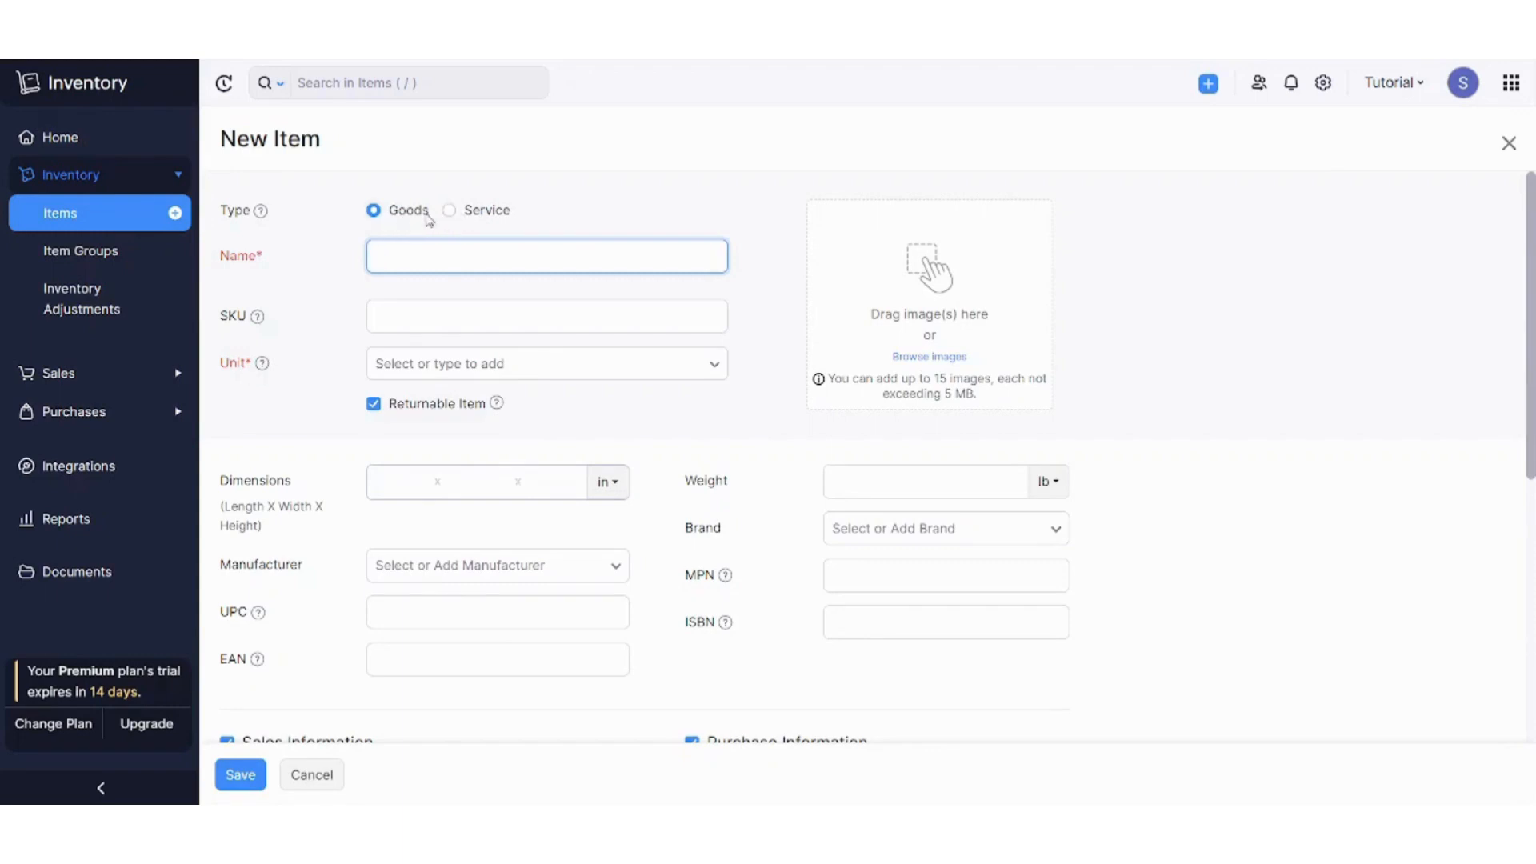
left_click(546, 256)
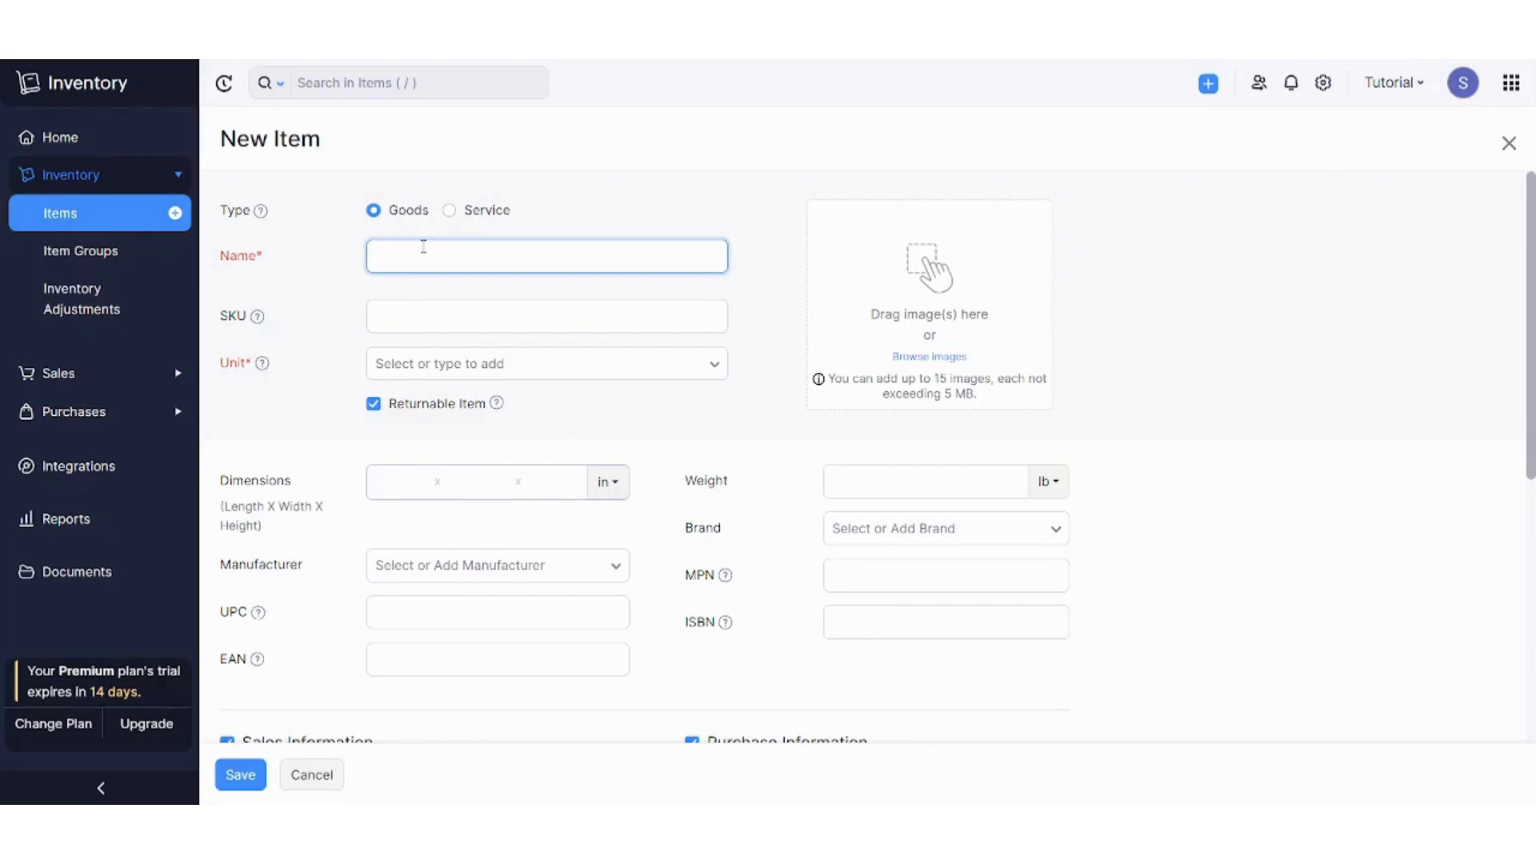
left_click(545, 256)
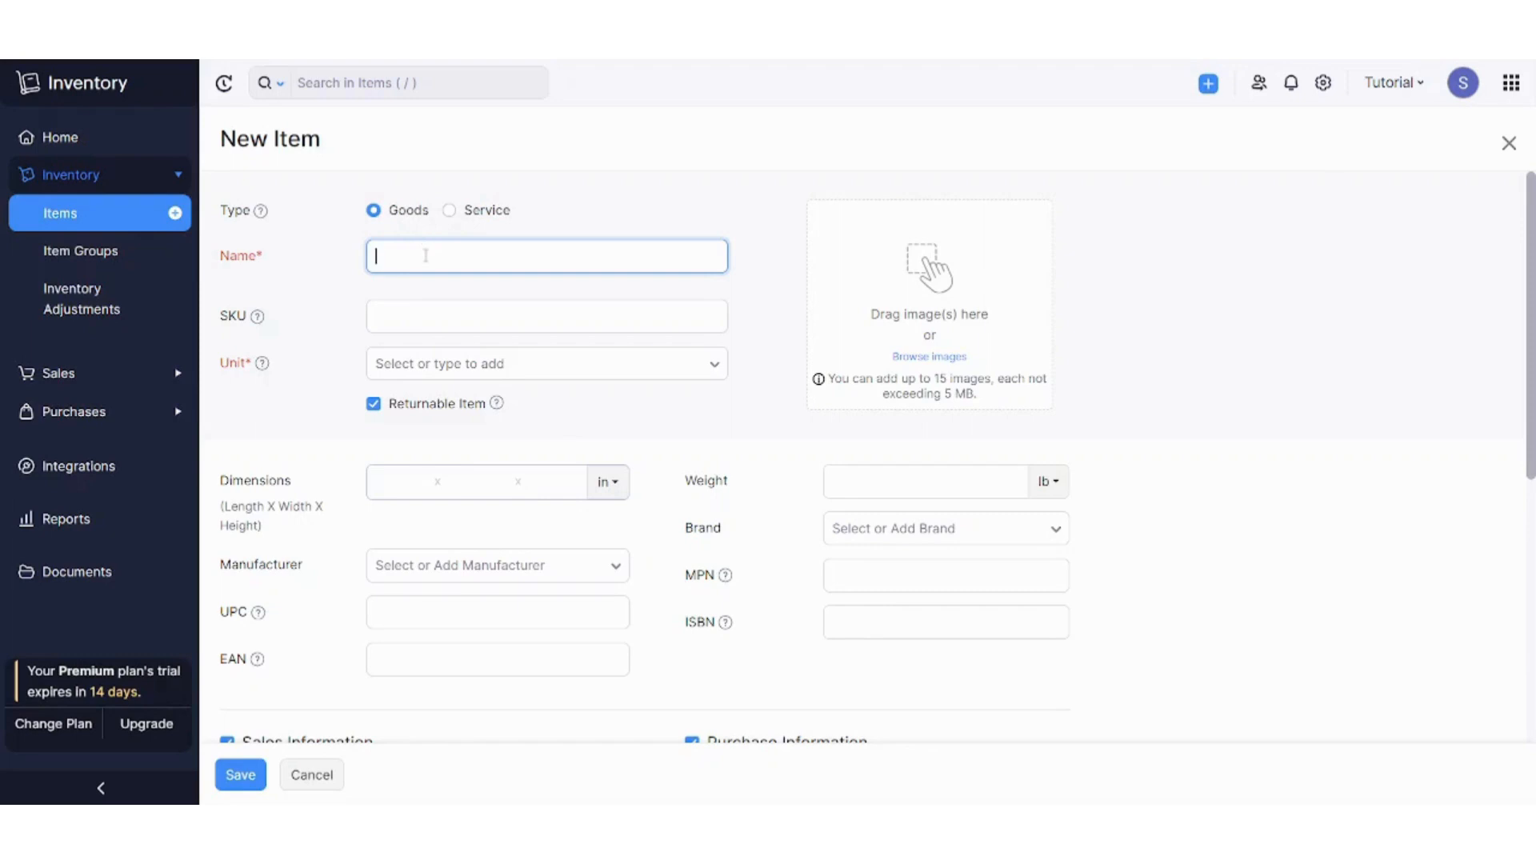
type("T")
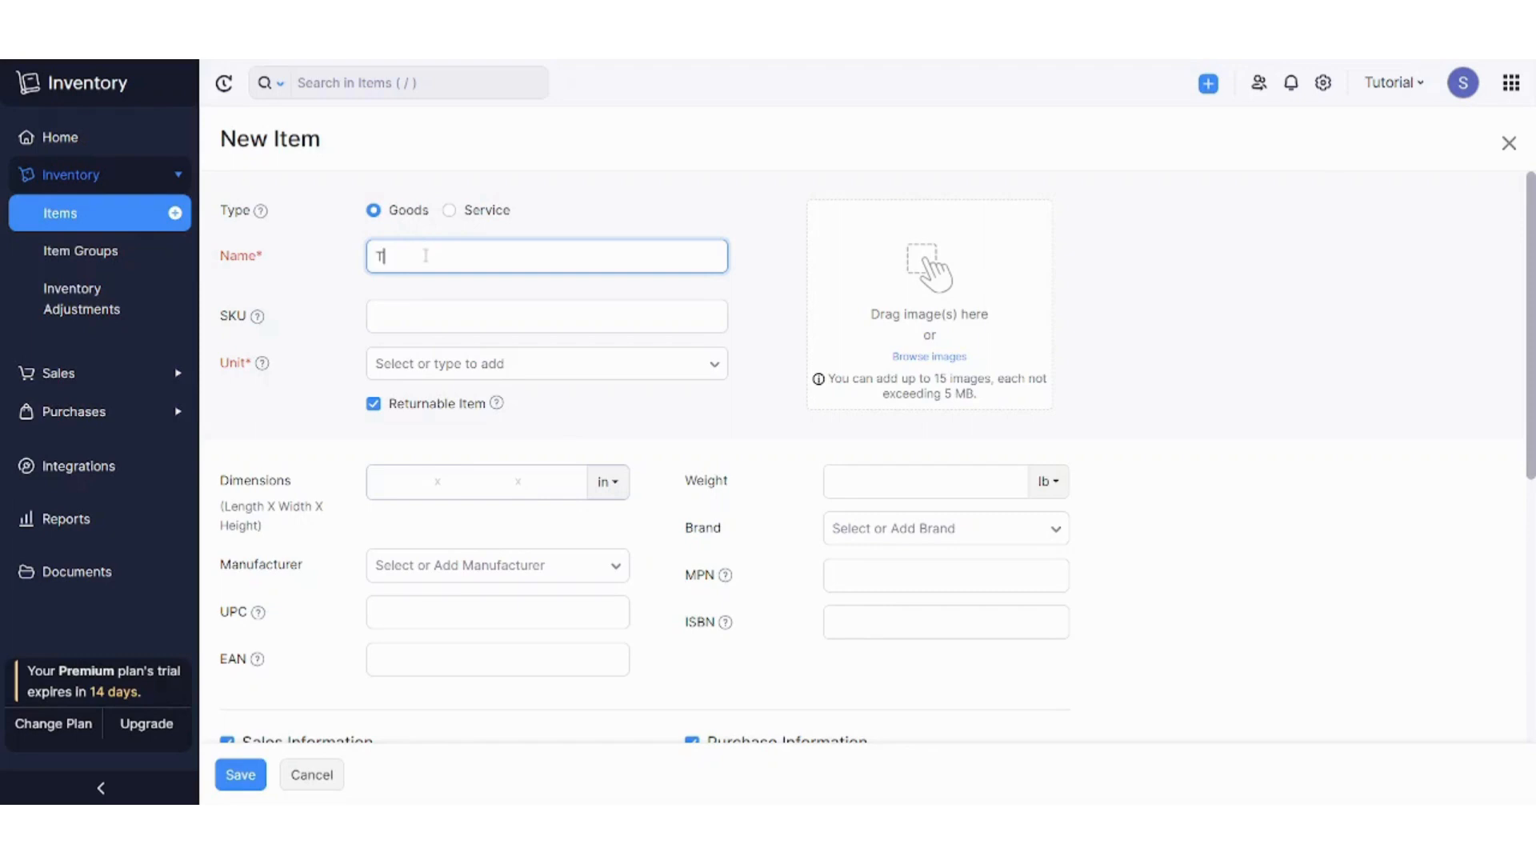
type("-s")
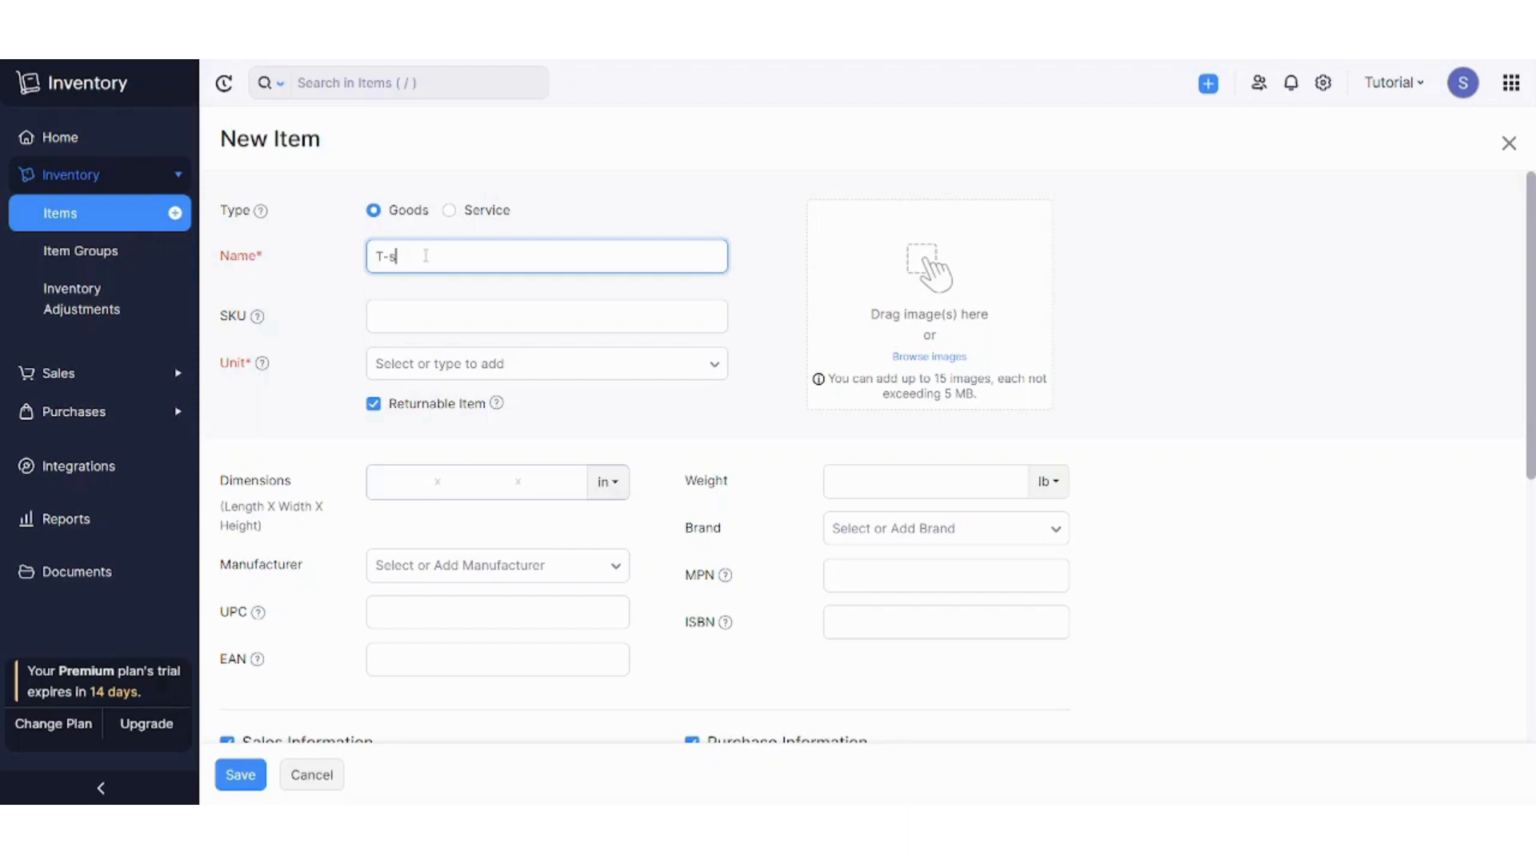
type("White T-")
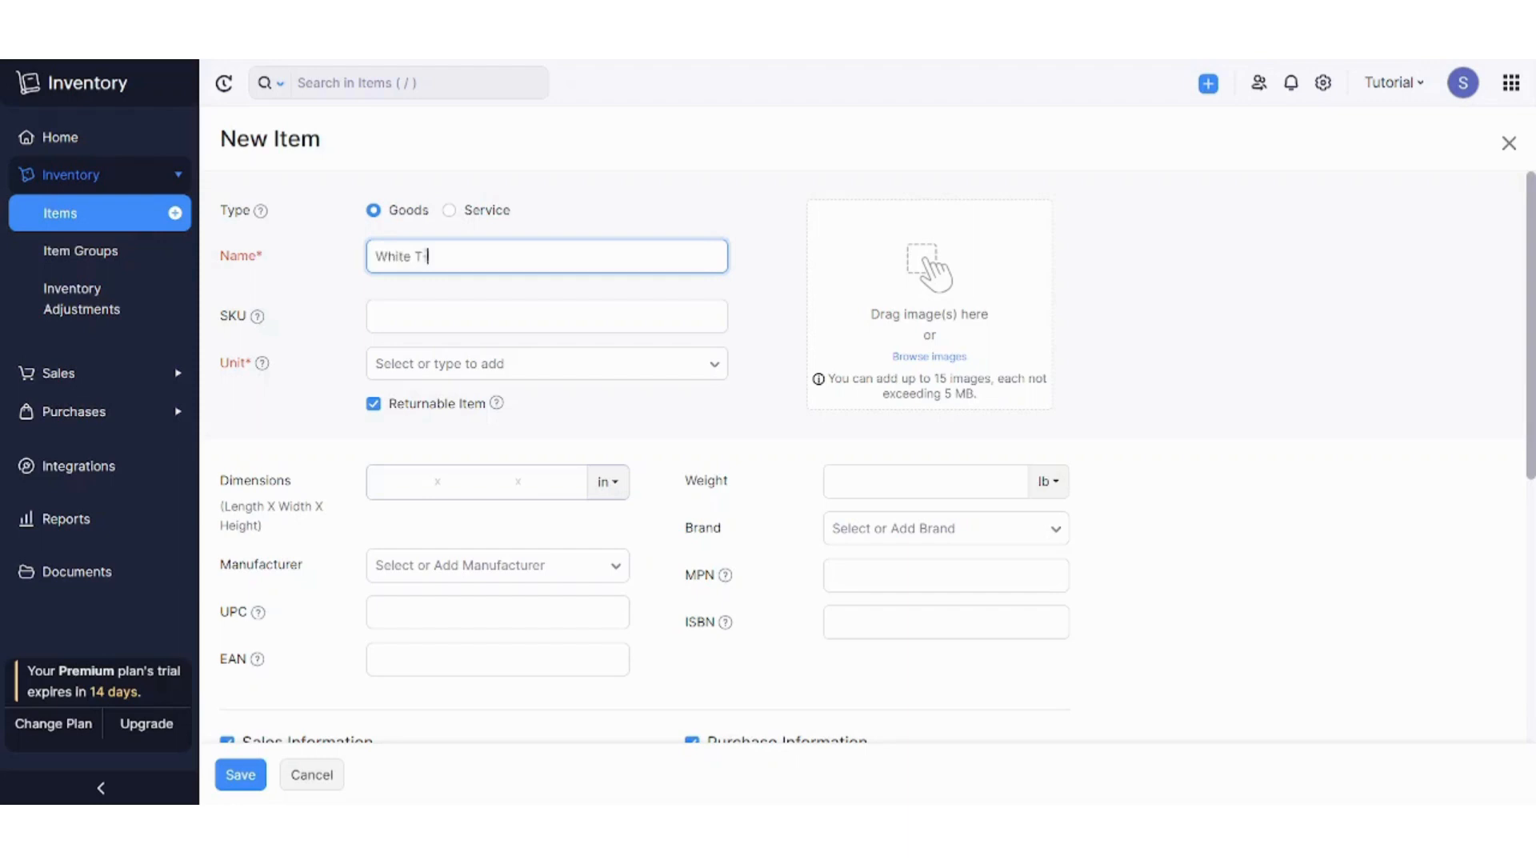
type("shirt")
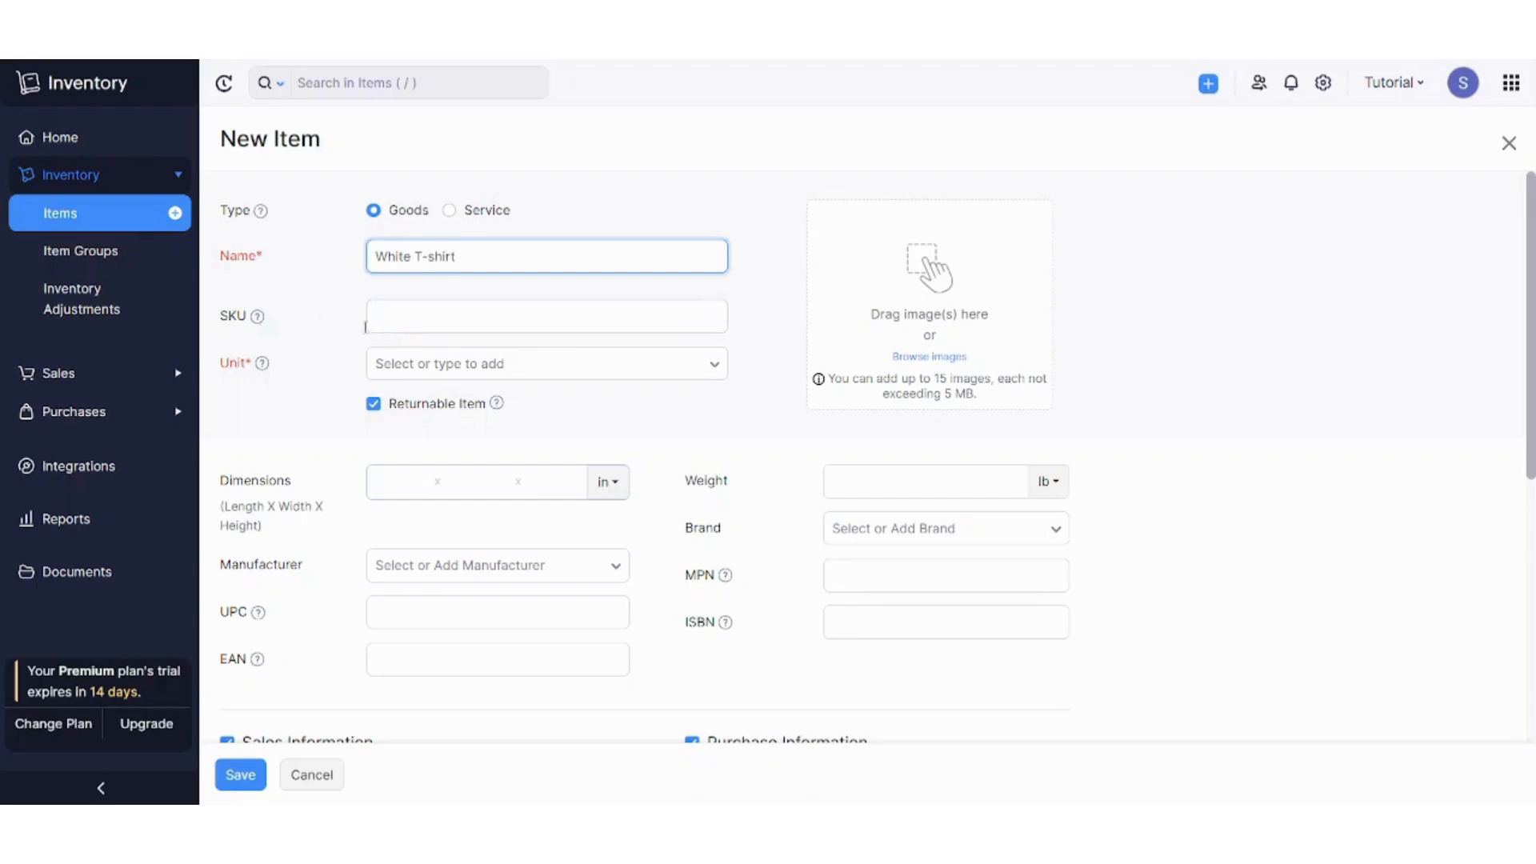
- Set the new item's unit to pcs
left_click(545, 363)
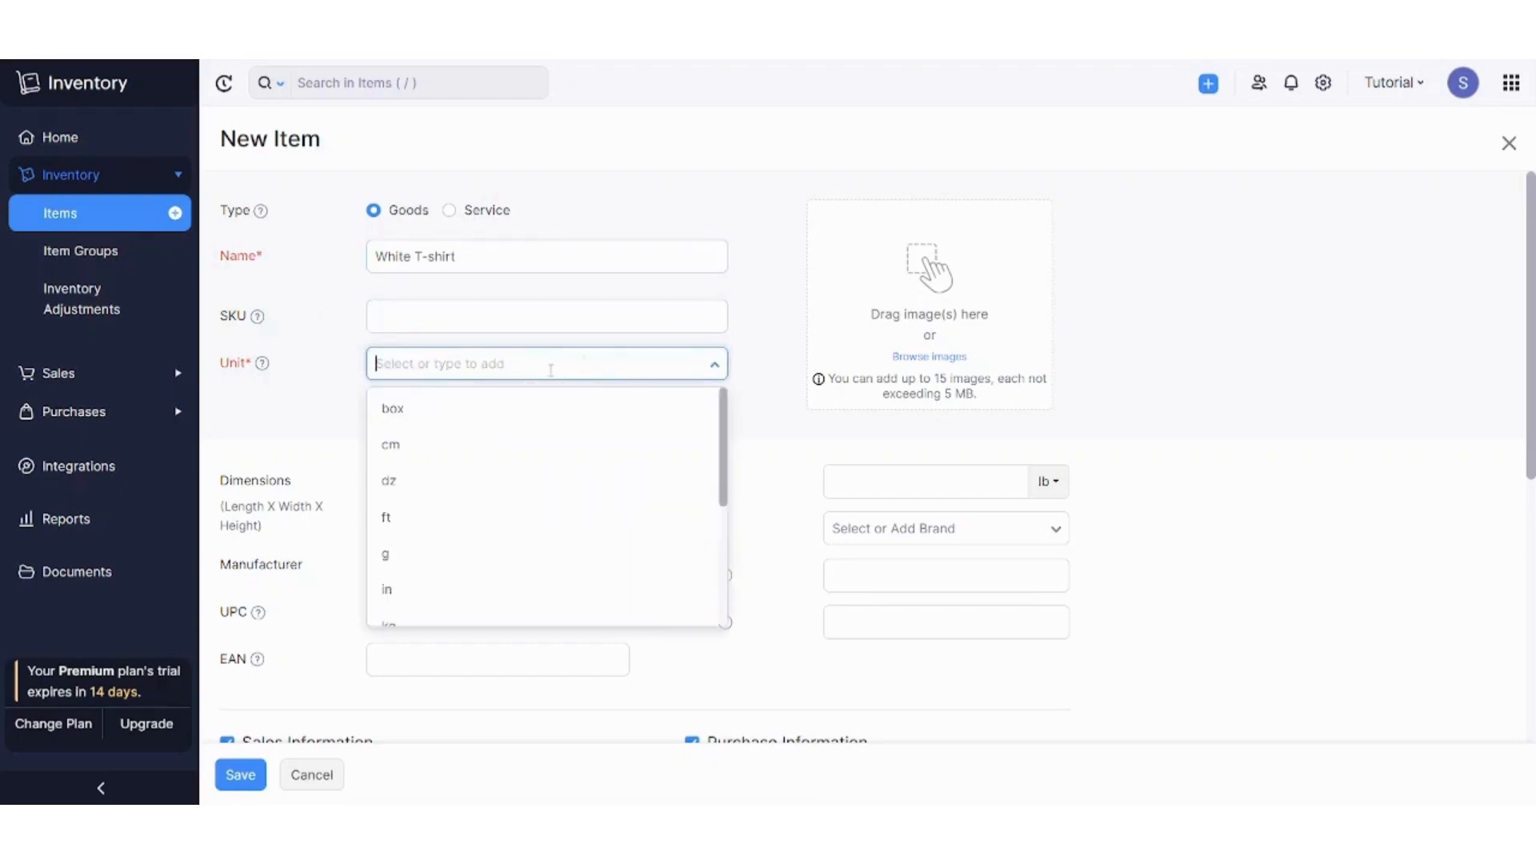
scroll("down", 3)
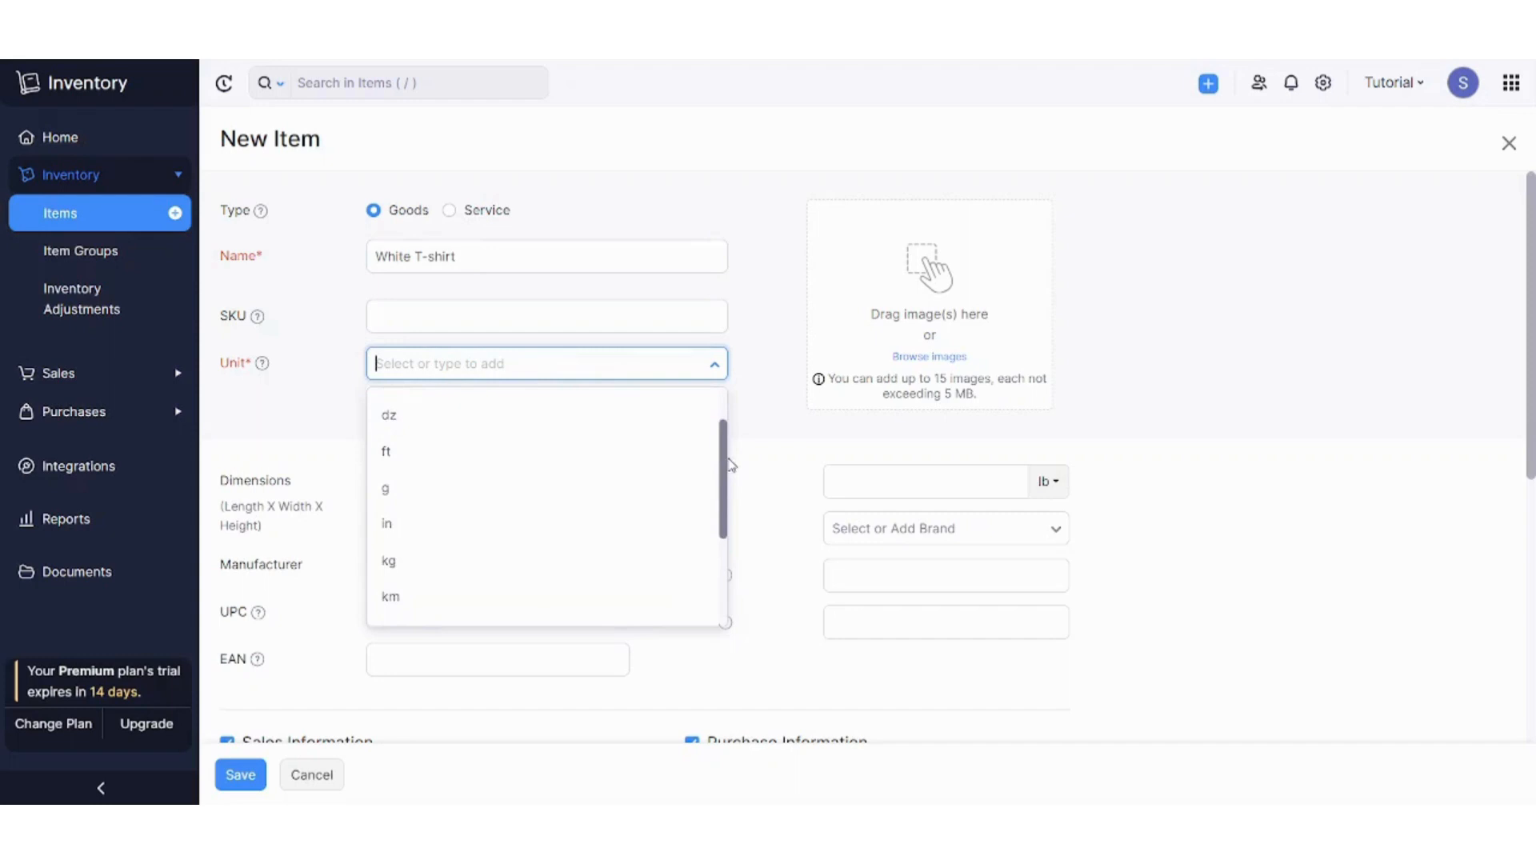
scroll("down", 3)
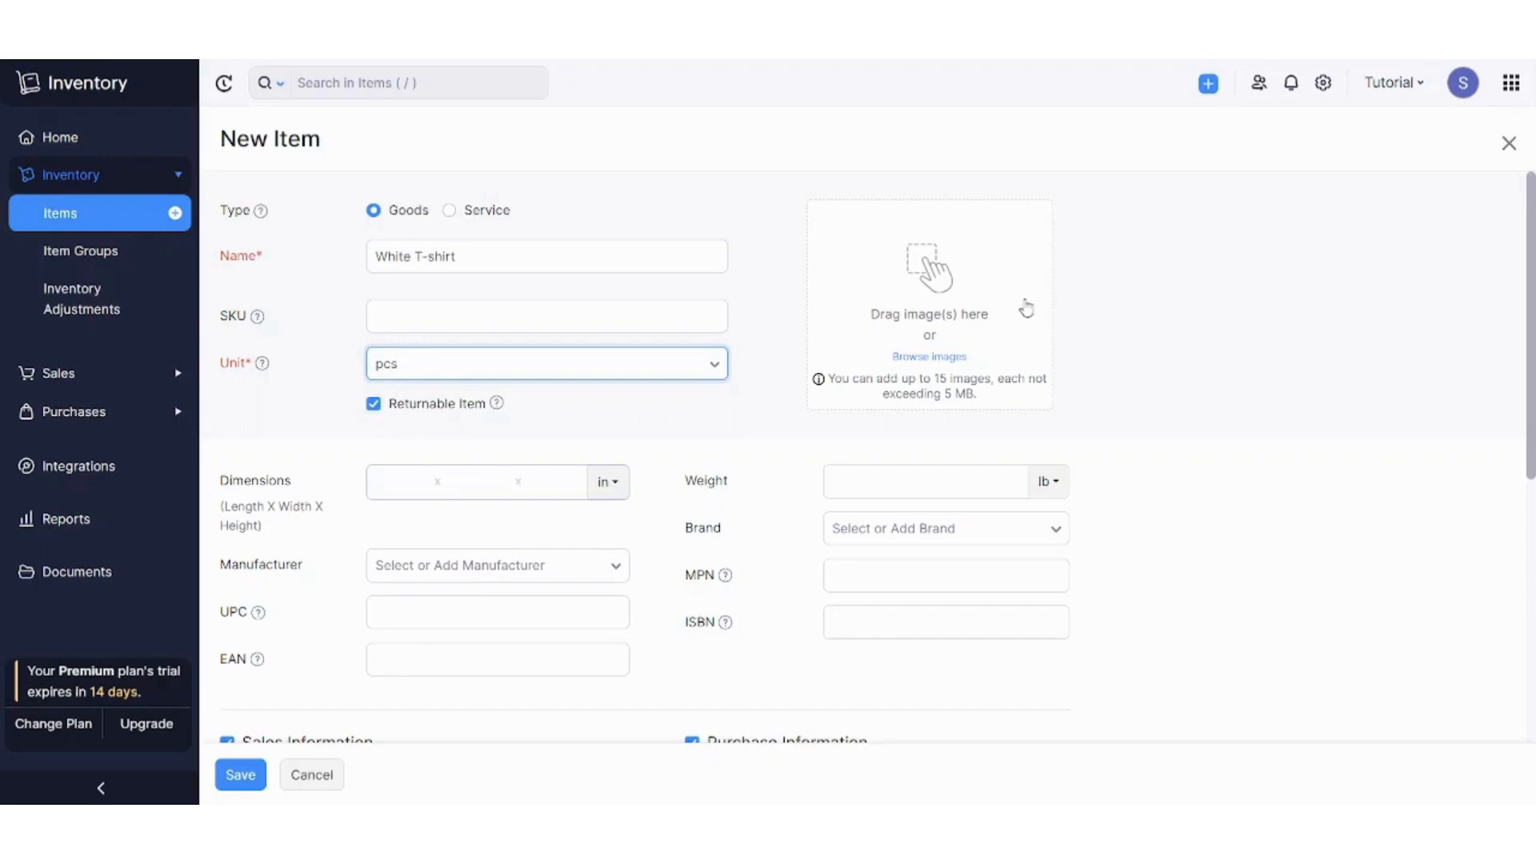
mouse_move(872, 271)
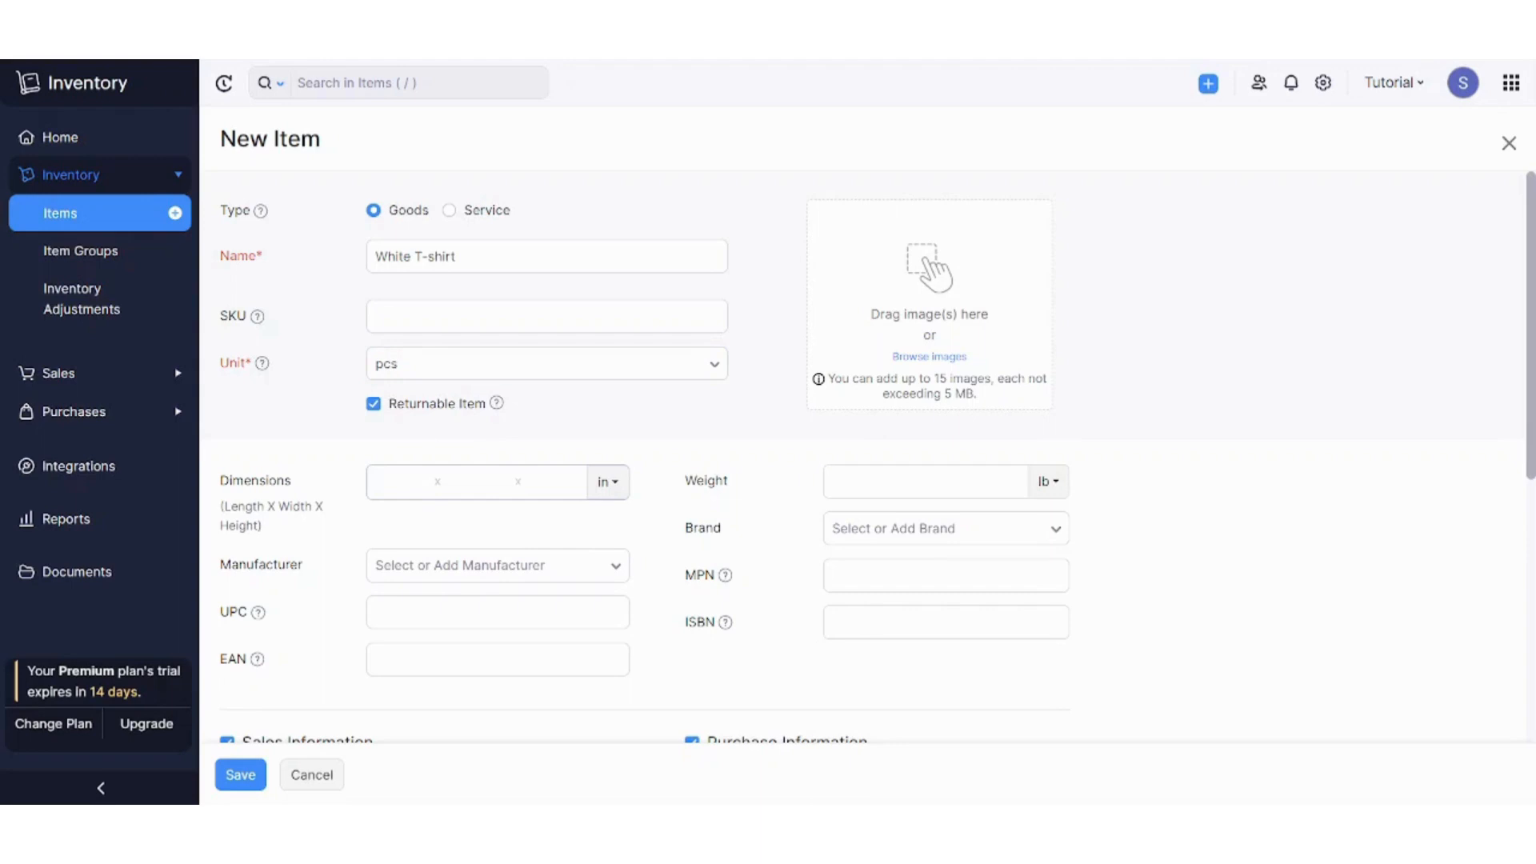
- Enter a selling price of 50 and a cost price of 25 on the form
scroll("down", 3)
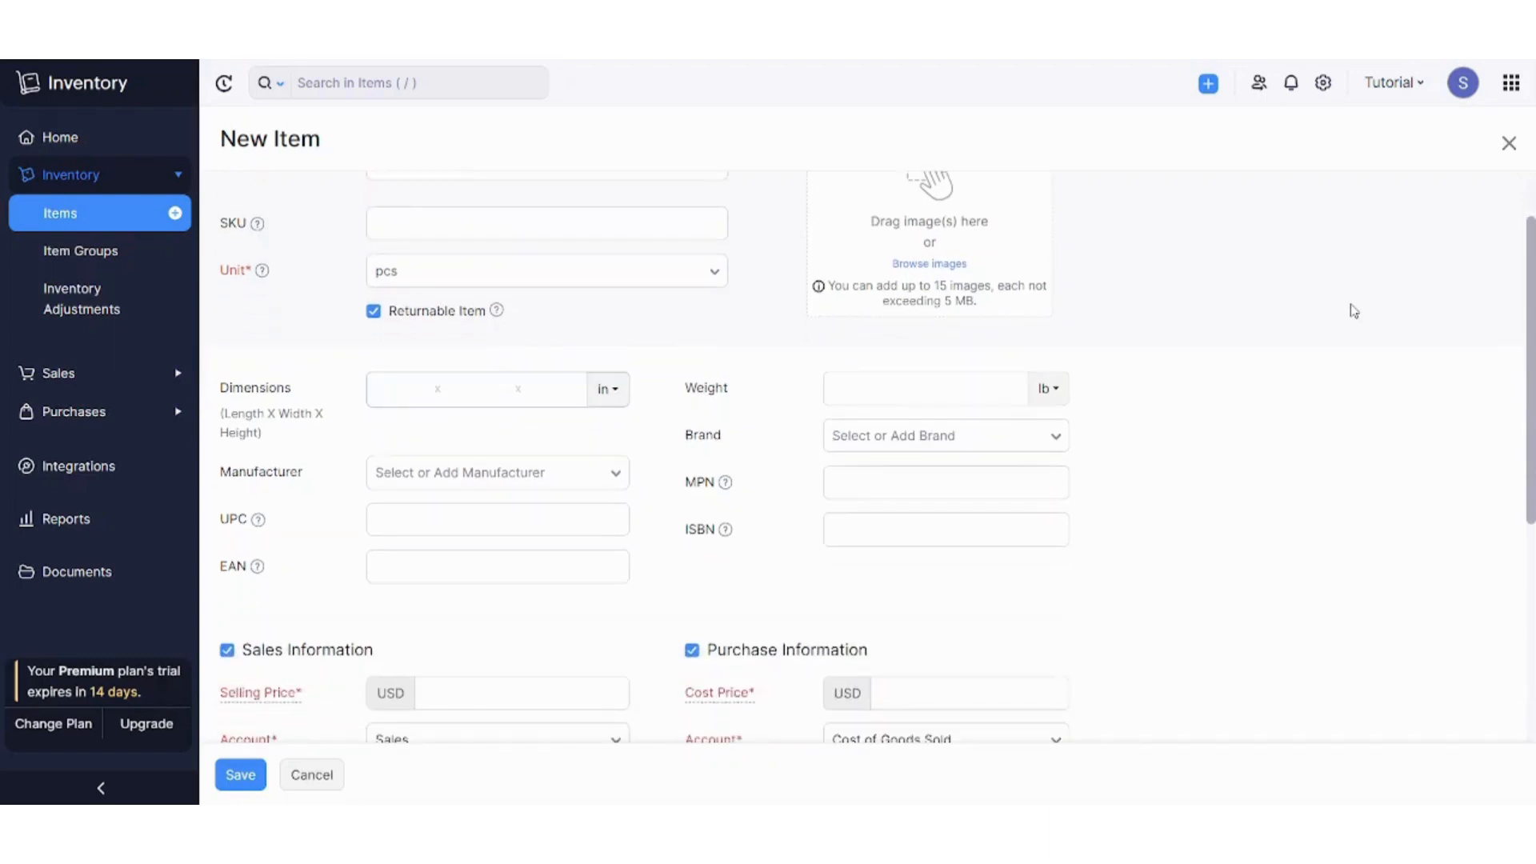
scroll("down", 3)
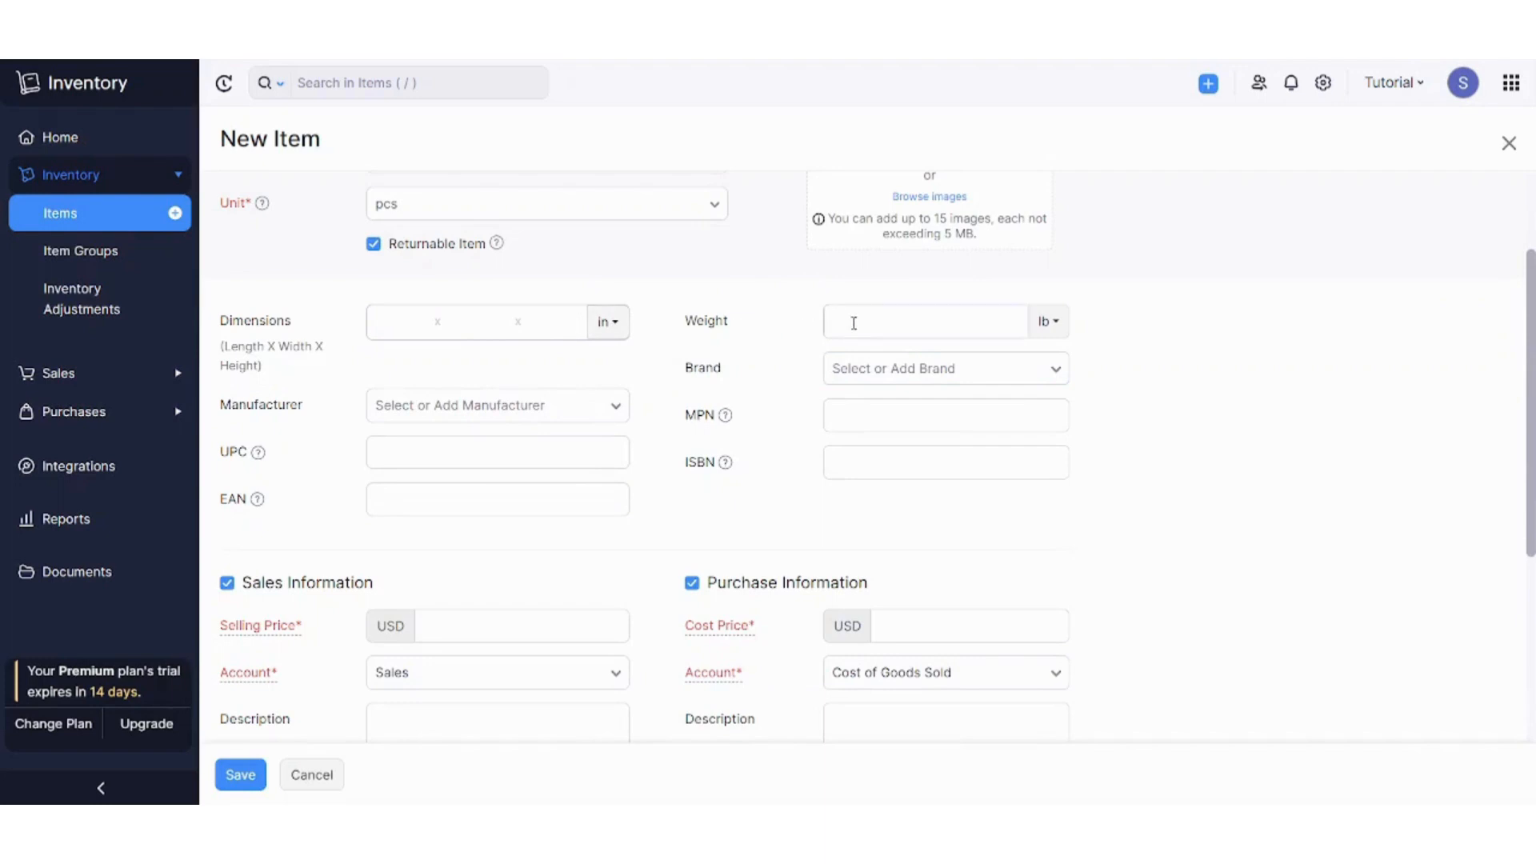
left_click(924, 321)
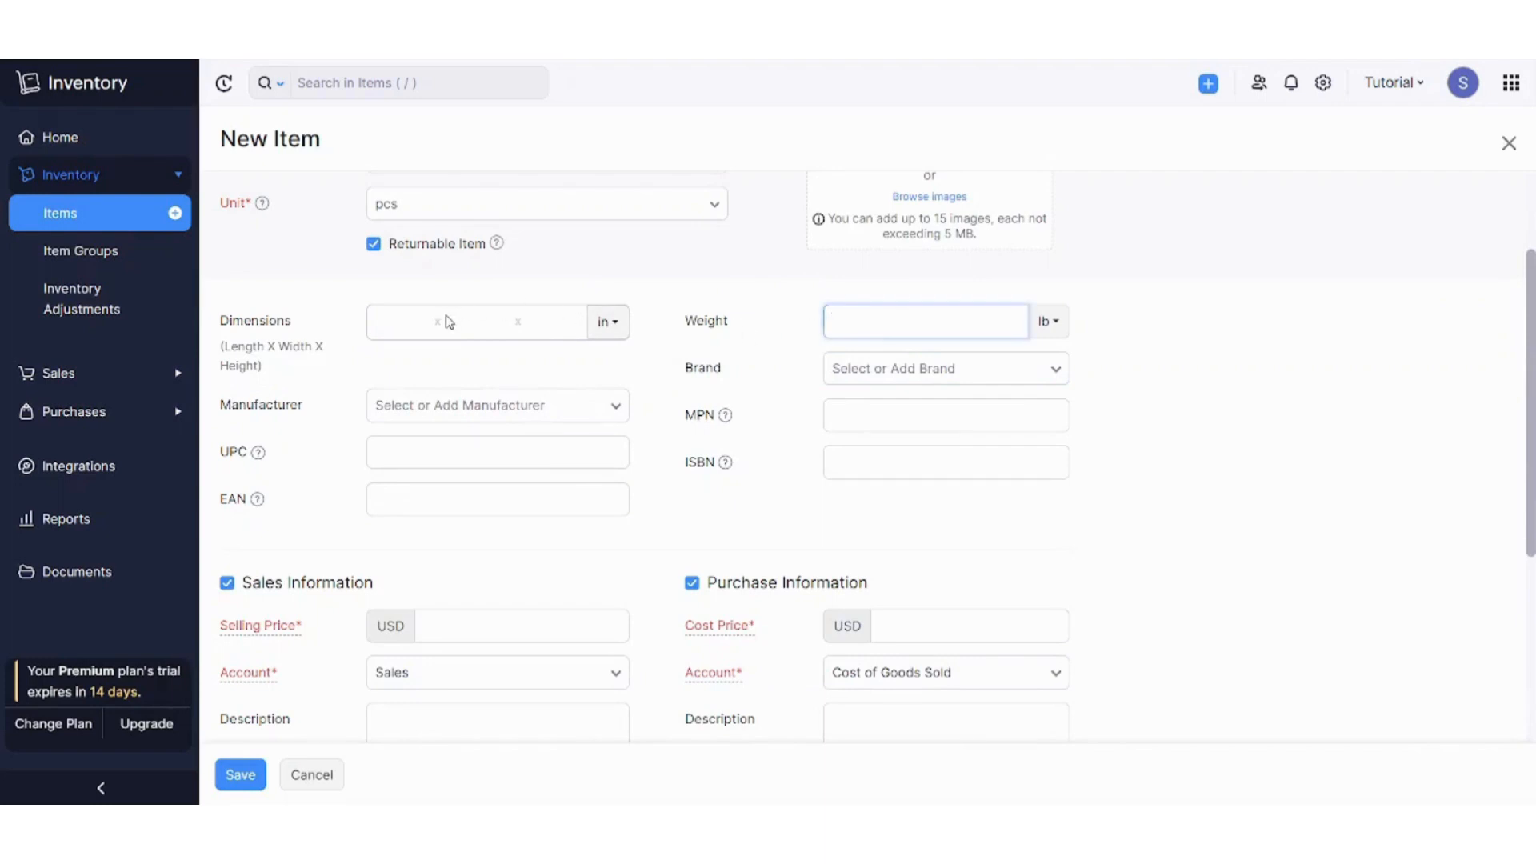
mouse_move(1085, 297)
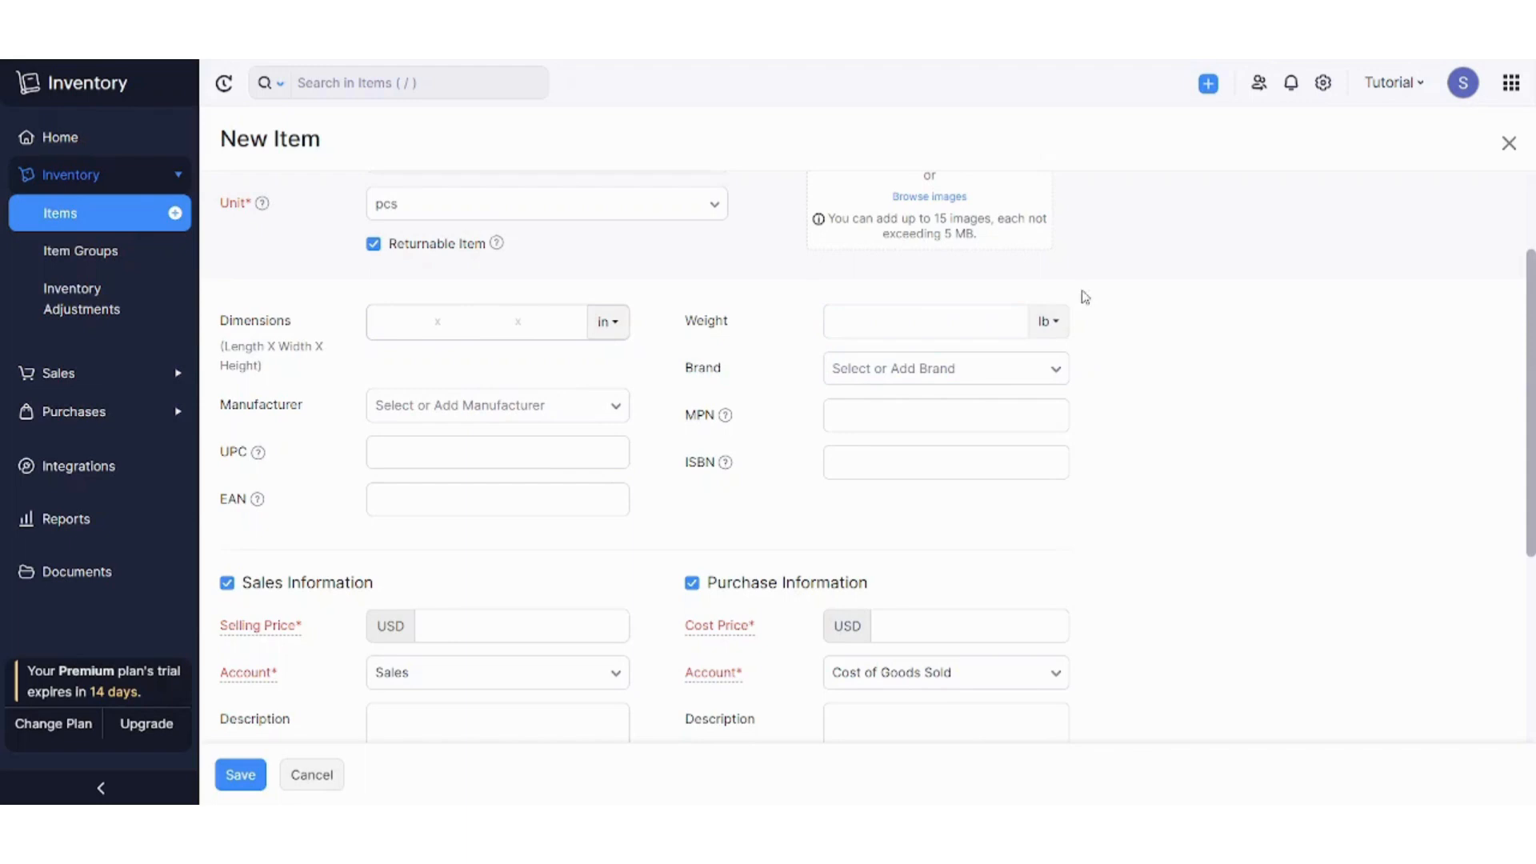
mouse_move(278, 365)
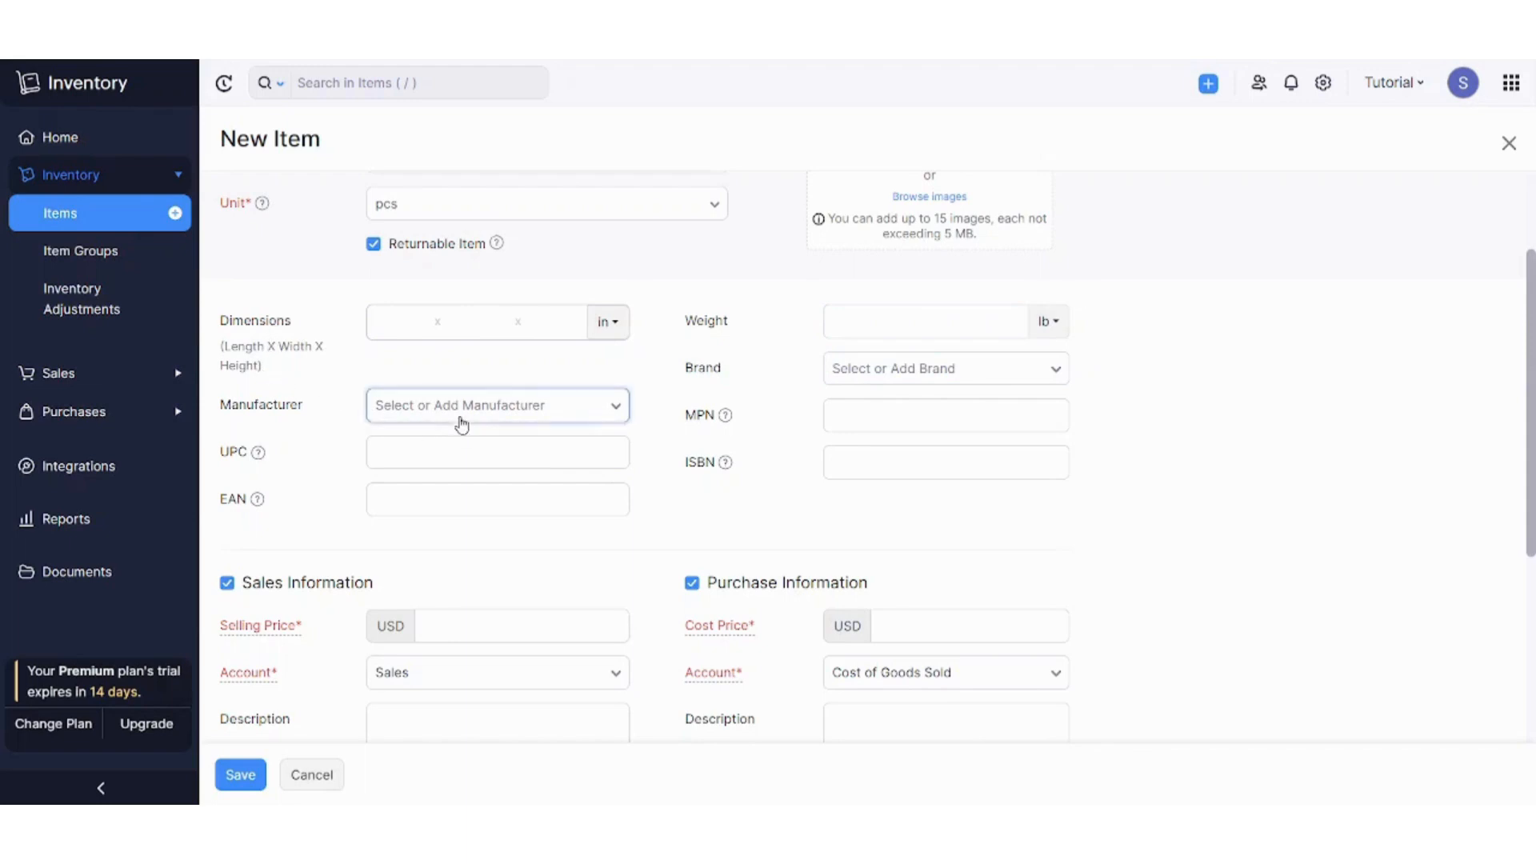
left_click(944, 414)
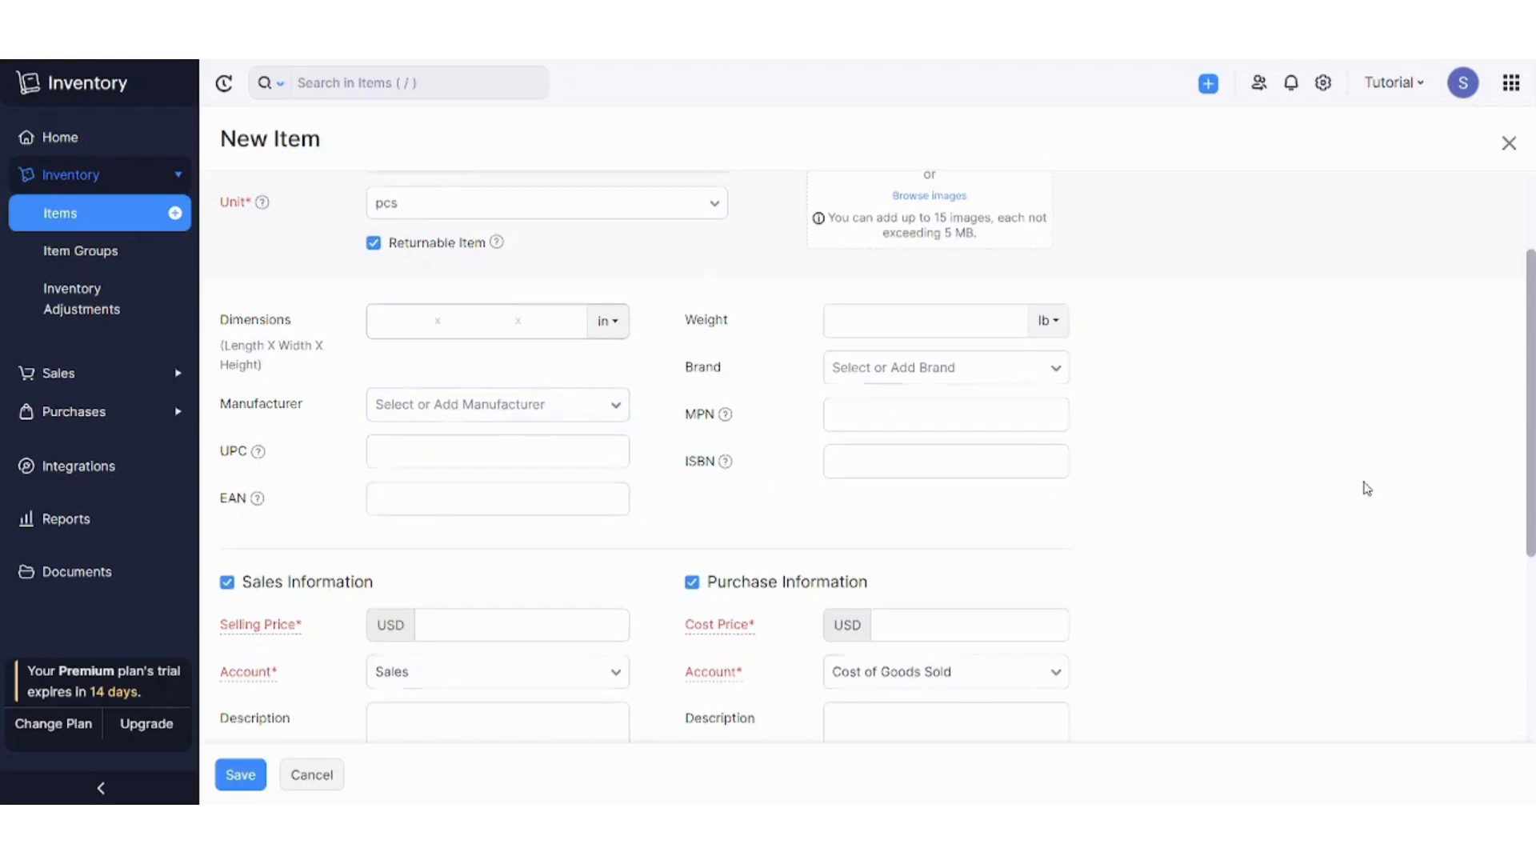
scroll("down", 3)
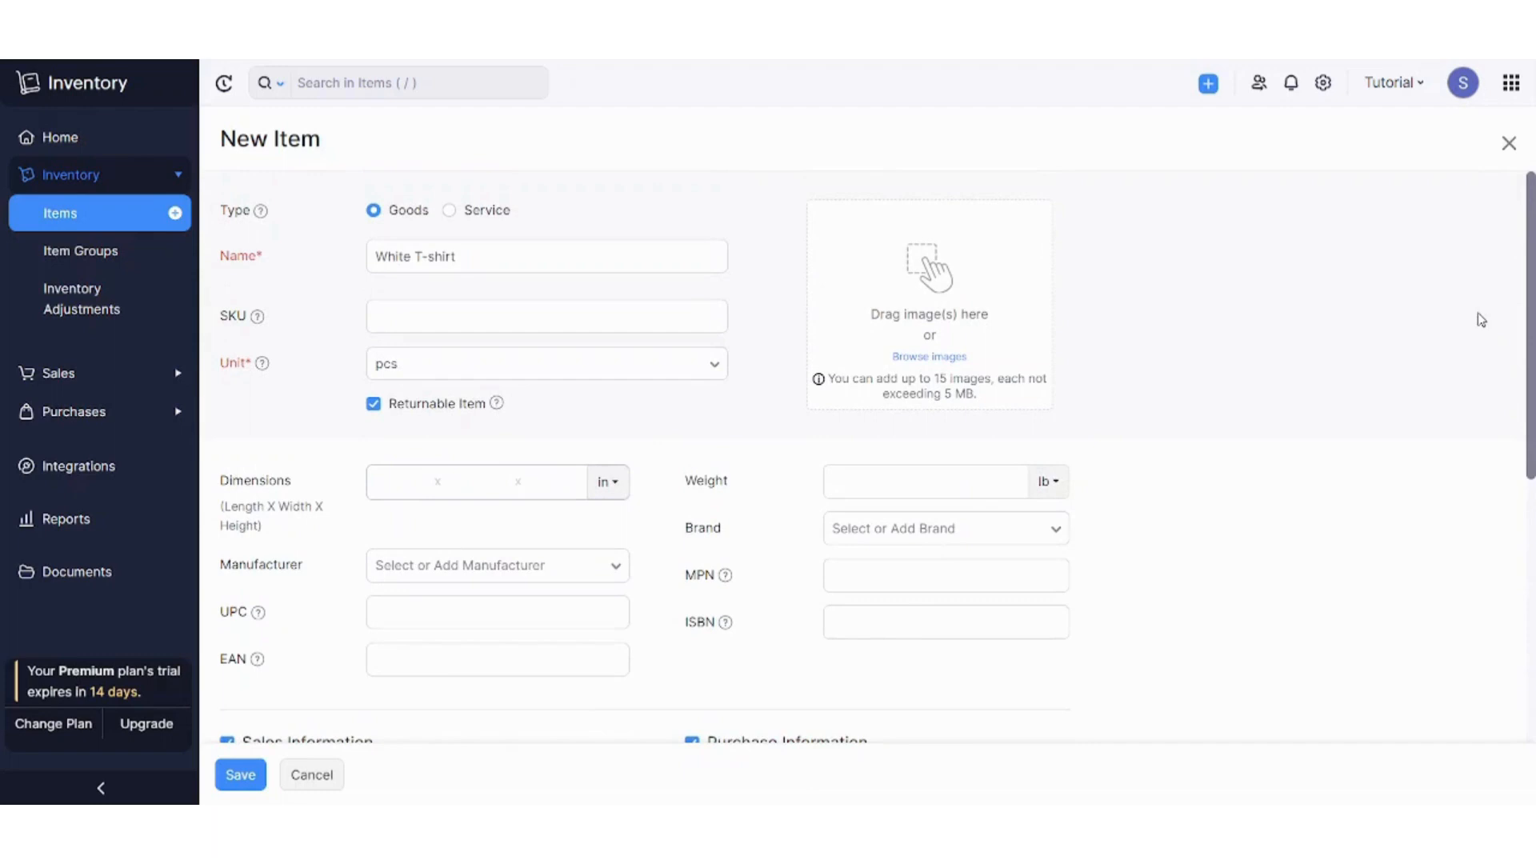
scroll("down", 3)
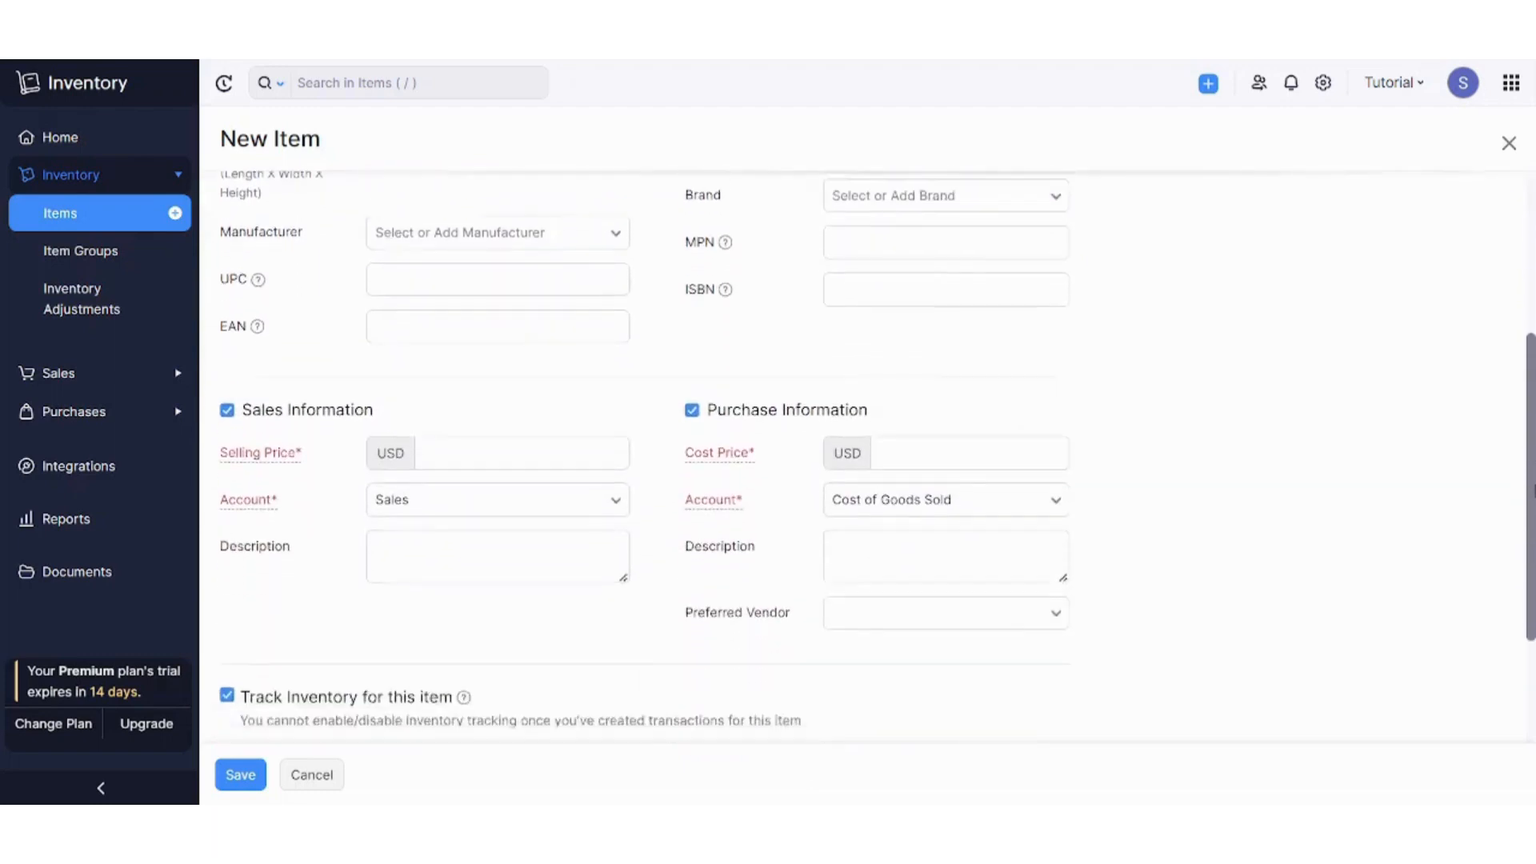
scroll("down", 3)
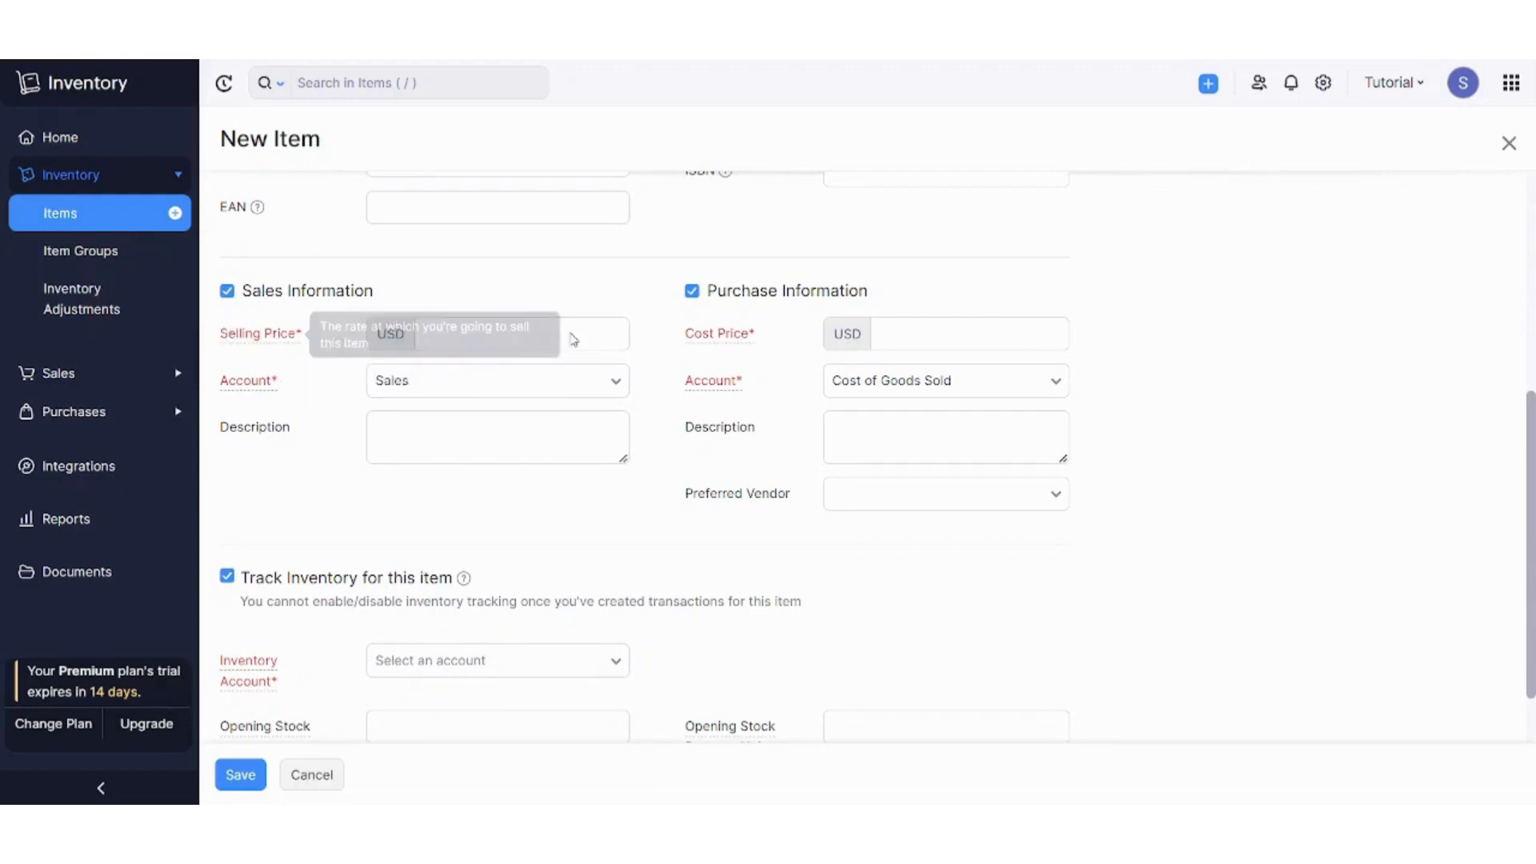
left_click(519, 333)
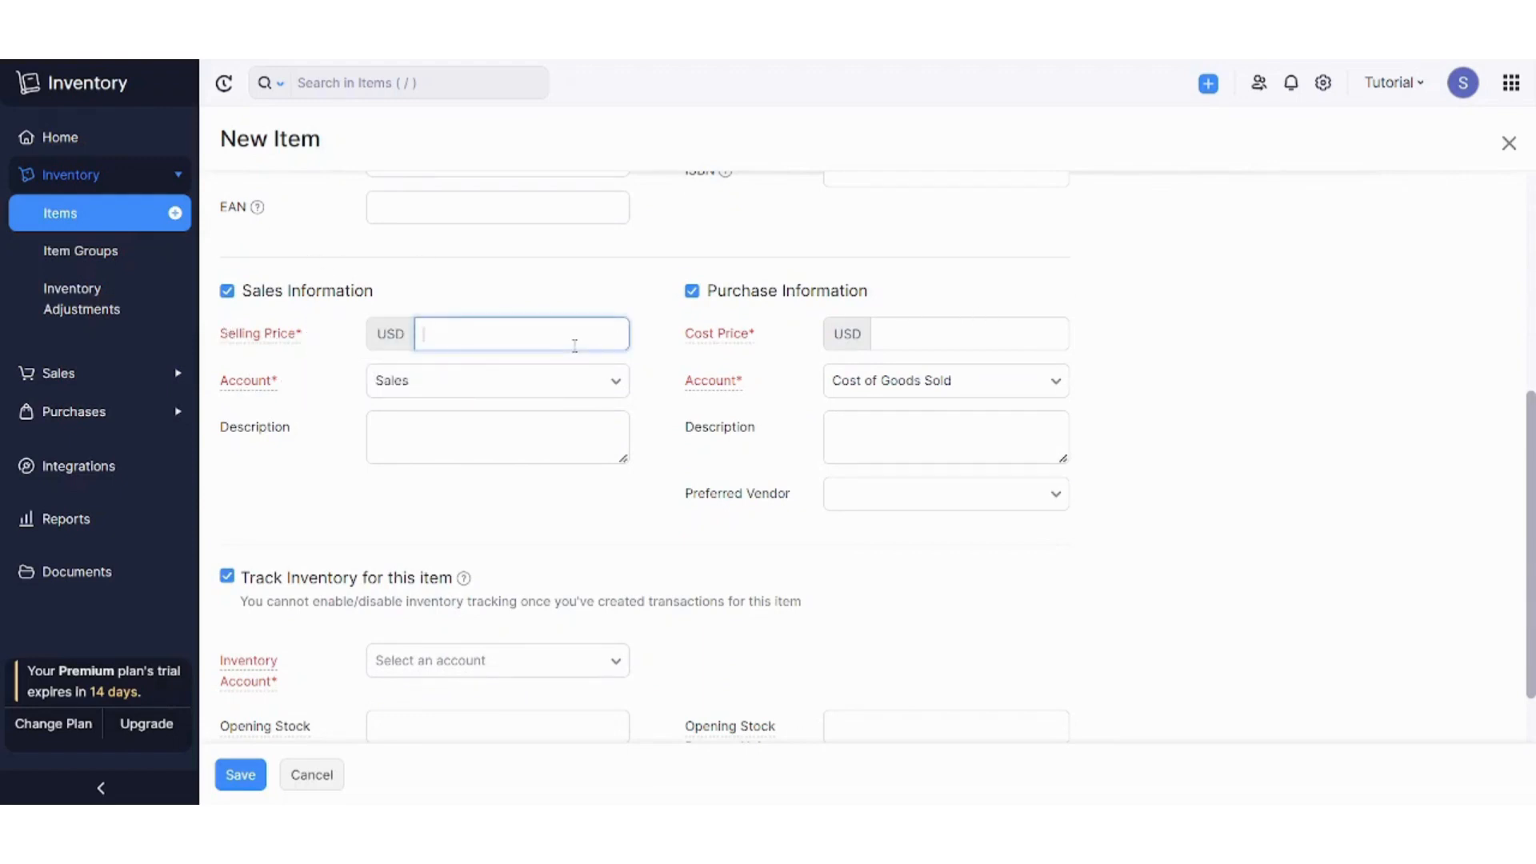
type("50")
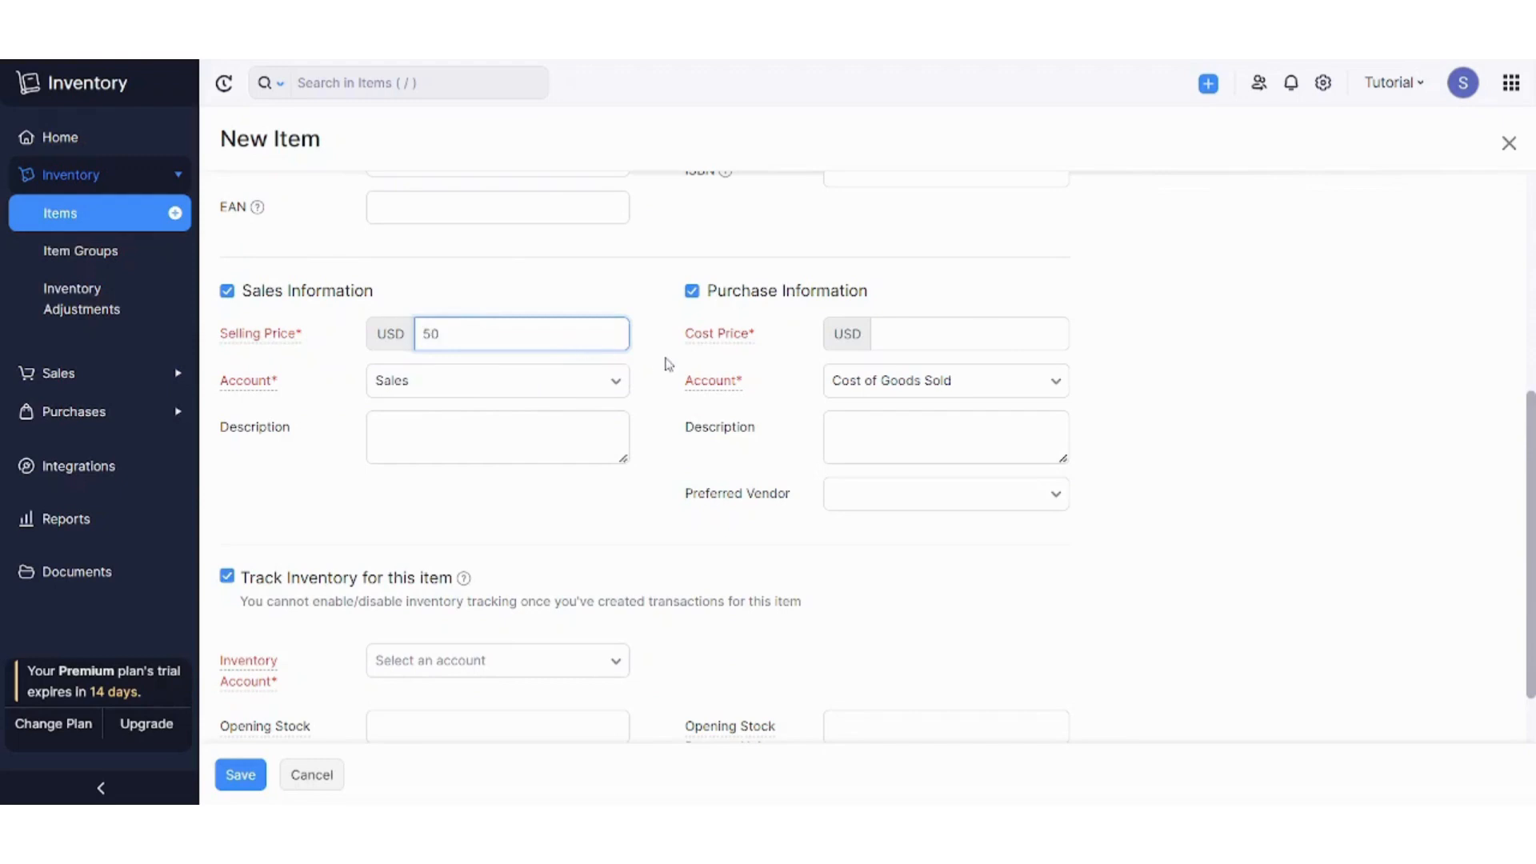
left_click(968, 333)
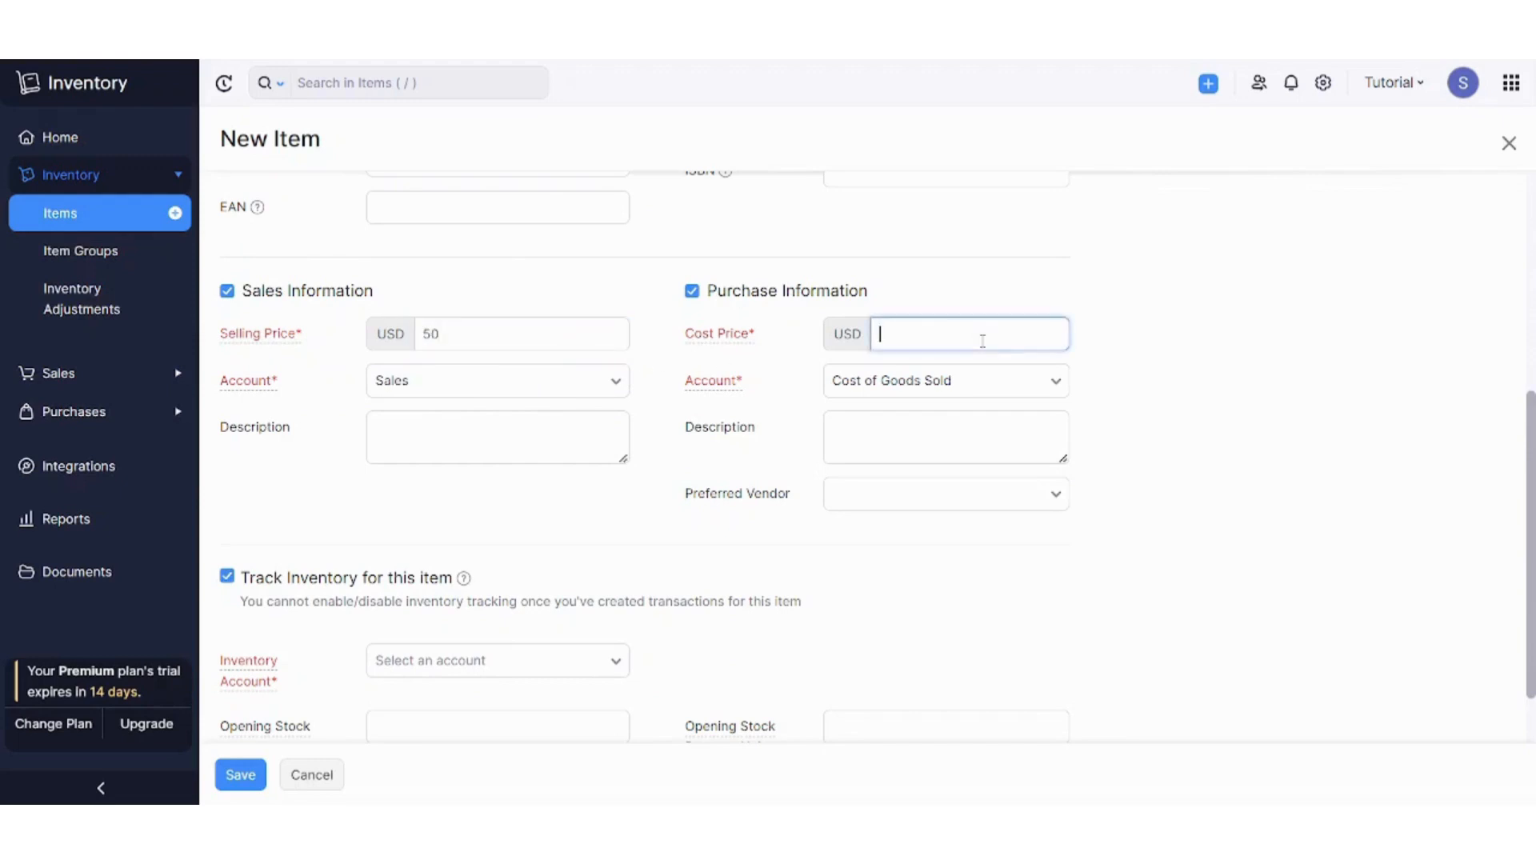
type("25")
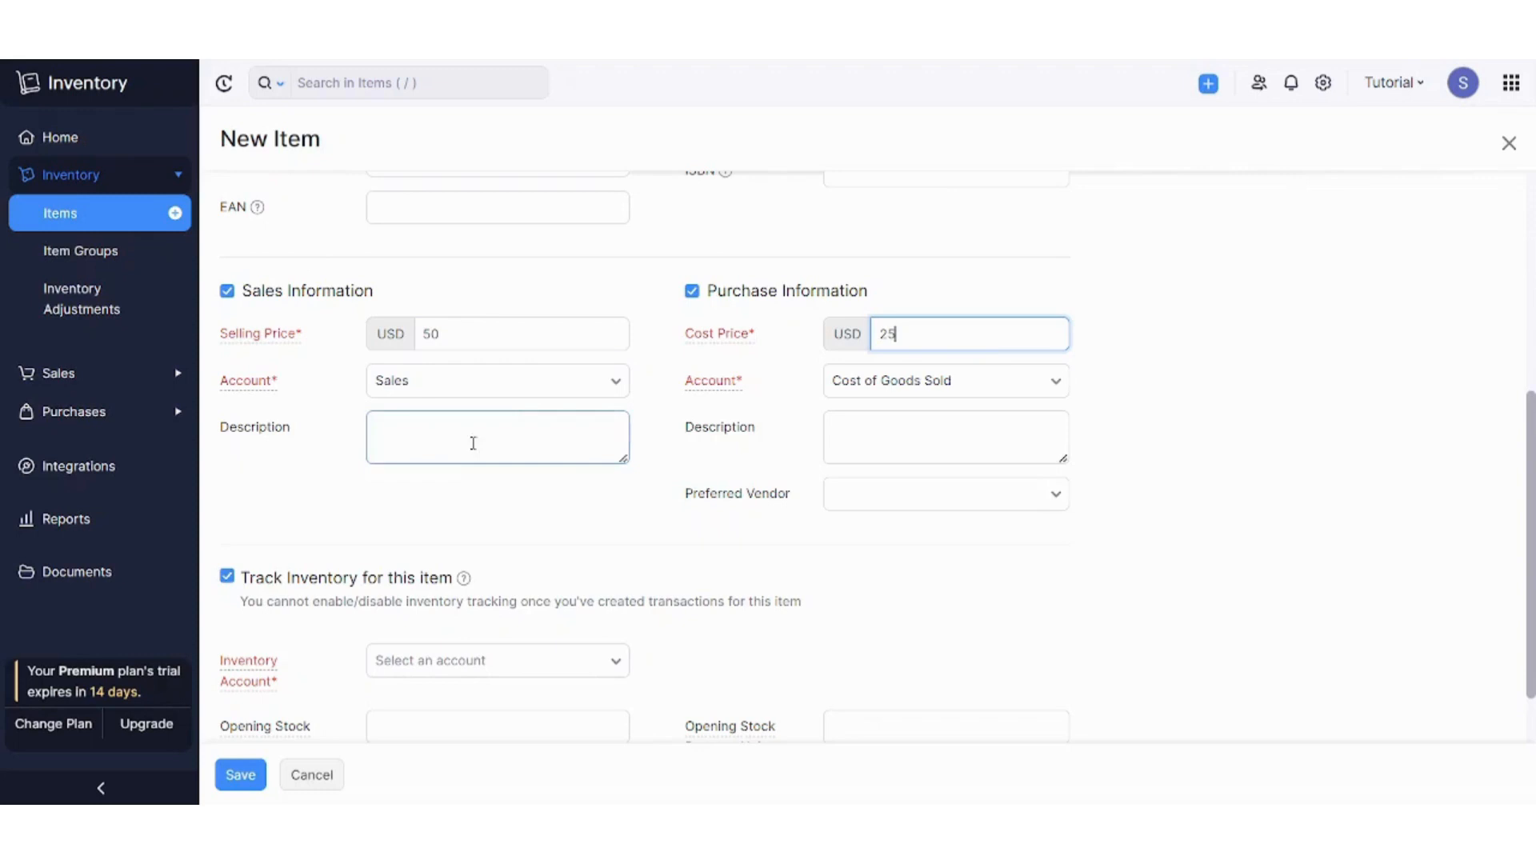
- Keep Sales as the sales account and review the description and vendor fields
left_click(497, 380)
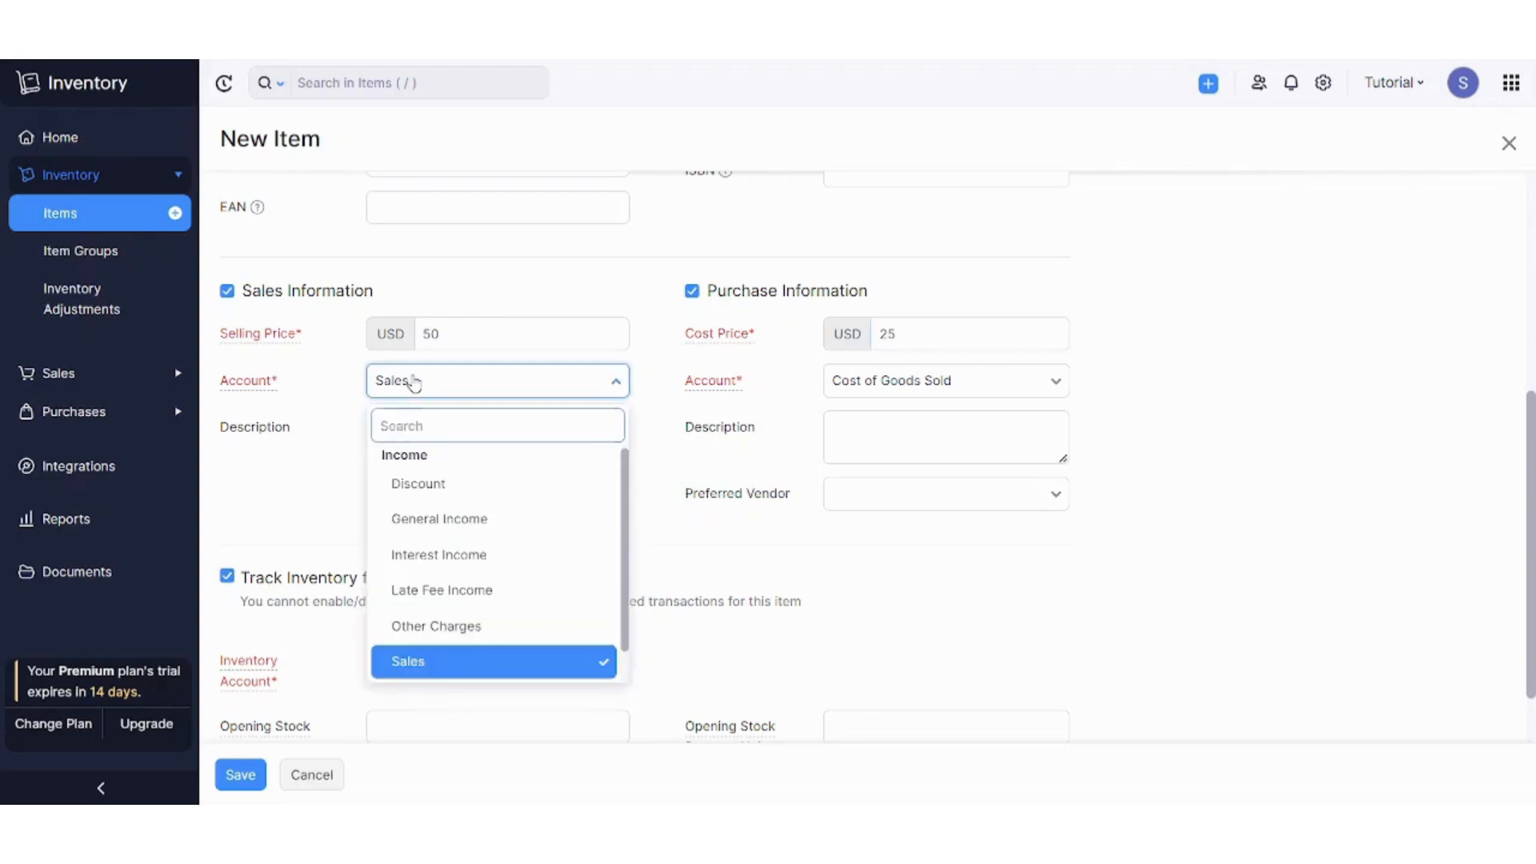
left_click(407, 662)
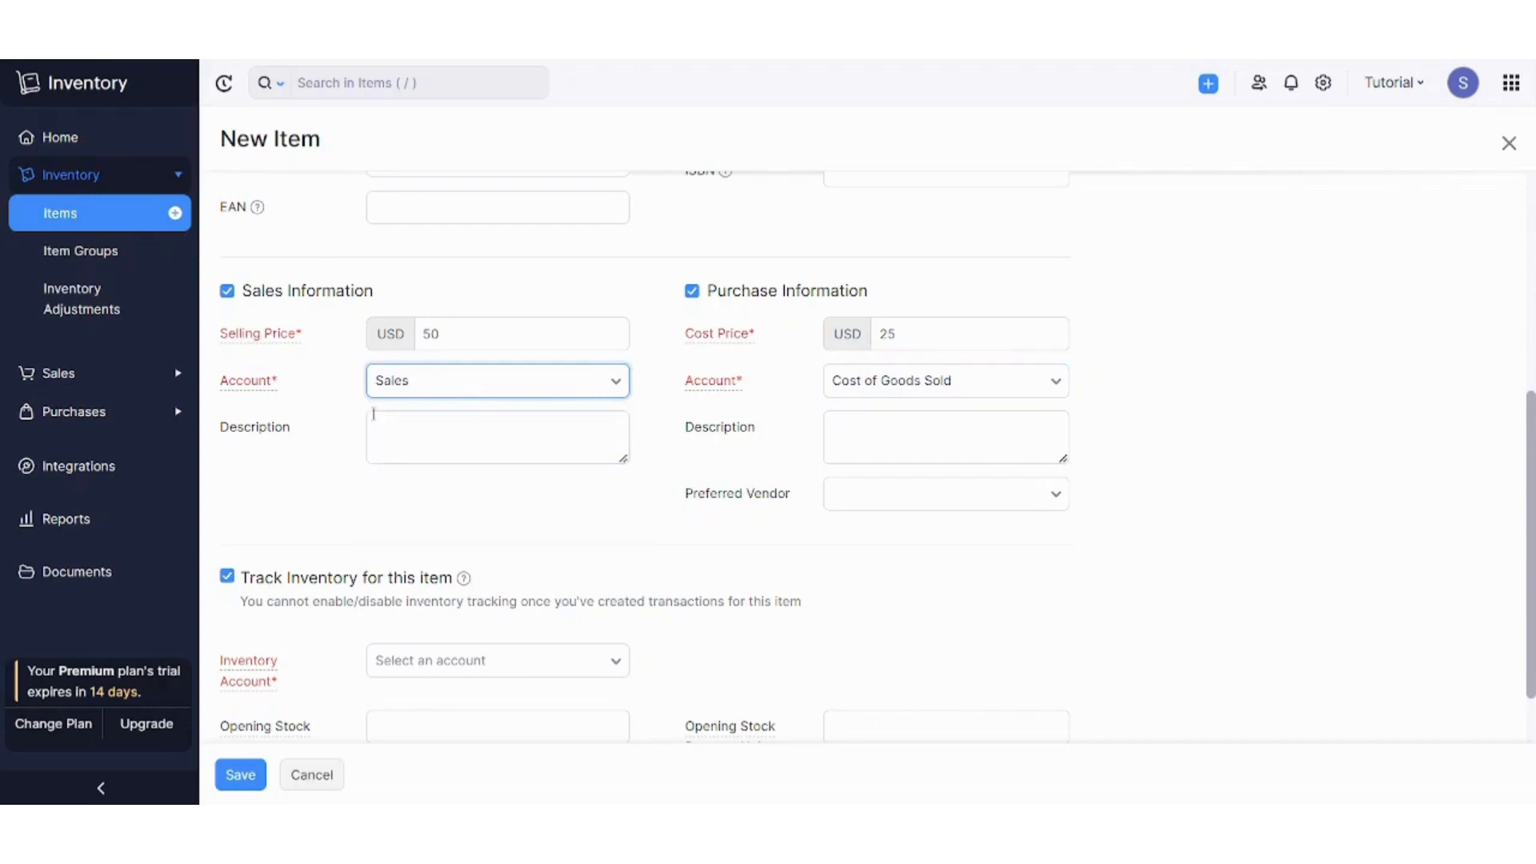
left_click(944, 437)
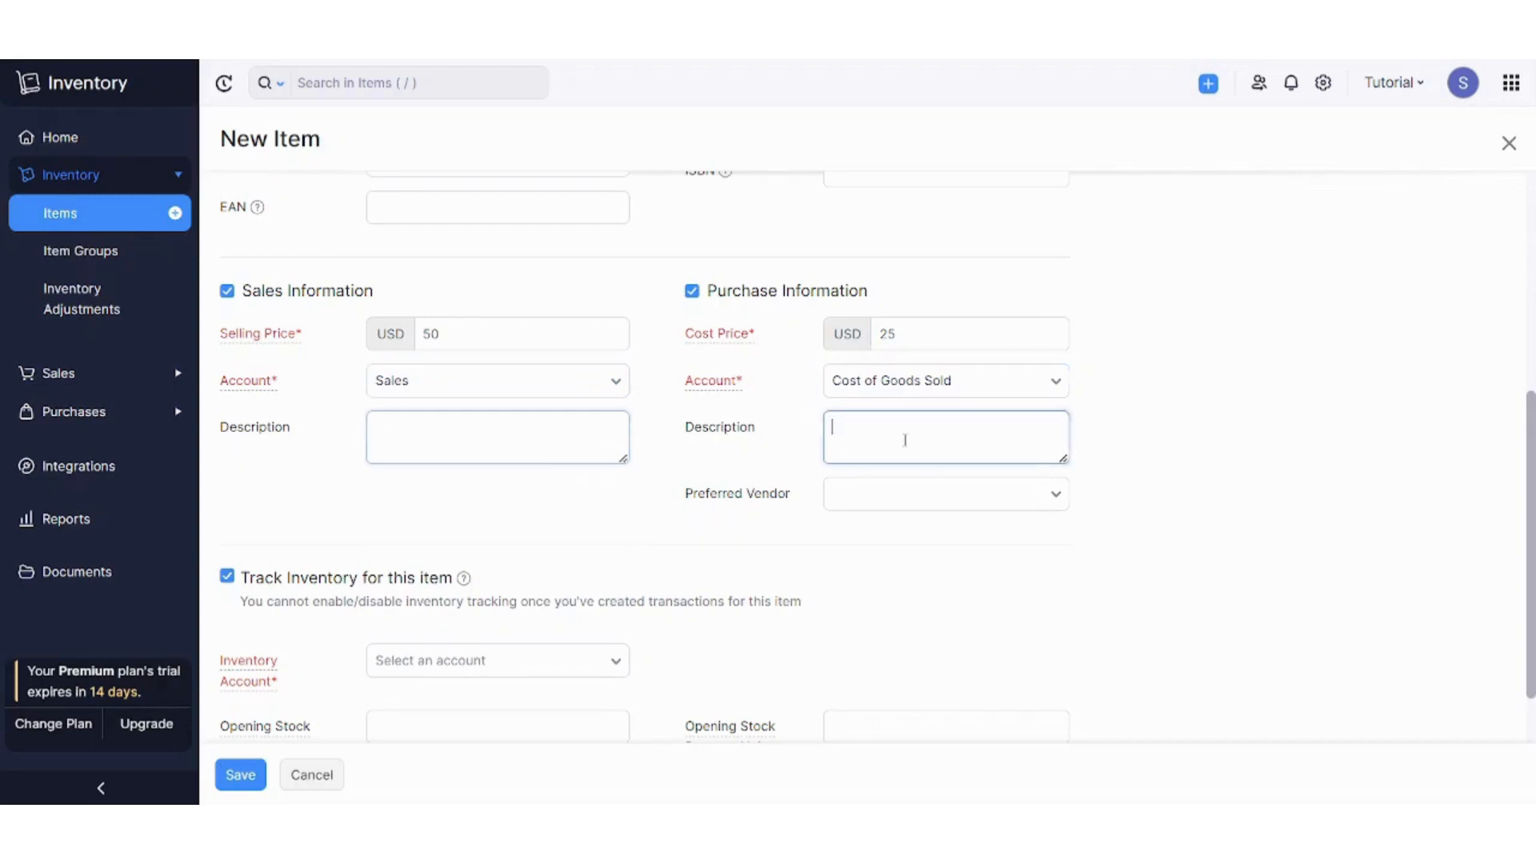
left_click(943, 493)
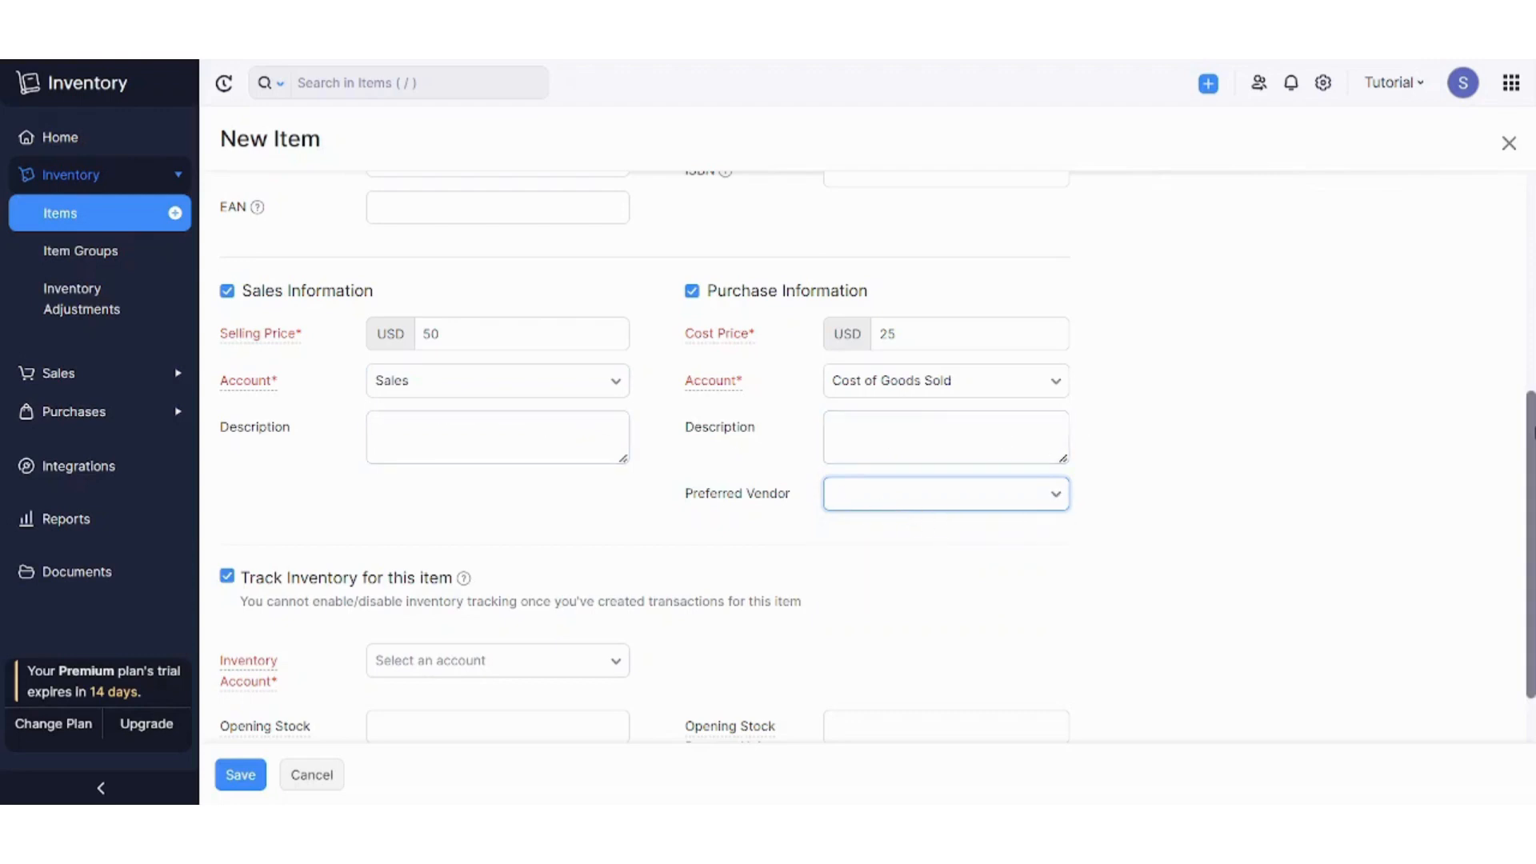
- Set the White T-shirt's inventory account to Inventory Asset
scroll("down", 3)
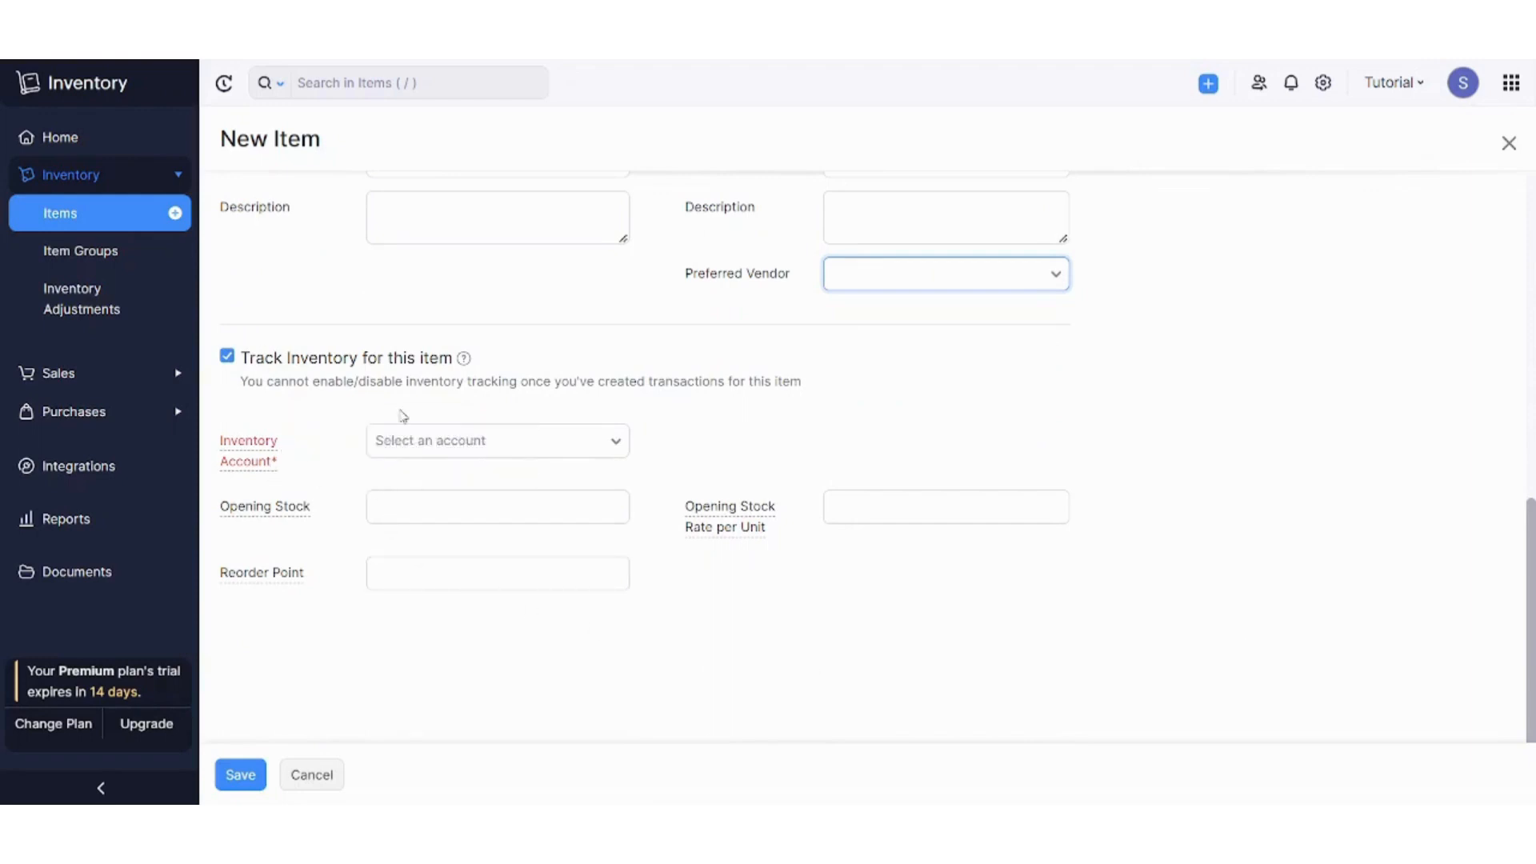
left_click(495, 440)
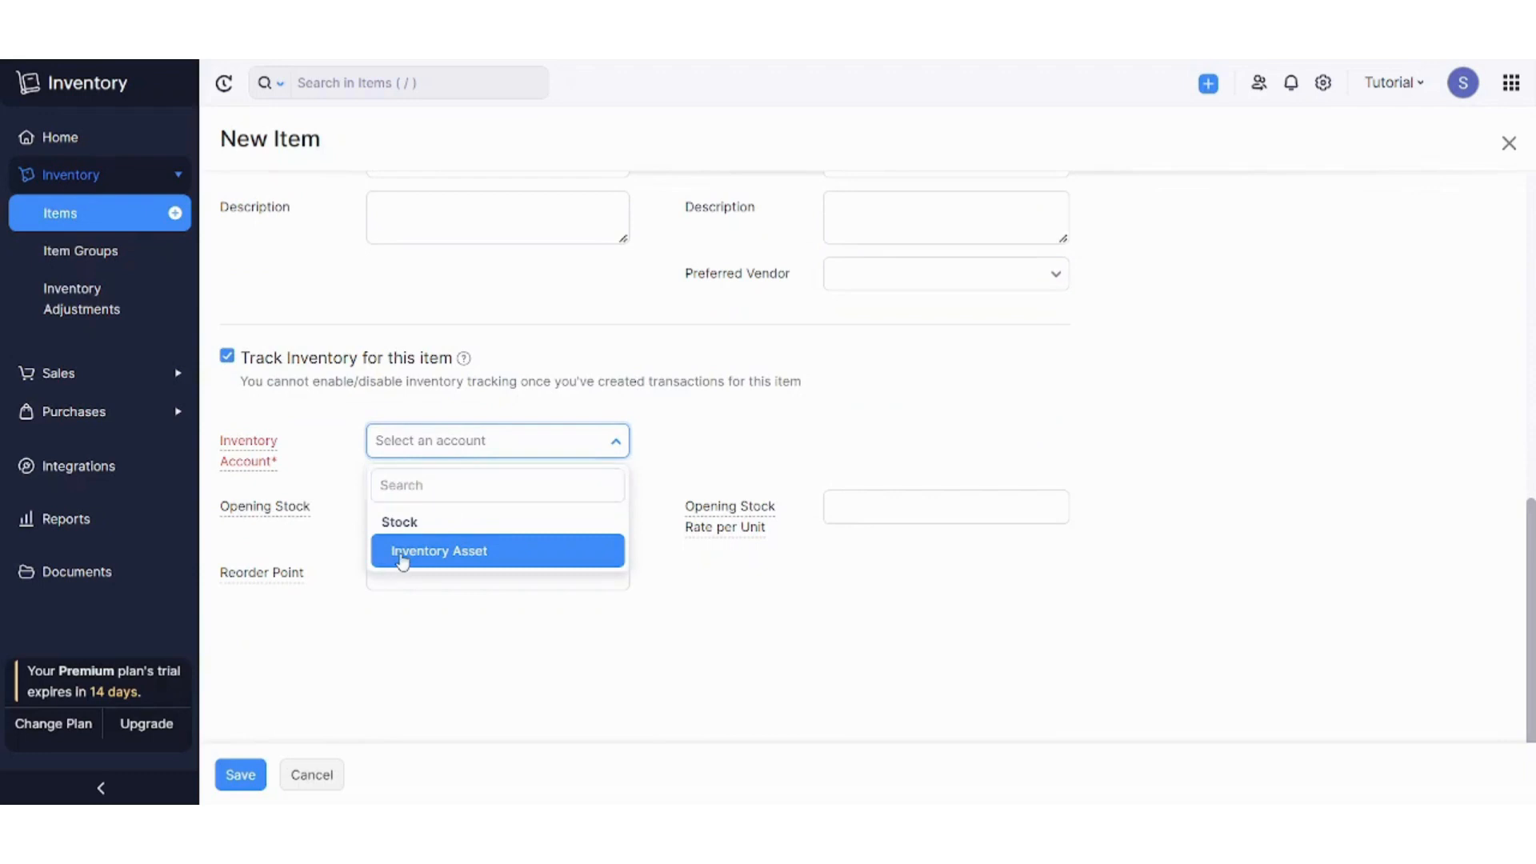
left_click(439, 550)
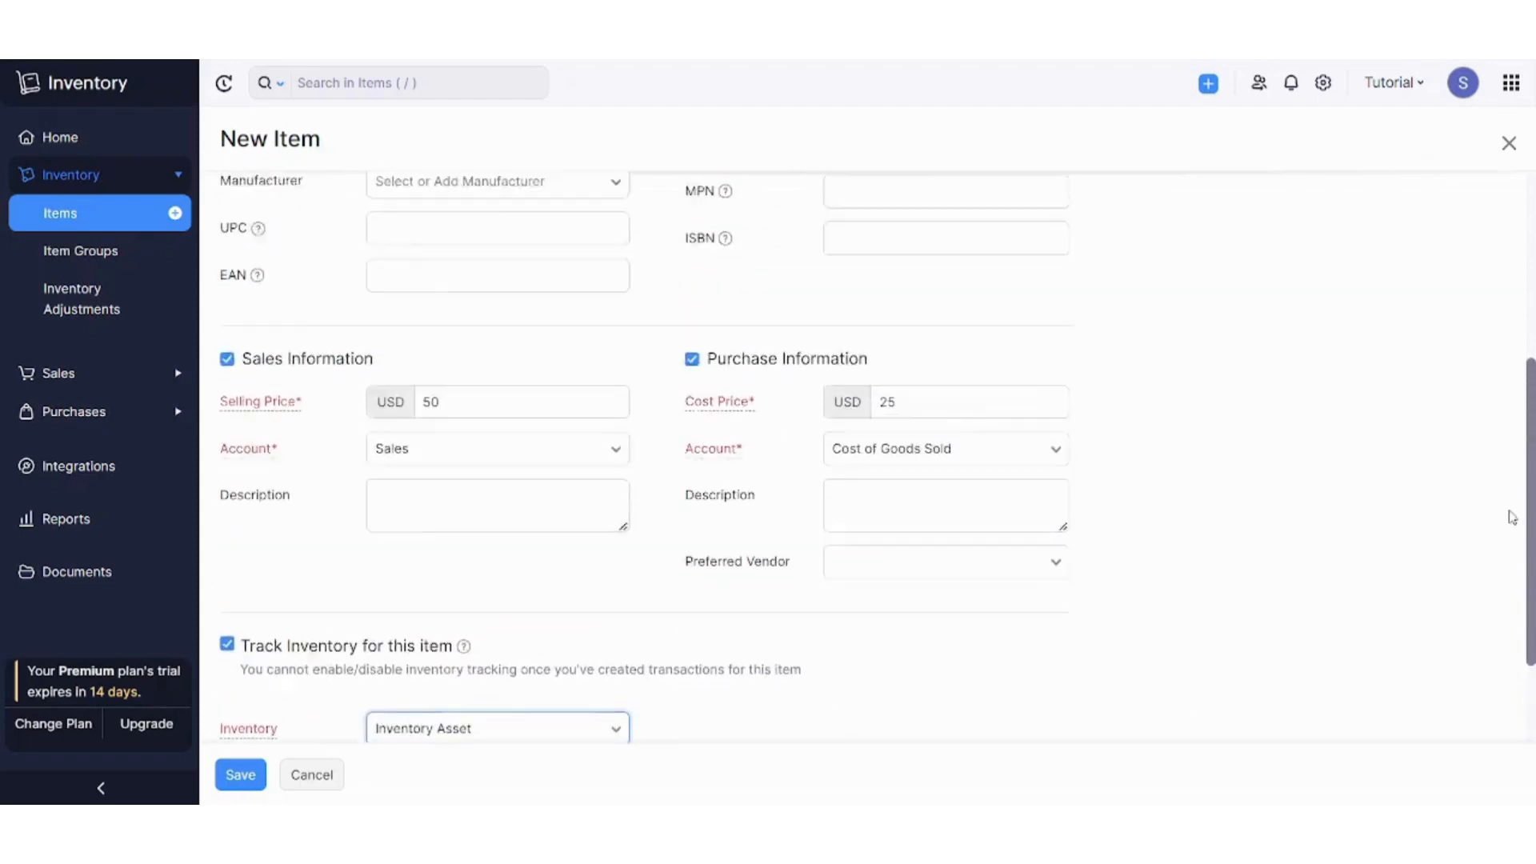
scroll("down", 3)
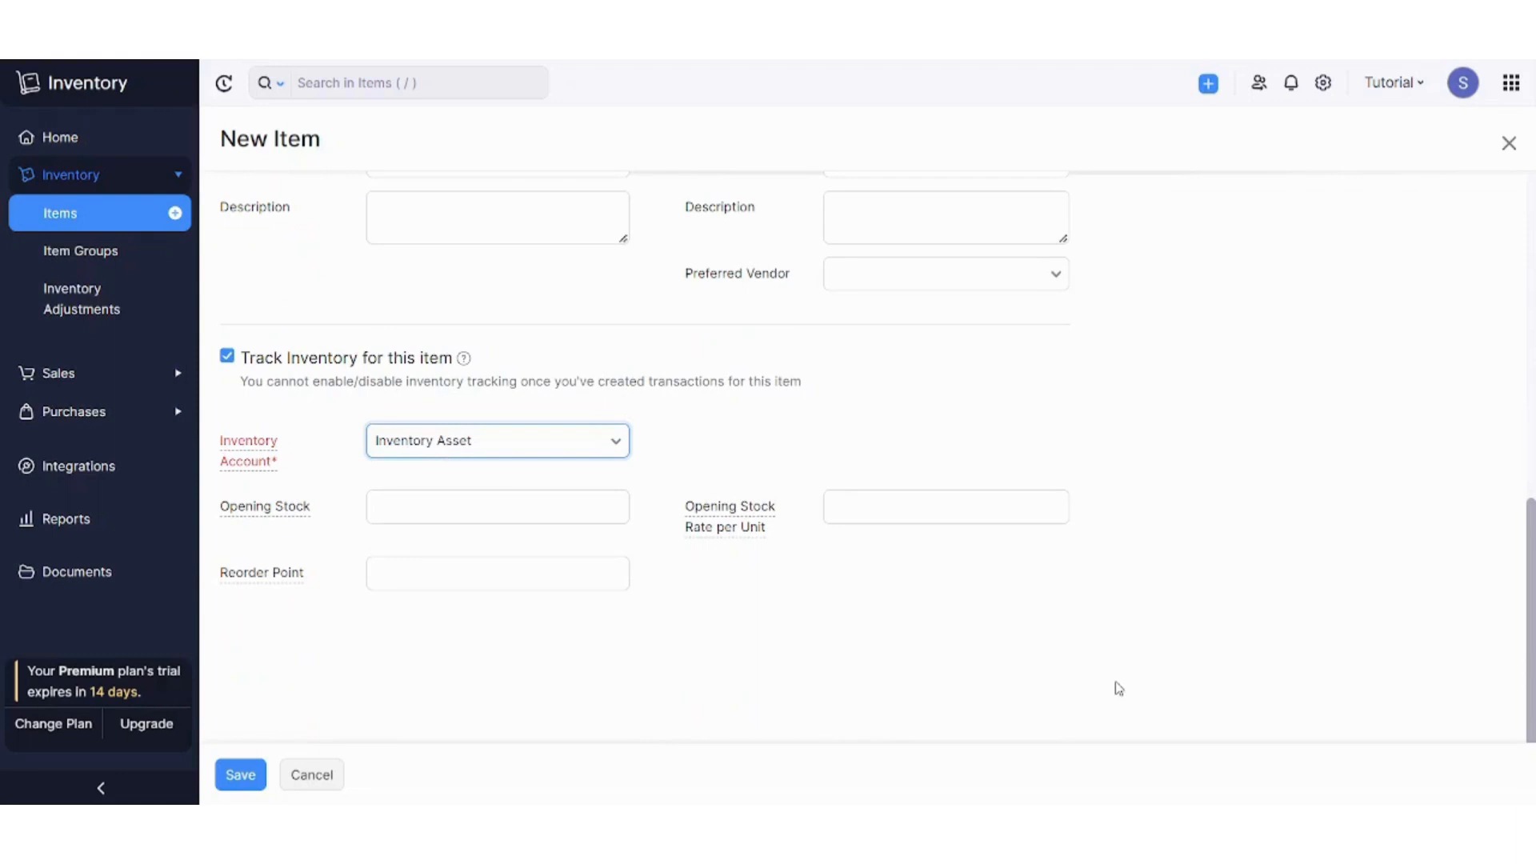
mouse_move(335, 646)
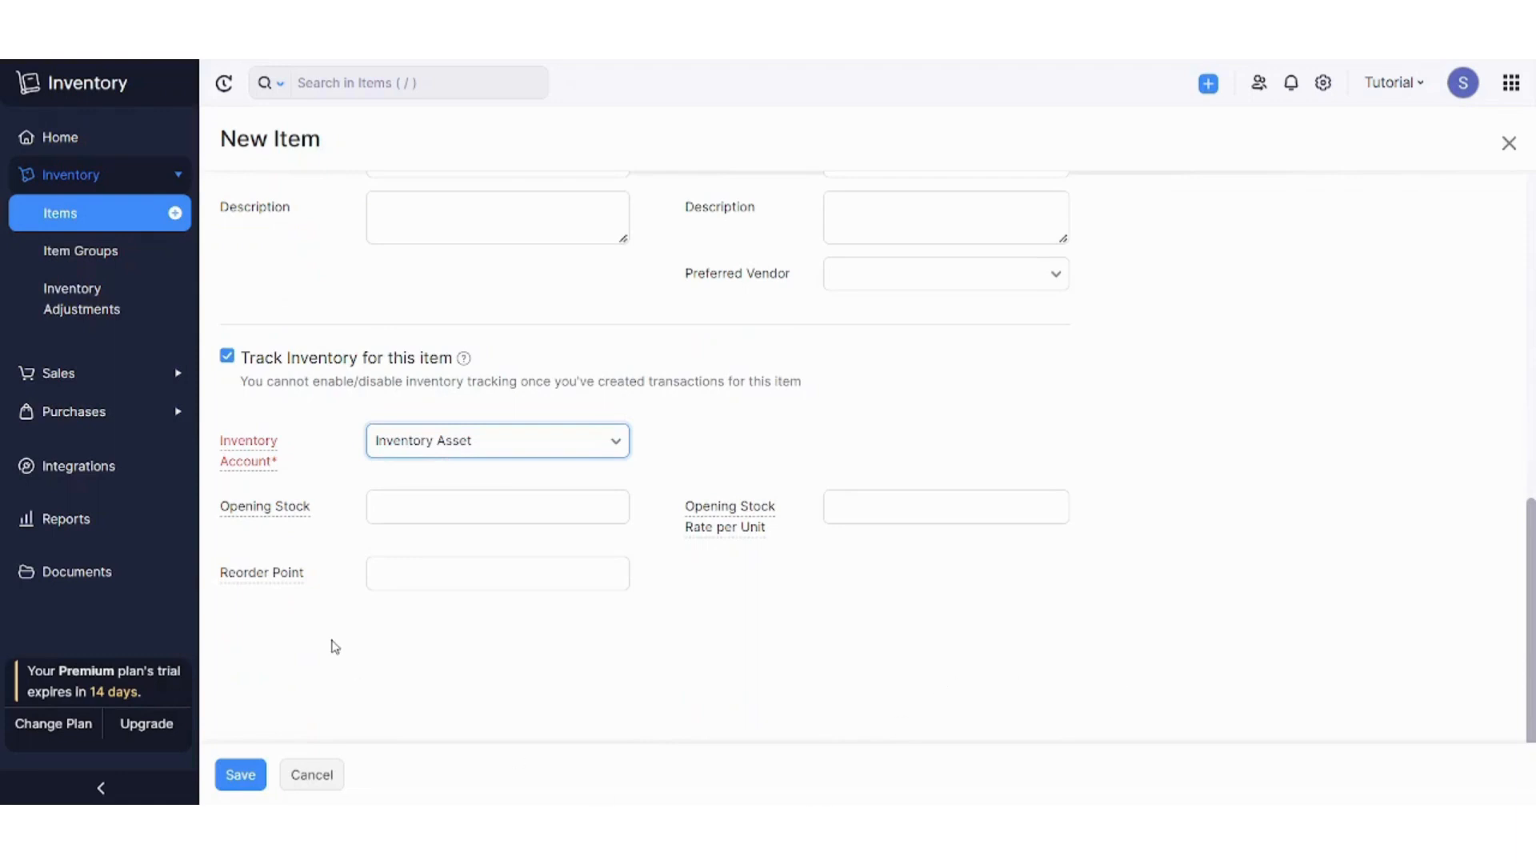
- Save the new White T-shirt item
left_click(240, 773)
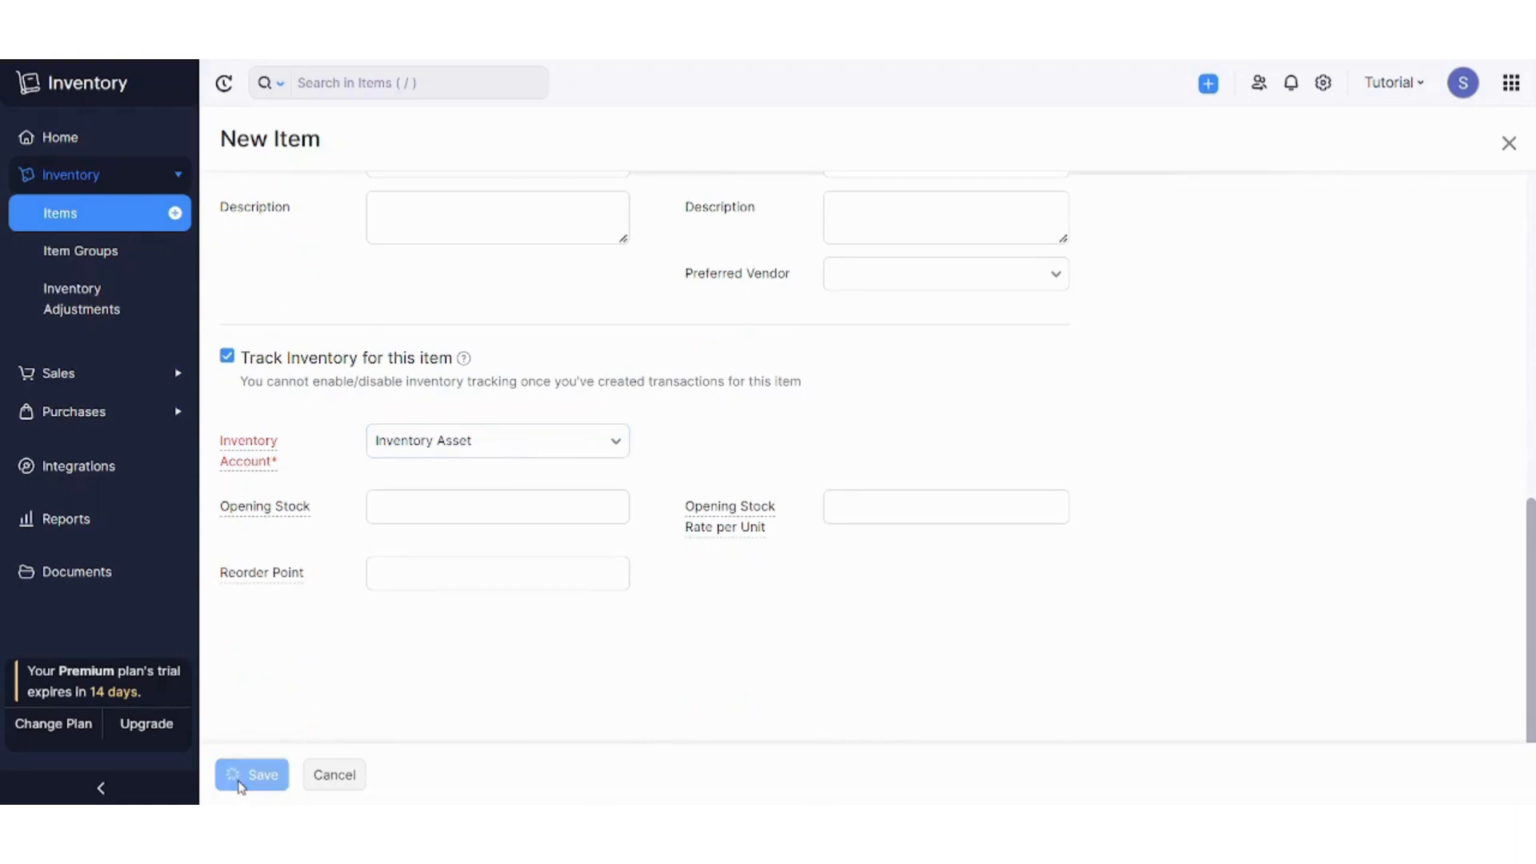
left_click(252, 774)
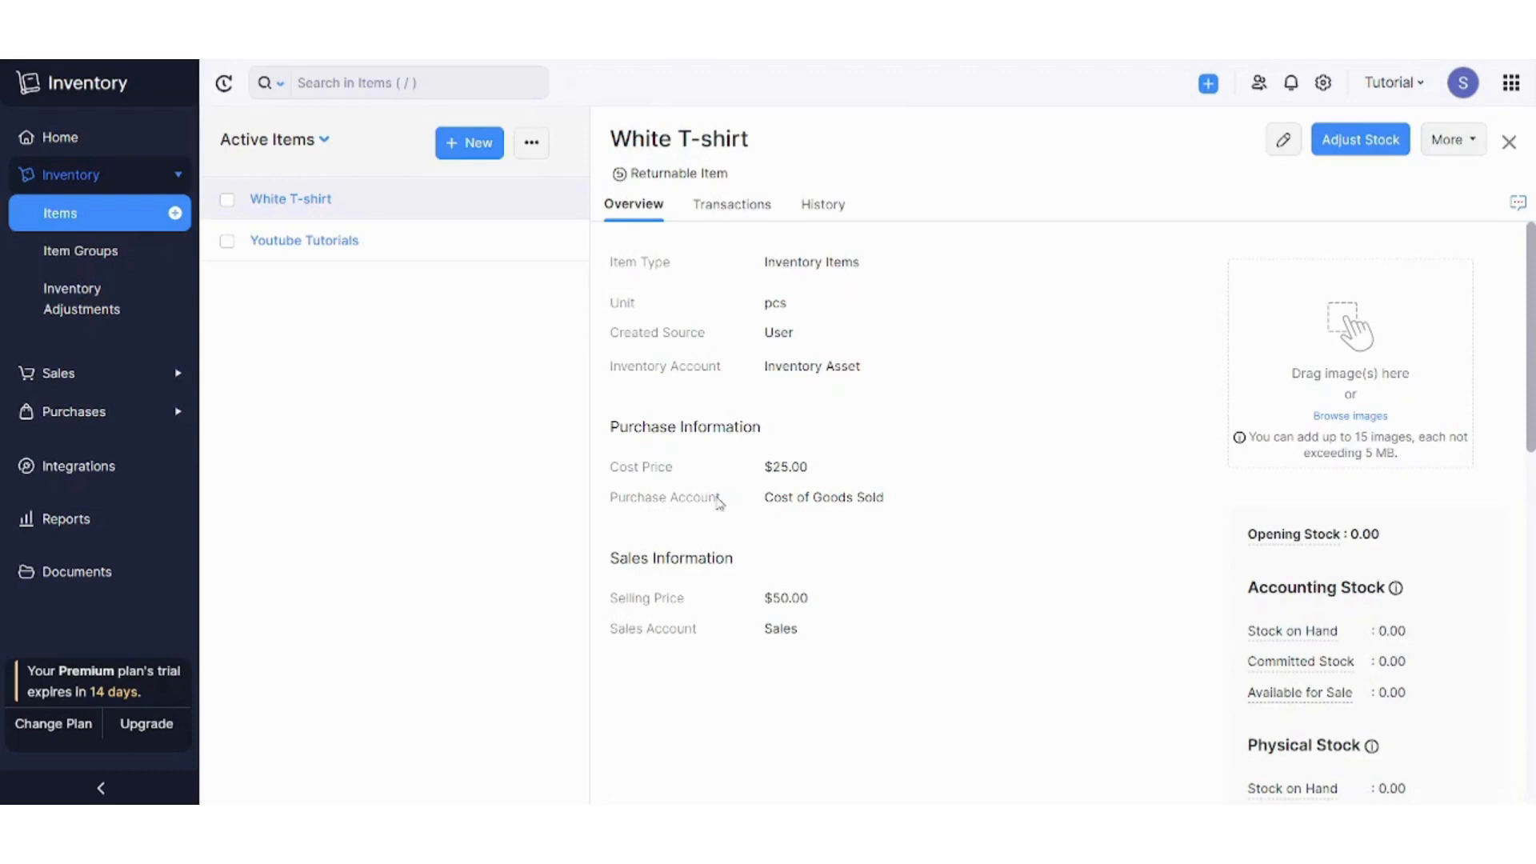
mouse_move(730, 217)
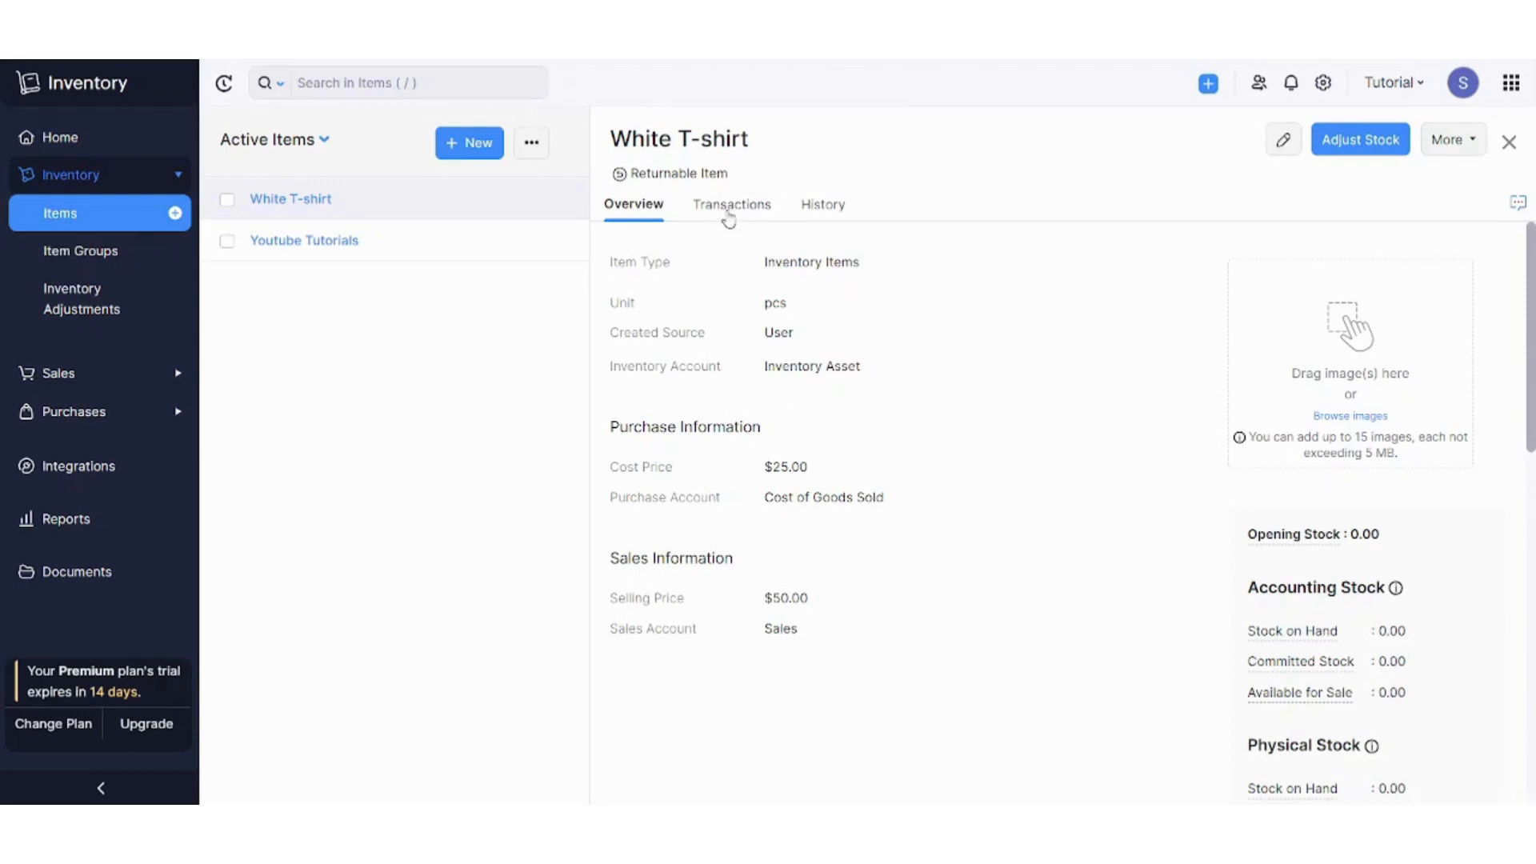
- View the item's transactions filtered to invoices and its history, then return to Overview
left_click(731, 205)
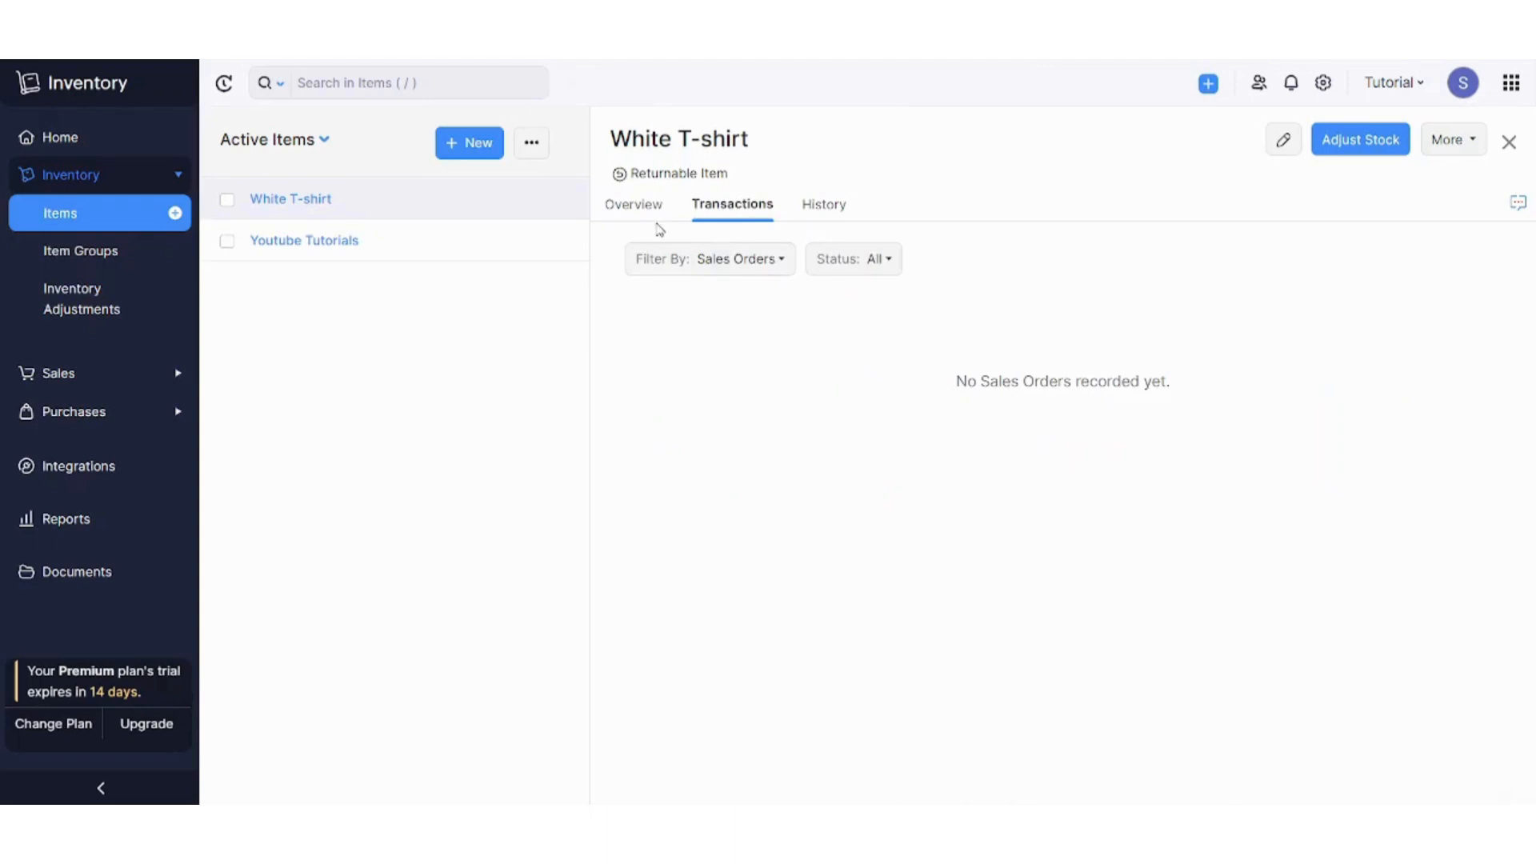
left_click(710, 258)
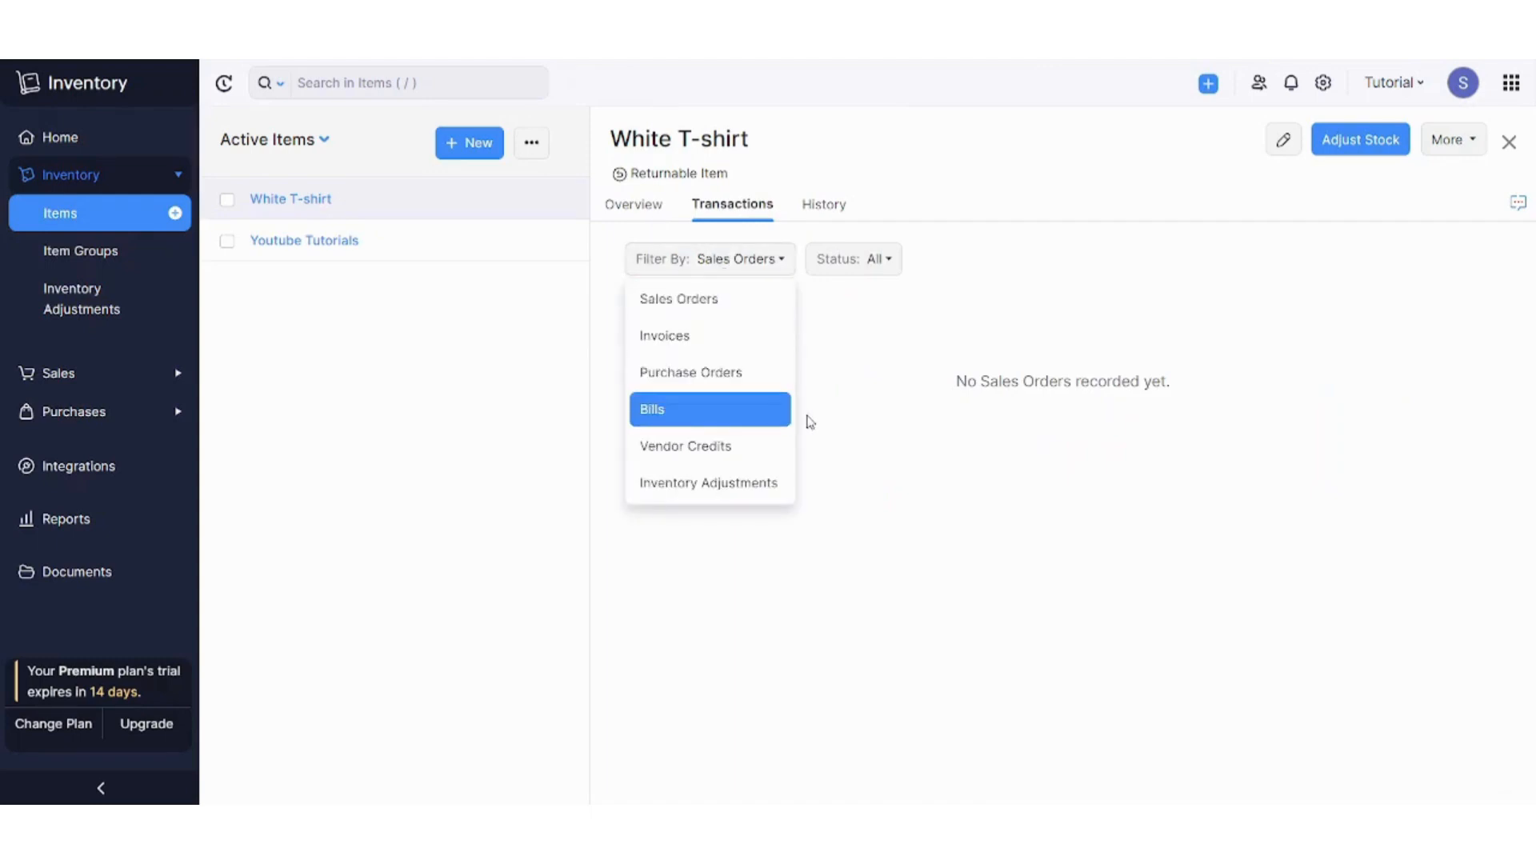
mouse_move(664, 335)
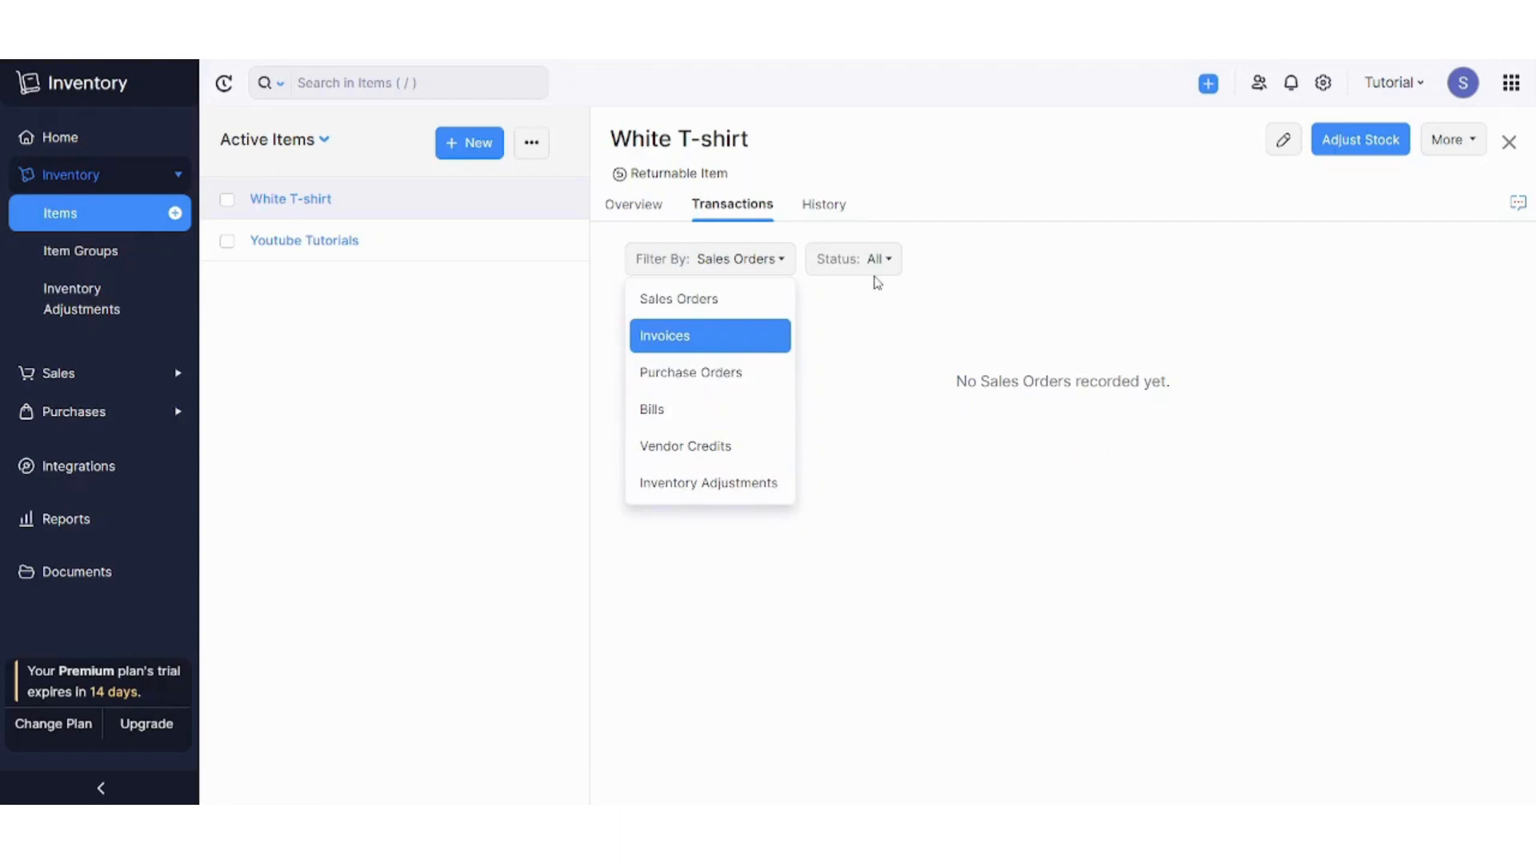
left_click(852, 259)
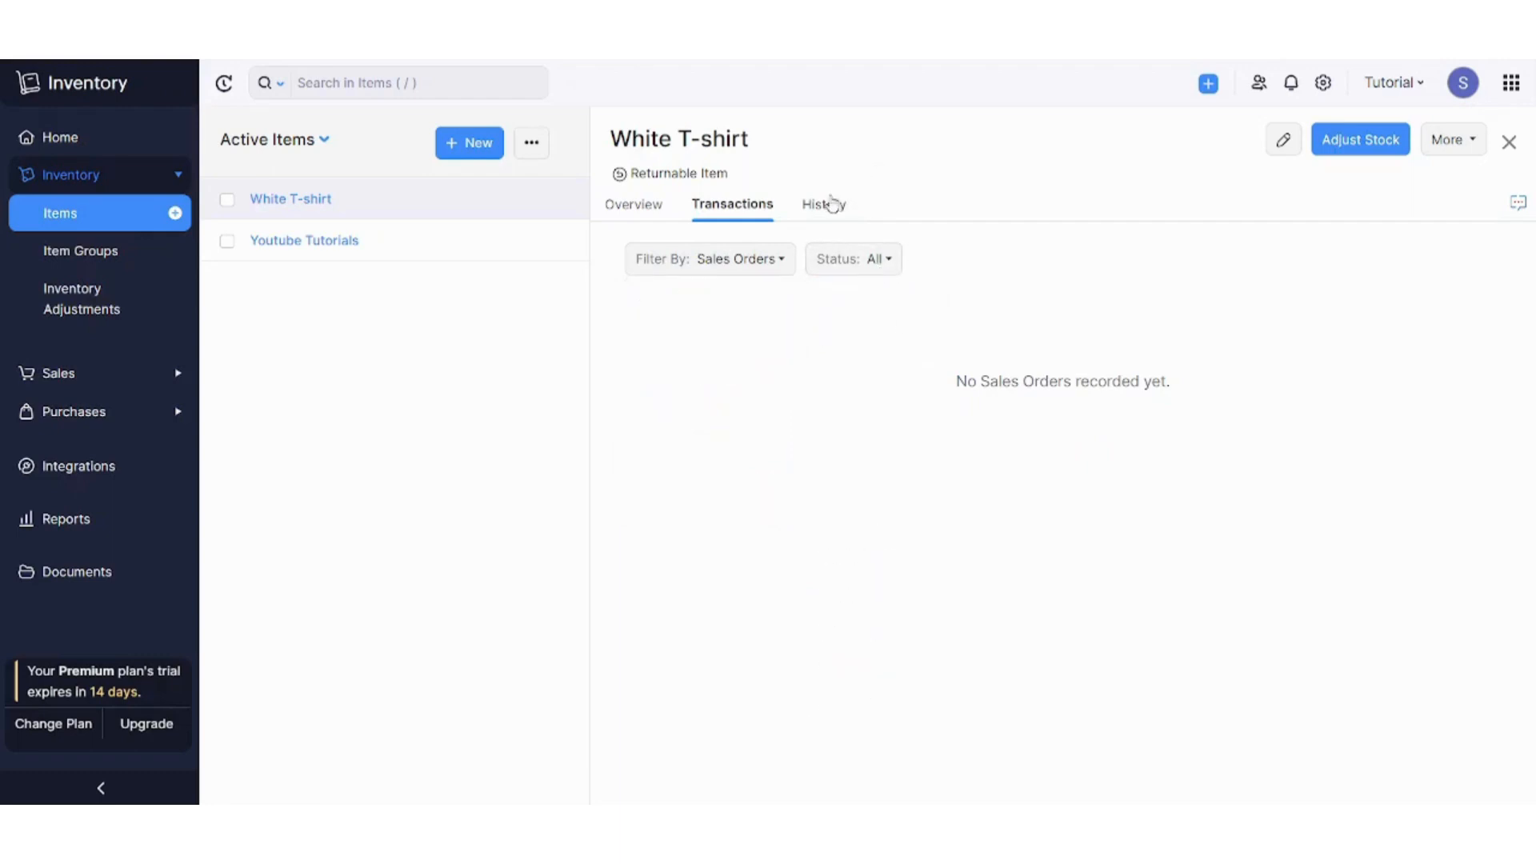
left_click(823, 204)
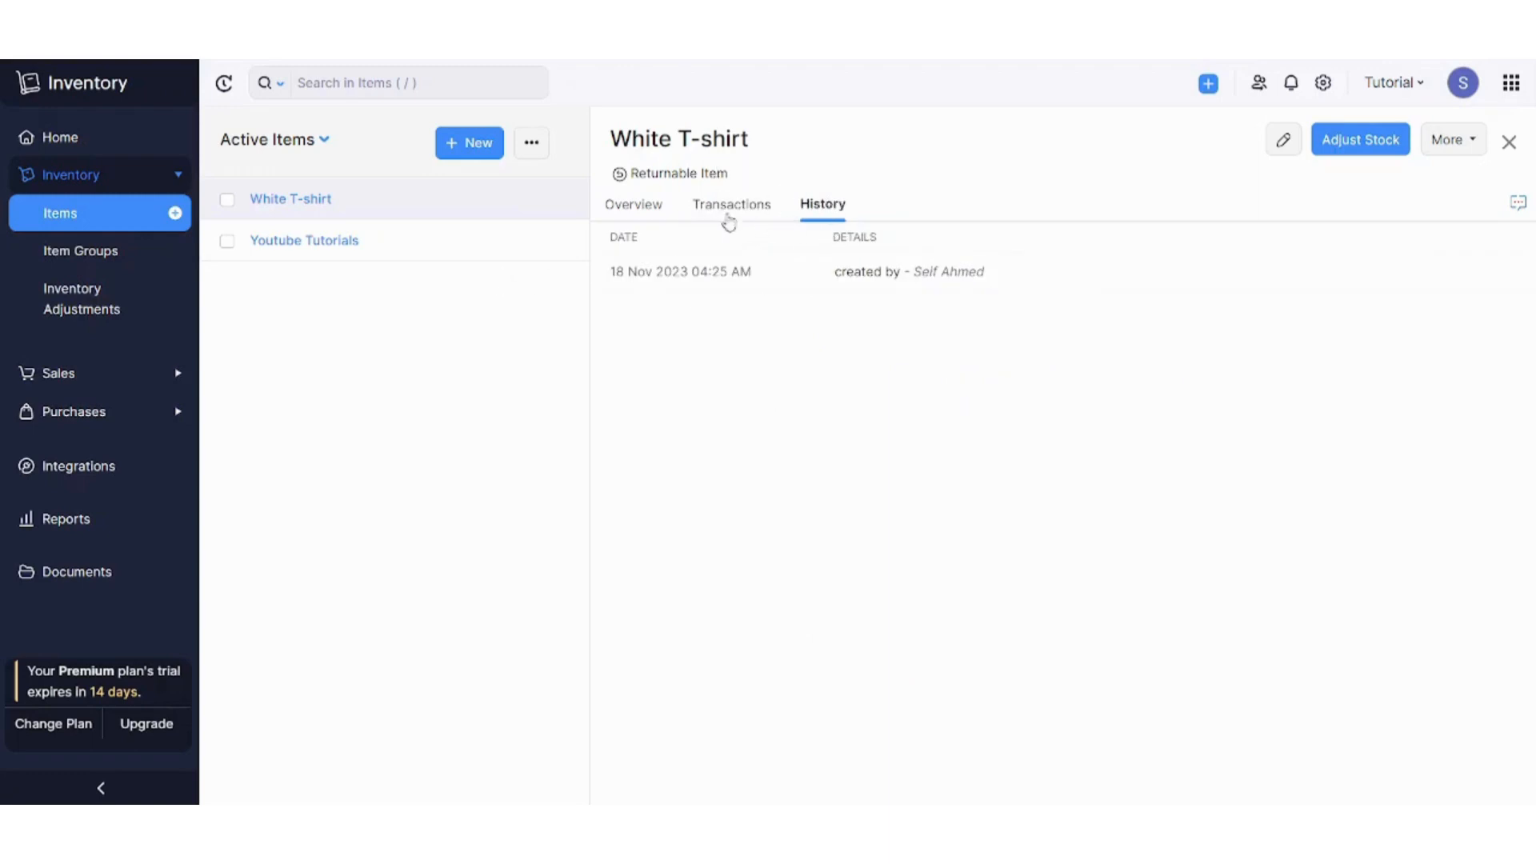
mouse_move(634, 205)
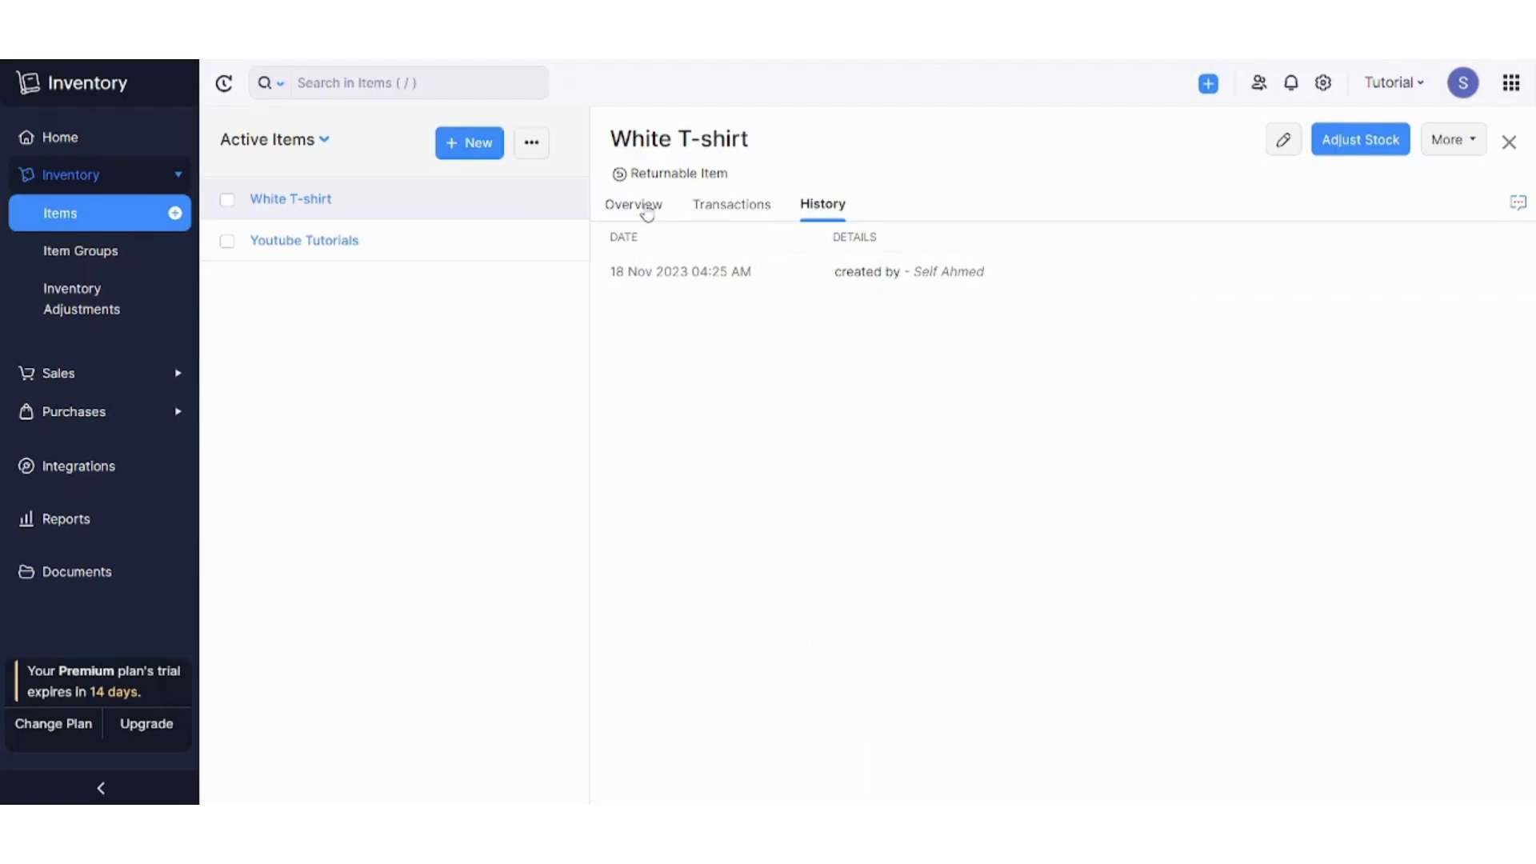
left_click(633, 204)
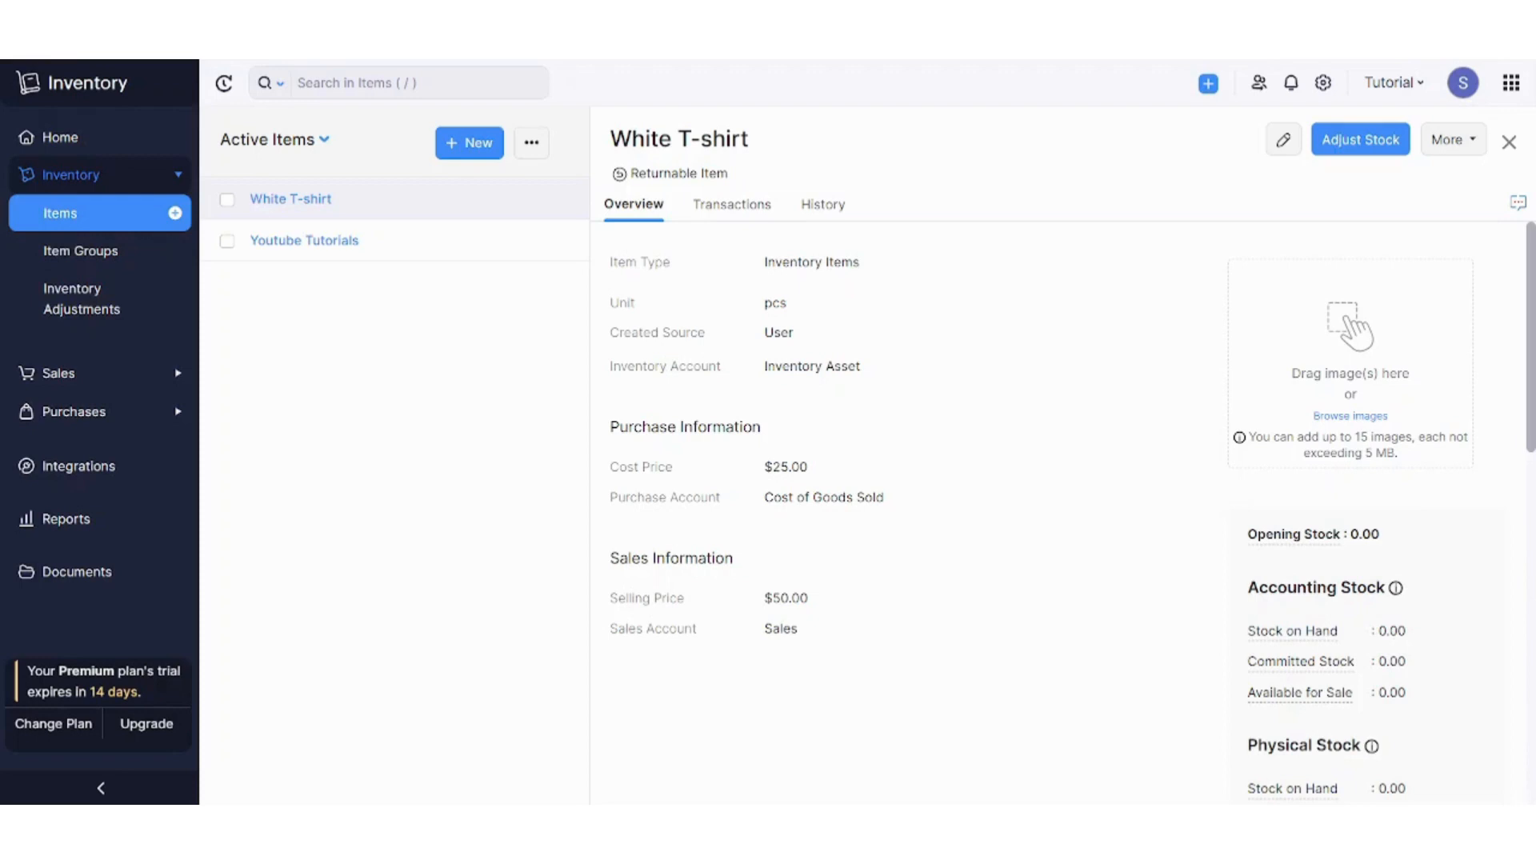
mouse_move(422, 372)
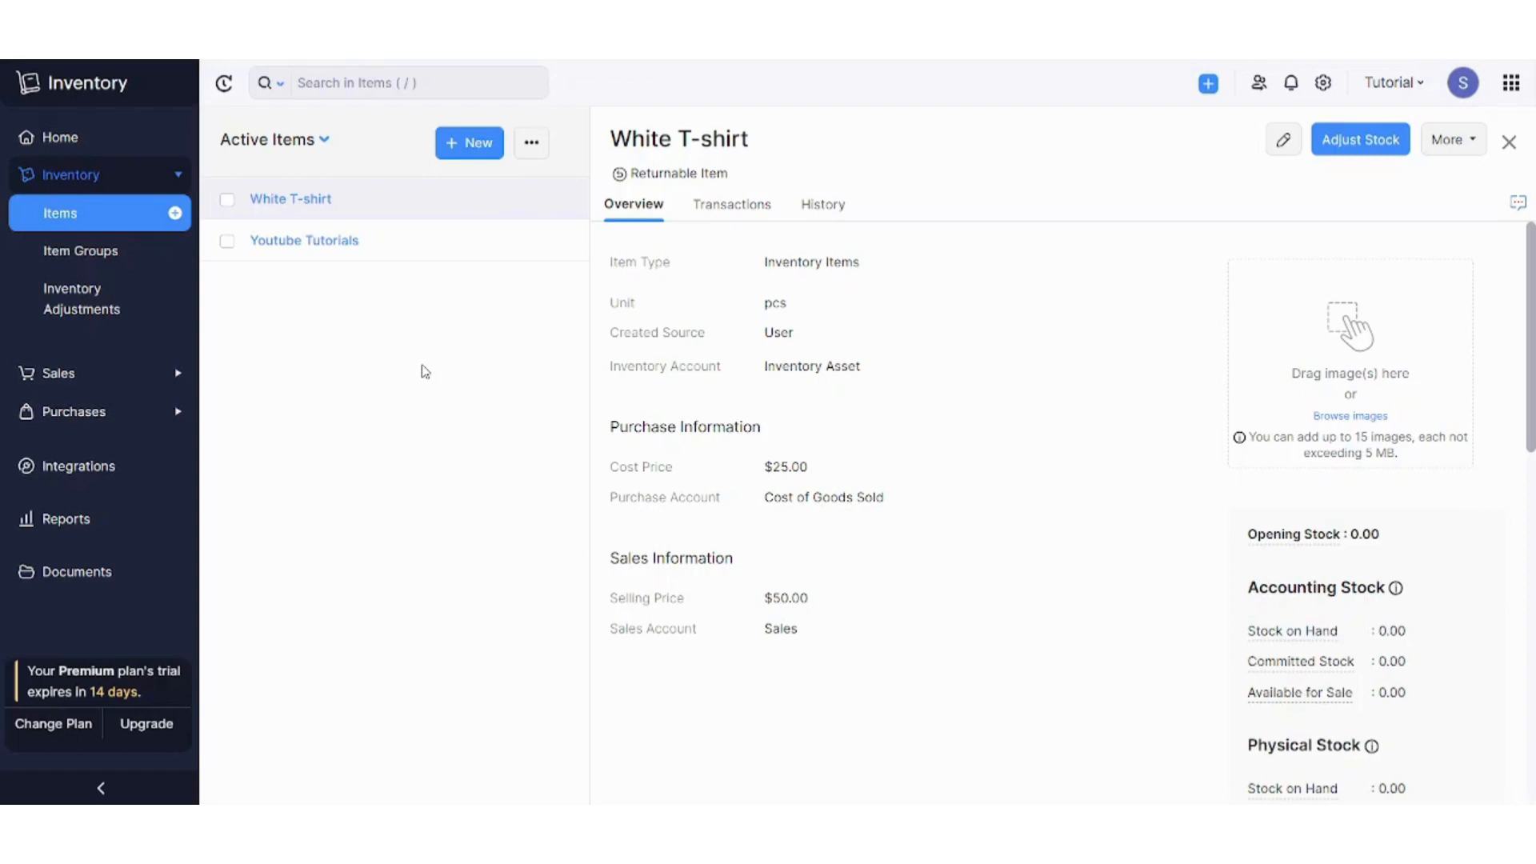
mouse_move(462, 416)
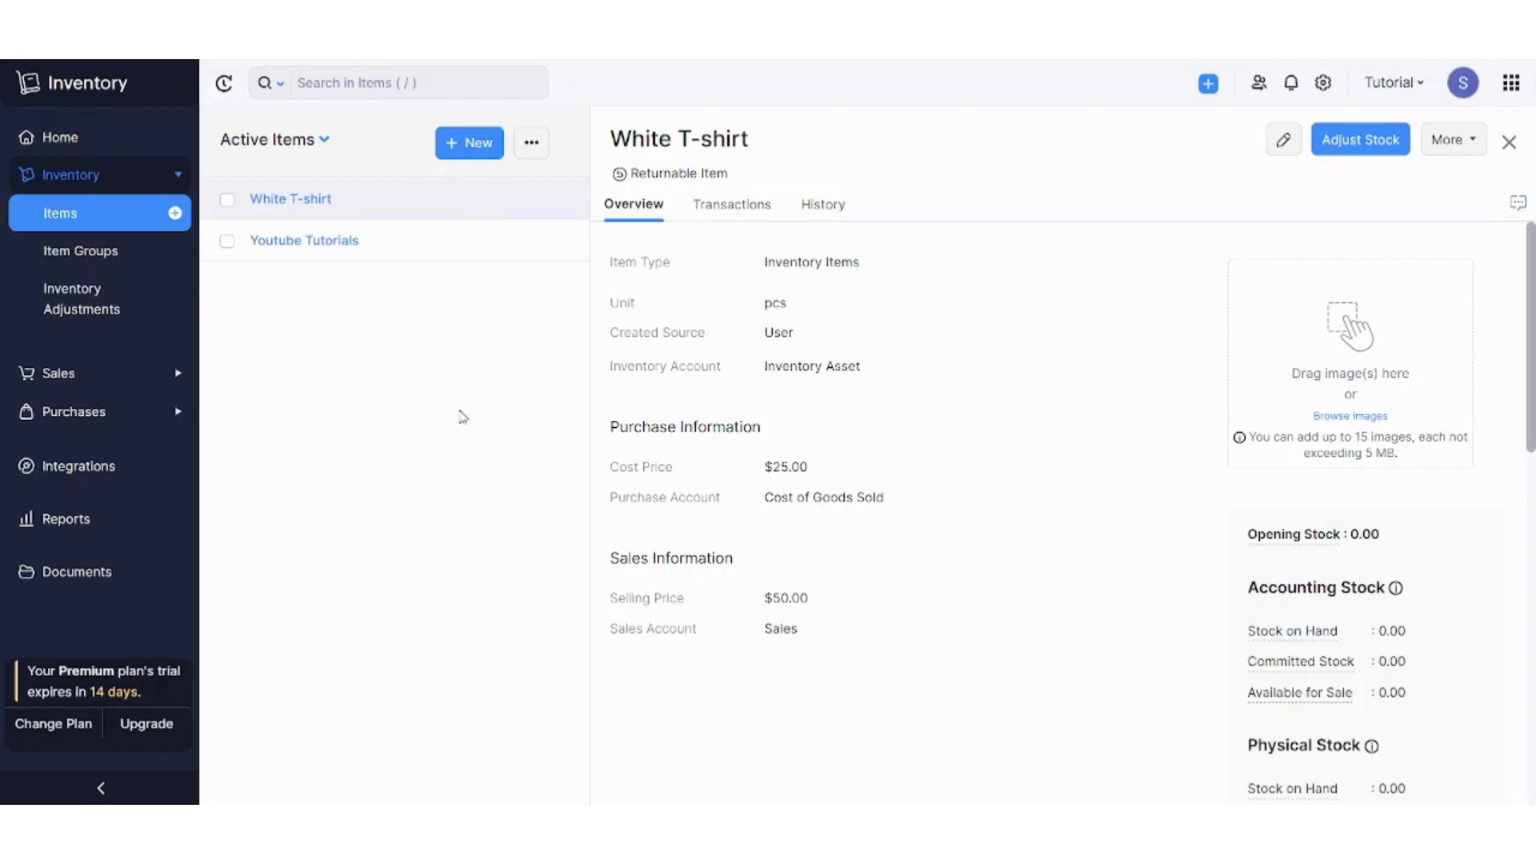
mouse_move(98, 206)
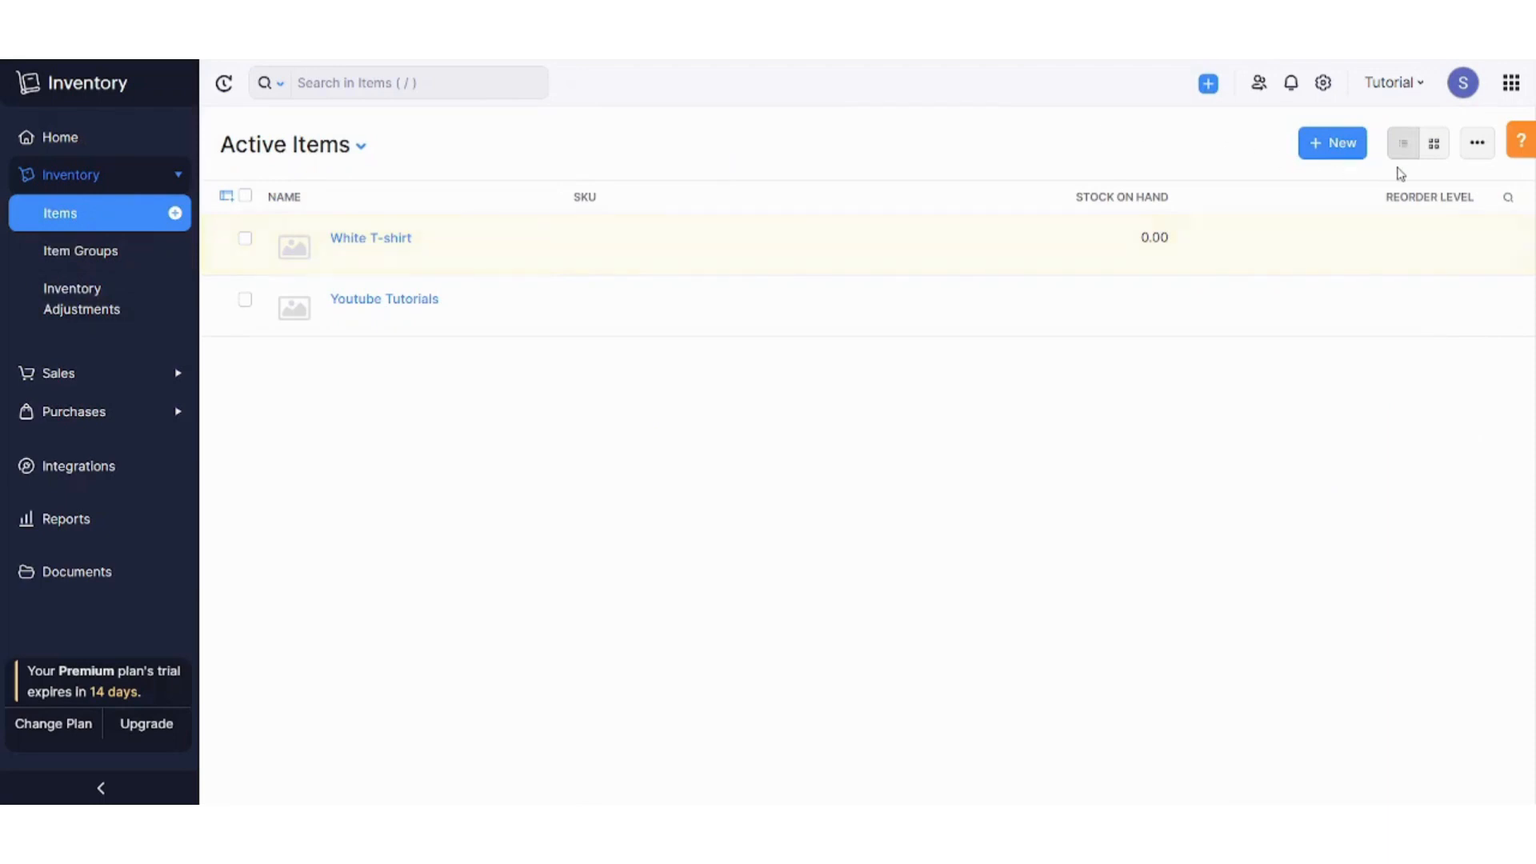
- Choose Import Items from the Active Items ••• menu
left_click(1476, 143)
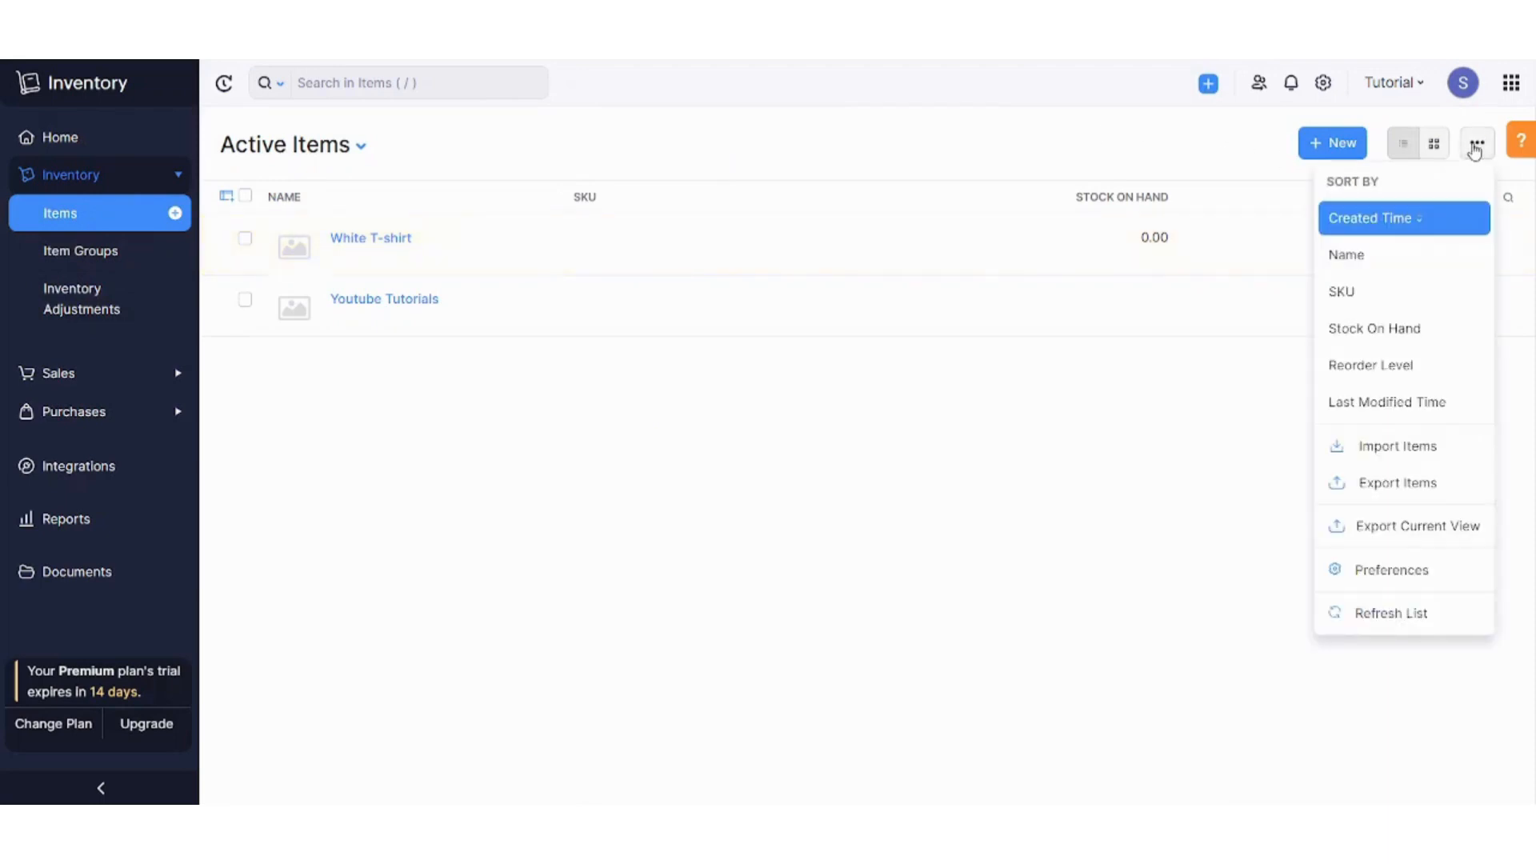
mouse_move(1396, 446)
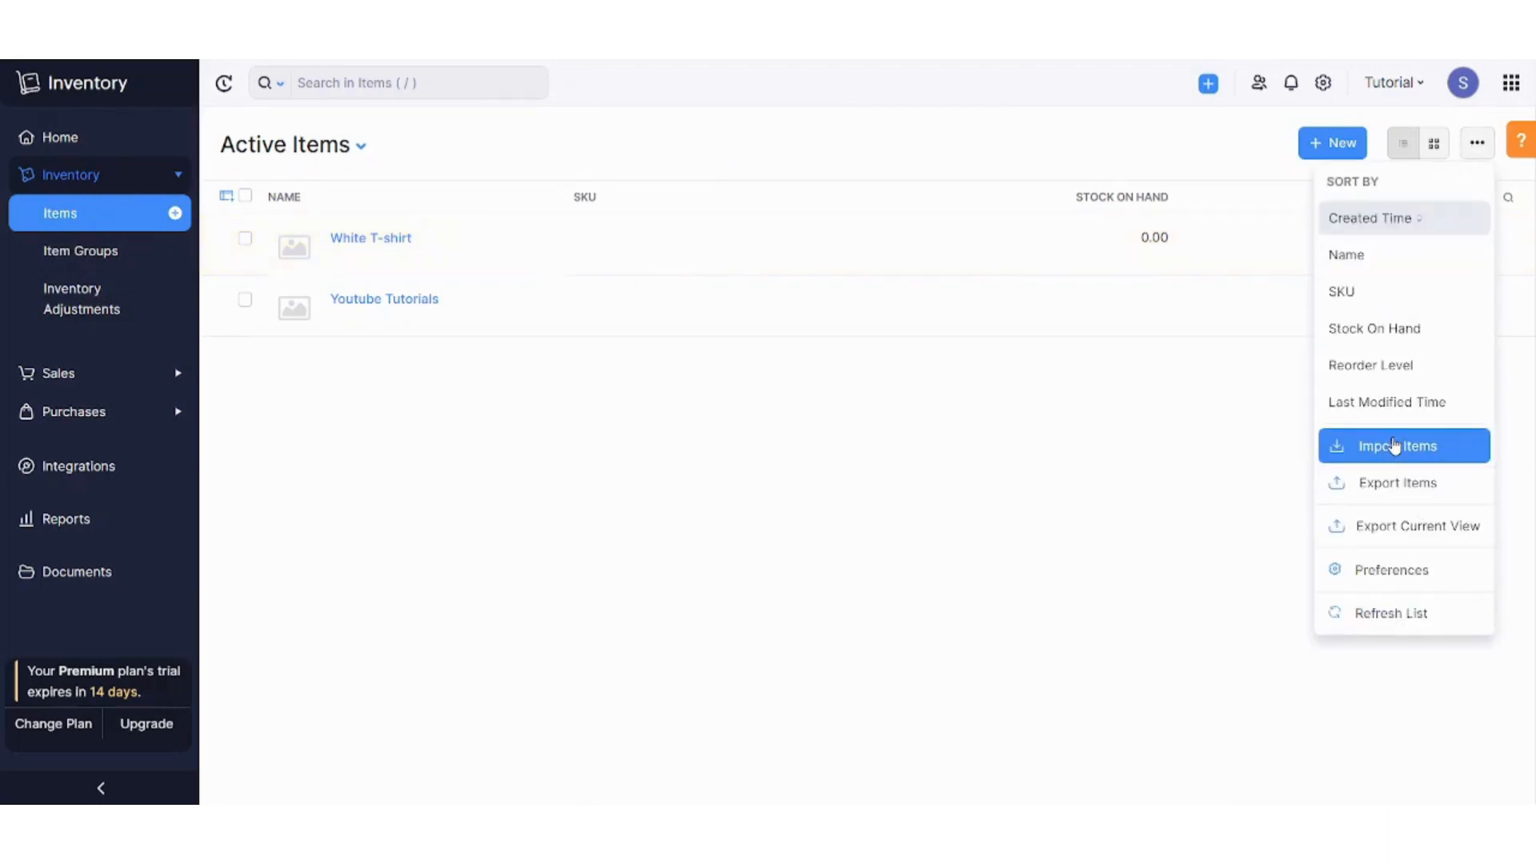
left_click(1395, 445)
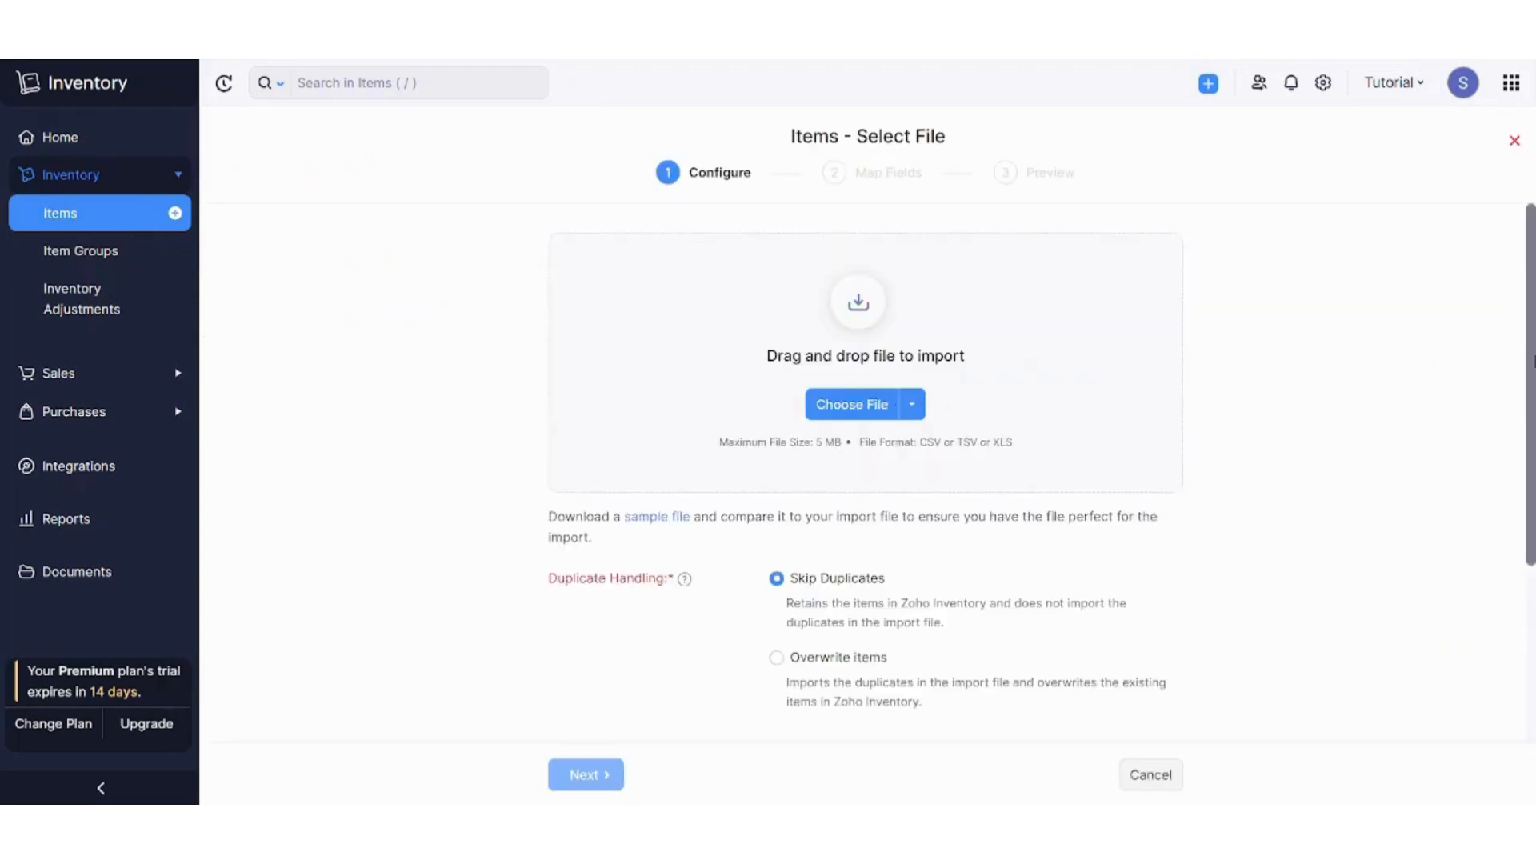
scroll("down", 3)
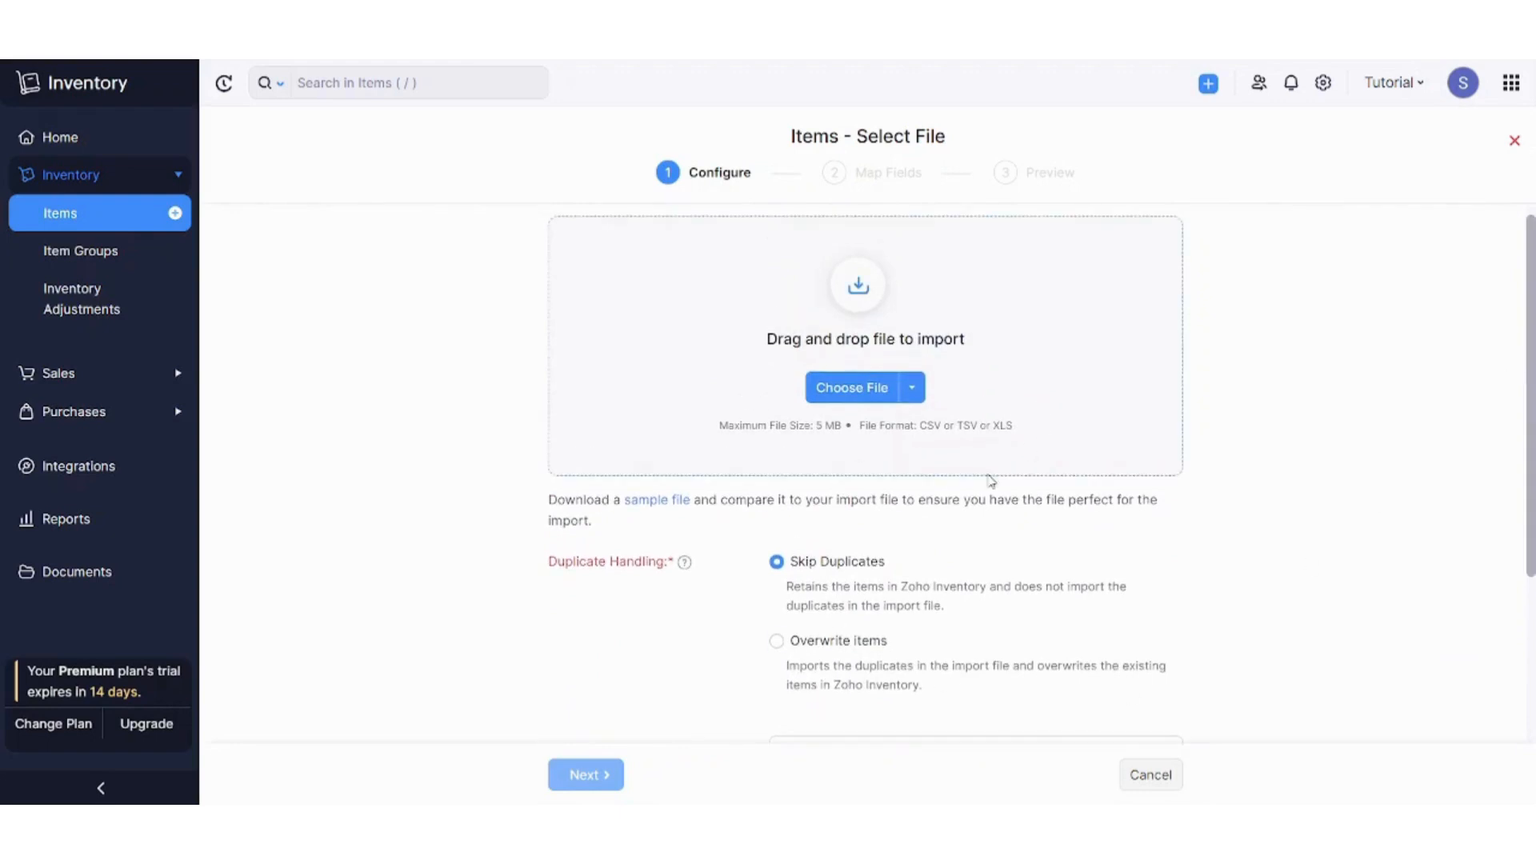
double_click(1000, 425)
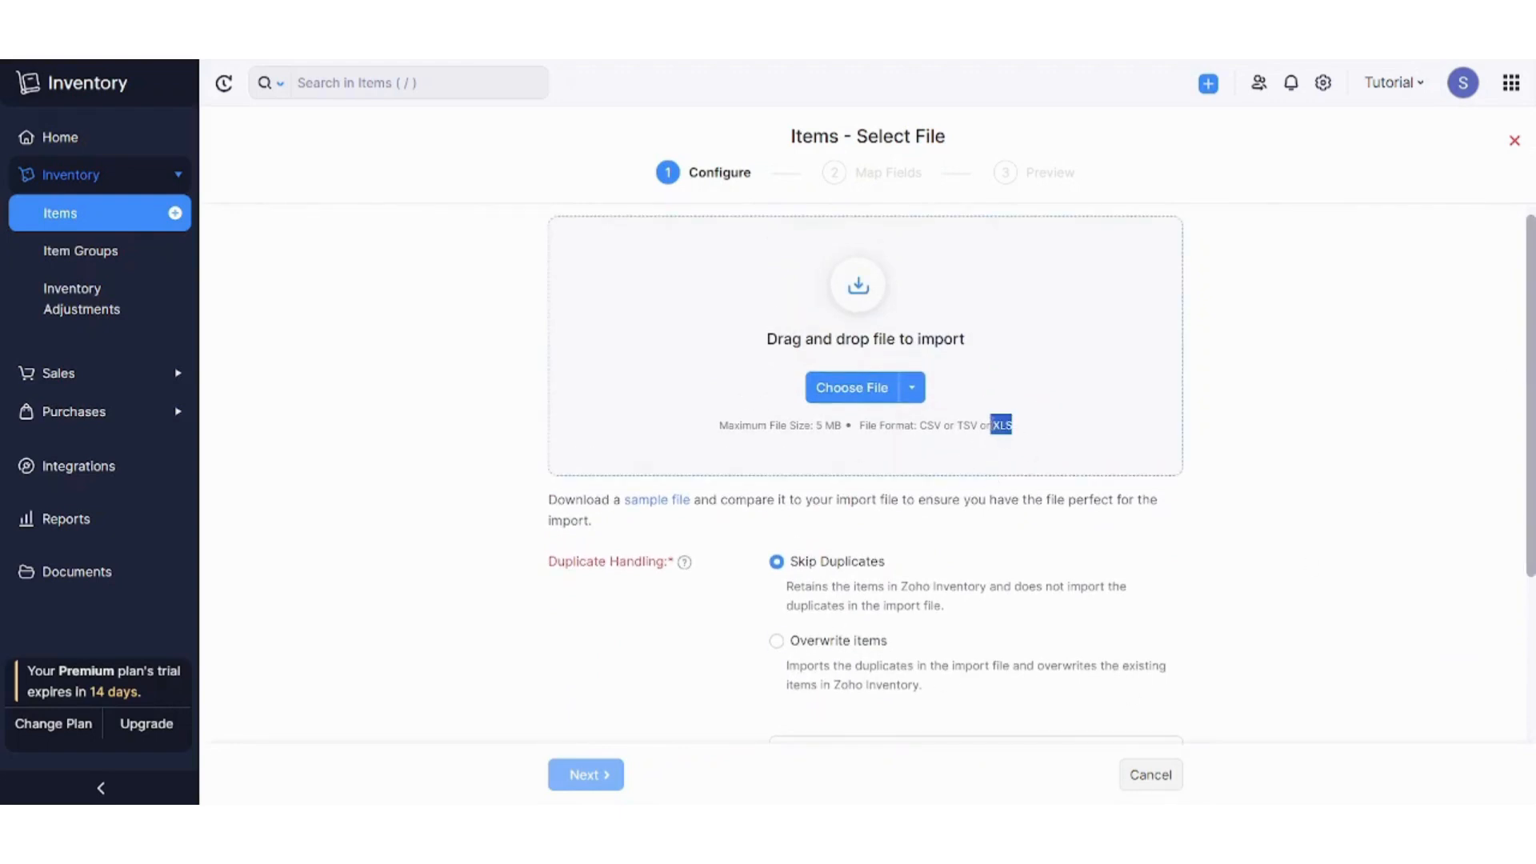
scroll("down", 3)
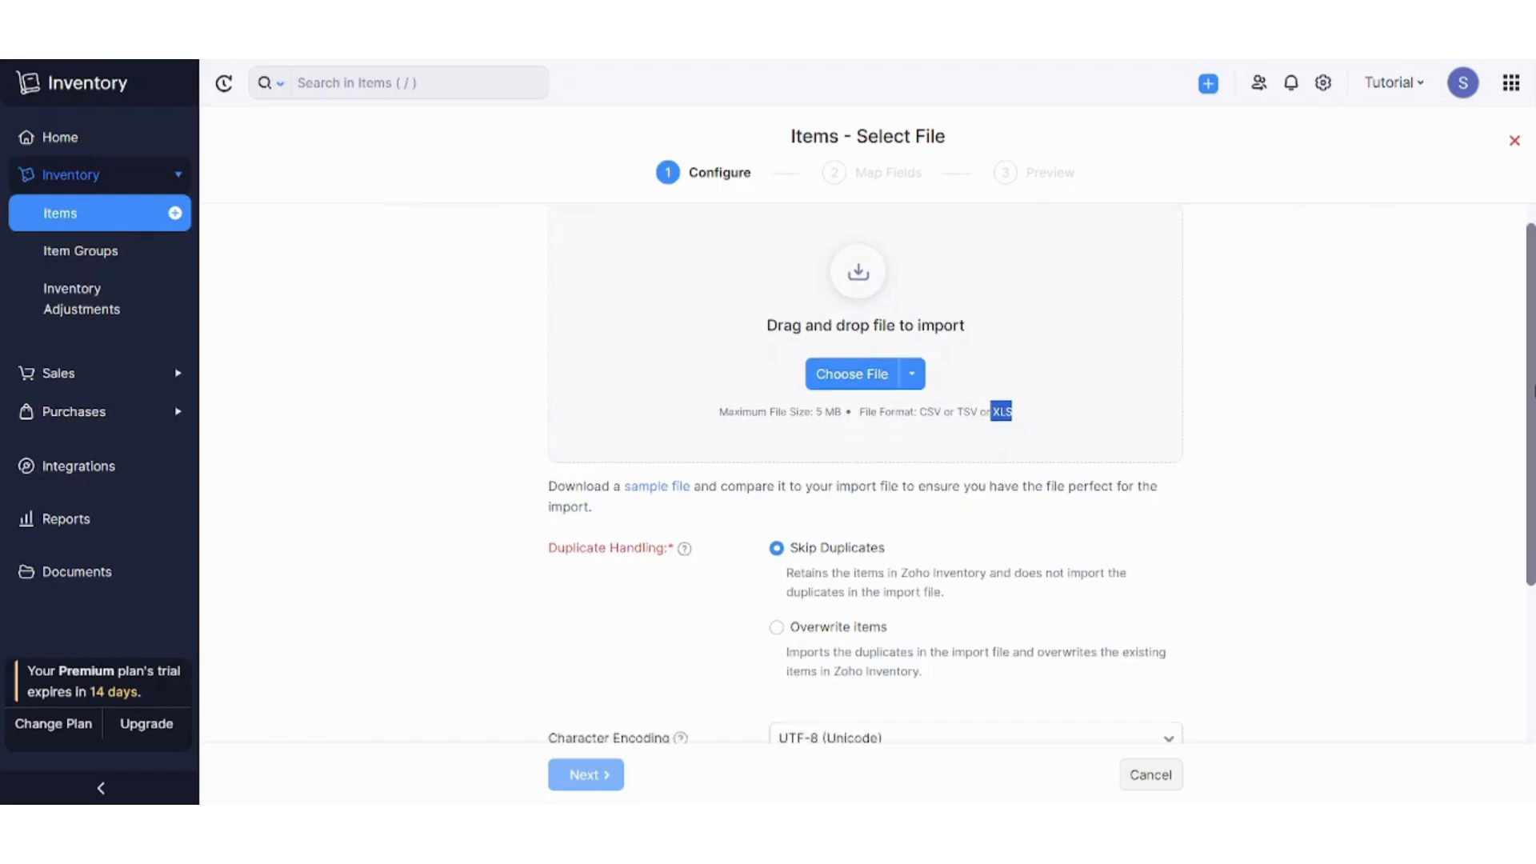
scroll("down", 3)
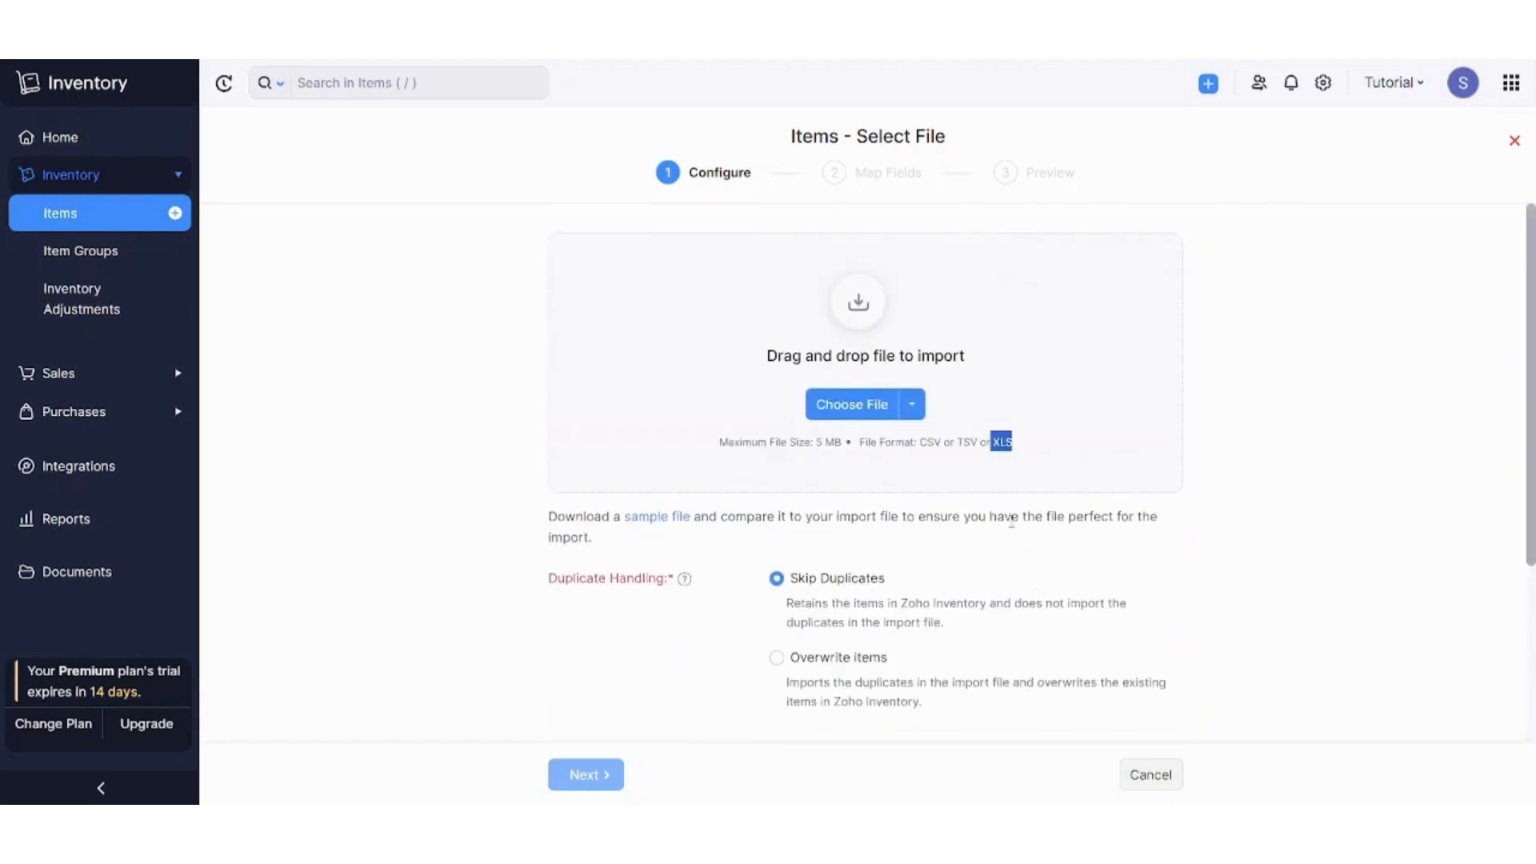
left_click(908, 403)
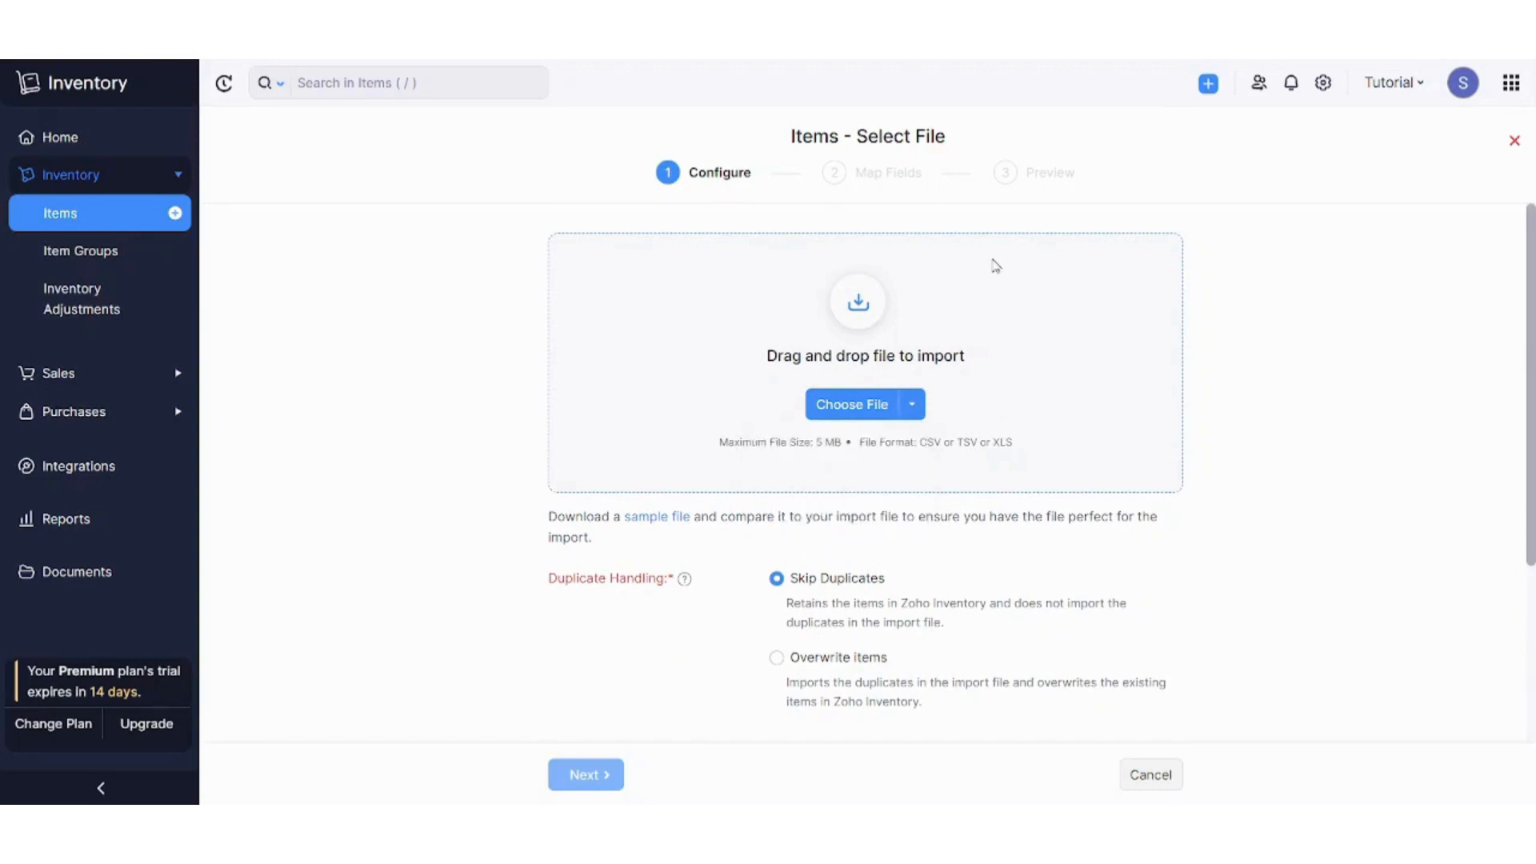
mouse_move(1217, 316)
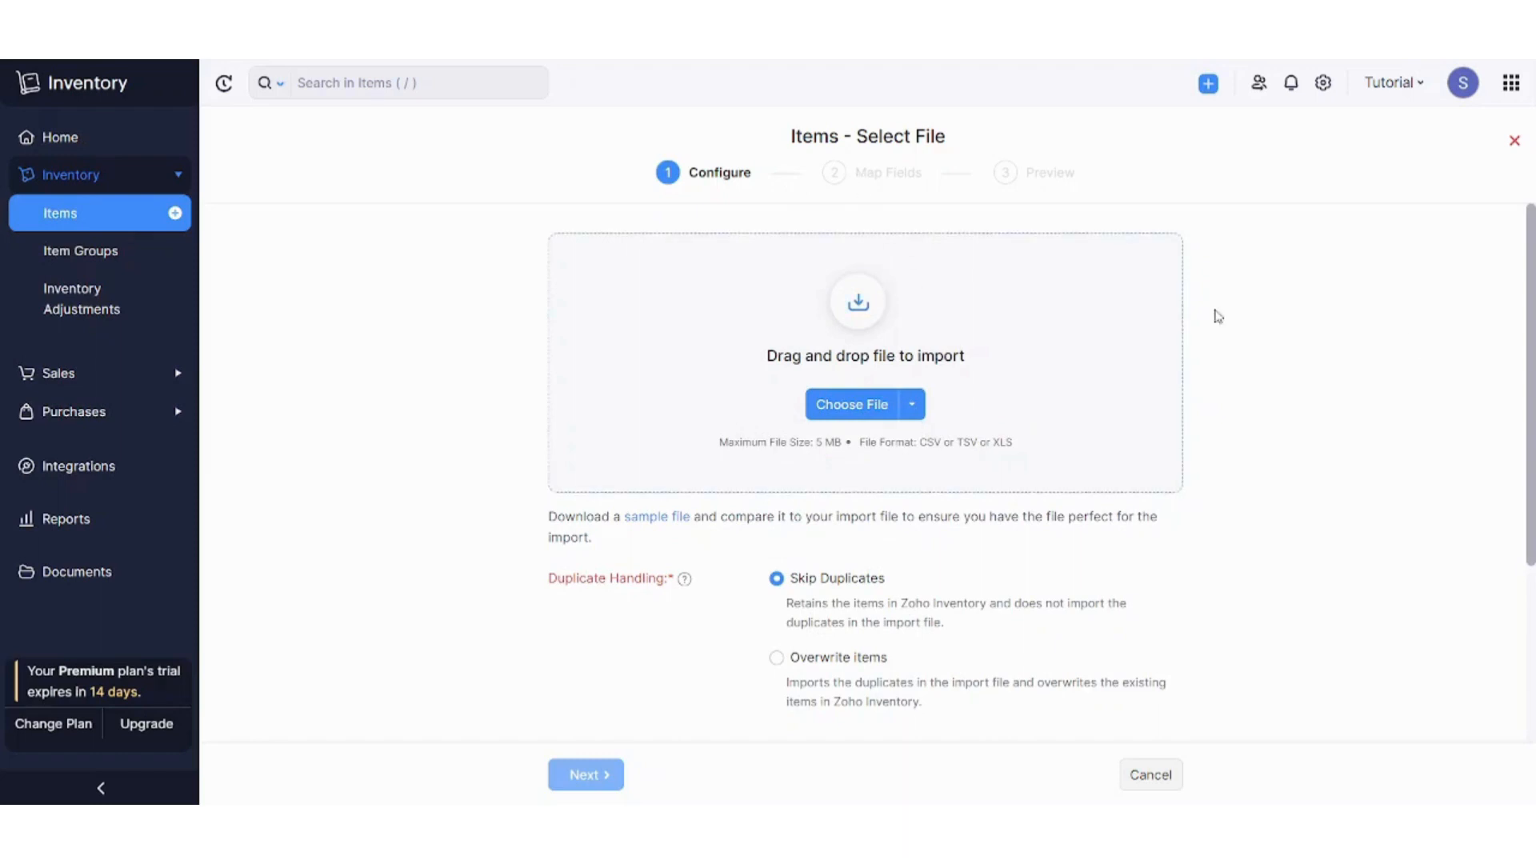
mouse_move(1500, 302)
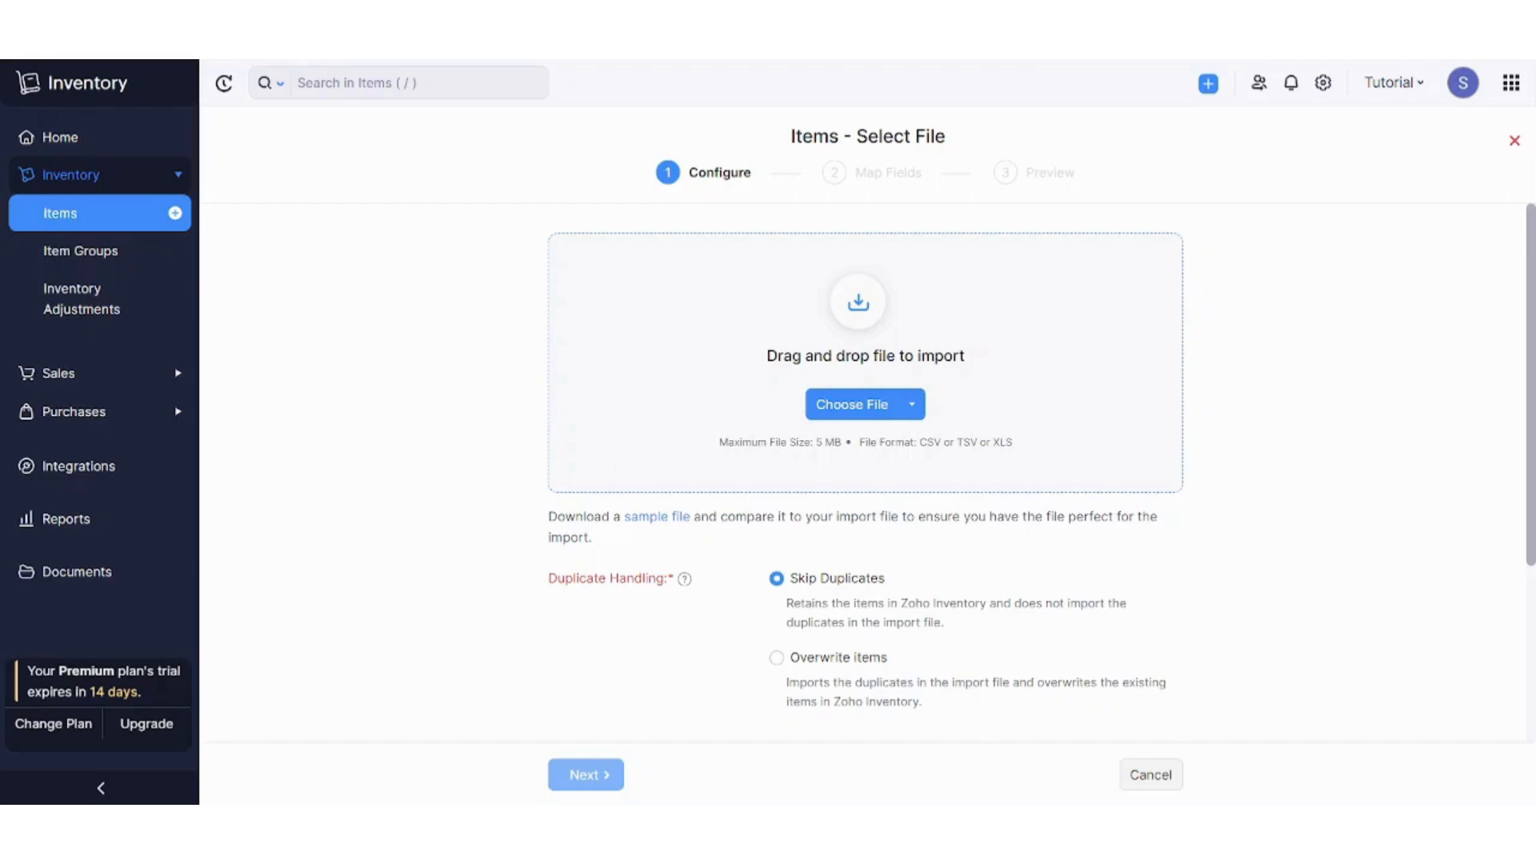
- Attach the .xlsx workbook and proceed, triggering the unsupported file extension error
left_click(855, 403)
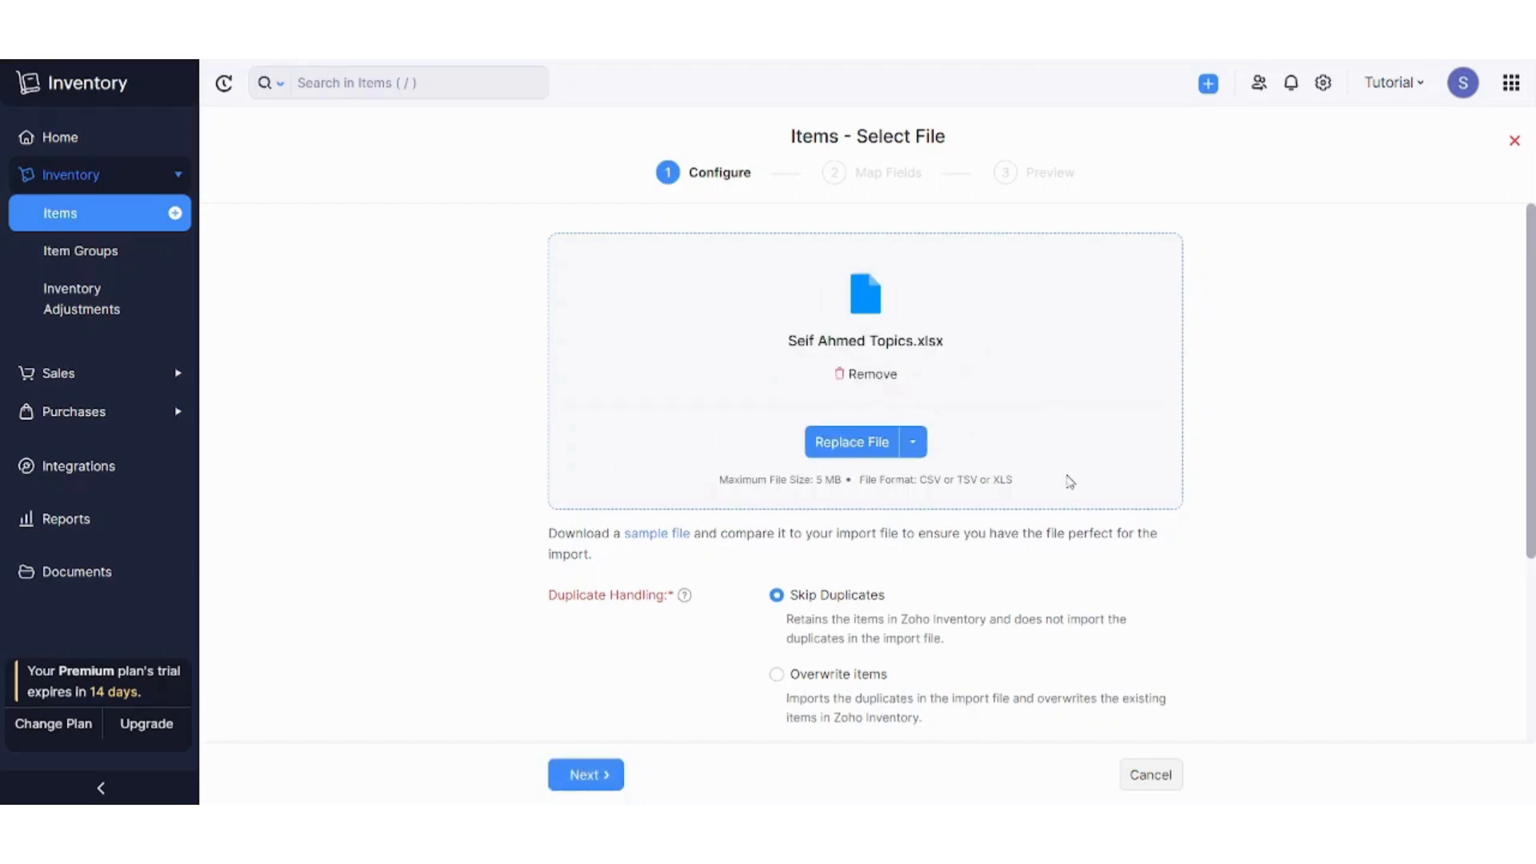
scroll("down", 3)
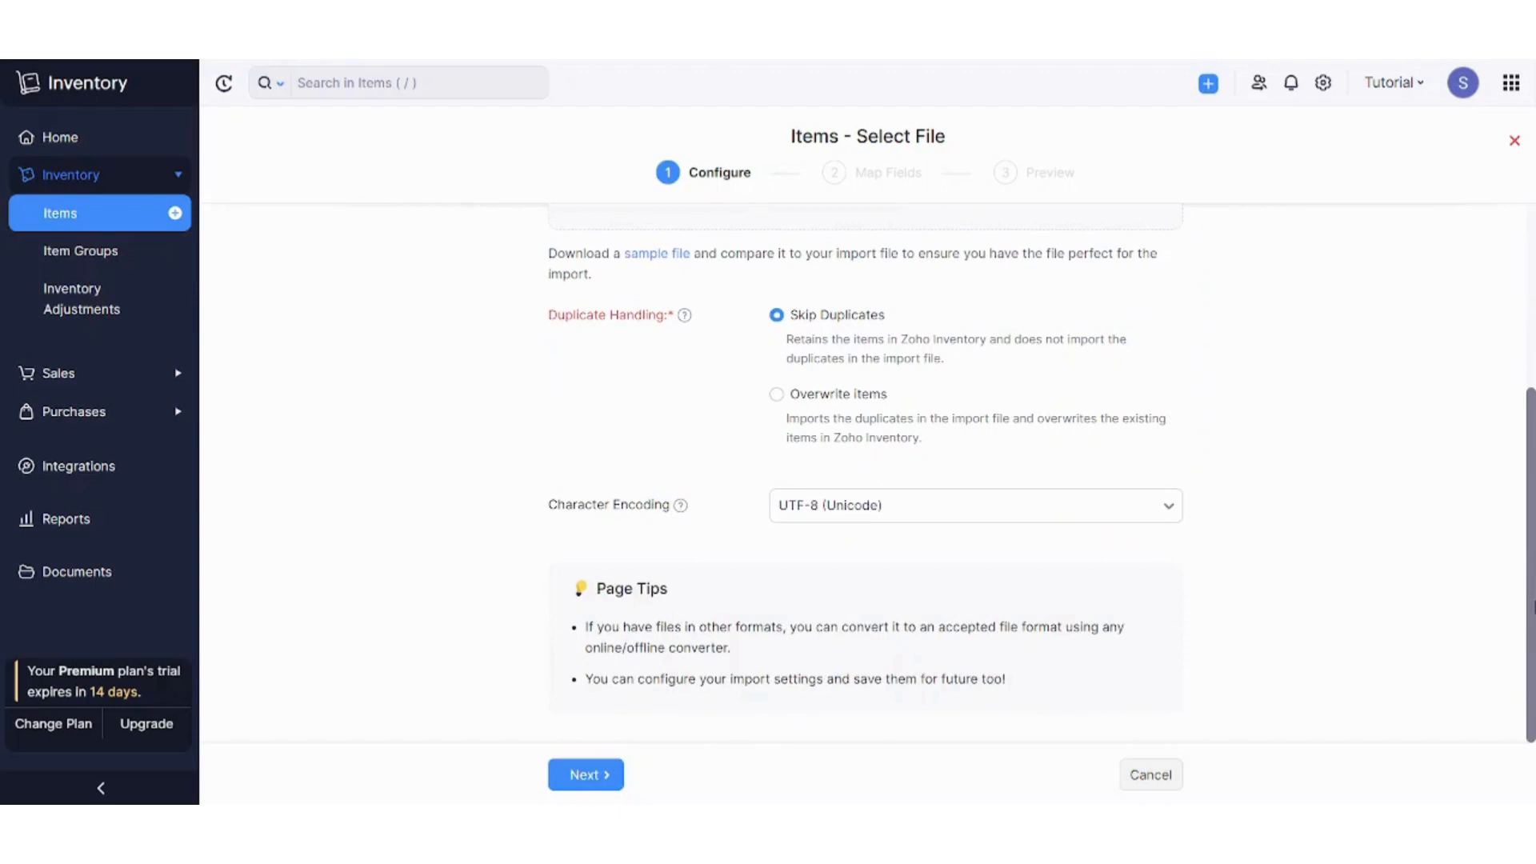
left_click(585, 773)
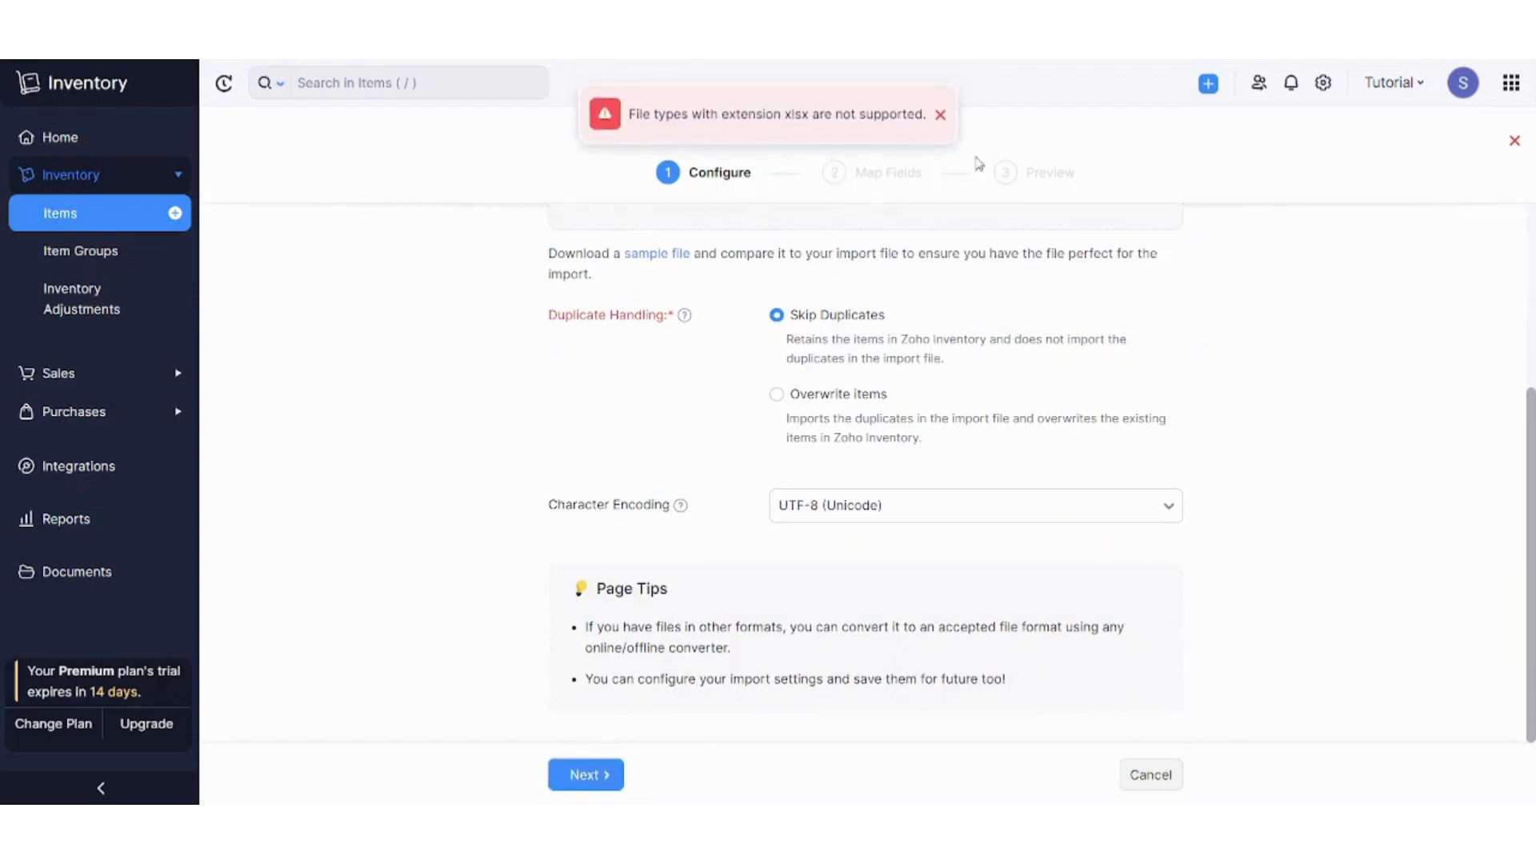
scroll("down", 3)
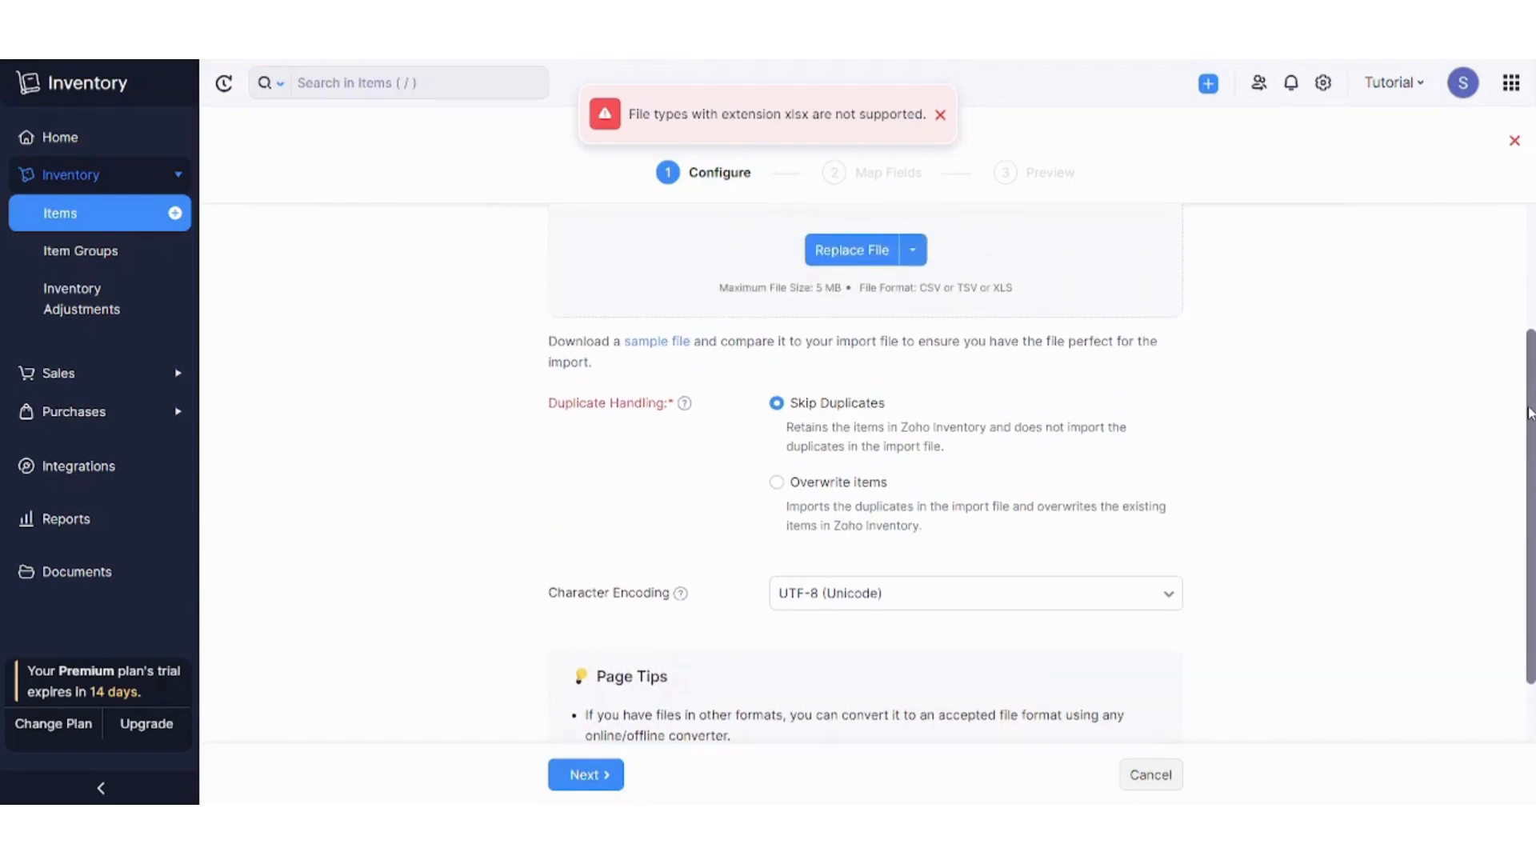
scroll("down", 3)
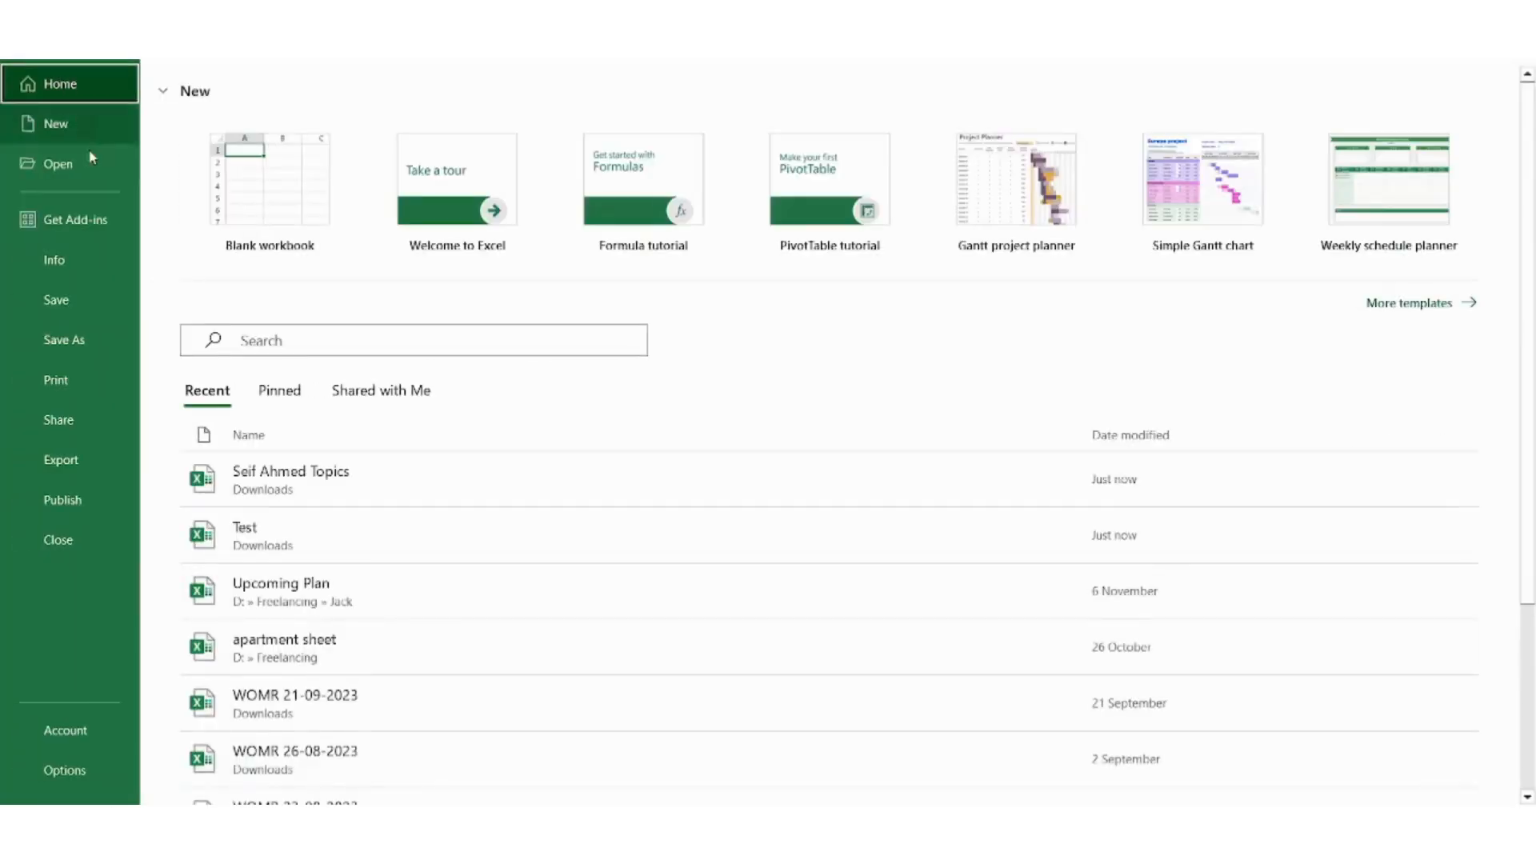
- Save a copy of the workbook as Test1 in Excel 97-2003 .xls format
left_click(64, 340)
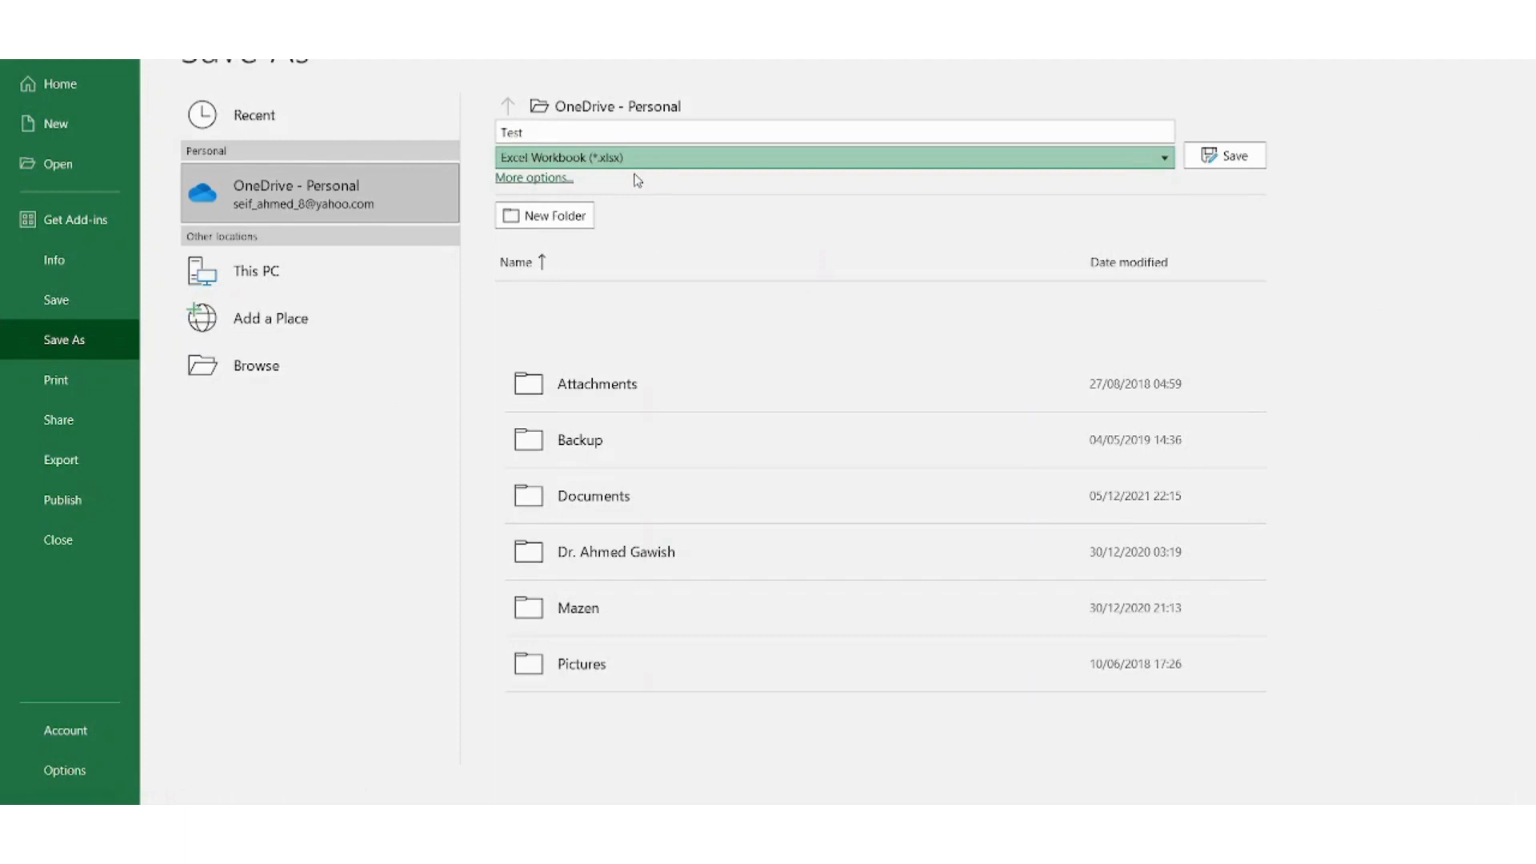
mouse_move(649, 272)
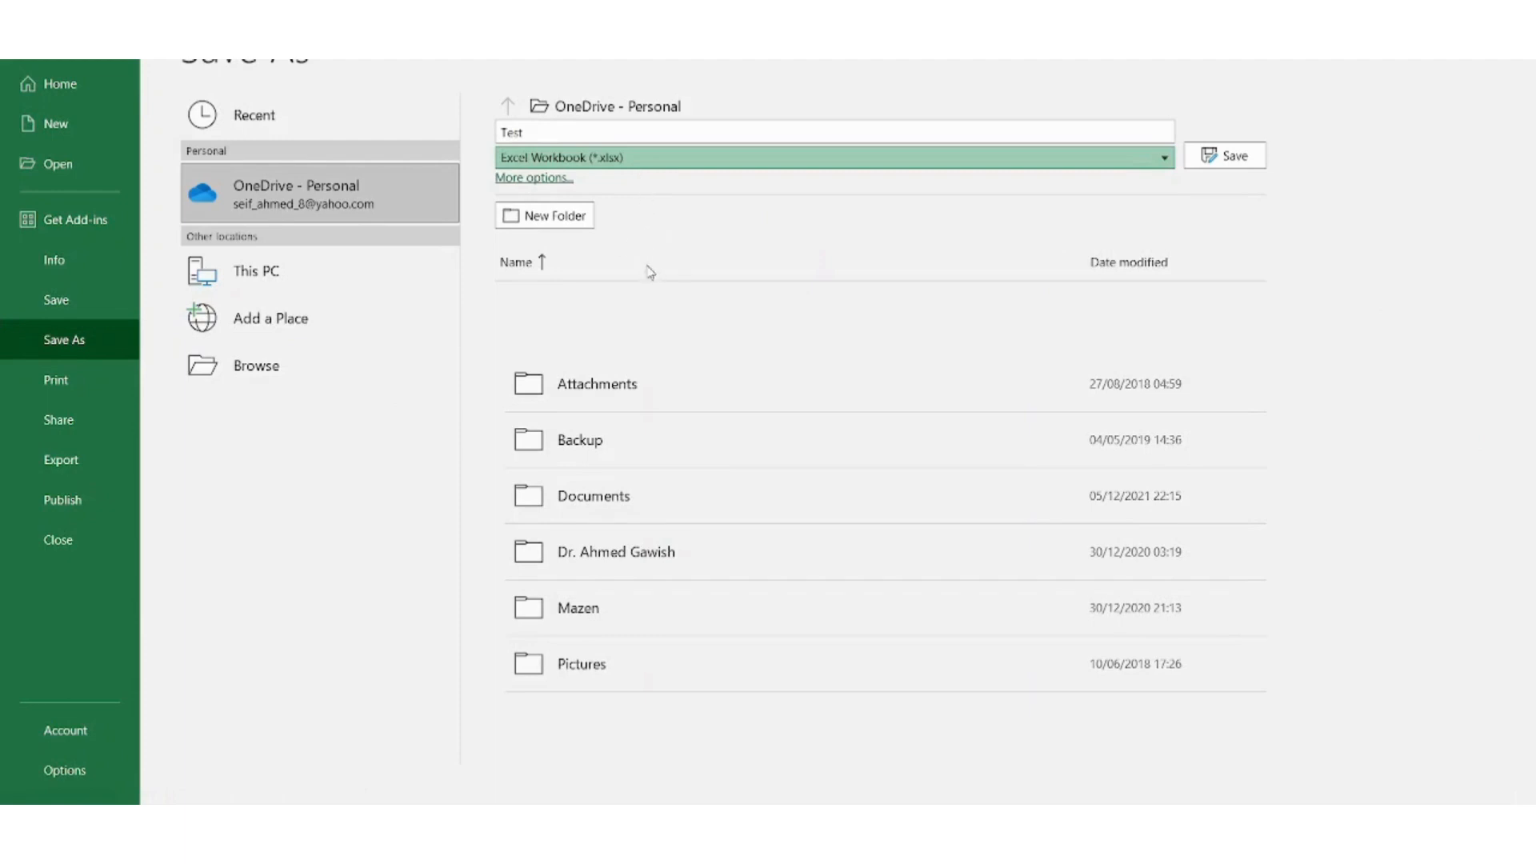
mouse_move(612, 244)
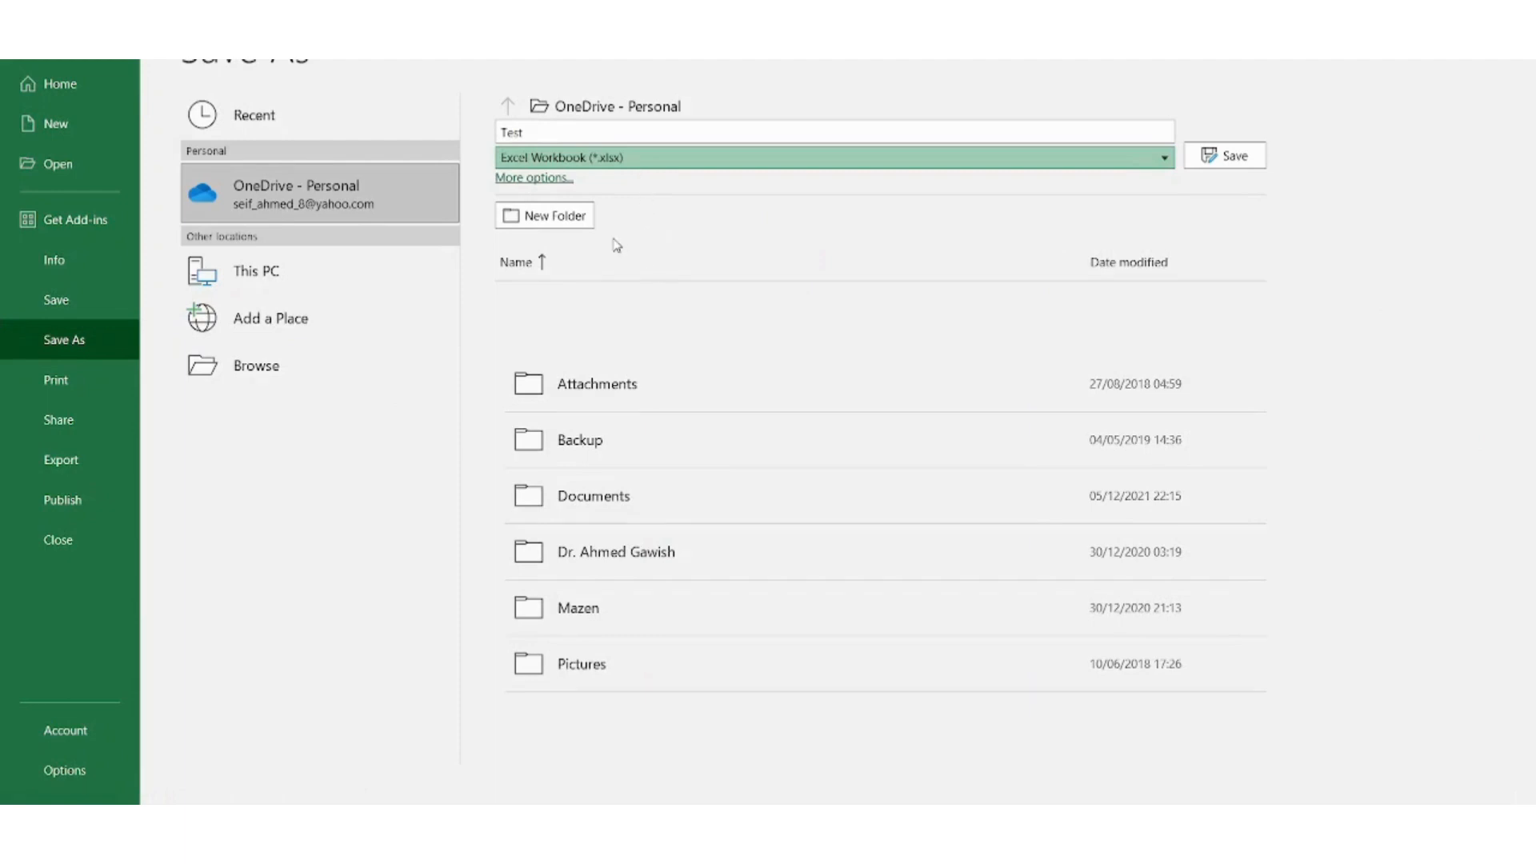
left_click(833, 157)
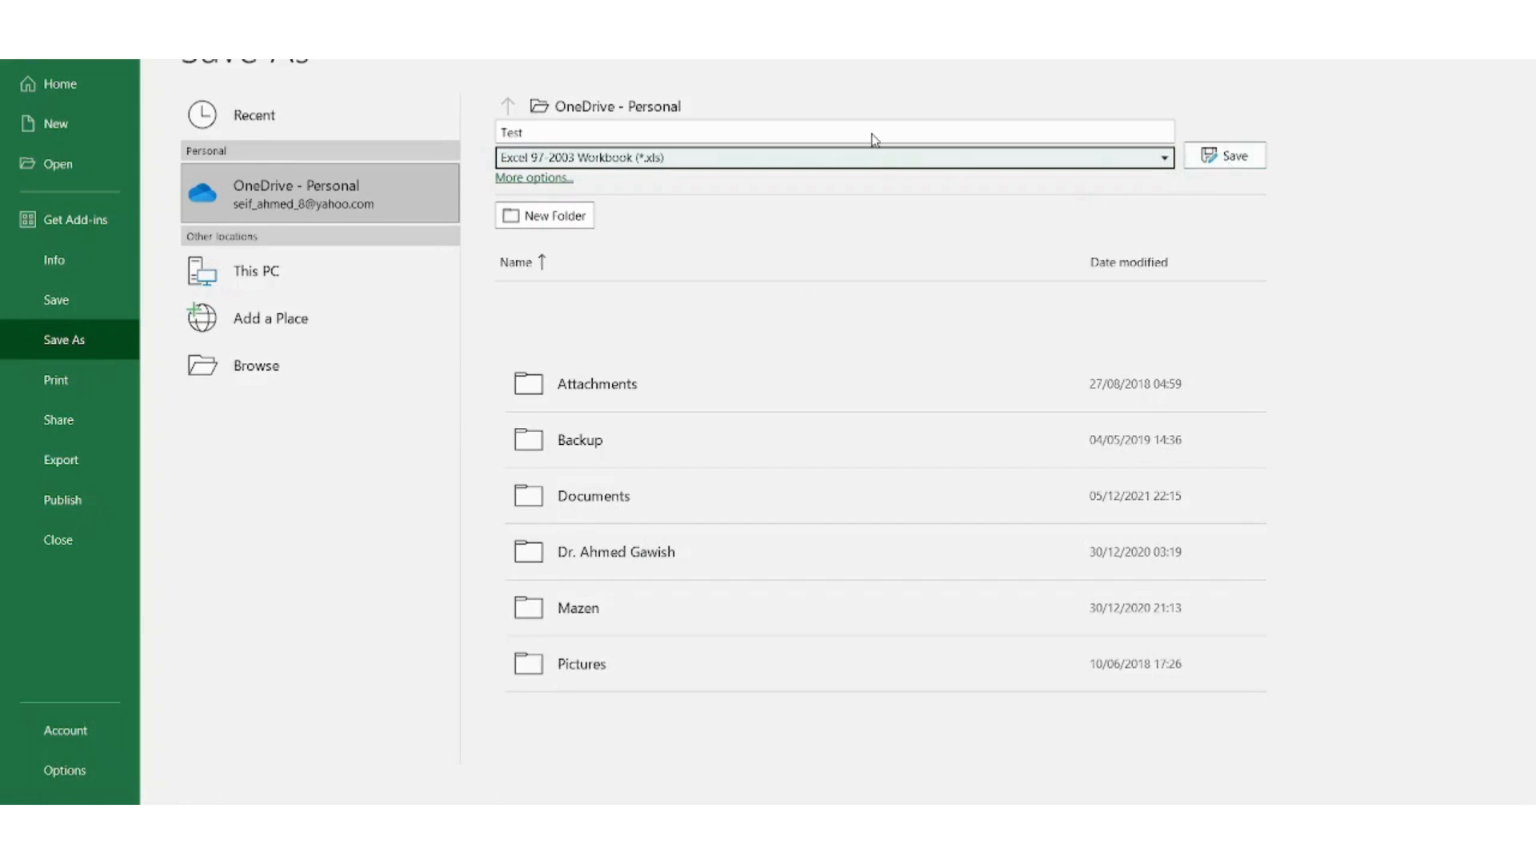
left_click(833, 131)
type("1")
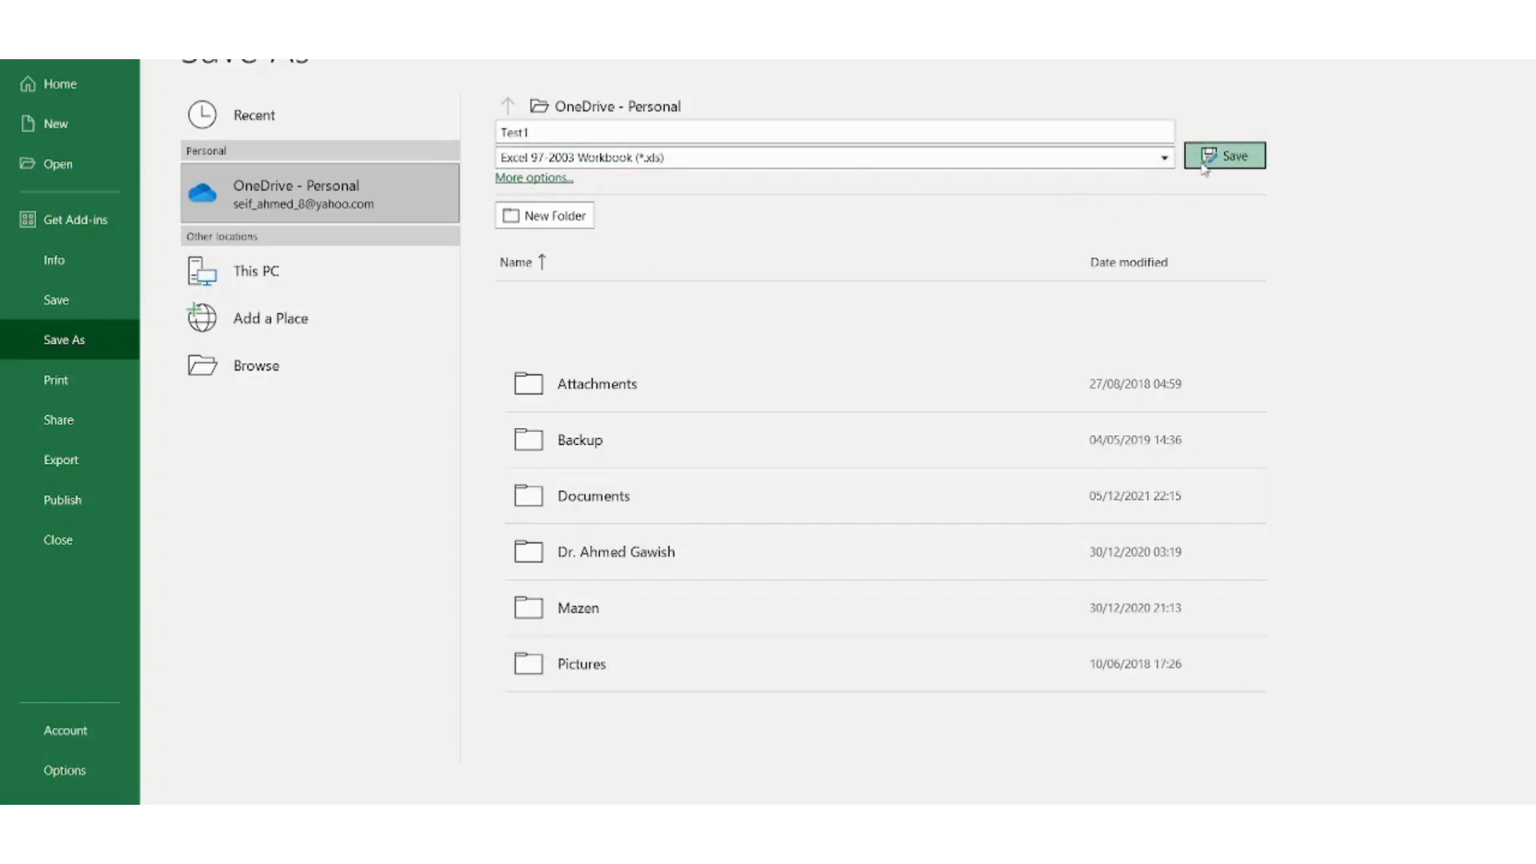
left_click(1224, 155)
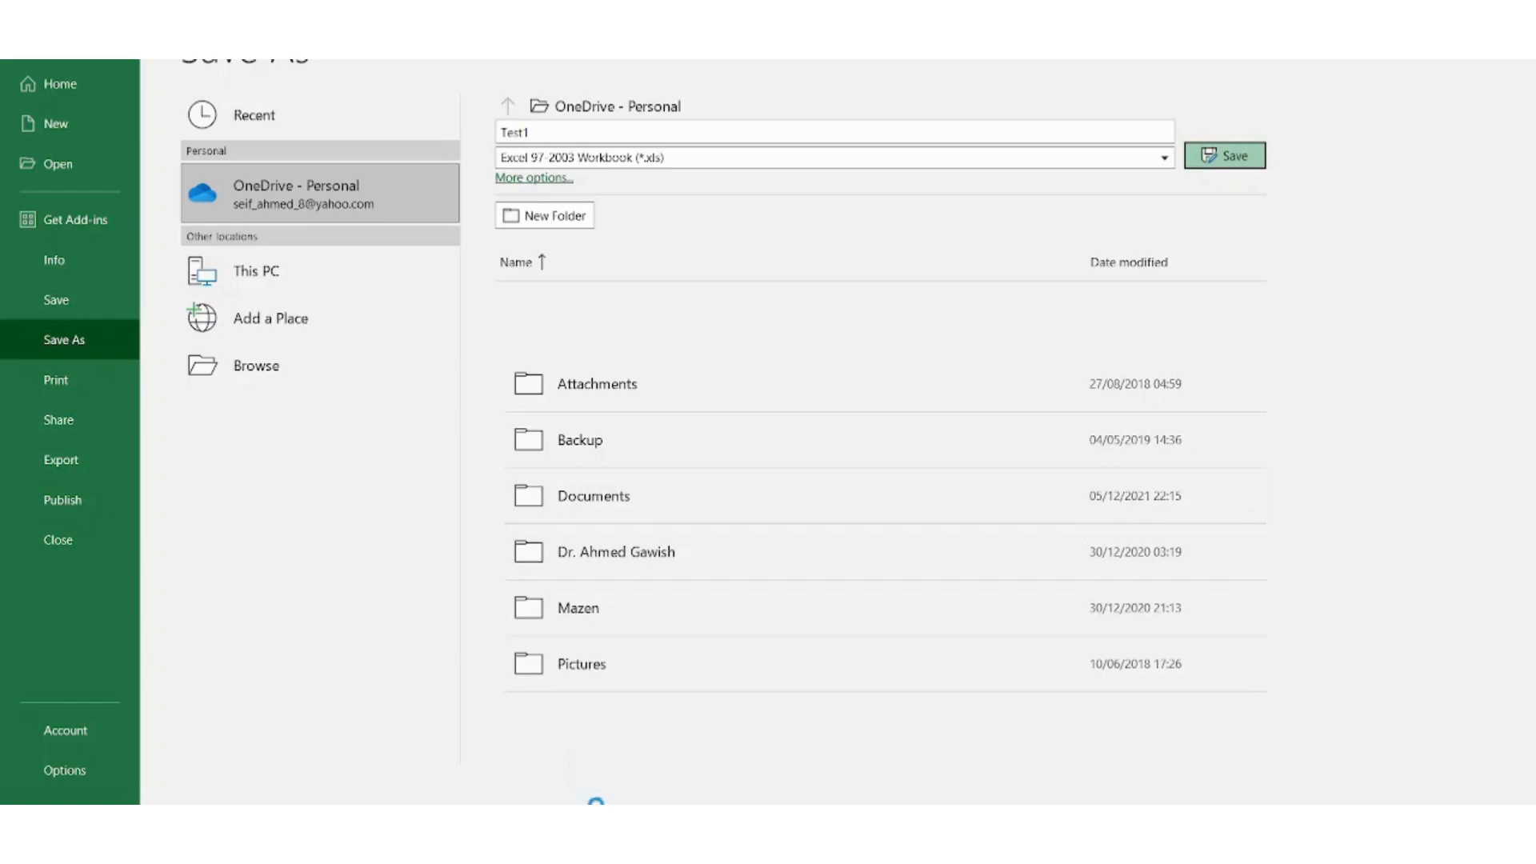
left_click(1224, 155)
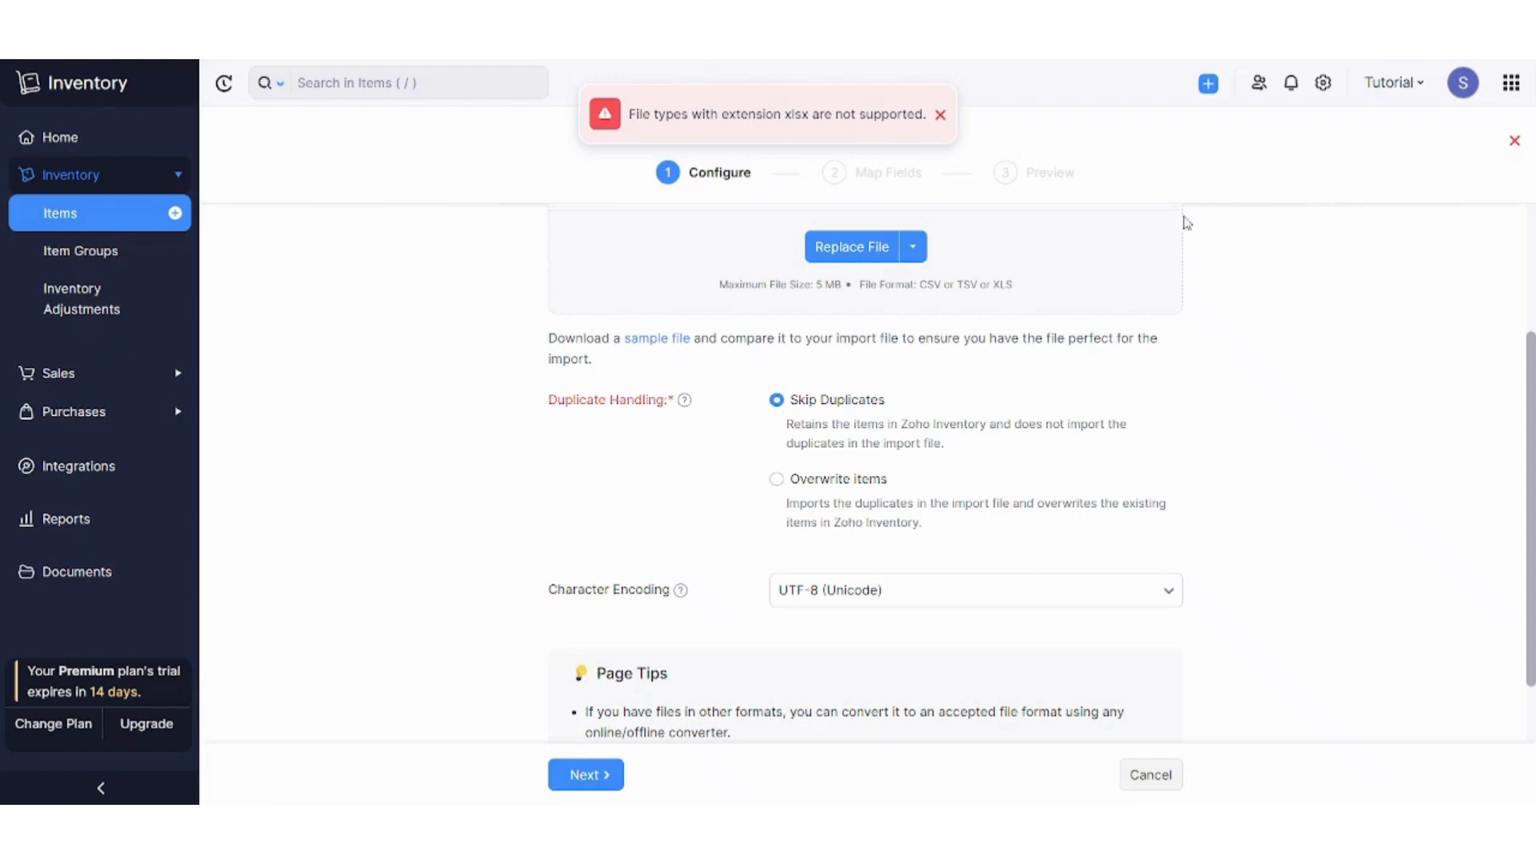
mouse_move(755, 340)
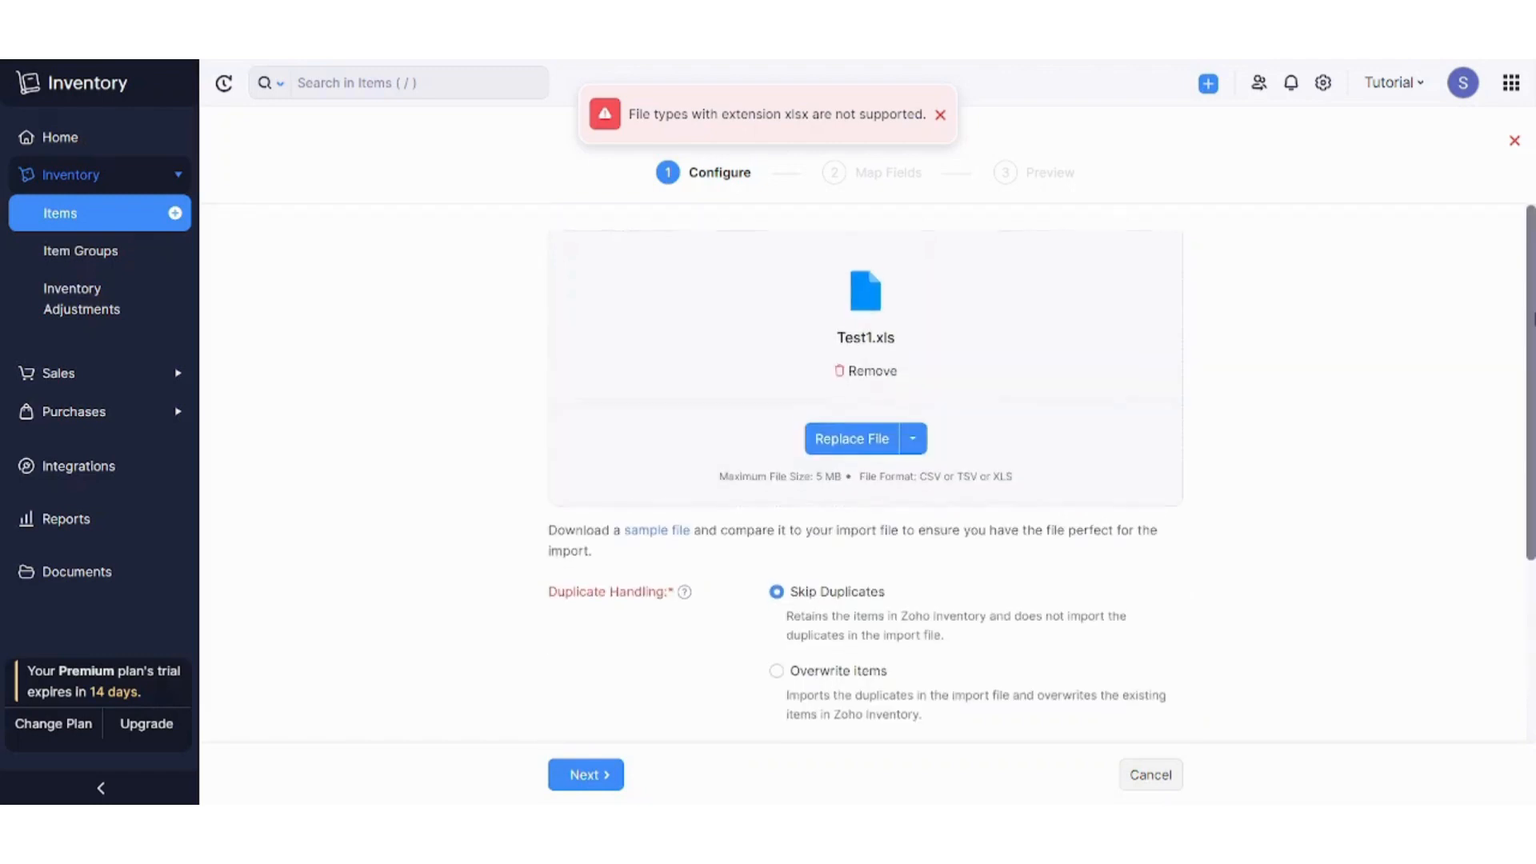
- Continue the import with Test1.xls to the Map Fields step
scroll("down", 3)
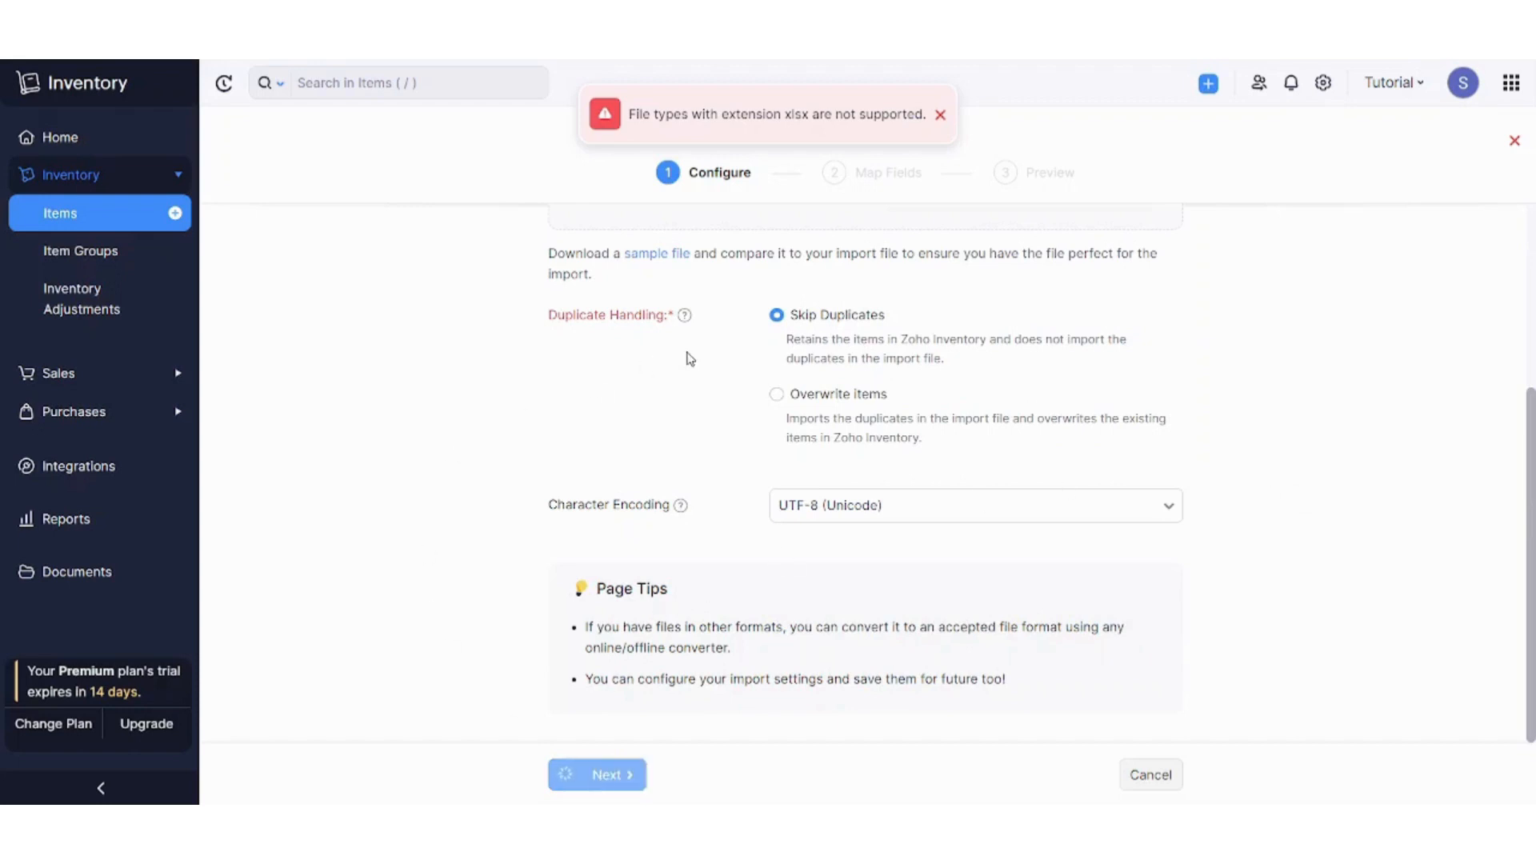
left_click(597, 774)
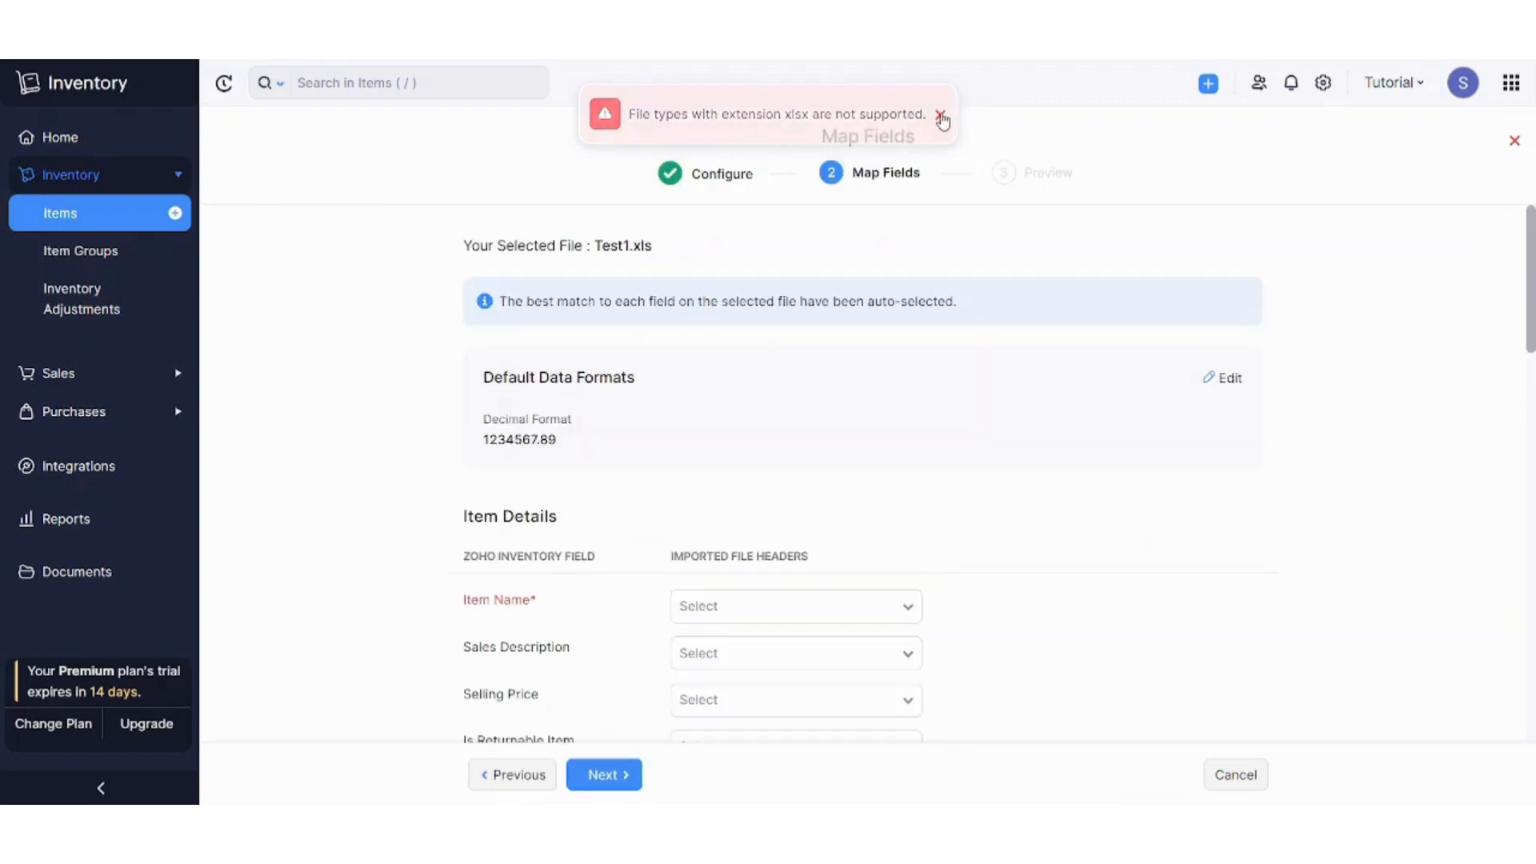
left_click(941, 115)
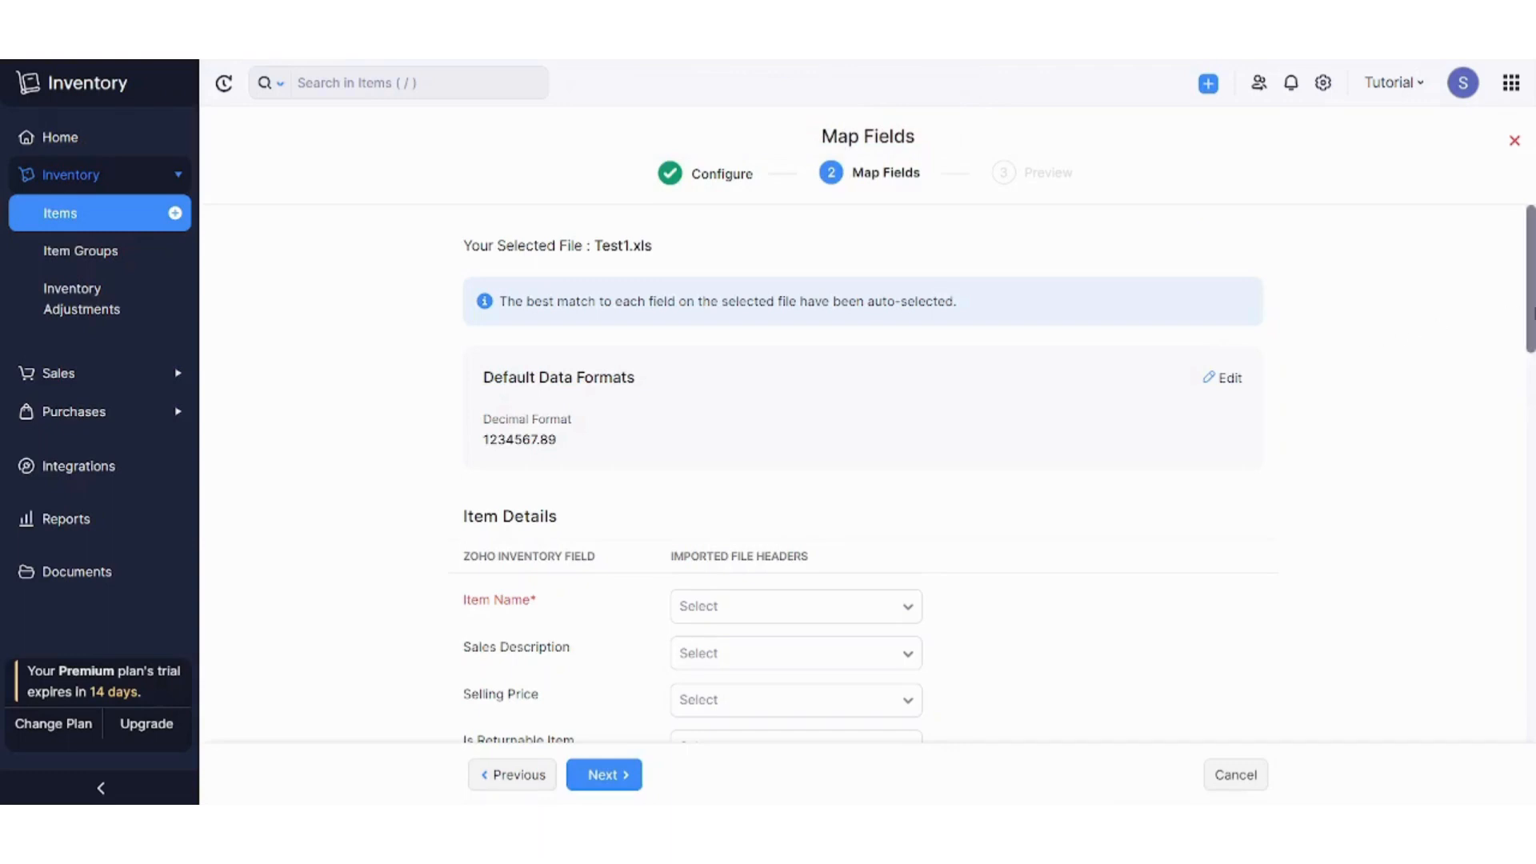
scroll("down", 3)
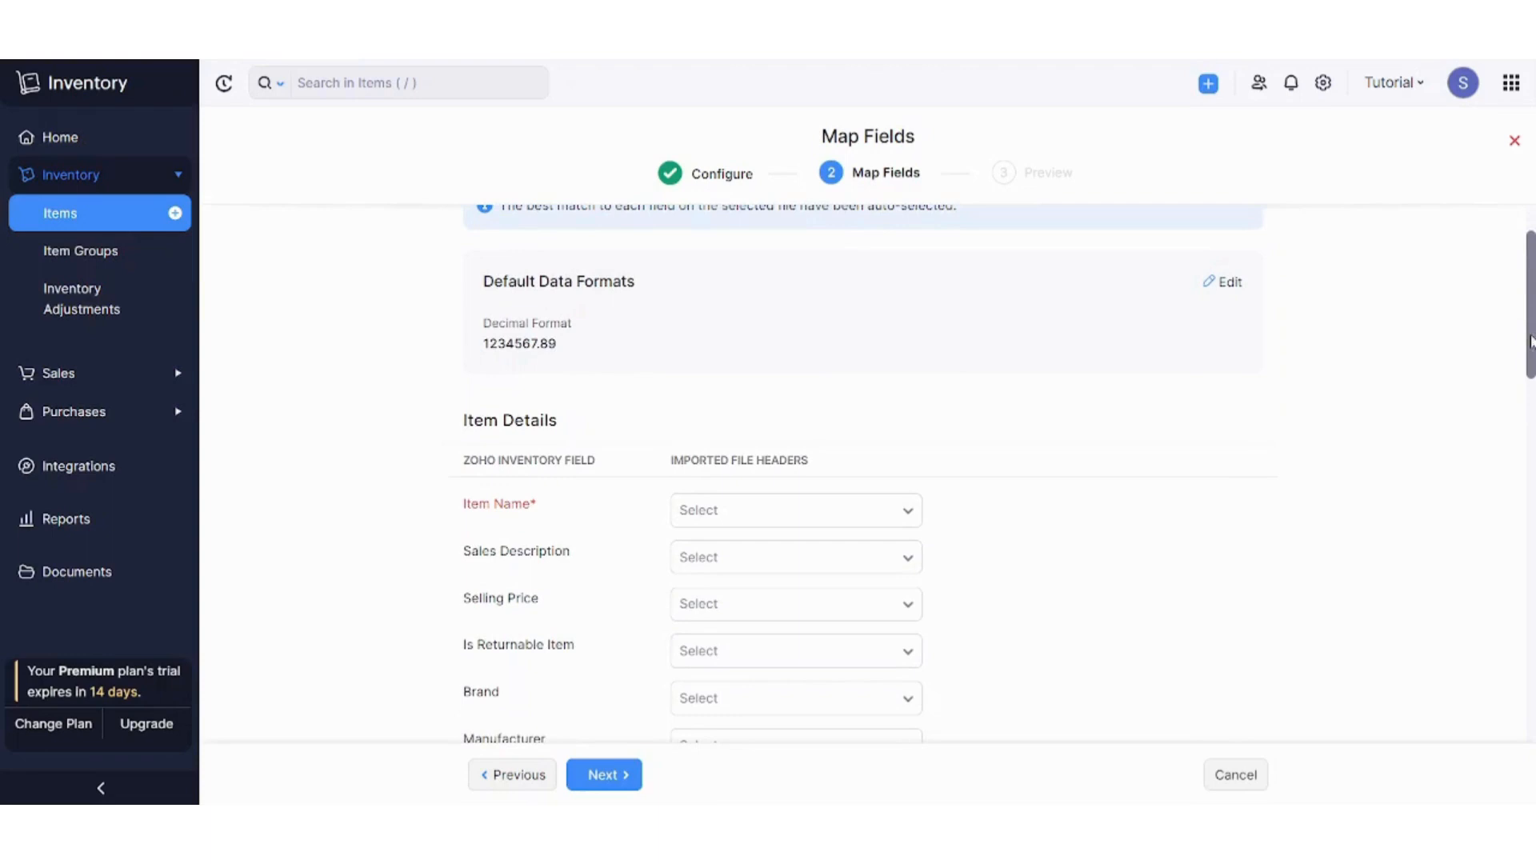
mouse_move(506, 468)
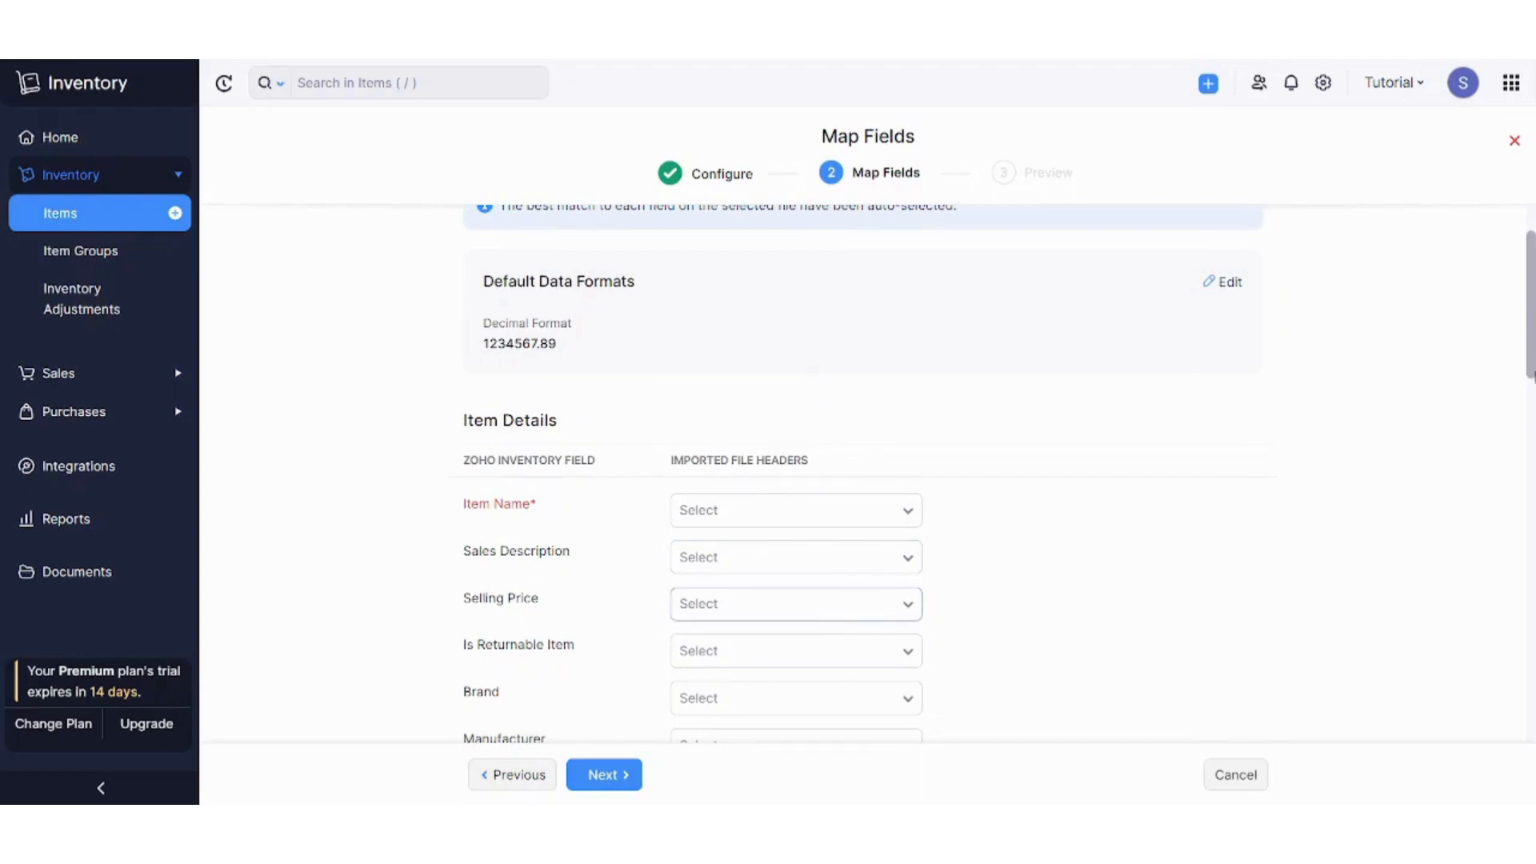
scroll("down", 3)
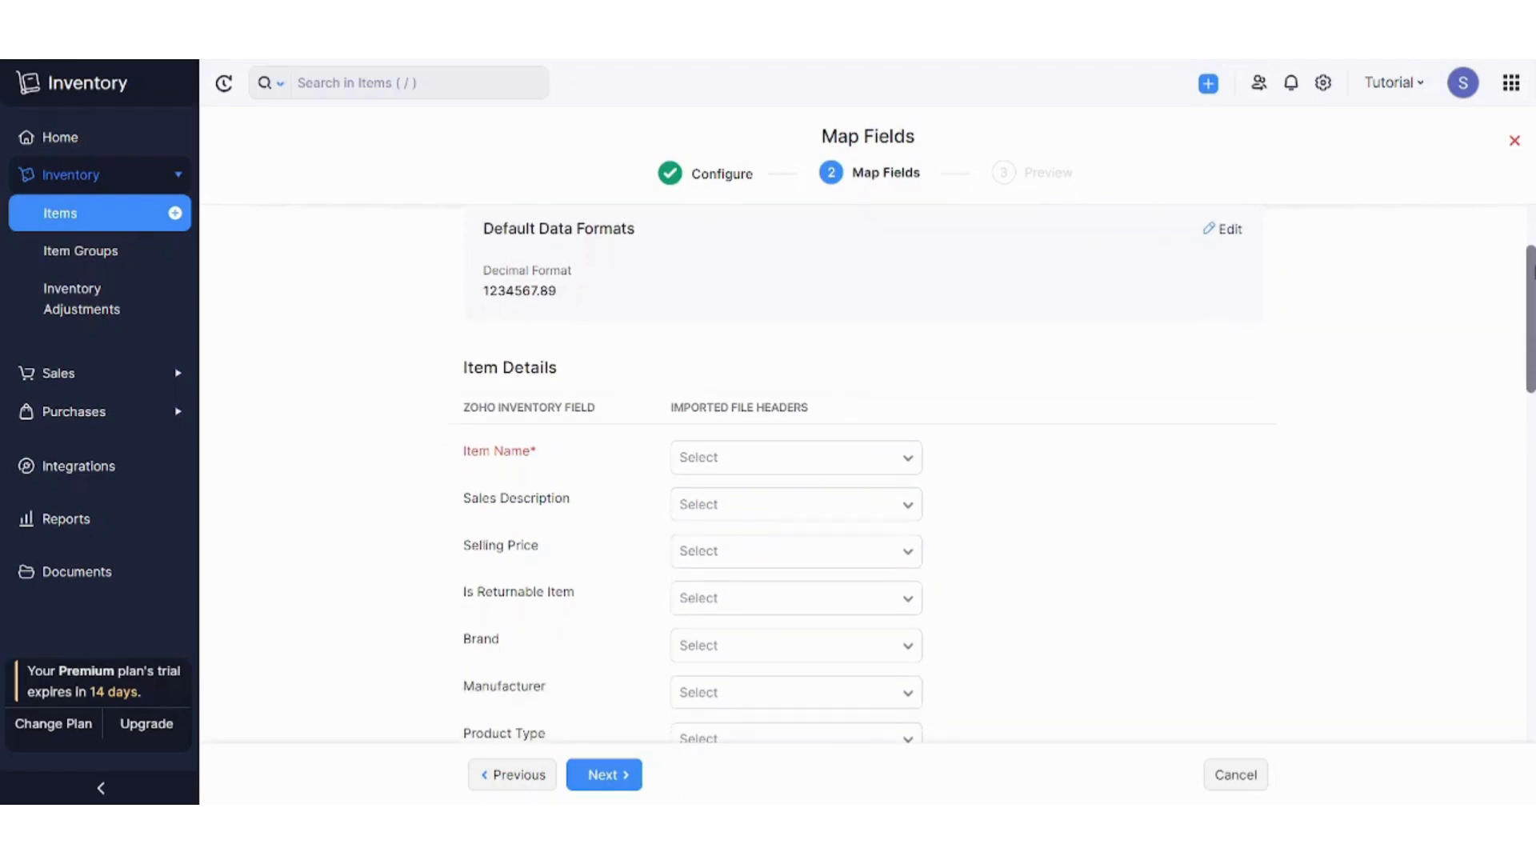
mouse_move(834, 434)
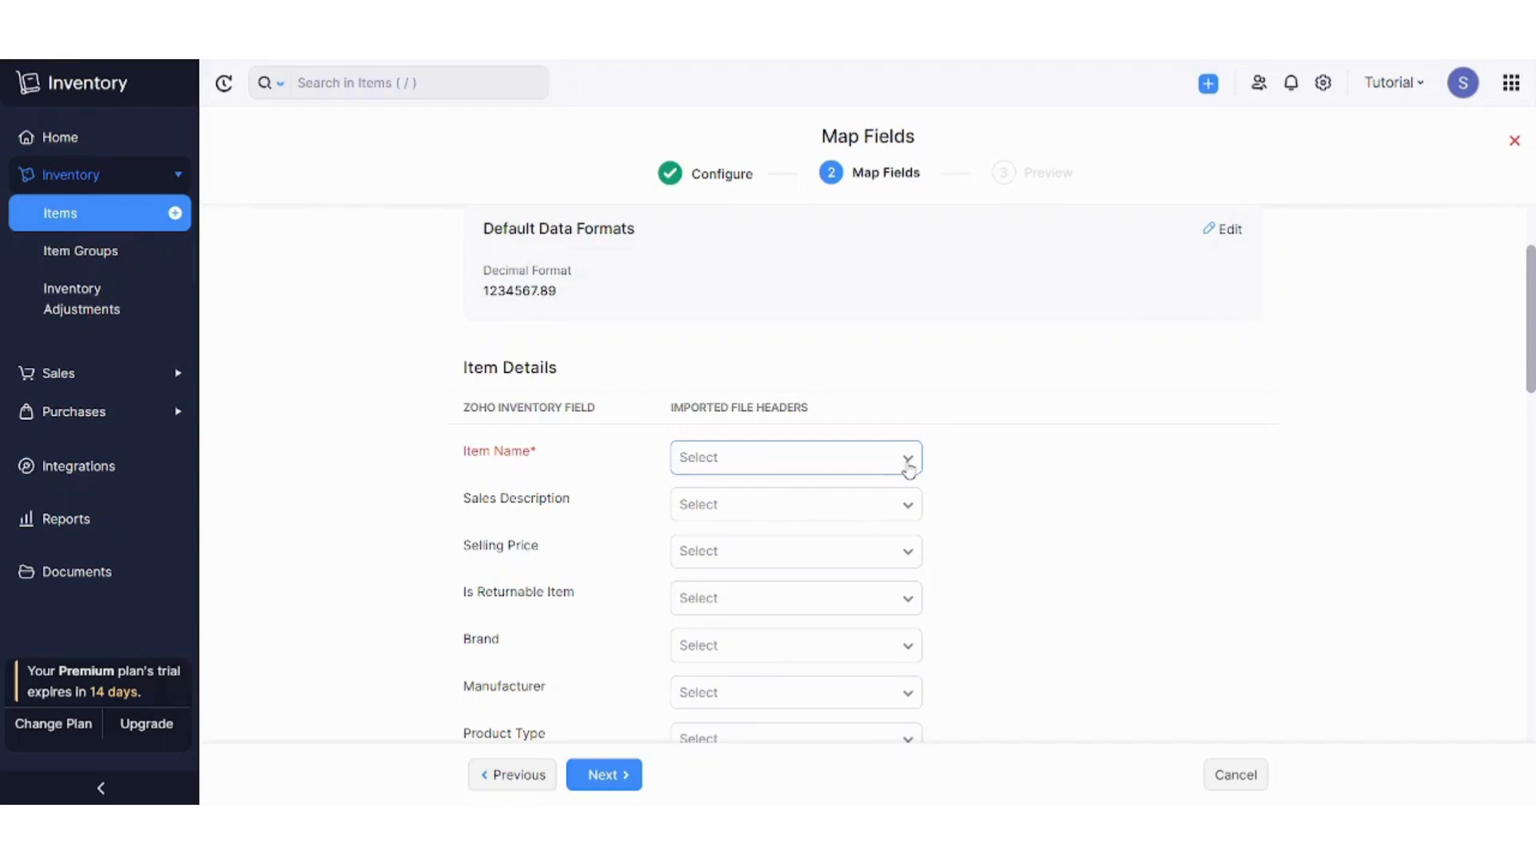
left_click(795, 457)
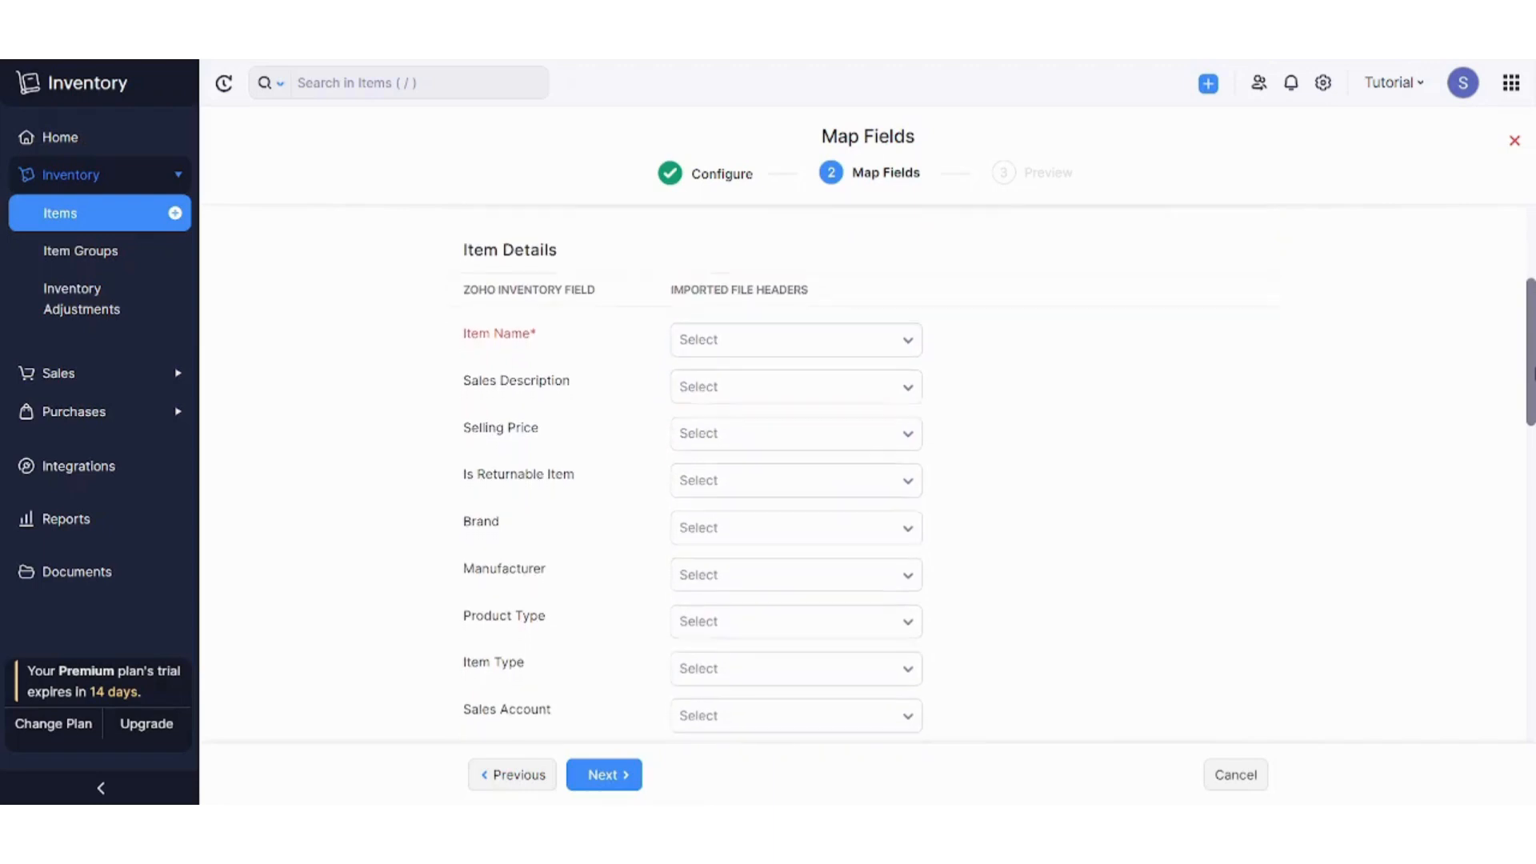
scroll("down", 3)
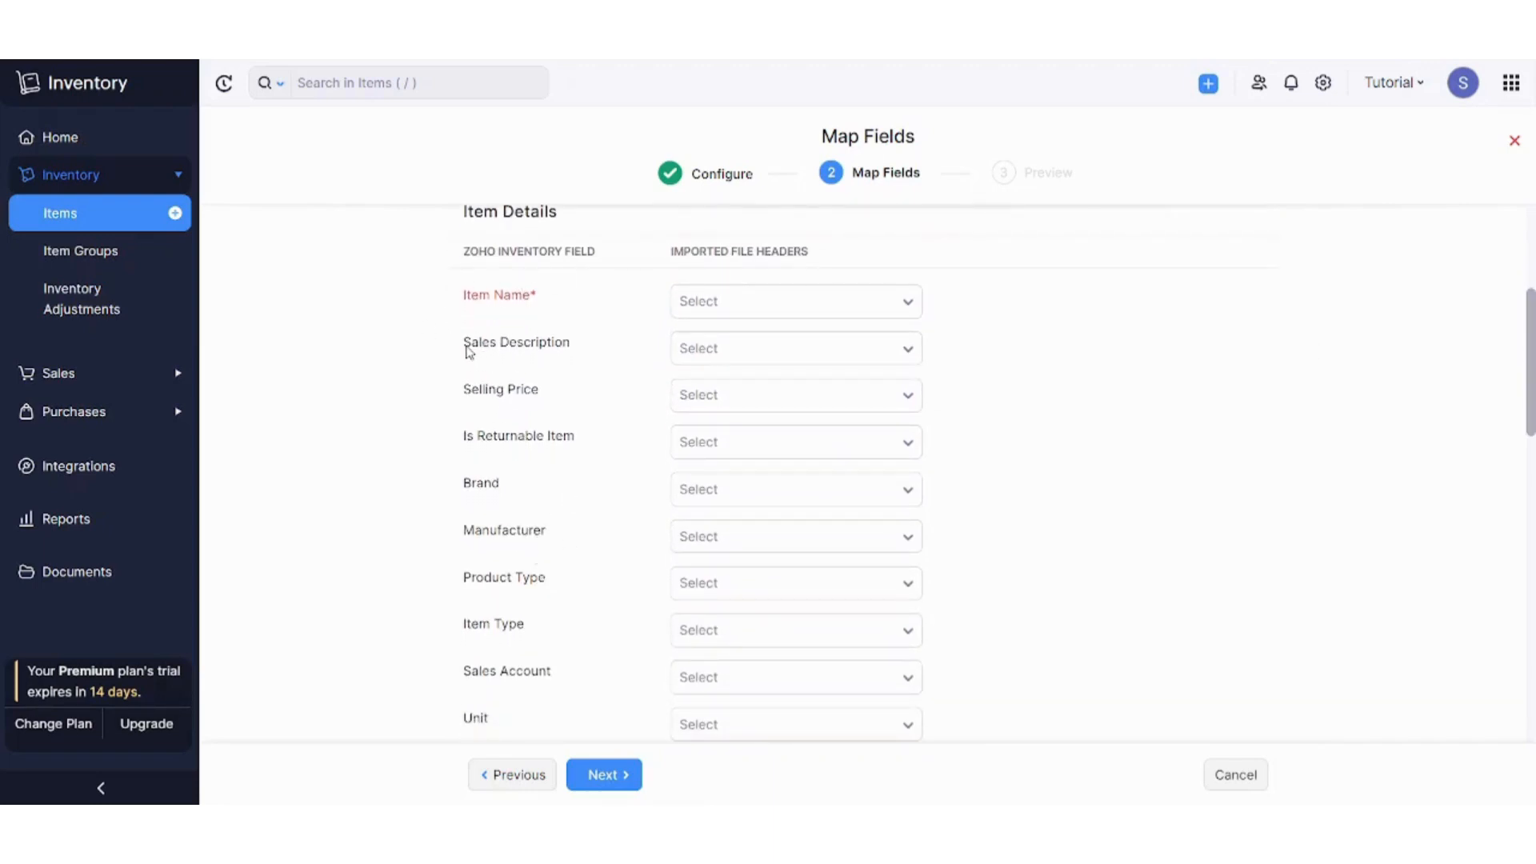
double_click(516, 341)
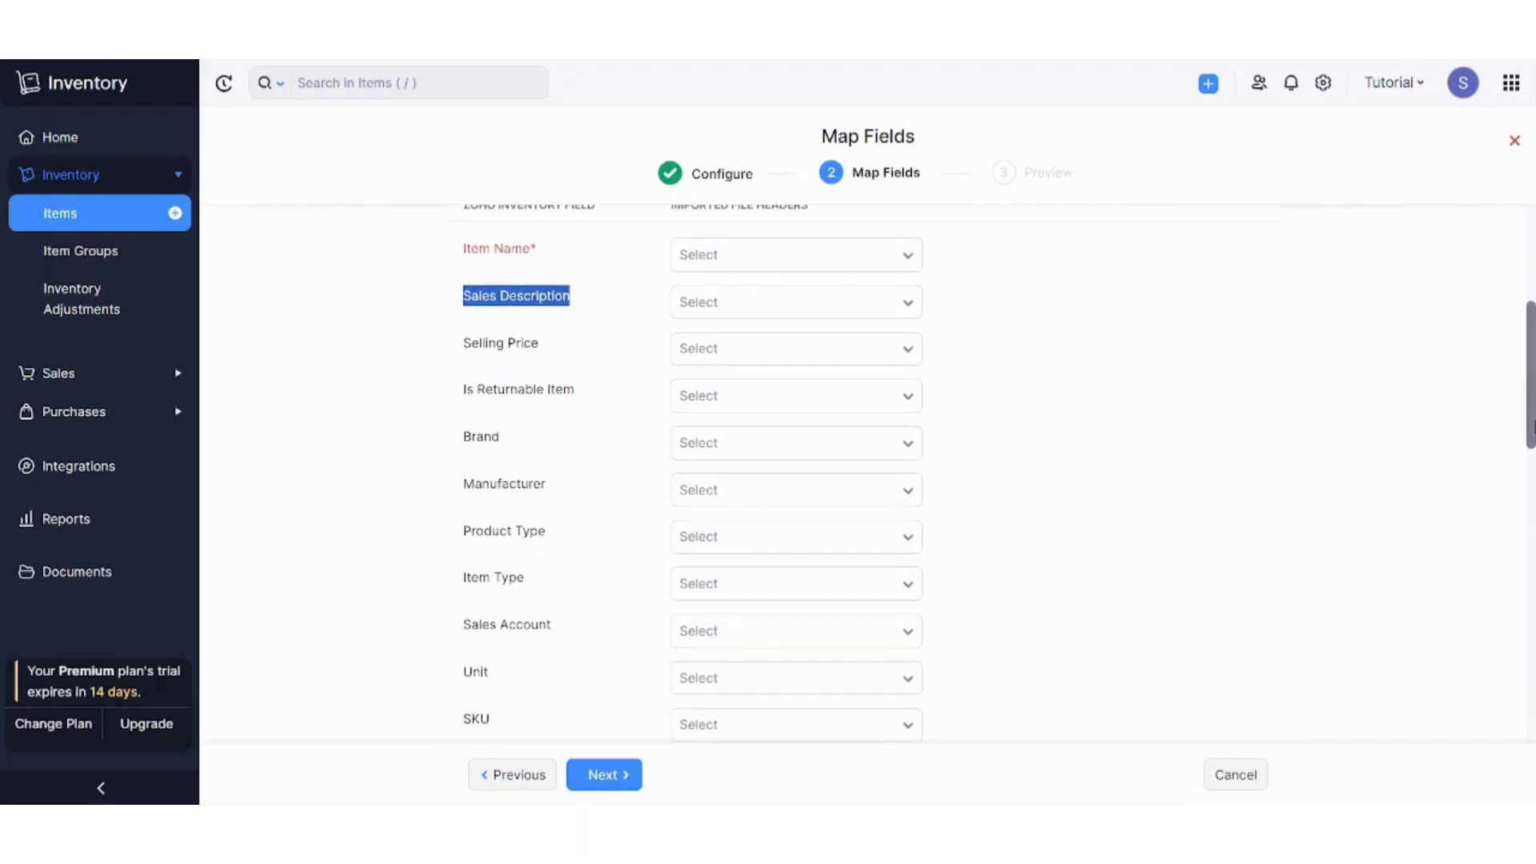
scroll("down", 3)
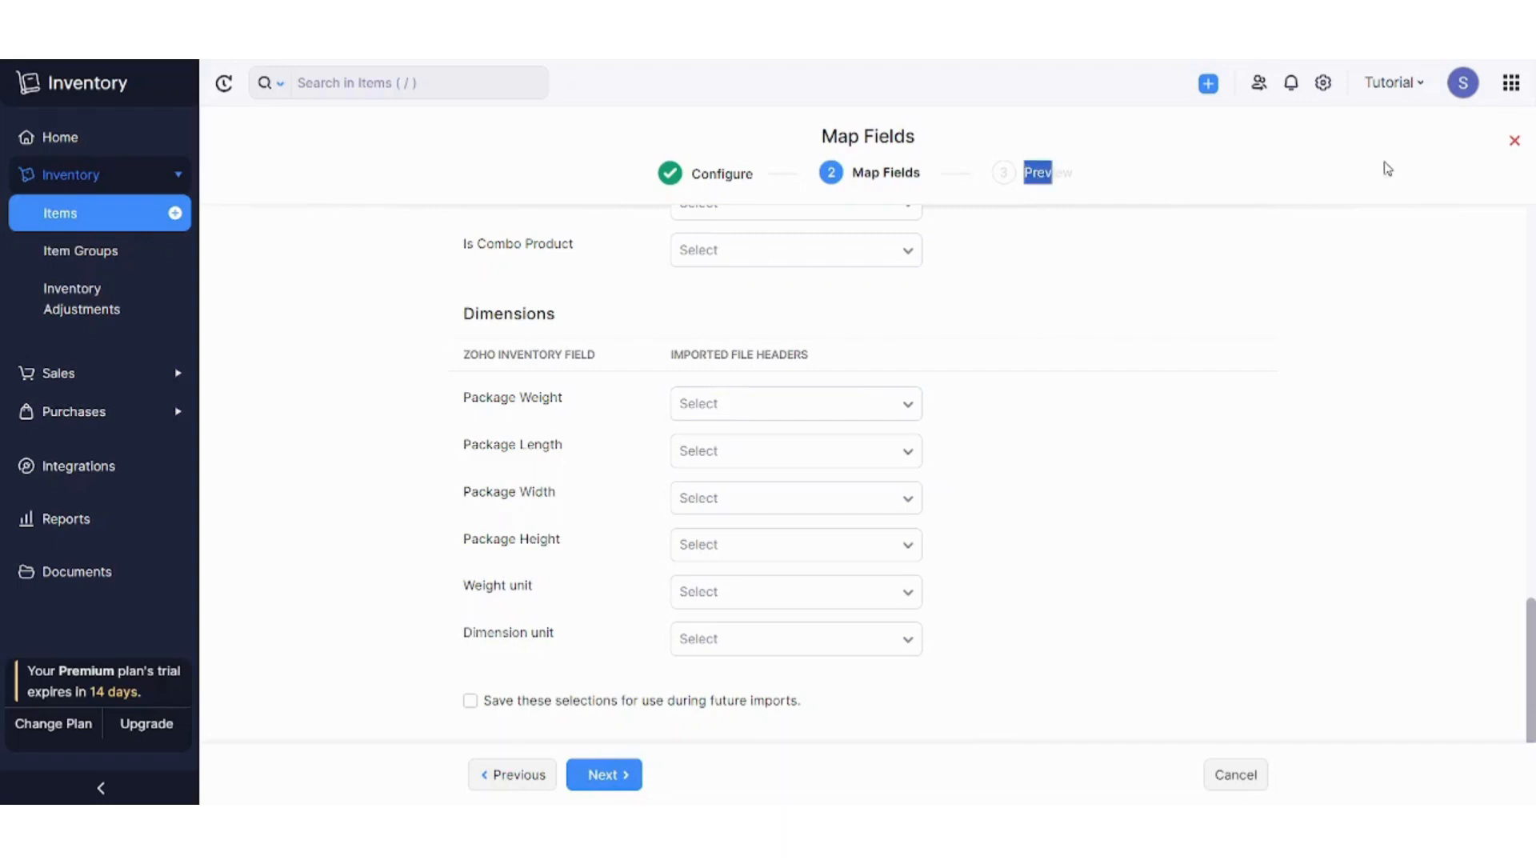
mouse_move(987, 480)
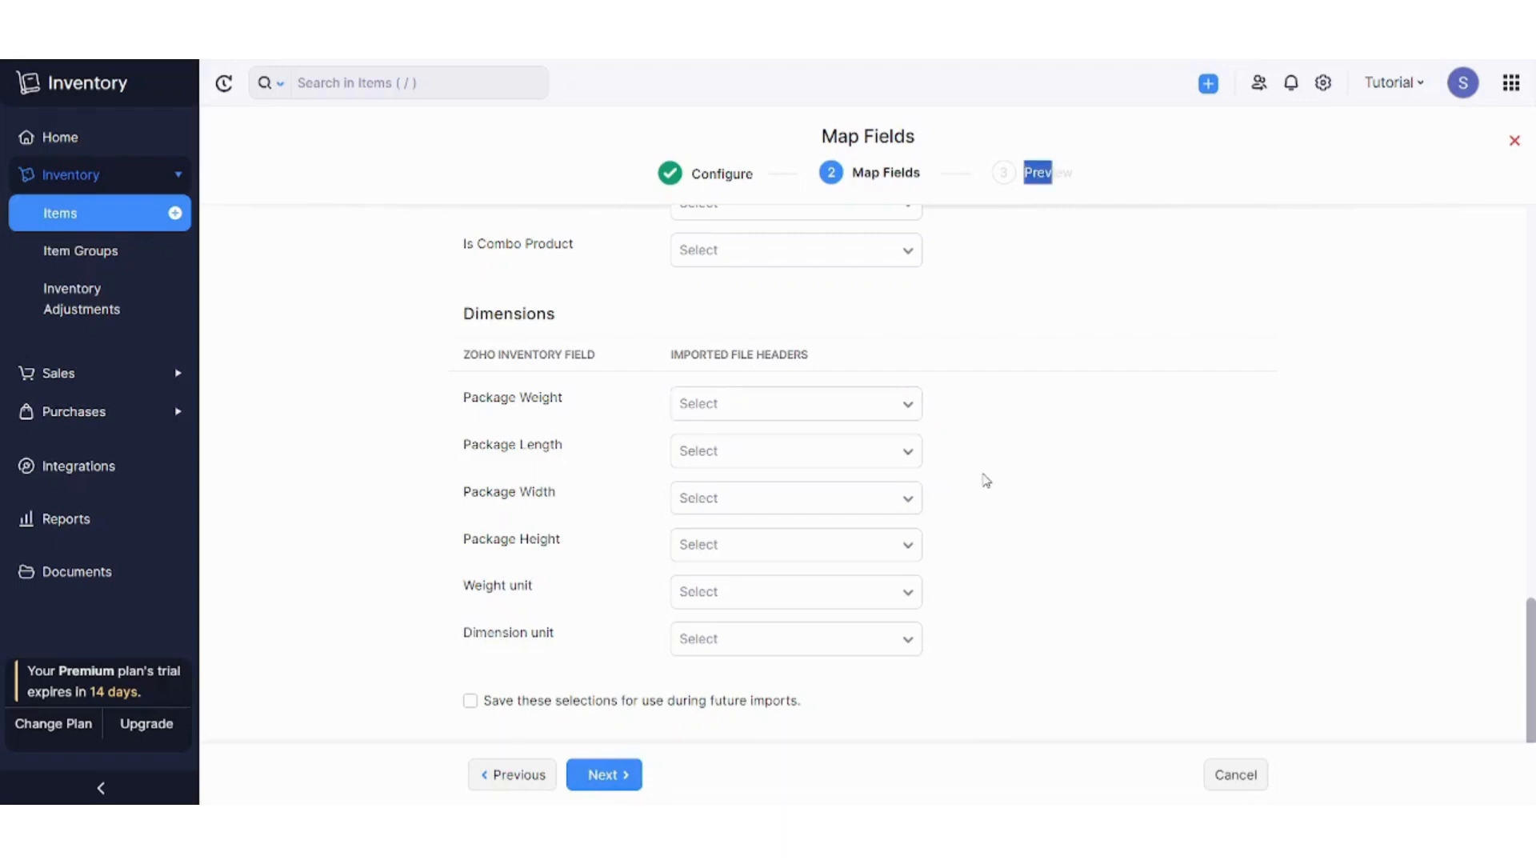
mouse_move(1365, 326)
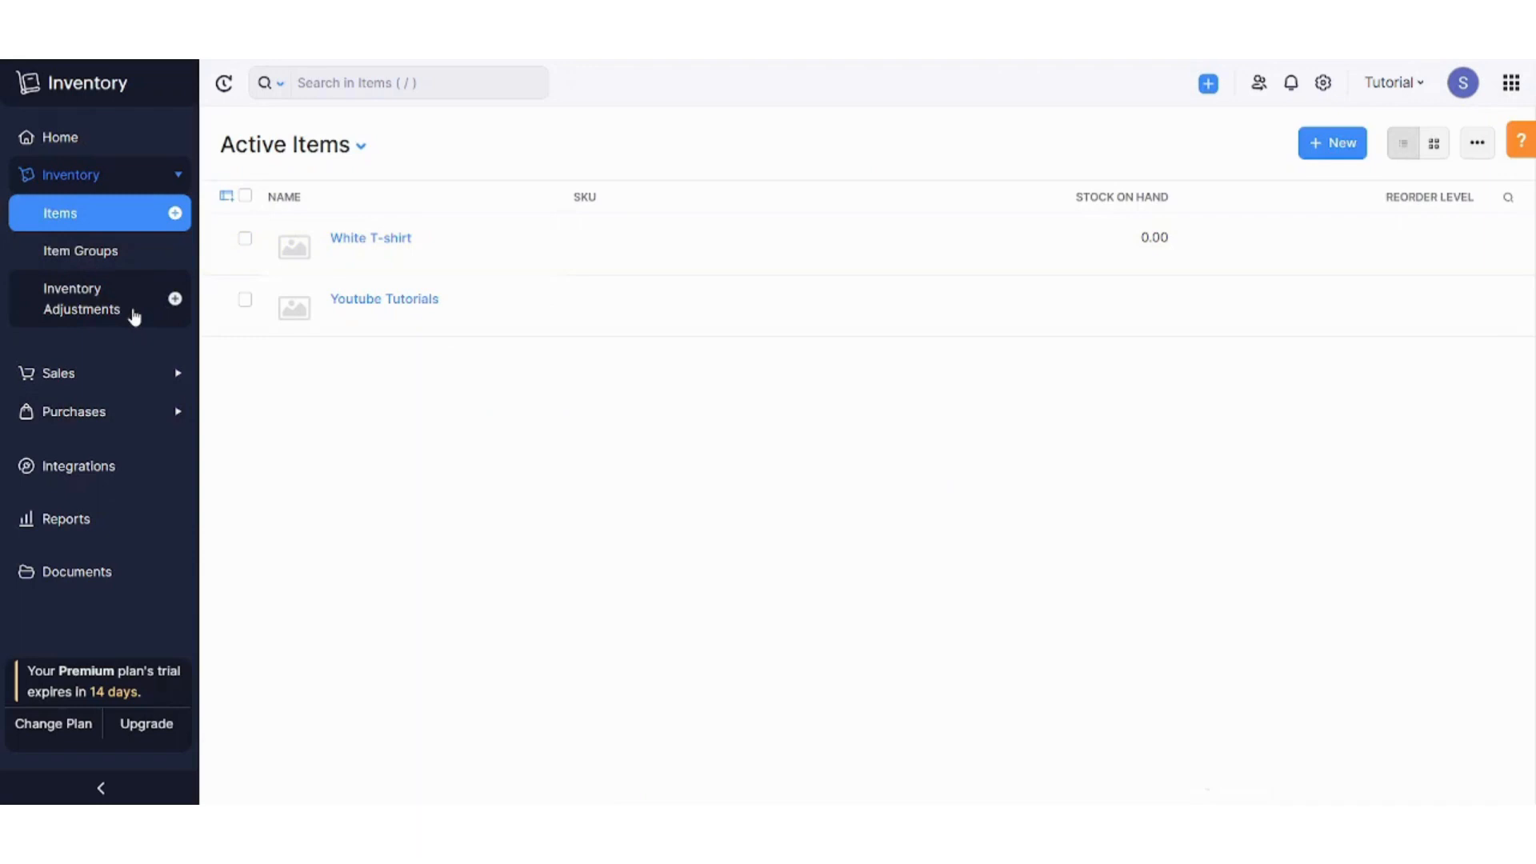
- Go to Inventory Adjustments from the sidebar, showing an empty list
left_click(83, 298)
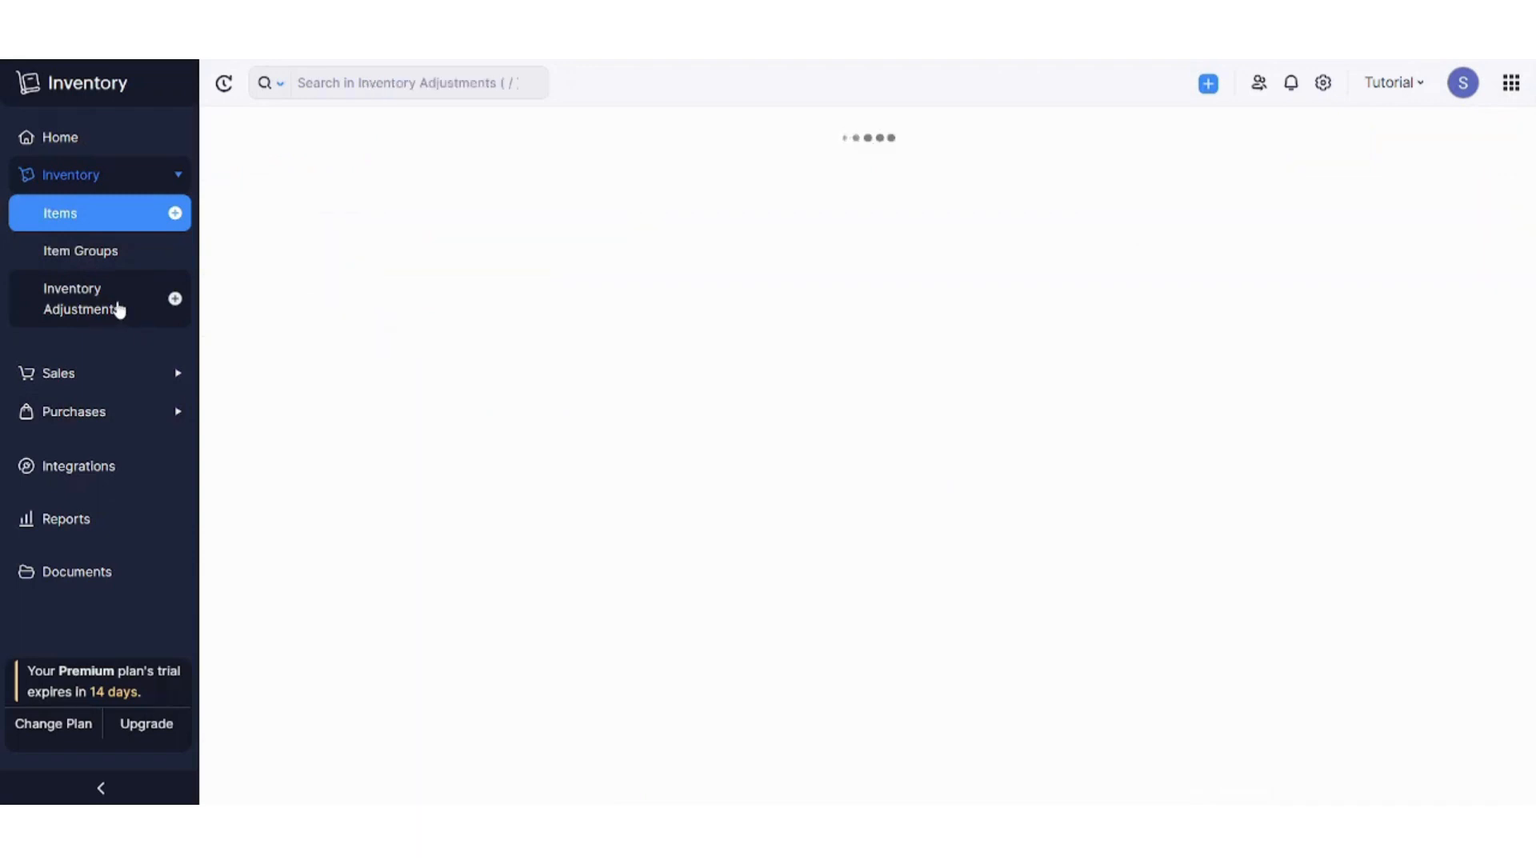
left_click(83, 299)
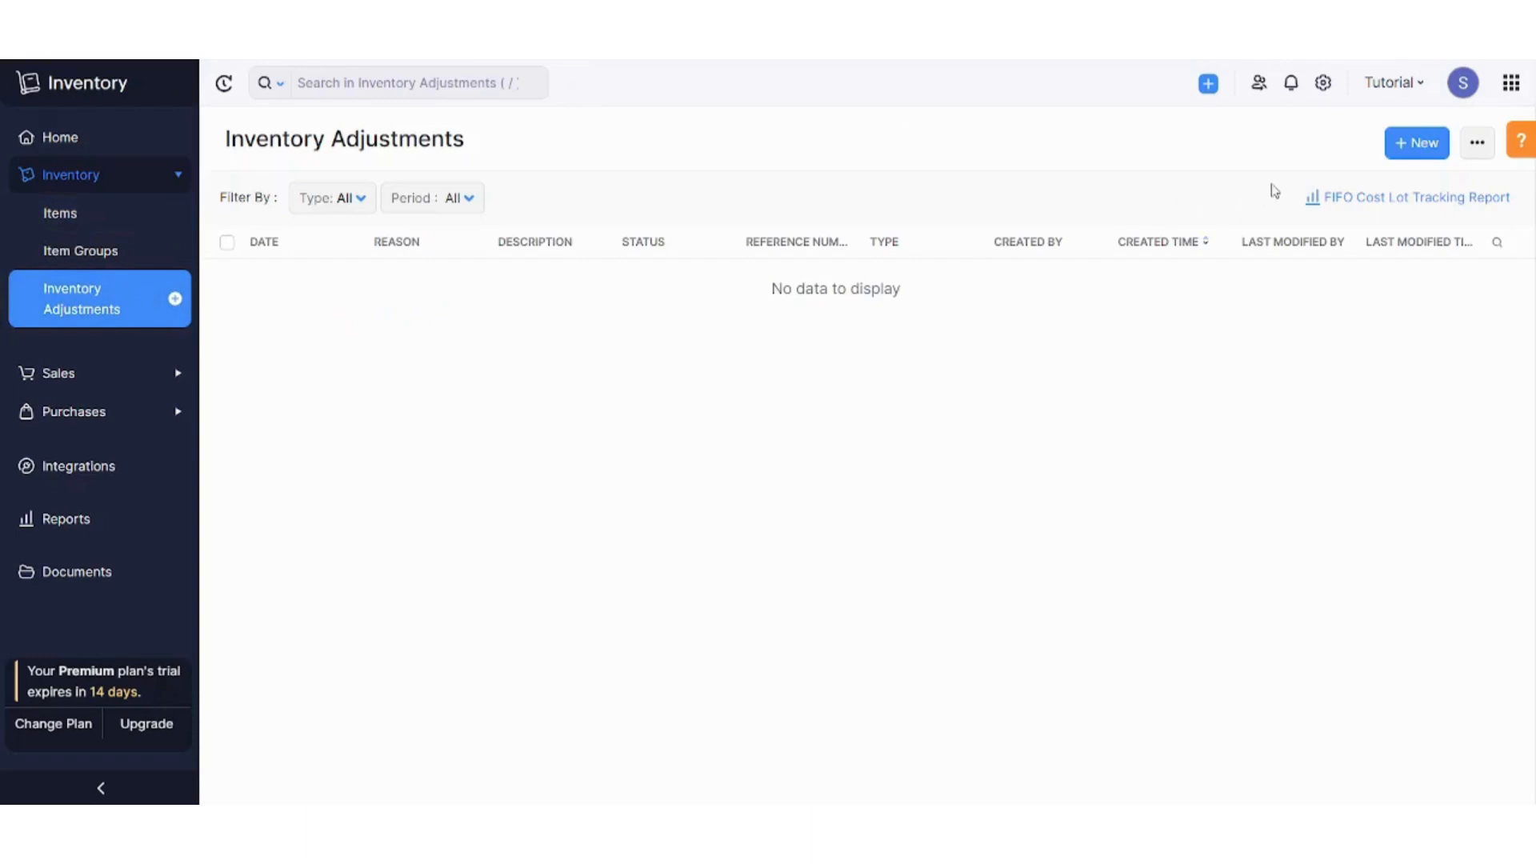
mouse_move(1391, 158)
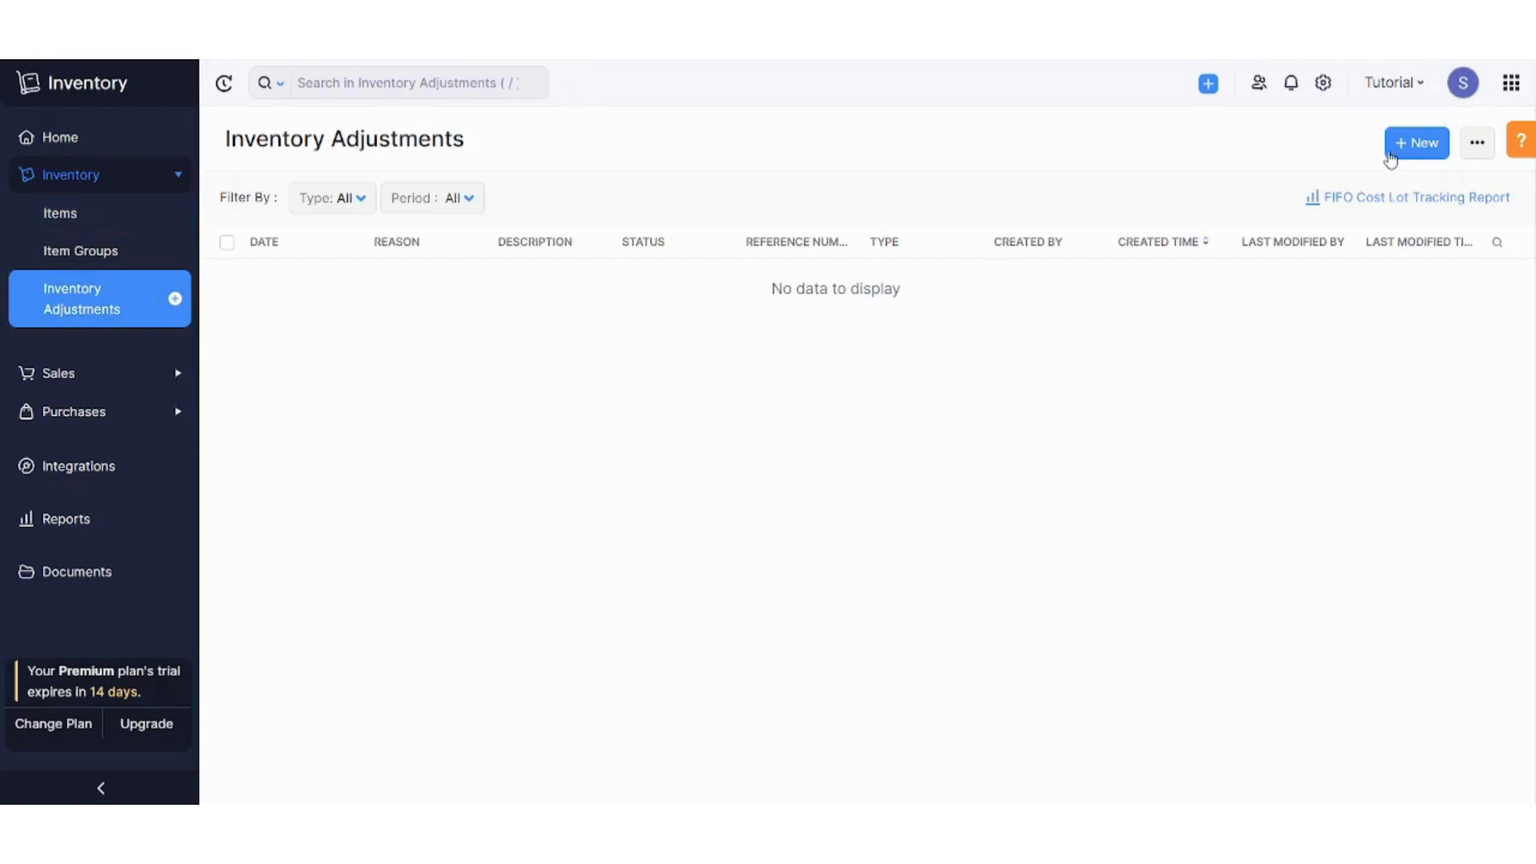
- Create a new quantity adjustment and pick 'Stock on fire' as its reason
left_click(1417, 142)
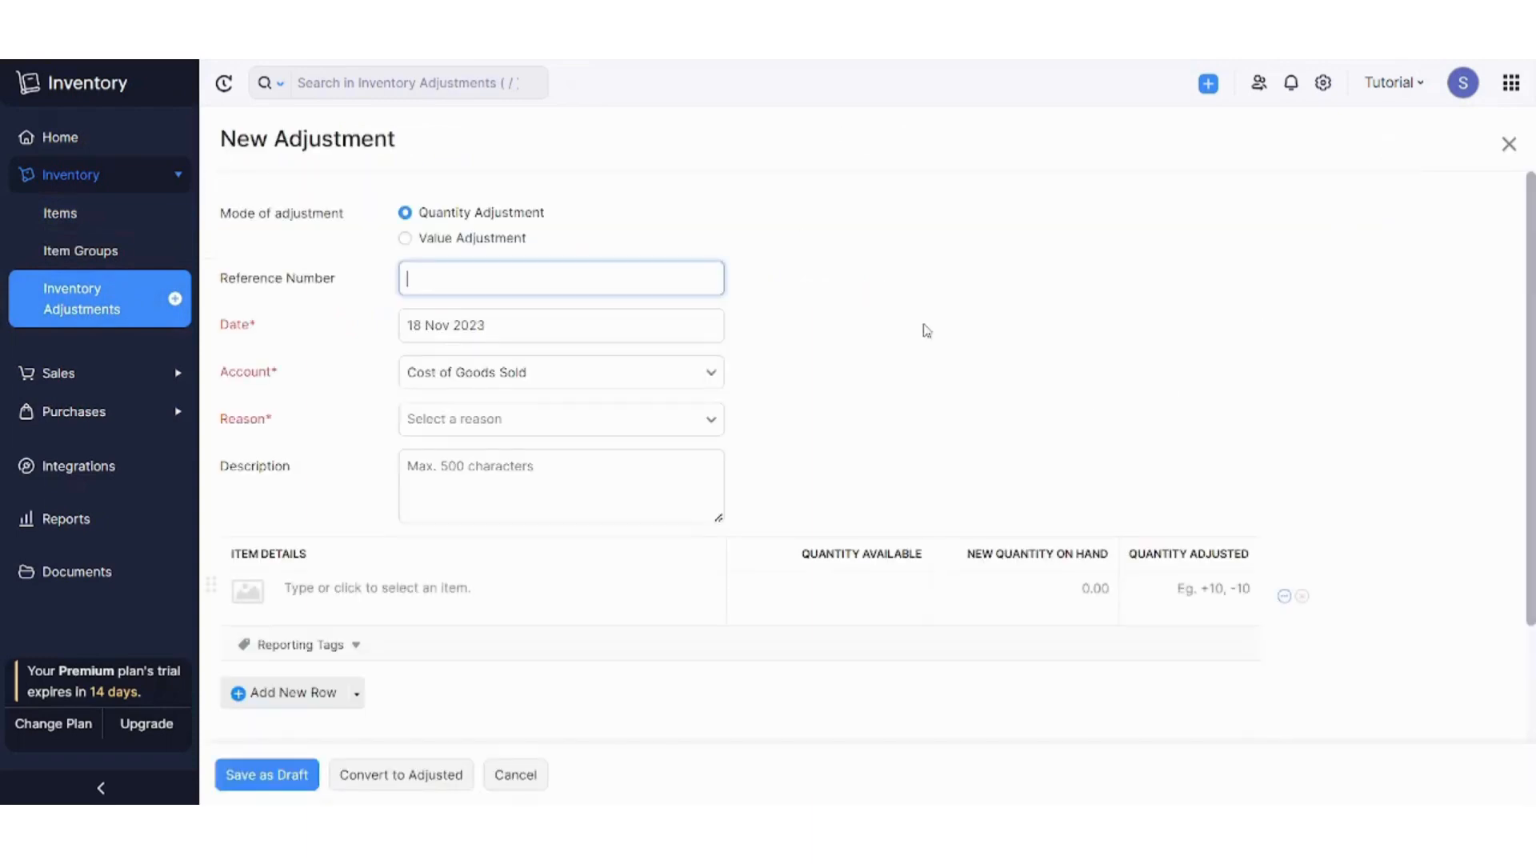
mouse_move(764, 200)
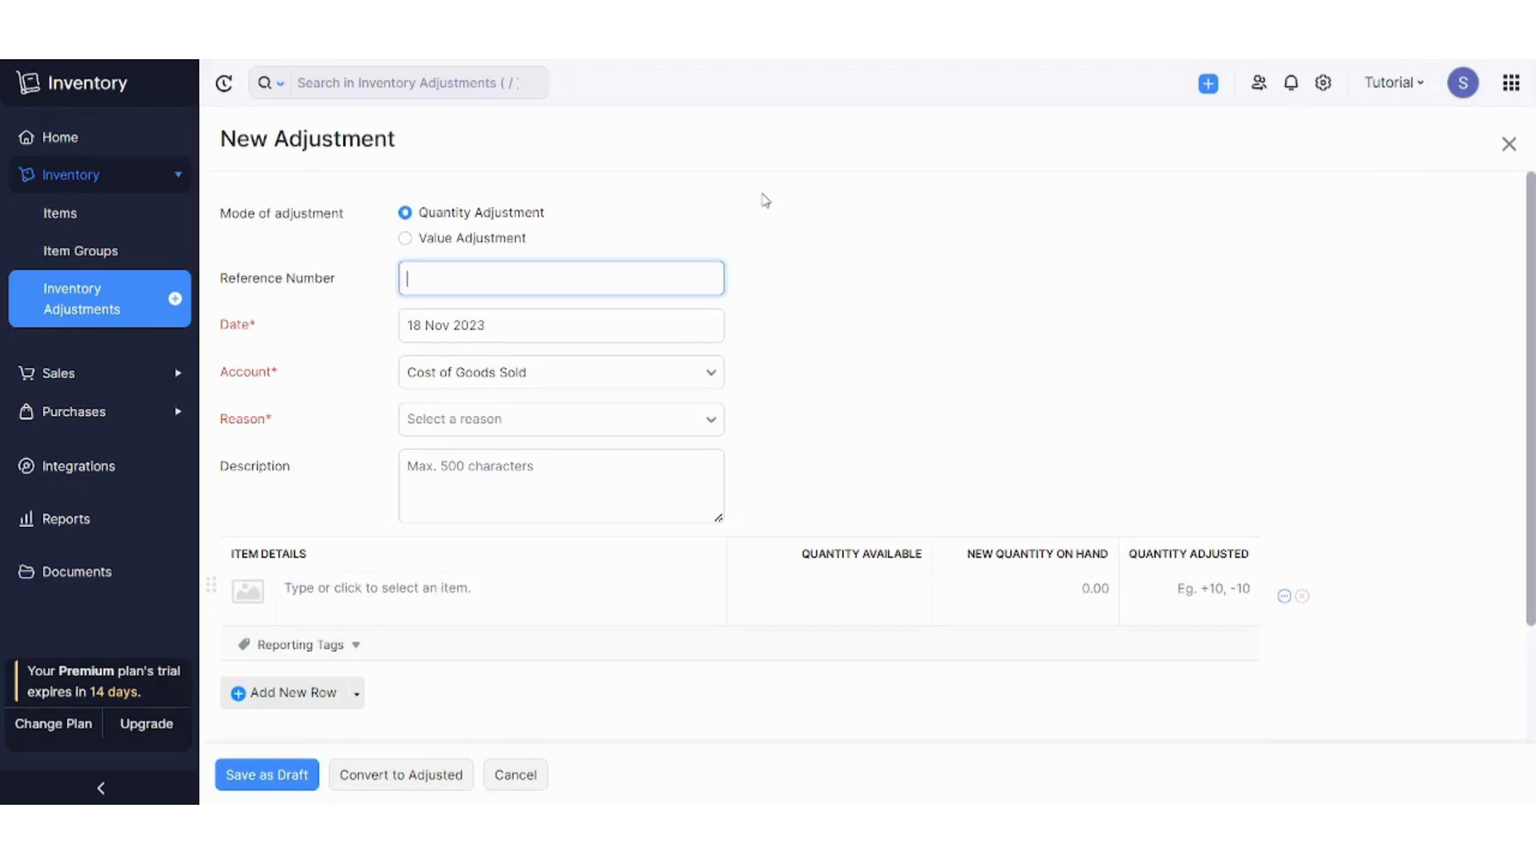
mouse_move(530, 270)
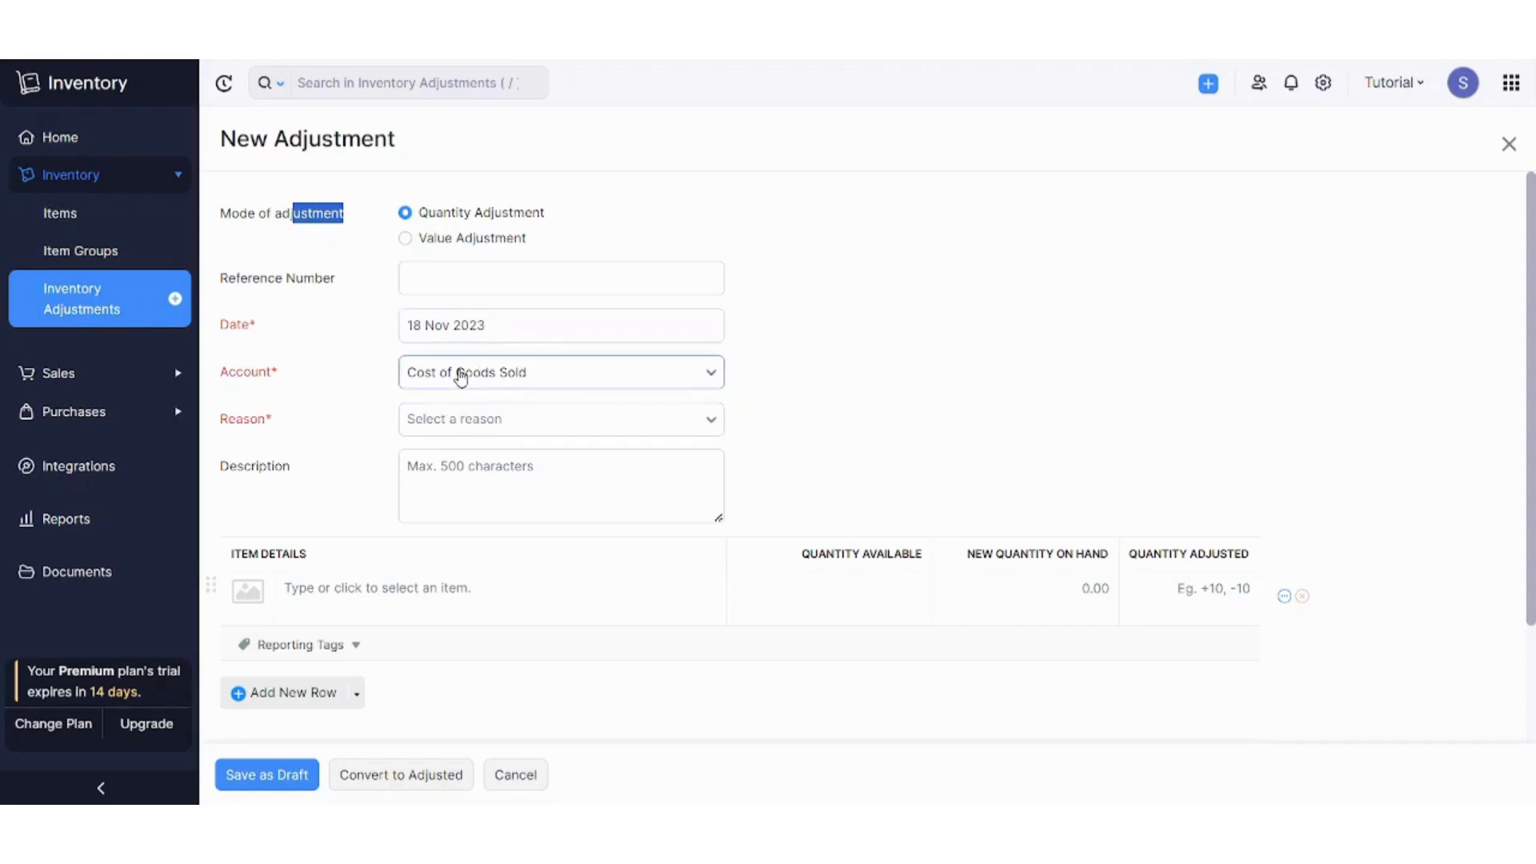
left_click(559, 419)
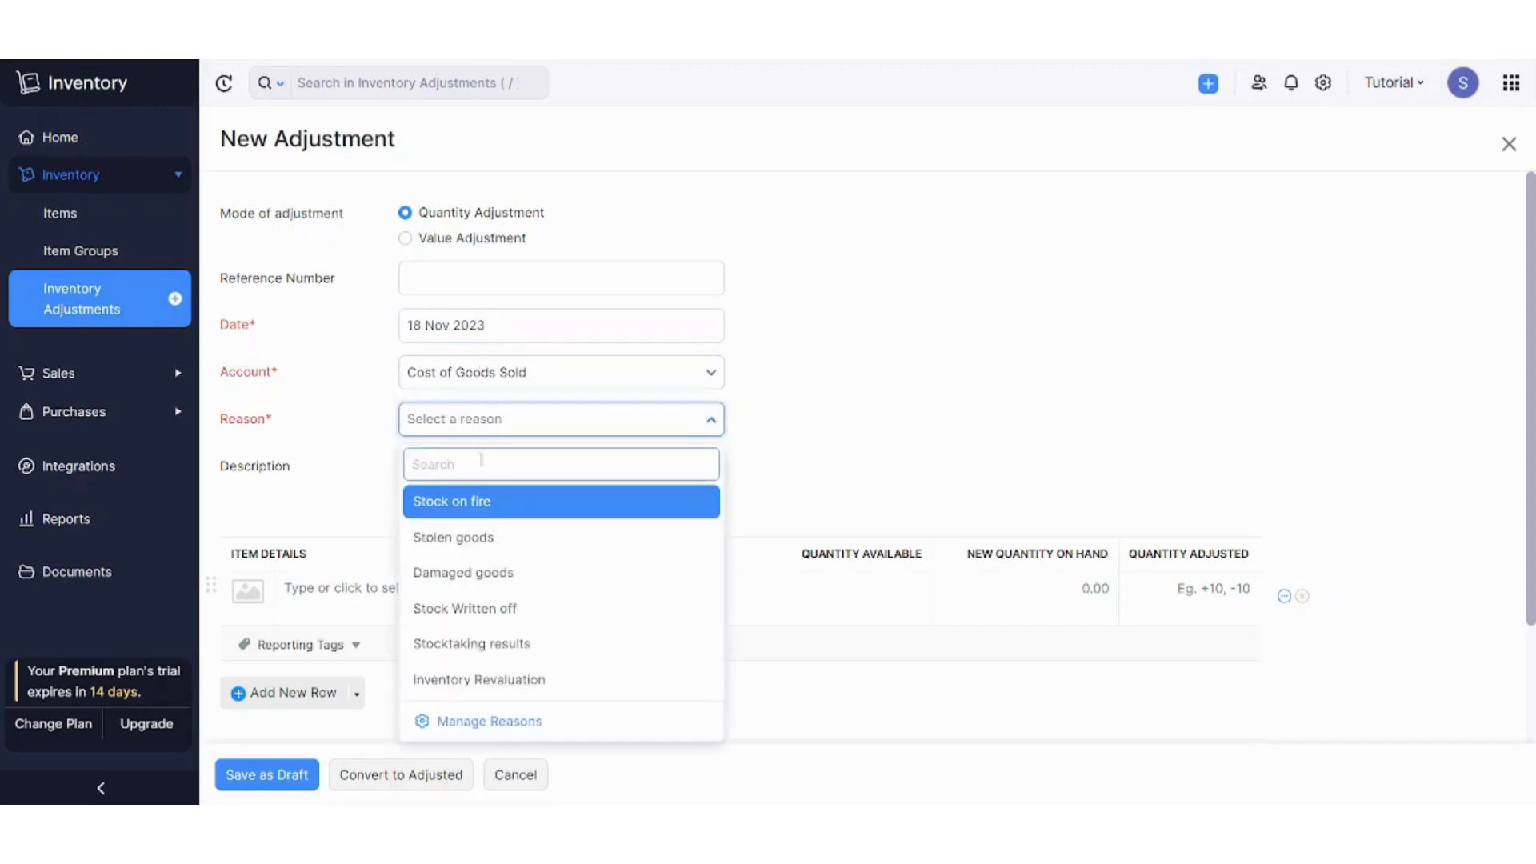
mouse_move(462, 572)
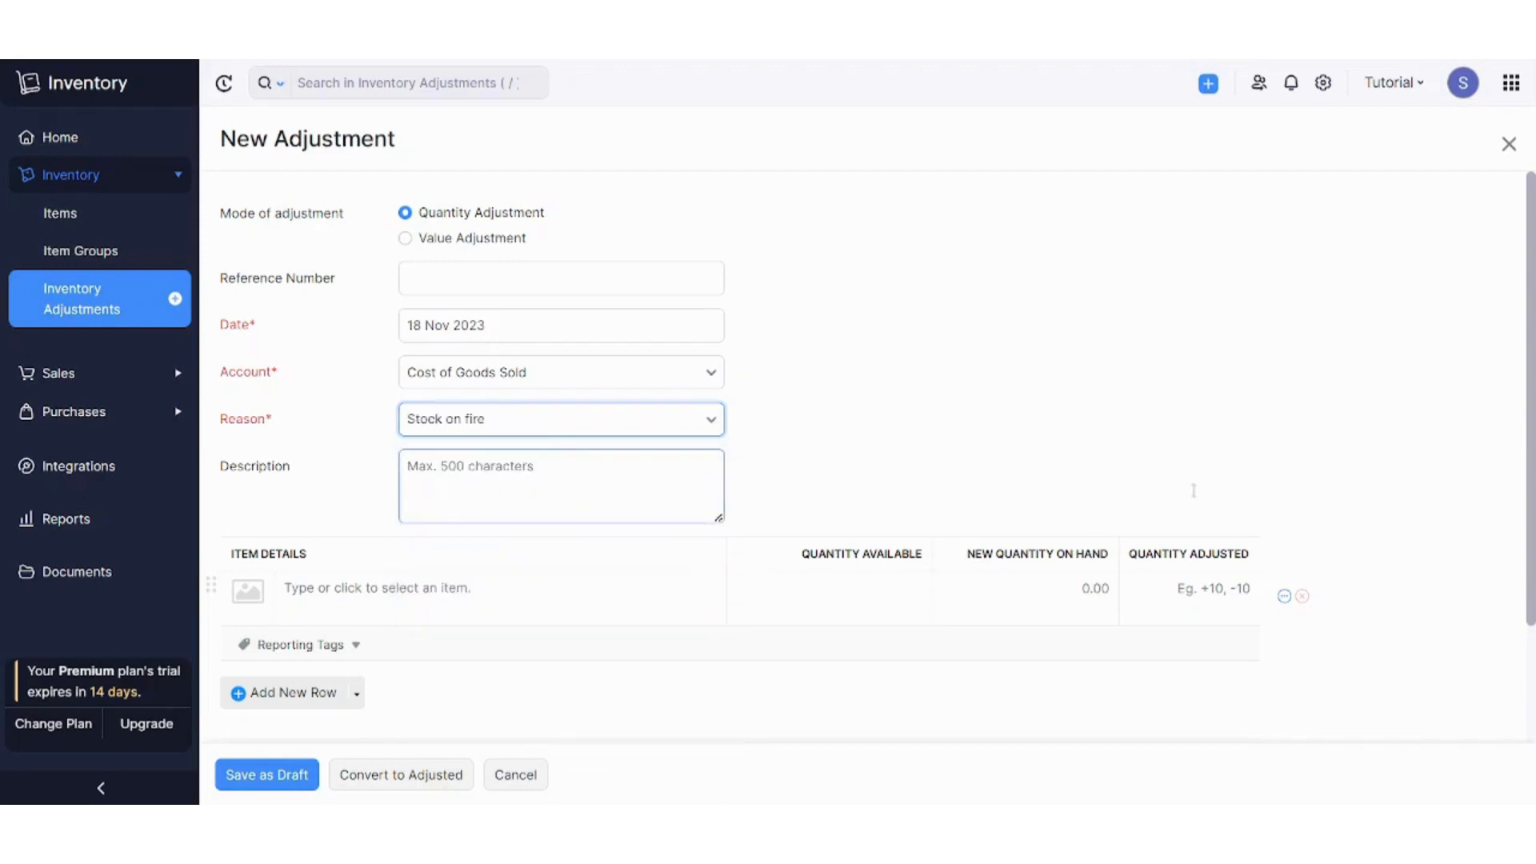
scroll("down", 3)
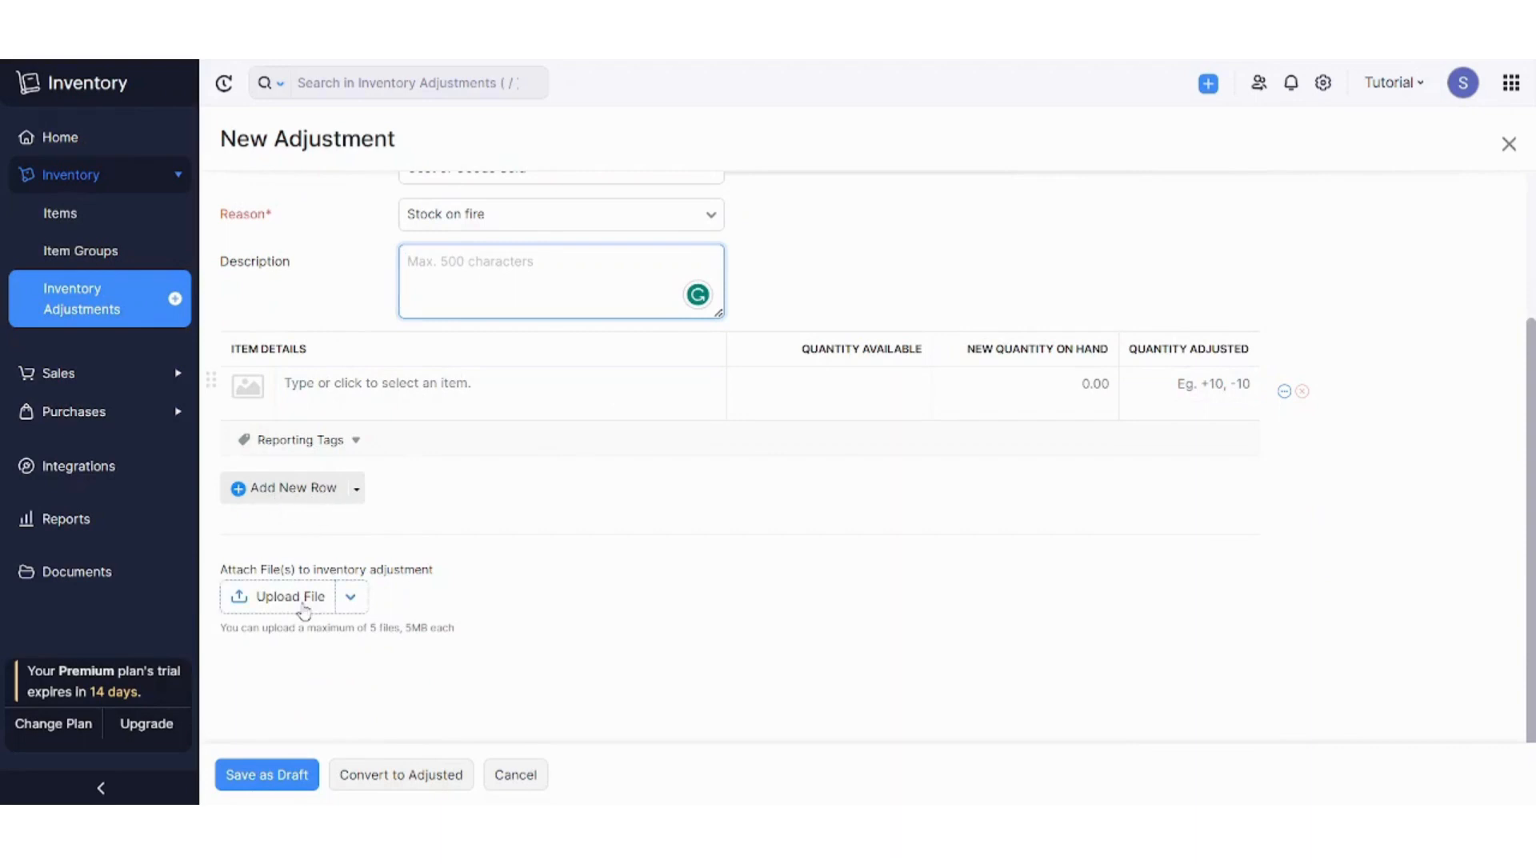
scroll("down", 3)
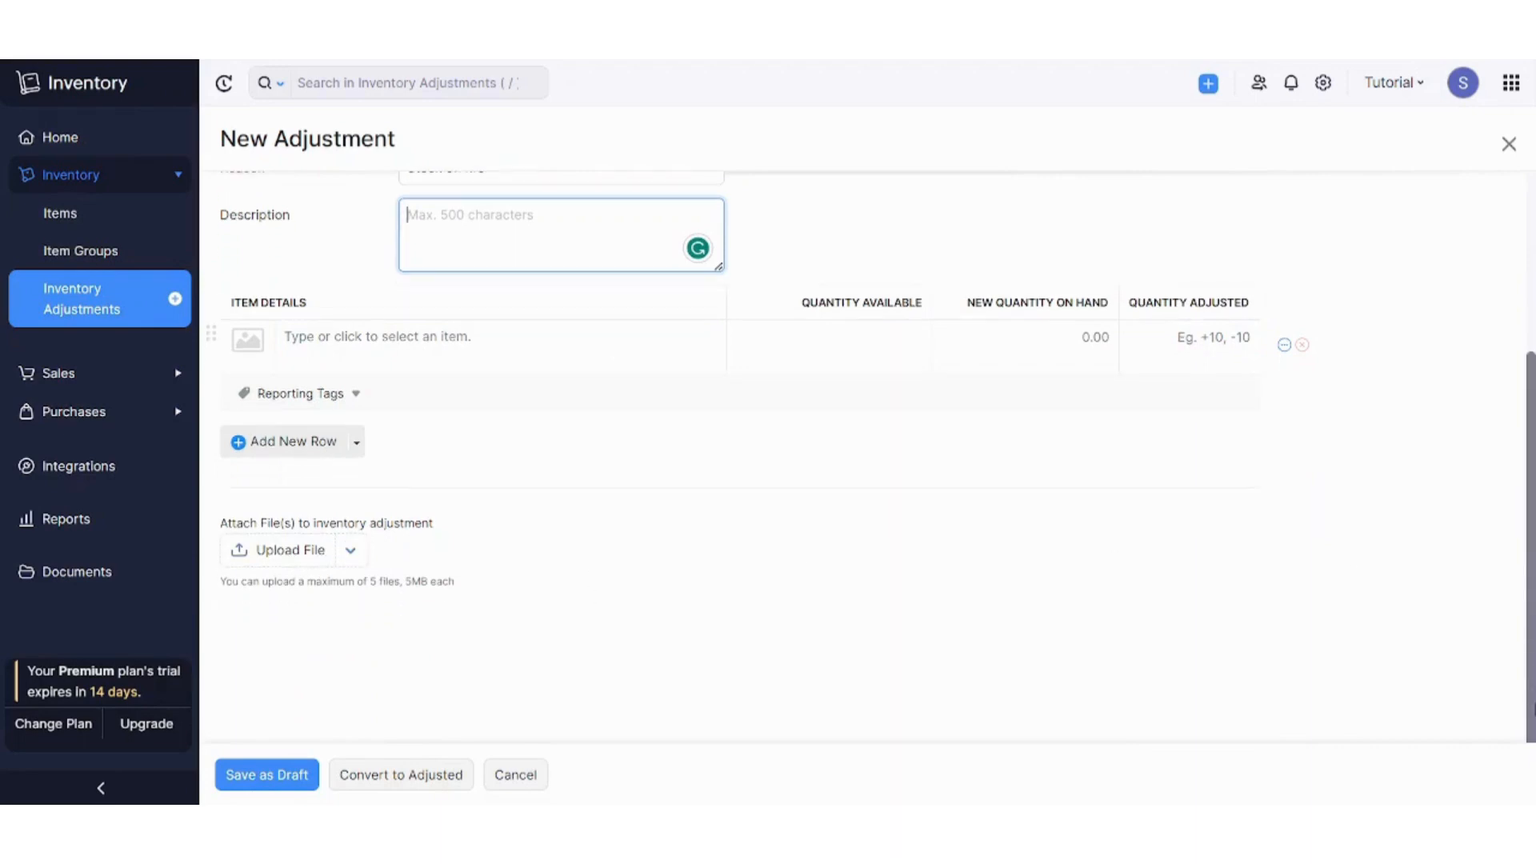